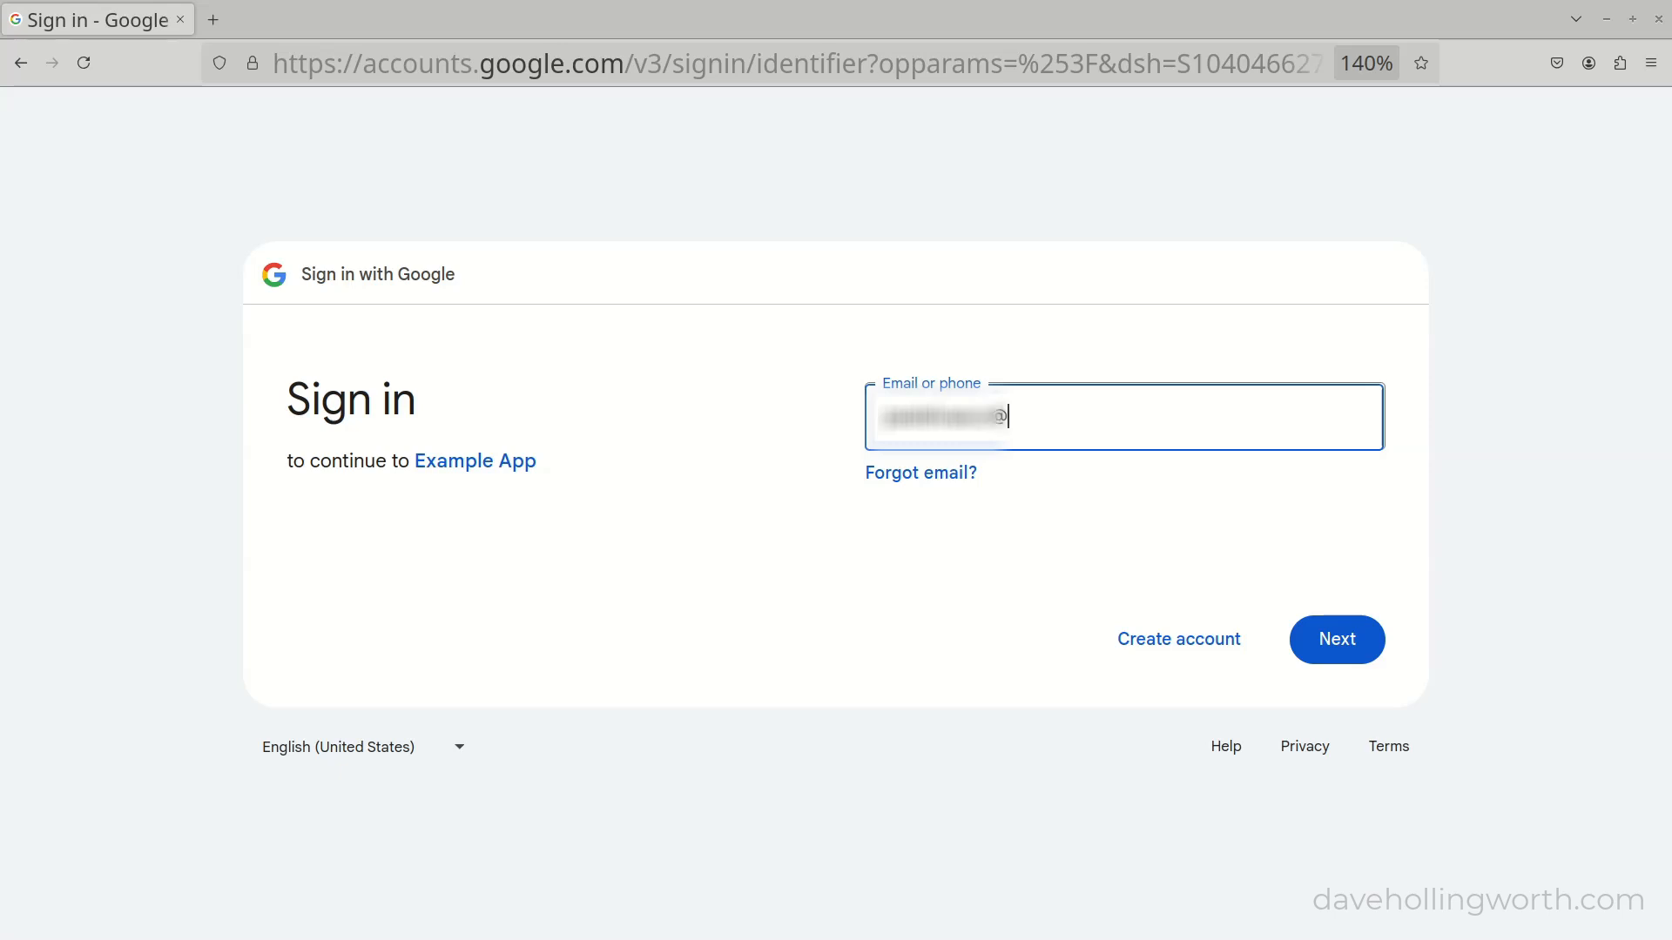
Enter the gmail.com account email on the Google sign-in page and continue to the password step
{"action": "type", "text": "gmail.com"}
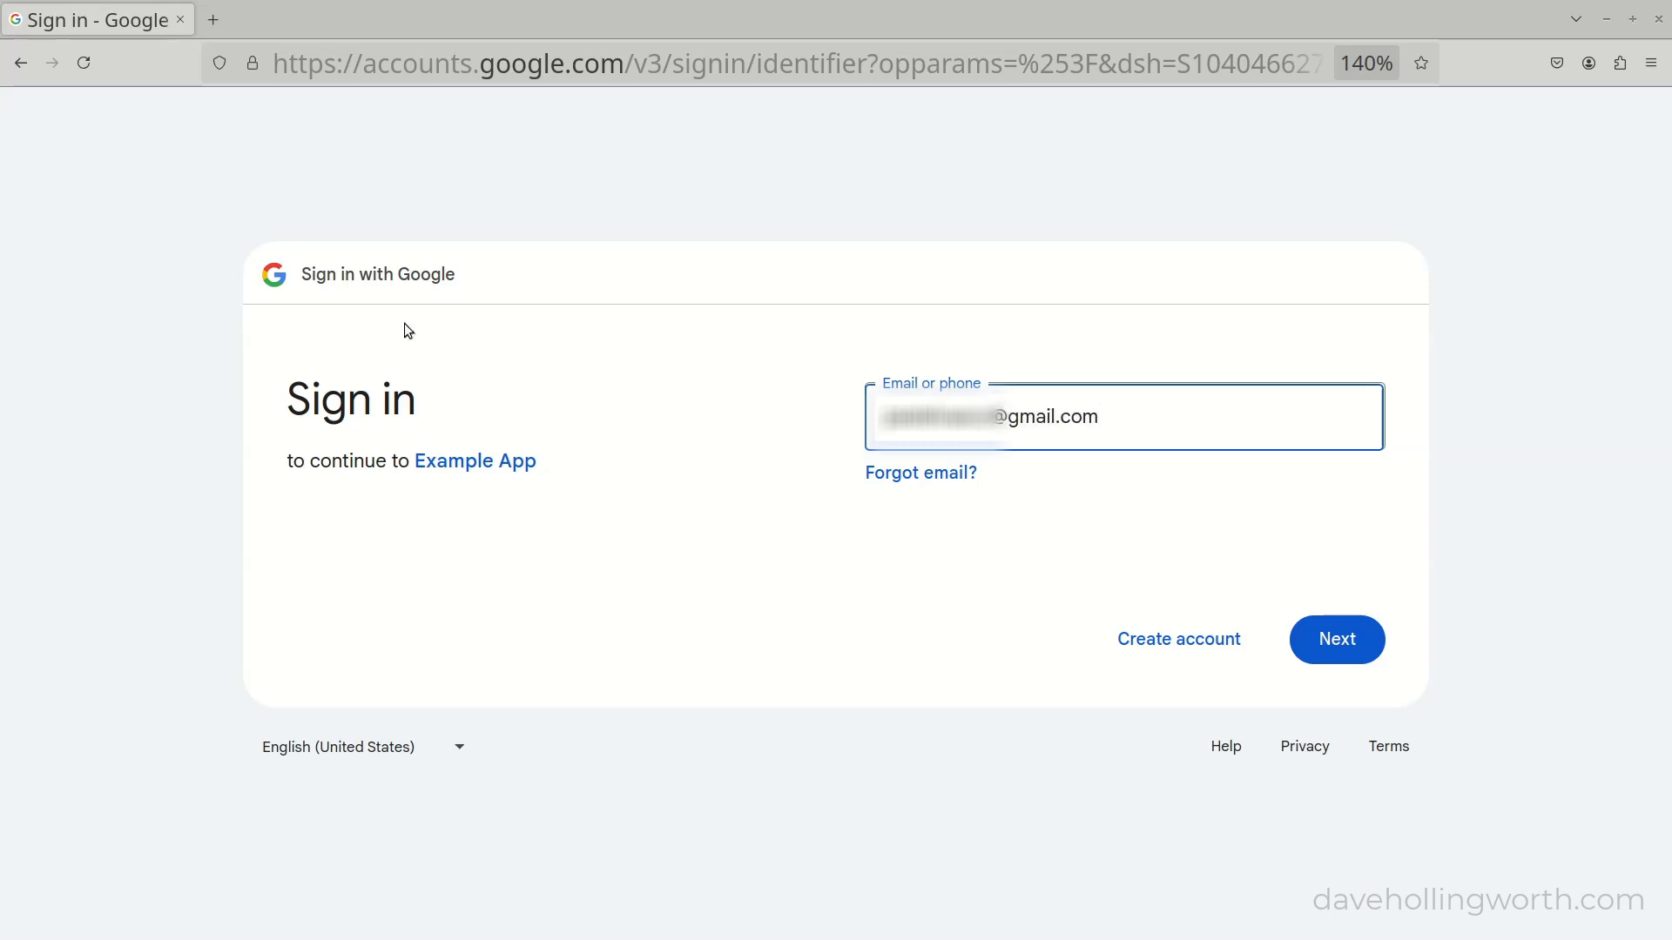
{"action": "left_click", "coordinate": [1336, 639]}
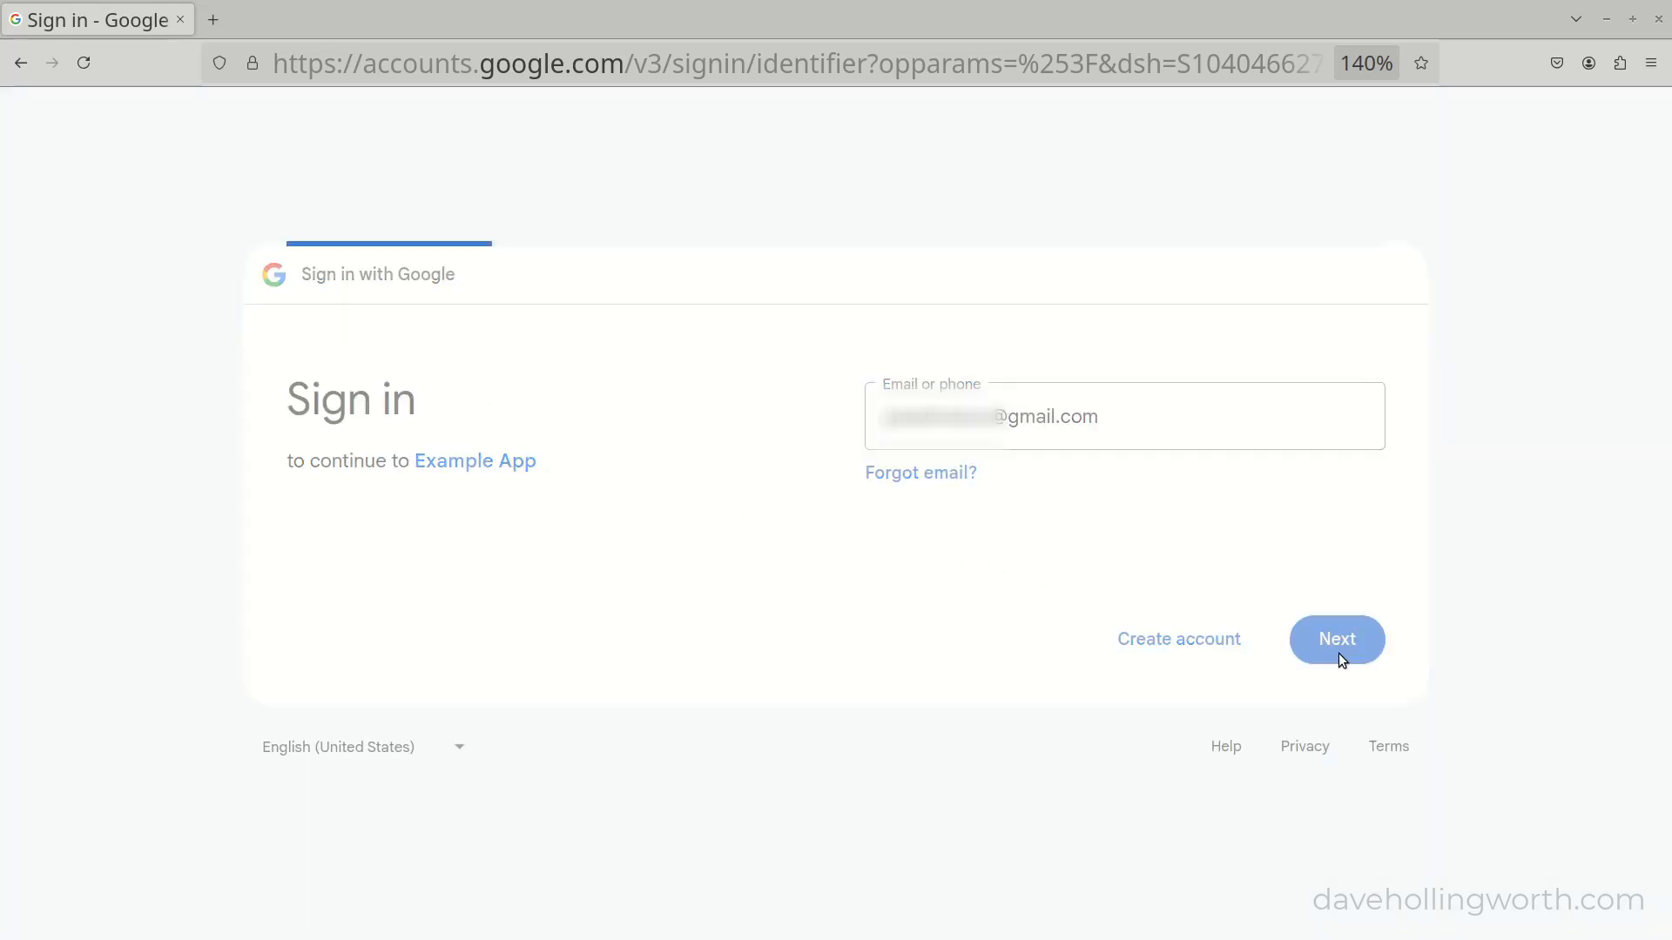
{"action": "left_click", "coordinate": [1336, 639]}
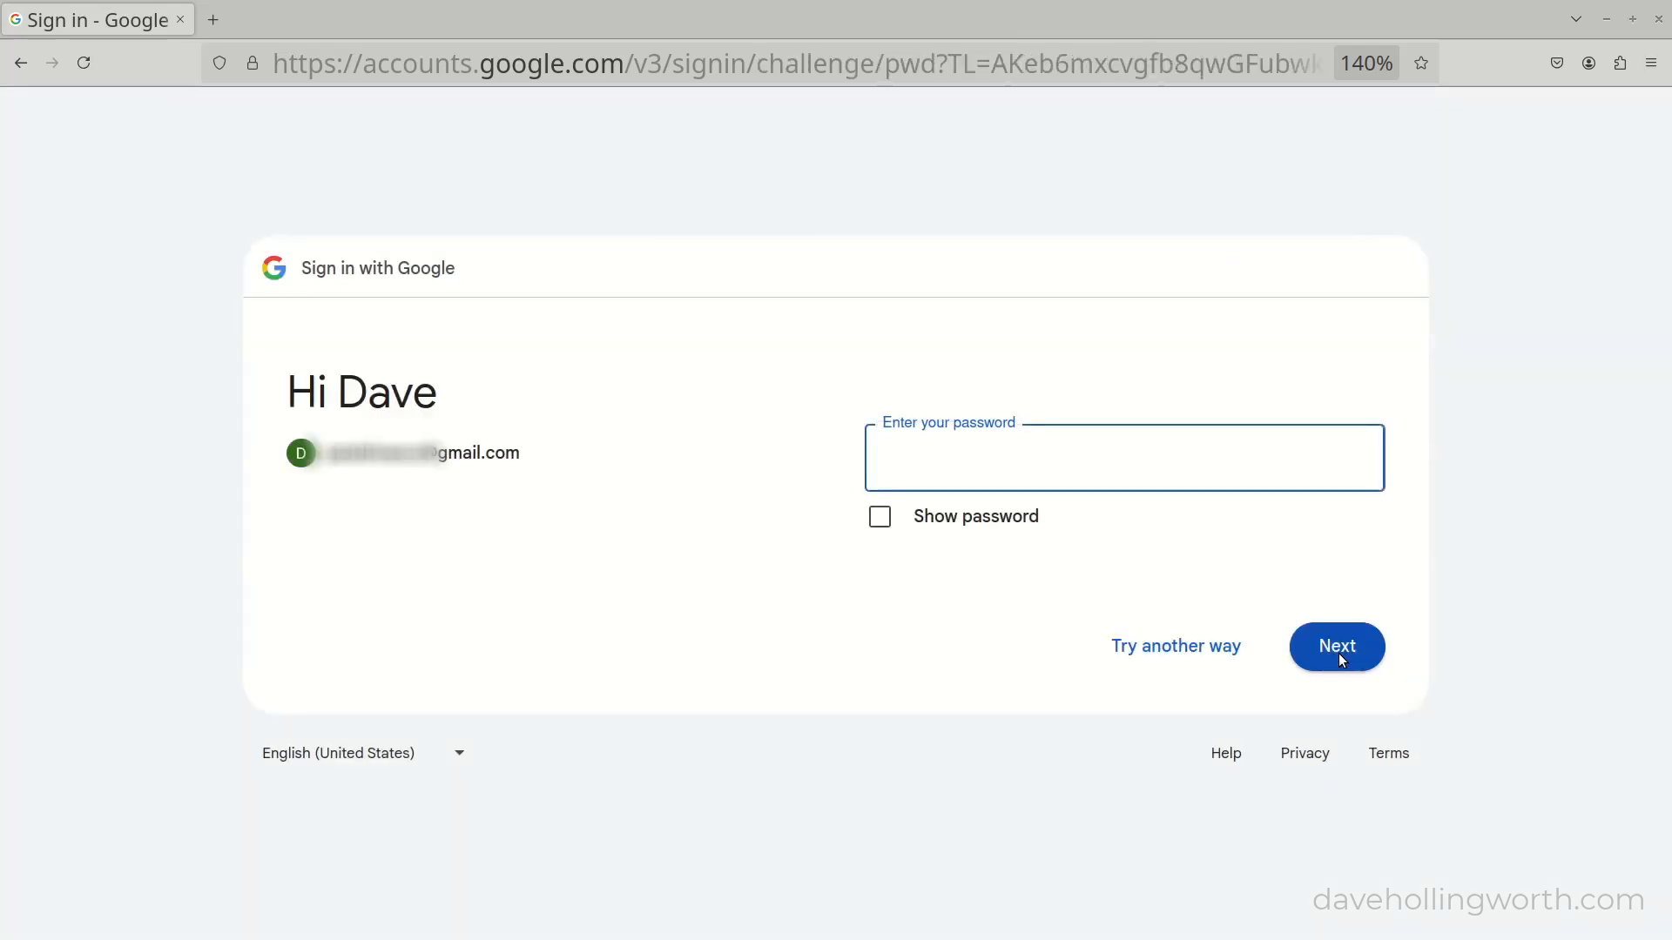
Sign in with the account password and agree to share profile details with Example App
{"action": "type", "text": "password"}
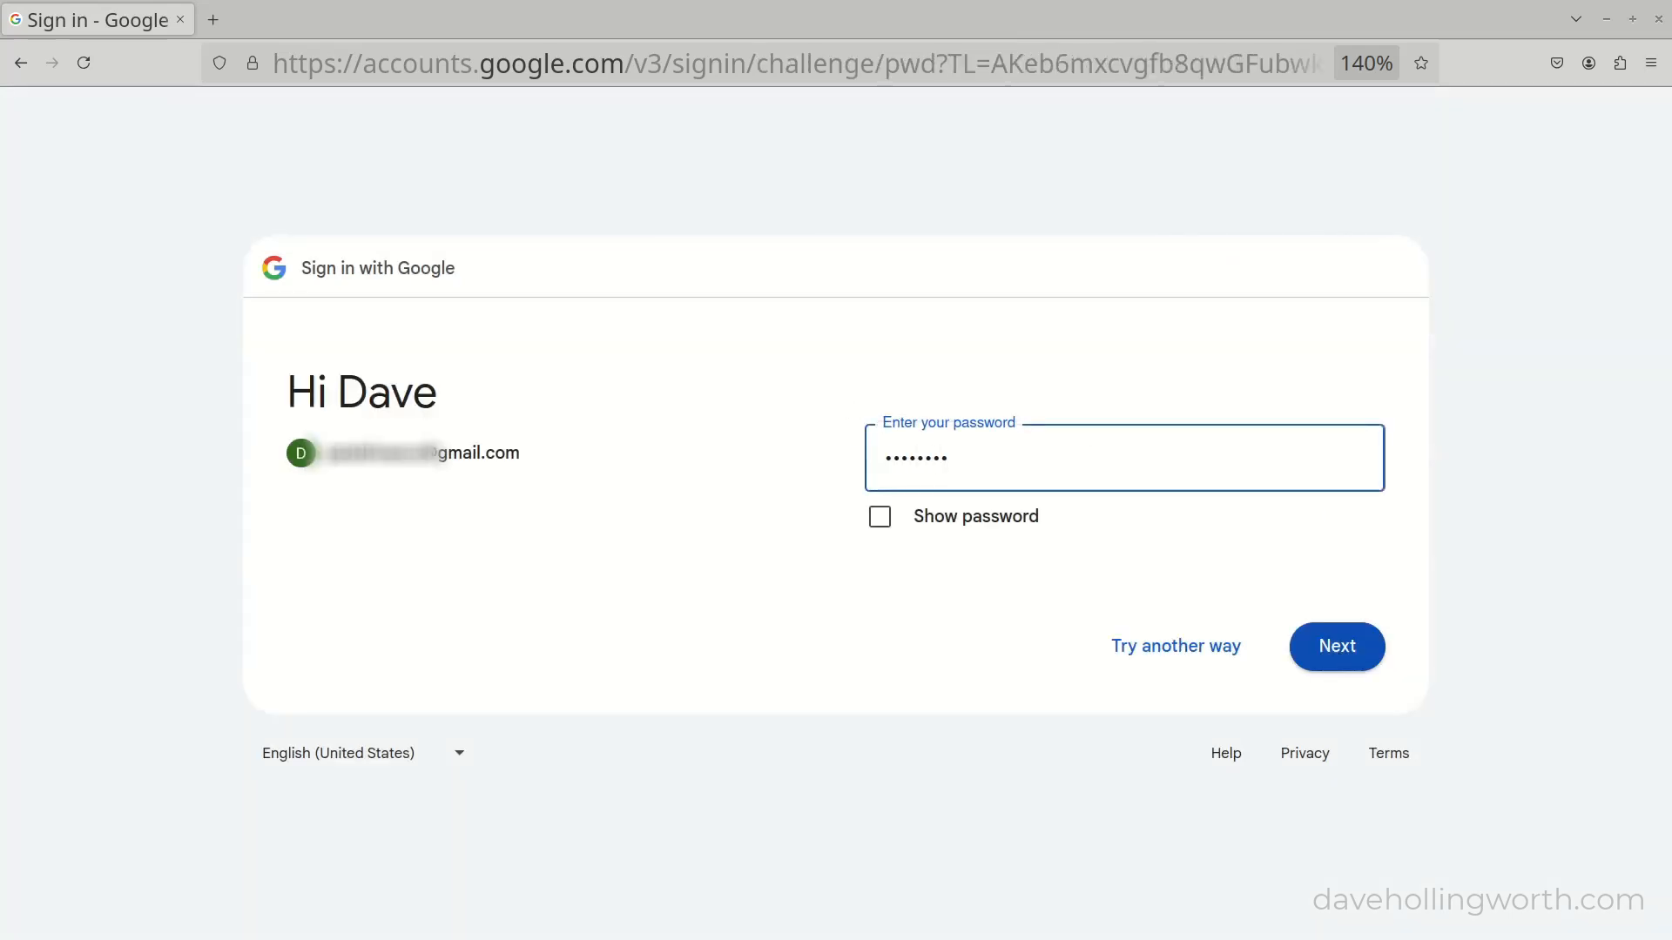
{"action": "type", "text": "••••"}
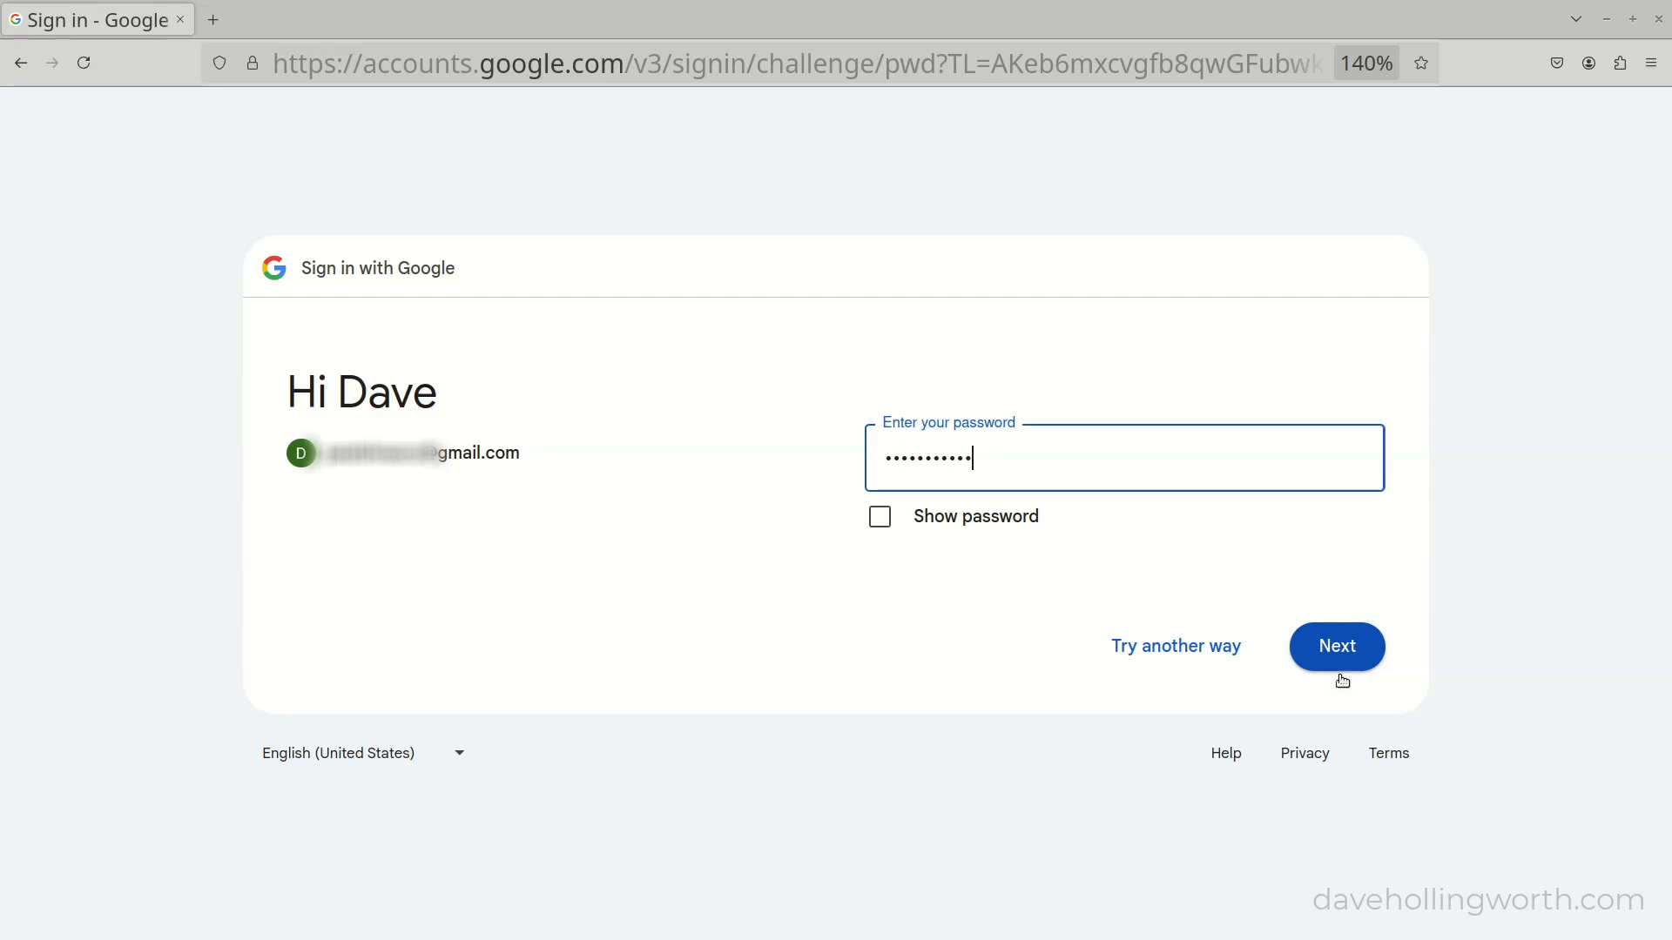
{"action": "left_click", "coordinate": [1336, 646]}
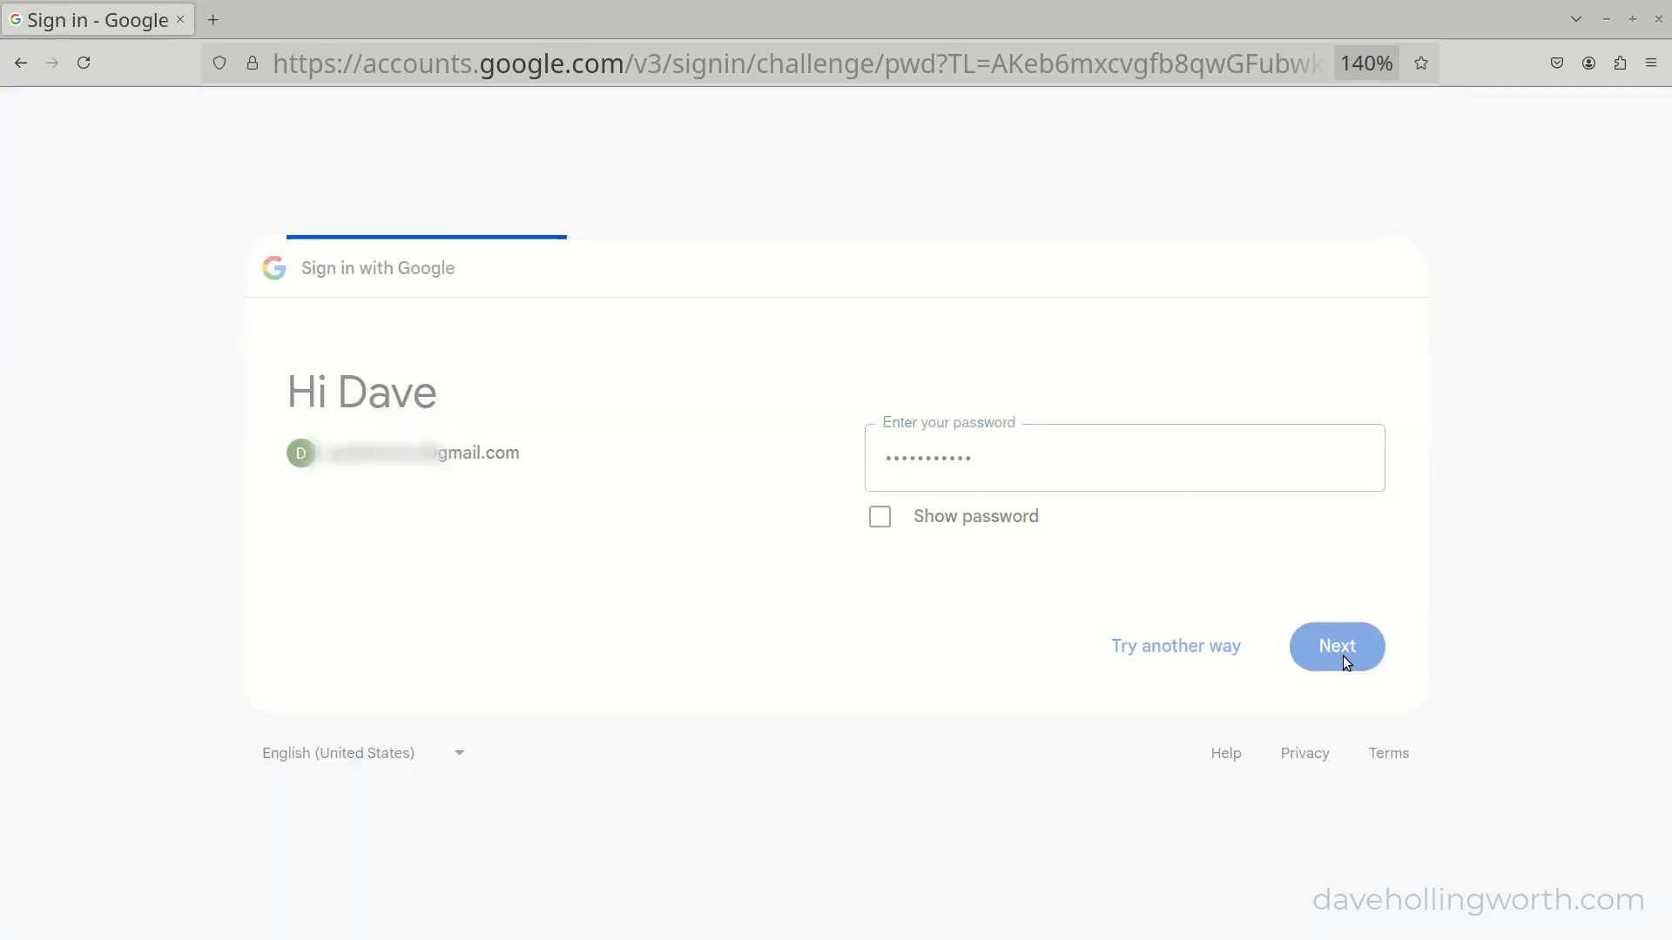
{"action": "left_click", "coordinate": [1335, 646]}
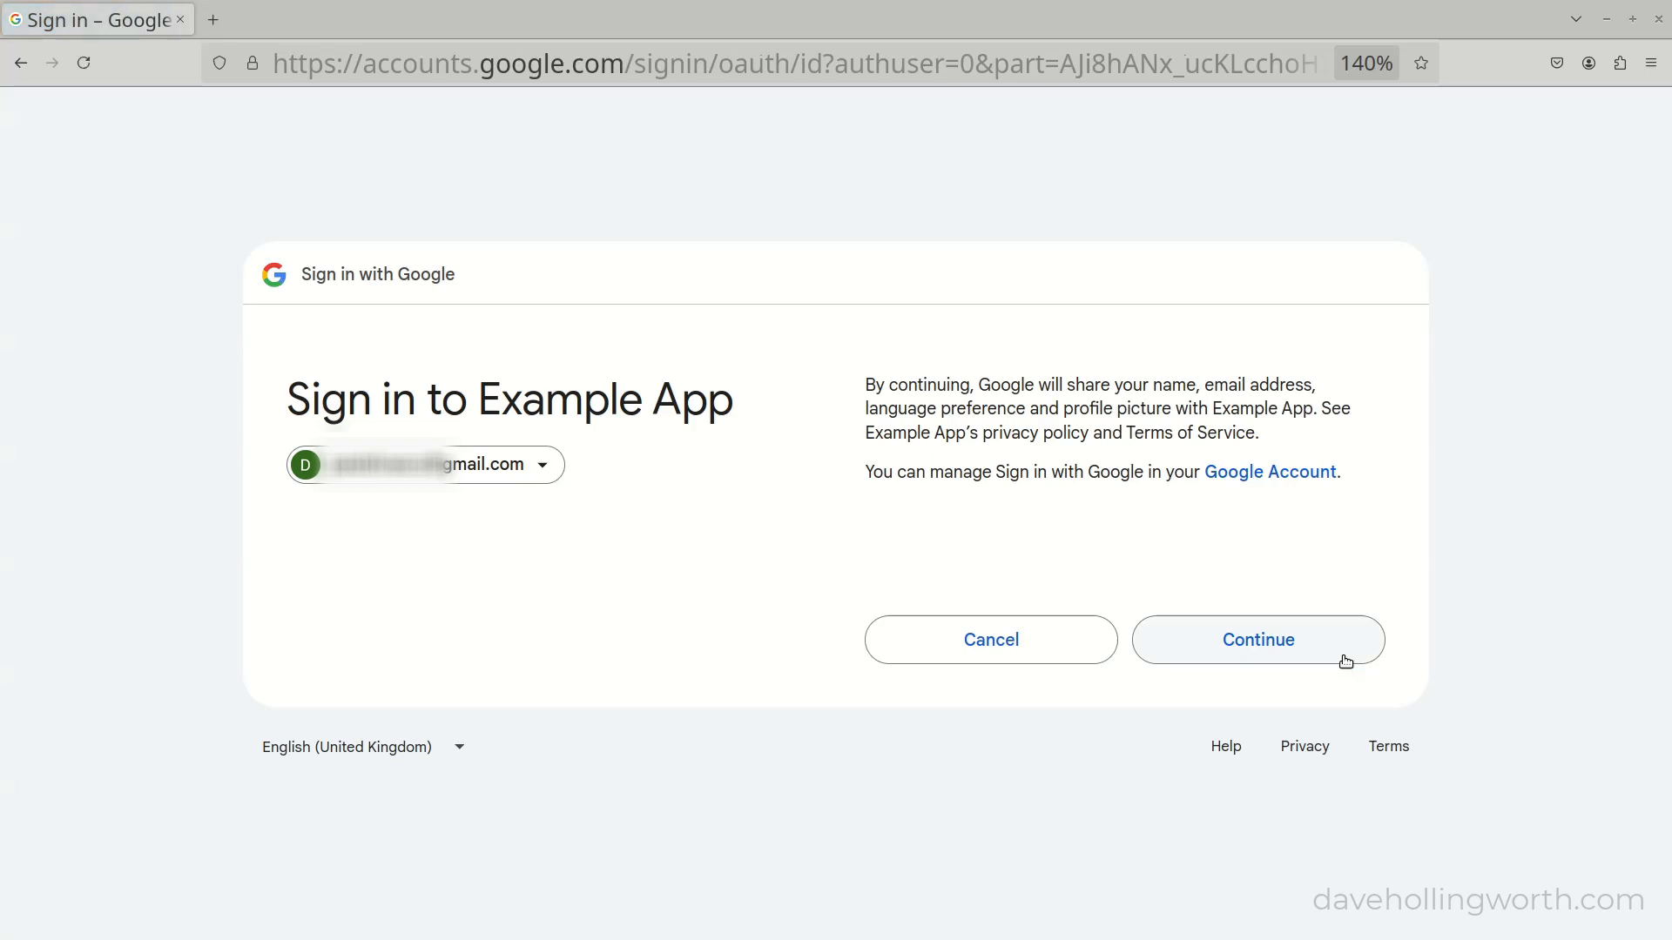
{"action": "mouse_move", "coordinate": [1267, 654]}
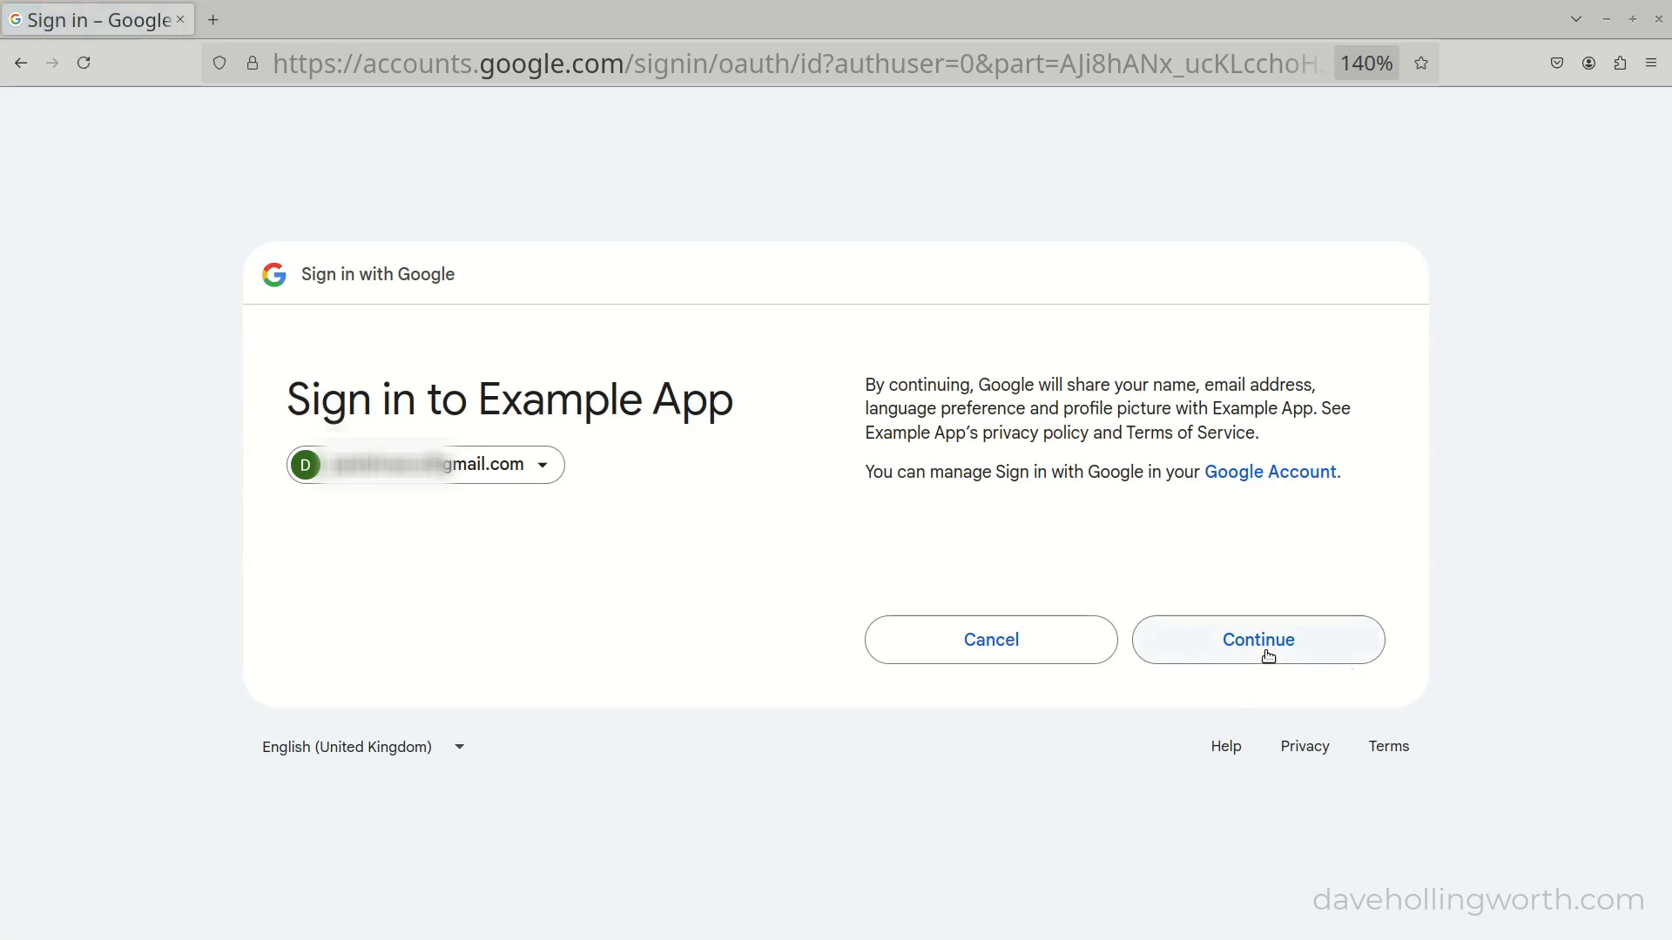
{"action": "left_click", "coordinate": [1257, 639]}
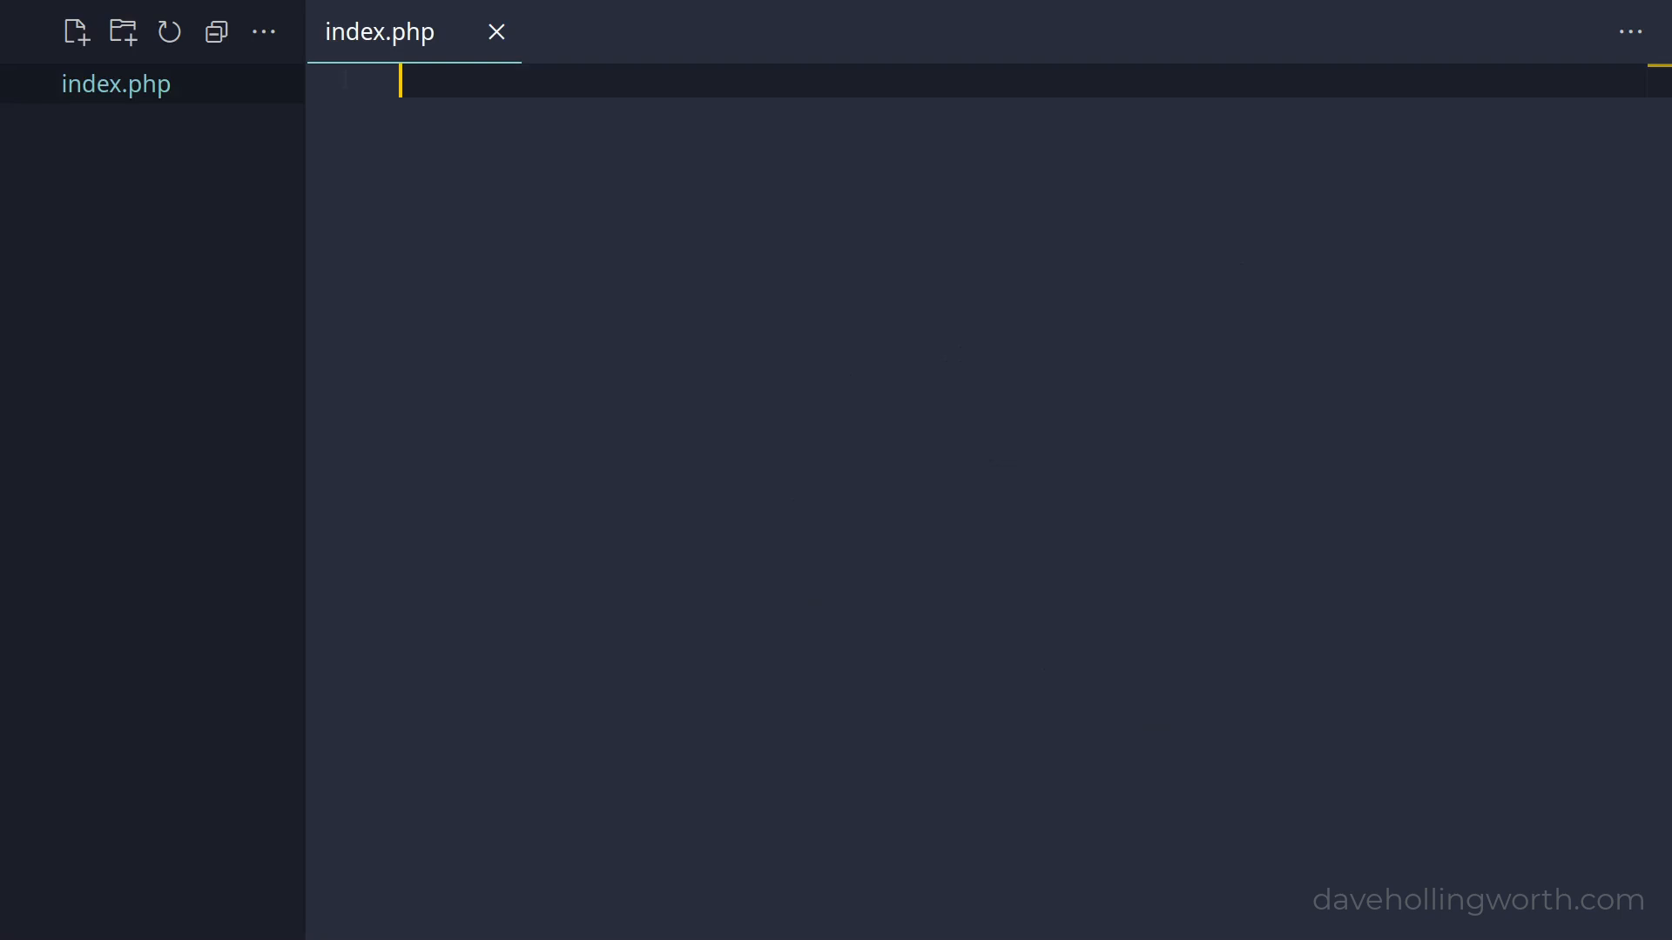
Write index.php's HTML skeleton titled Google Login Example with a 'Sign in with Google' link whose href is empty
{"action": "type", "text": "<!DOCTYPE html>"}
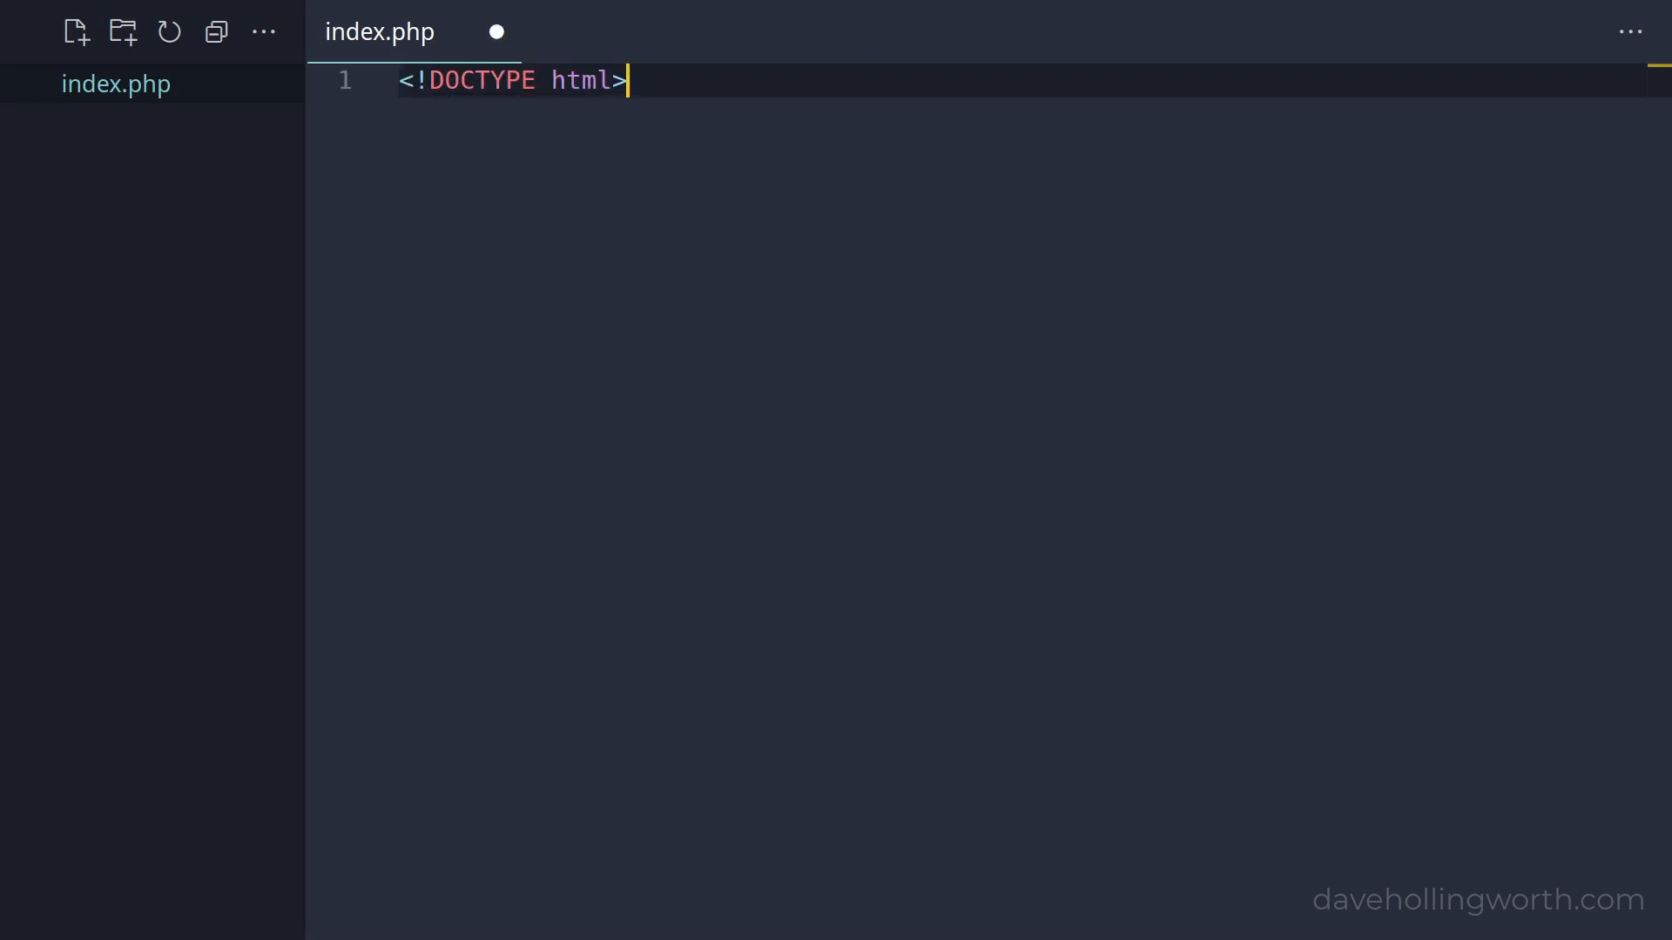
{"action": "type", "text": "<html>"}
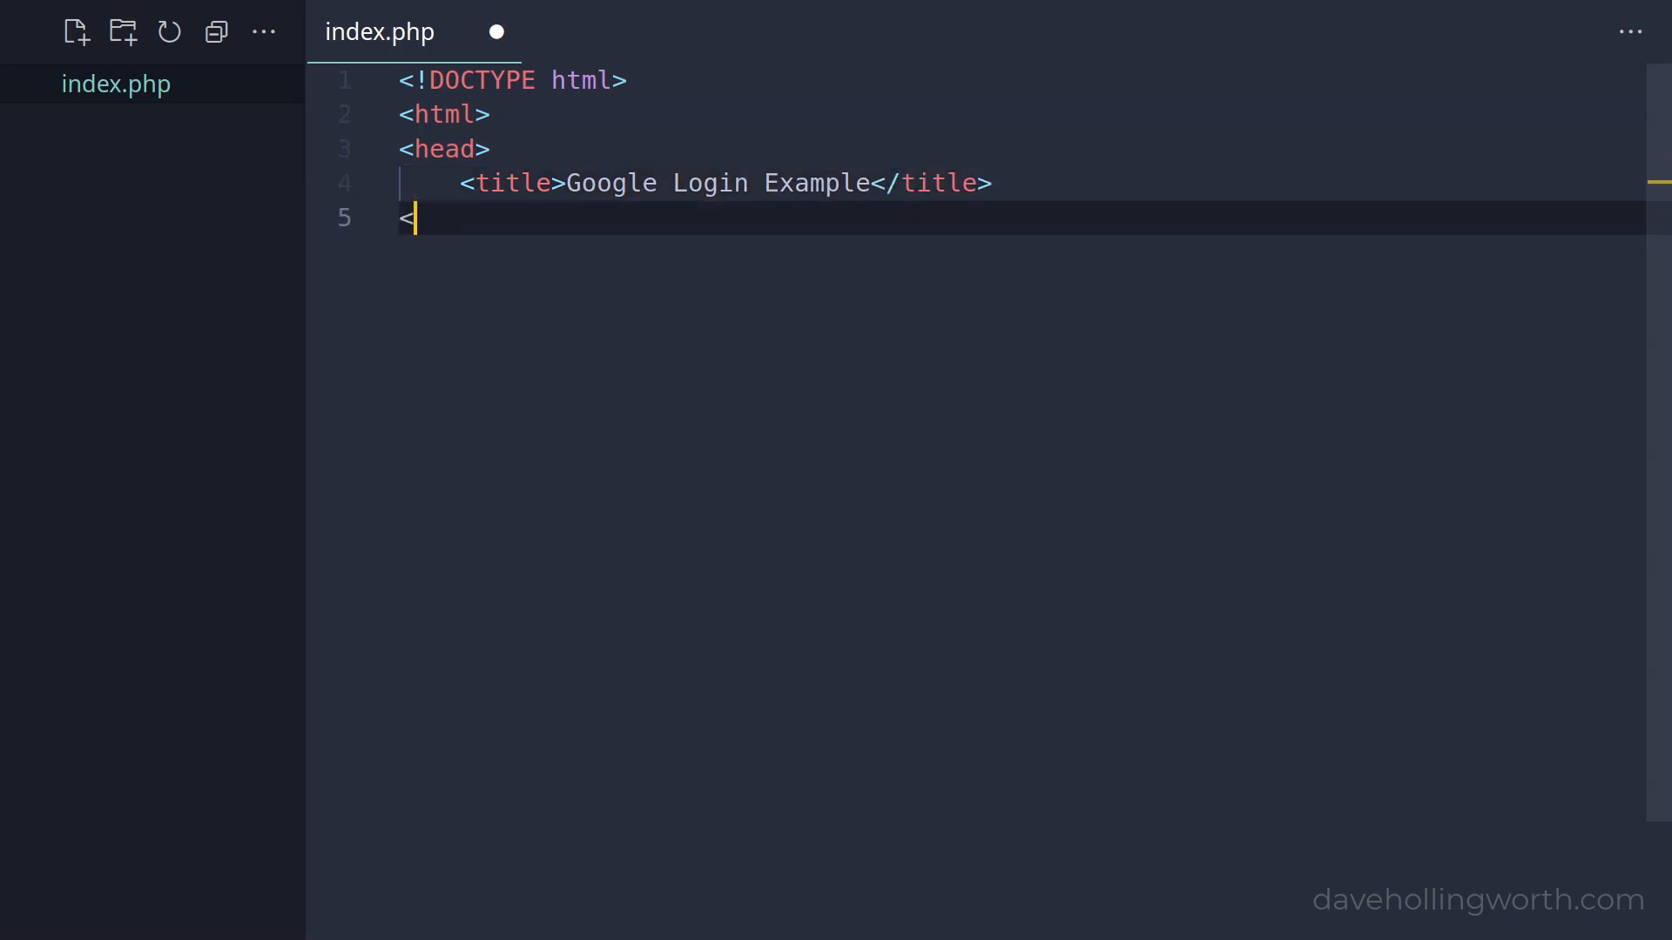
{"action": "type", "text": "</head>"}
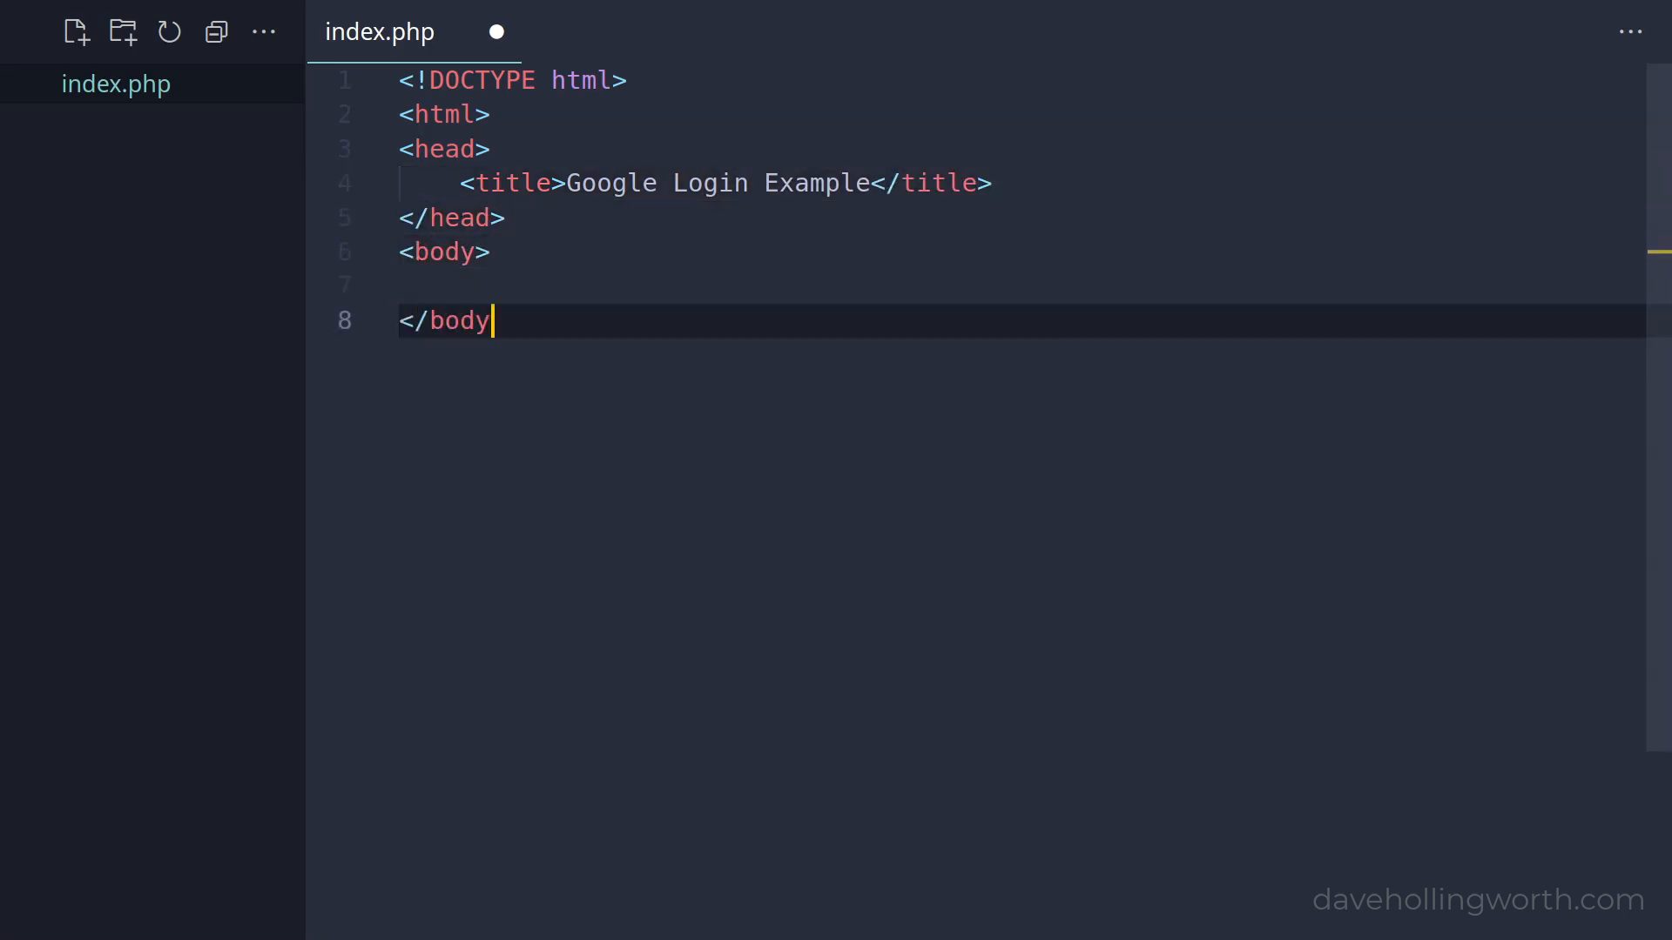
{"action": "type", "text": "<a href="}
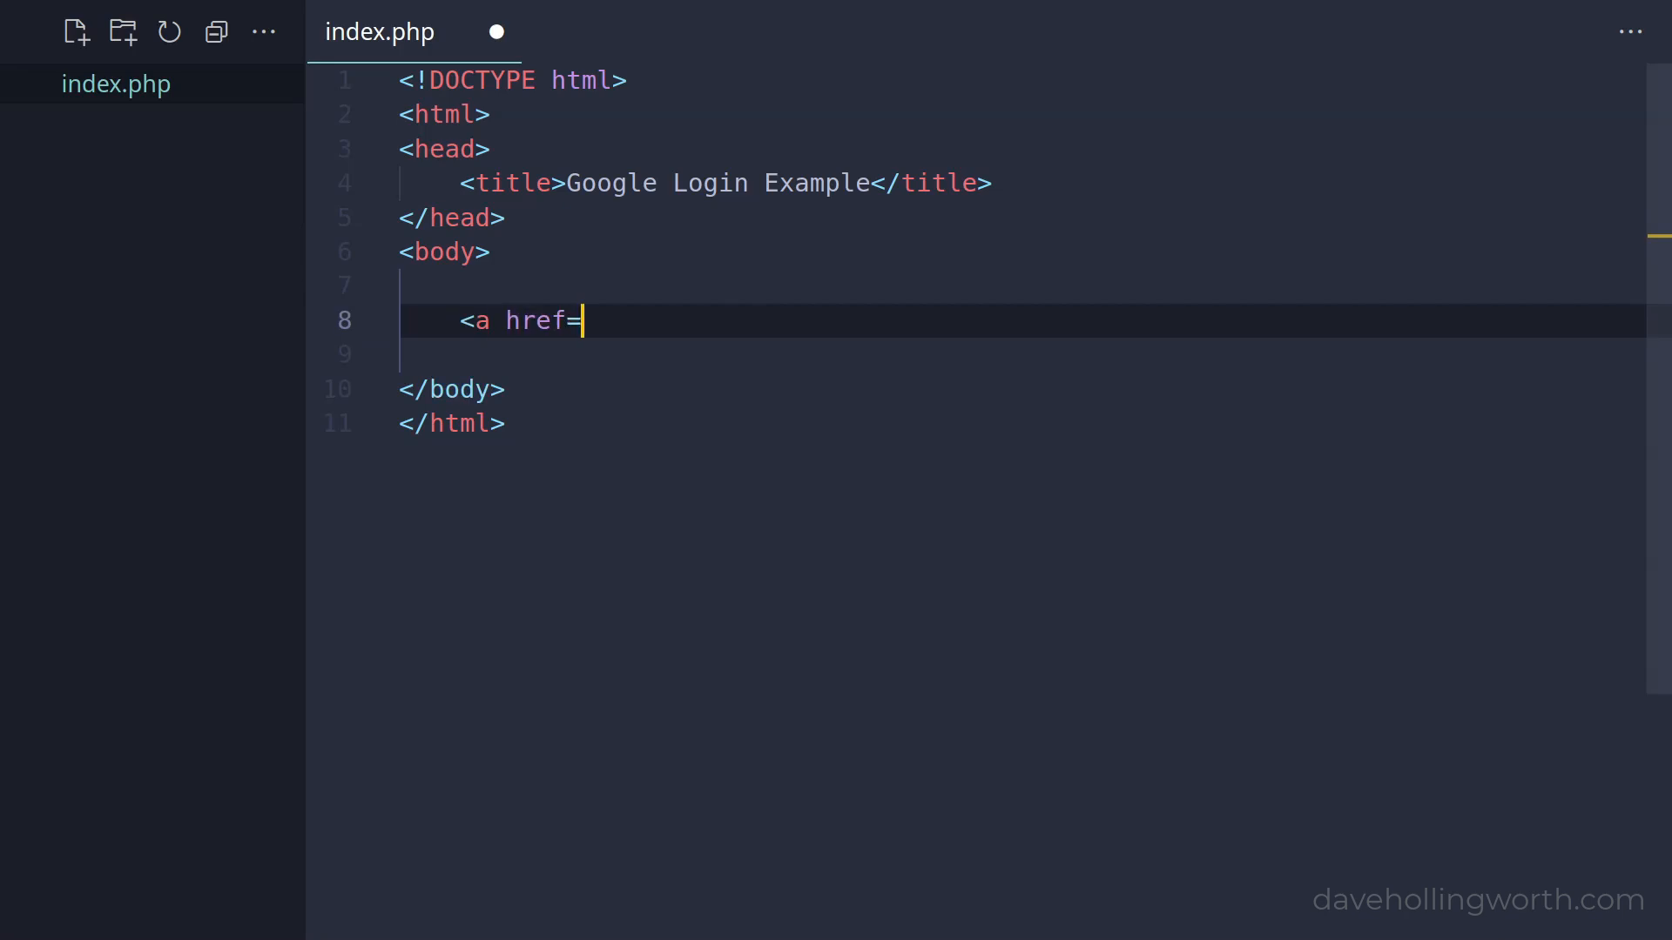
{"action": "type", "text": "\"\">Sign in with Google</a>"}
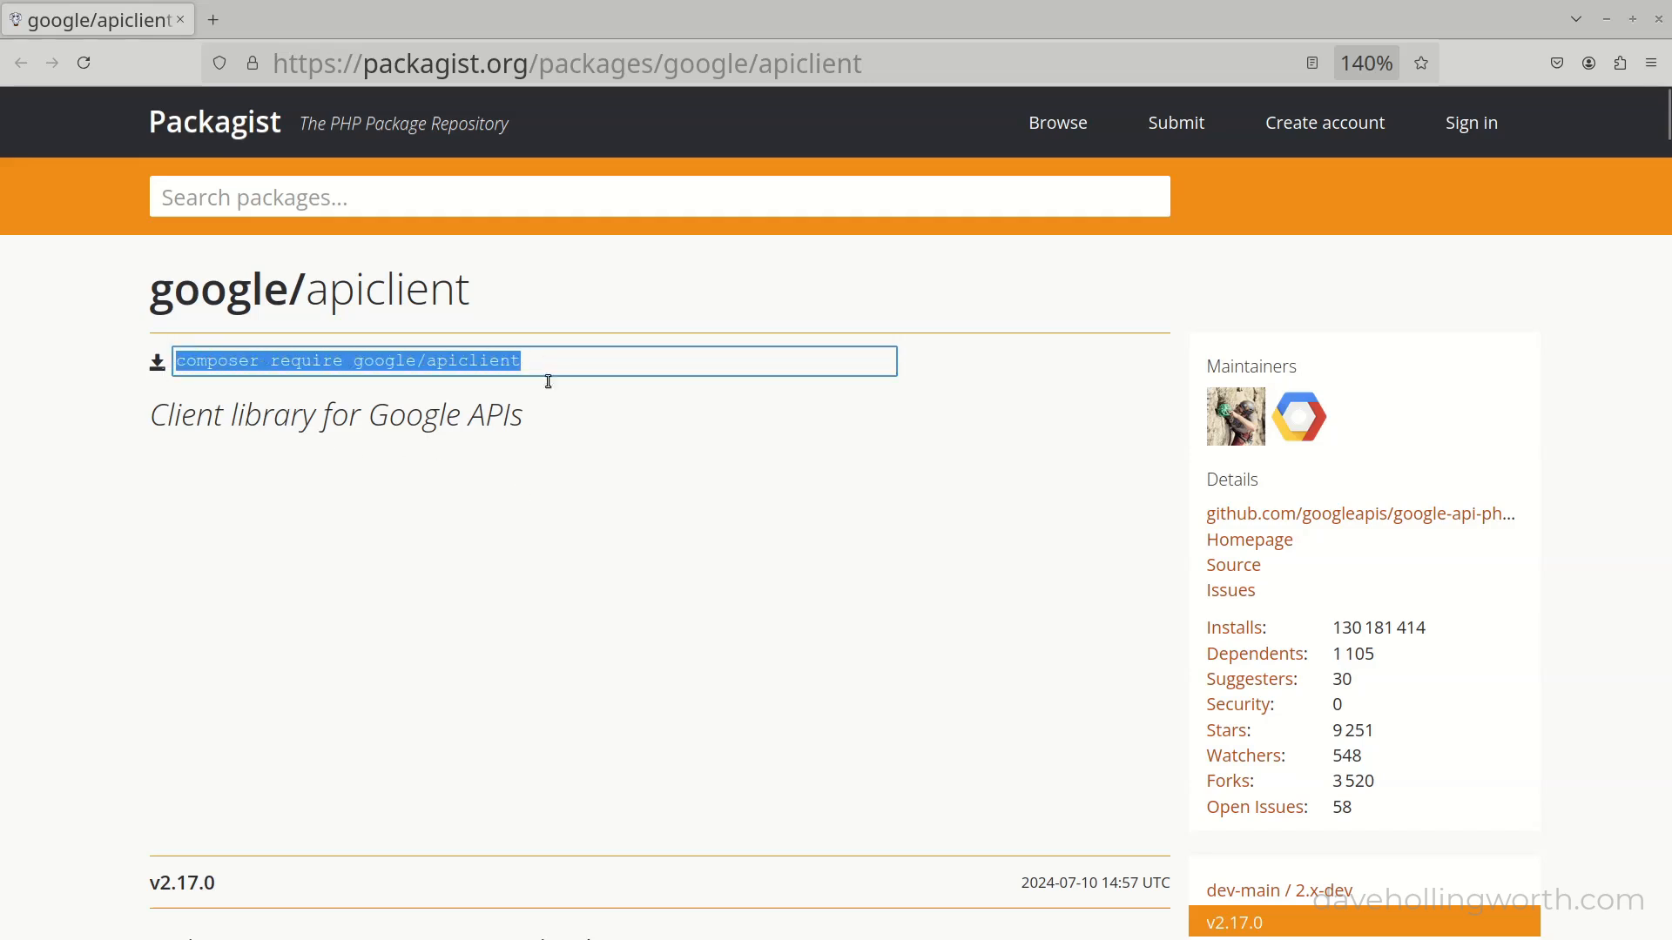
{"action": "mouse_move", "coordinate": [608, 468]}
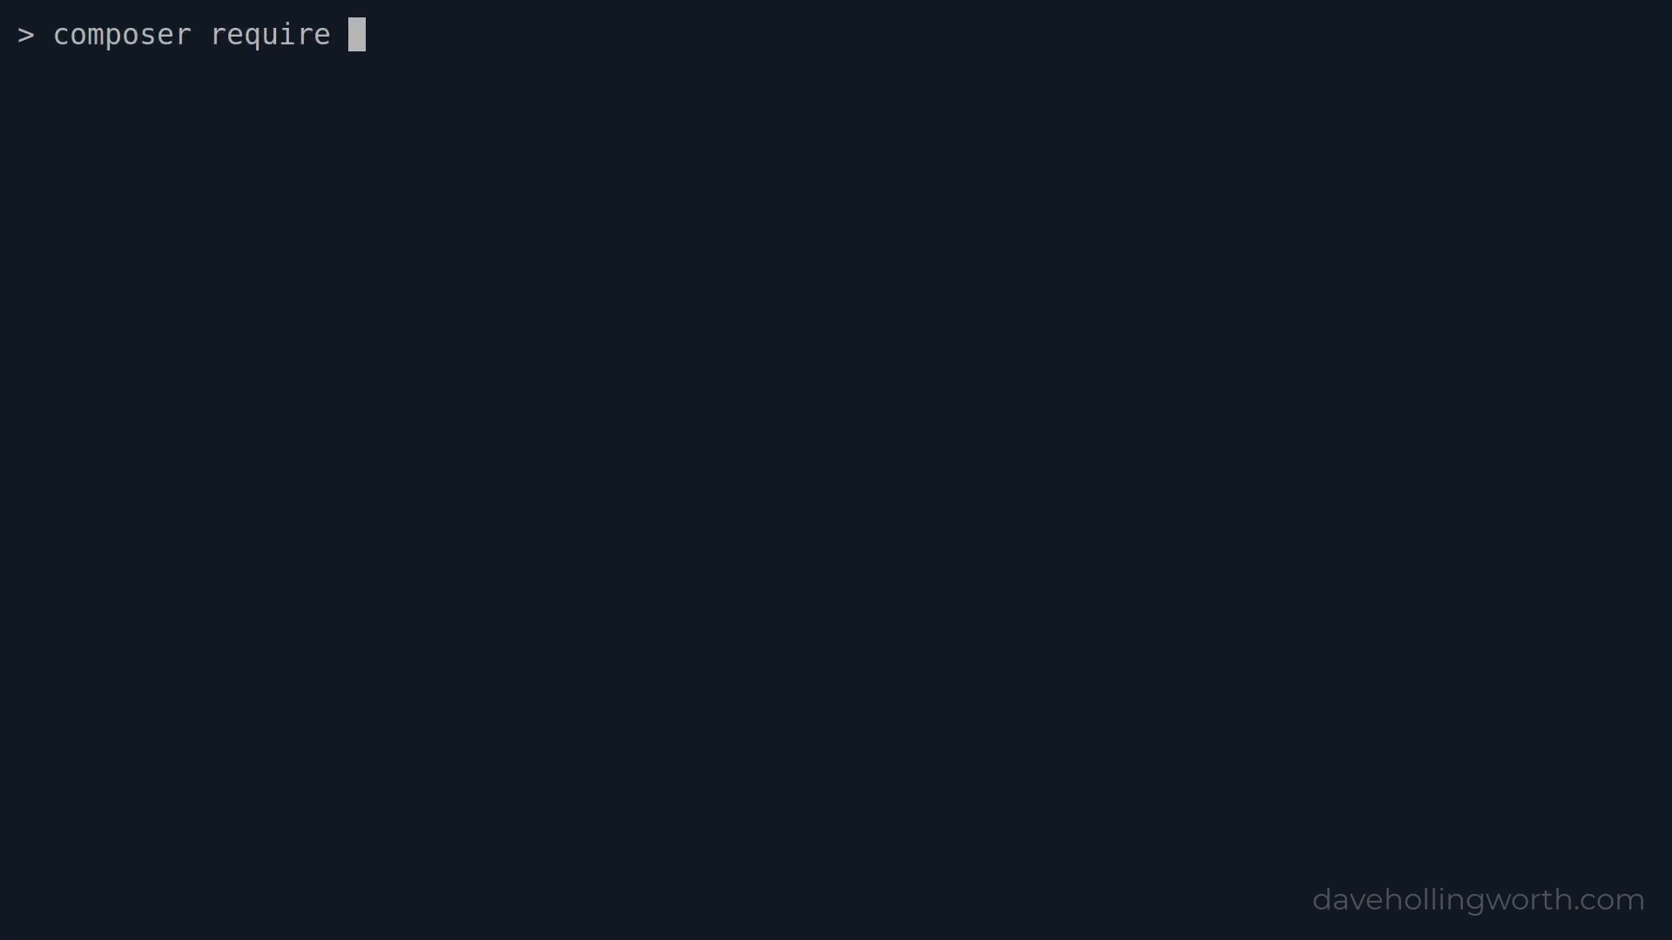
Run composer require google/apiclient to add the Google API client as a dependency
{"action": "type", "text": "google/apiclient"}
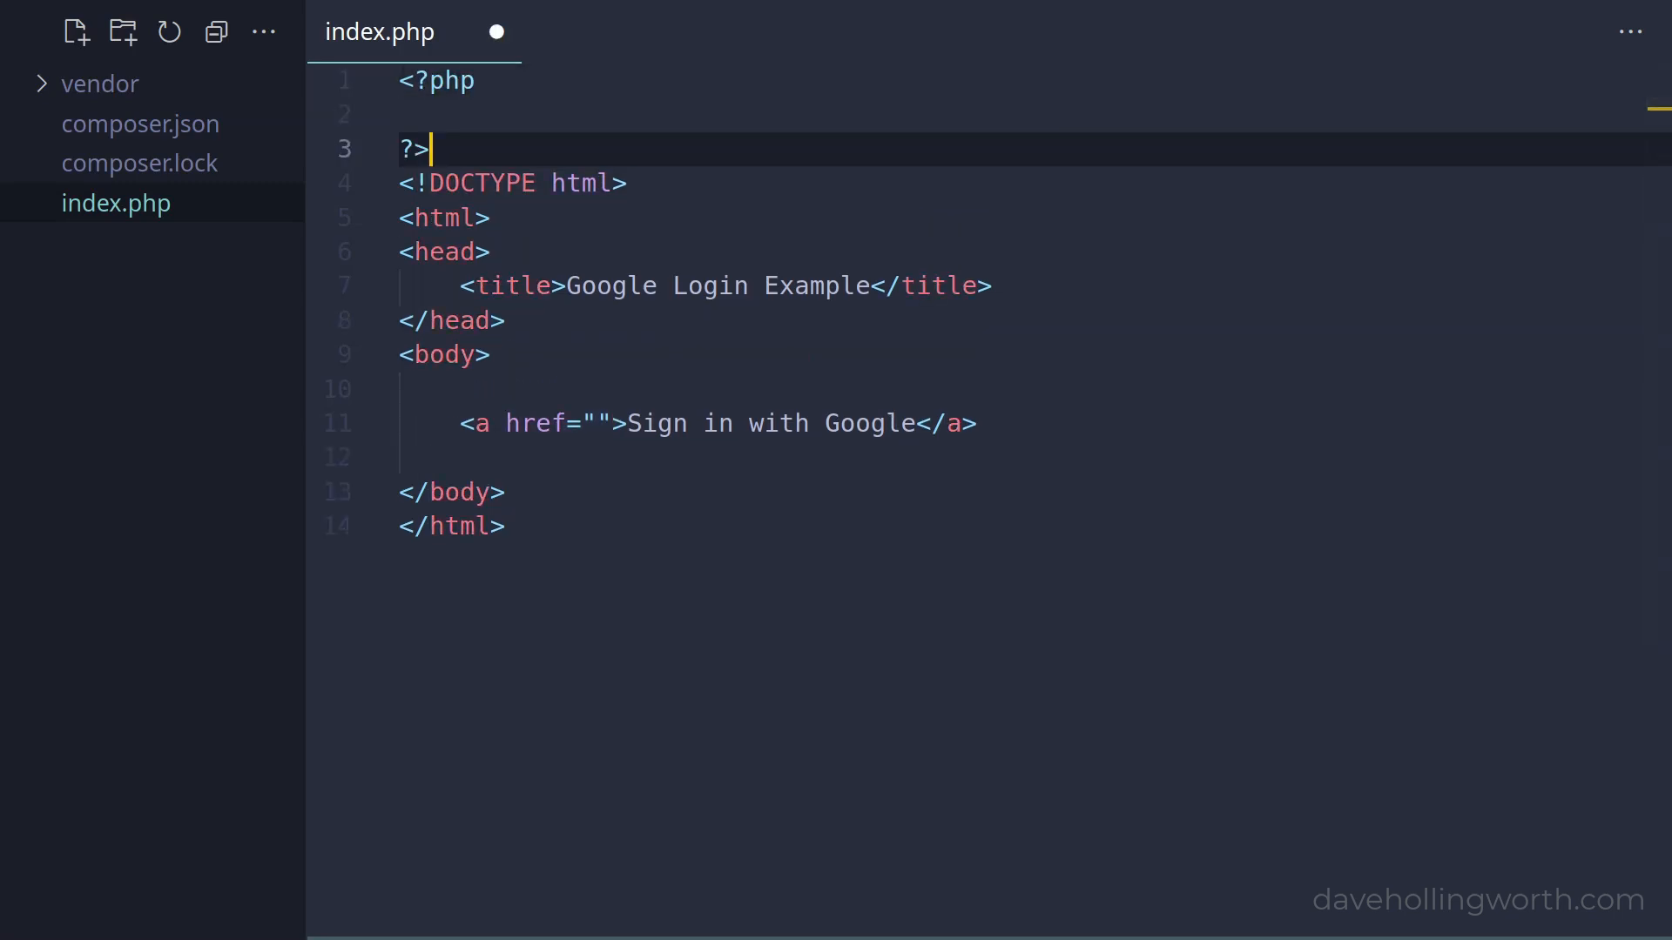
Require vendor/autoload.php and create $client as a new Google\Client
{"action": "key", "text": "enter"}
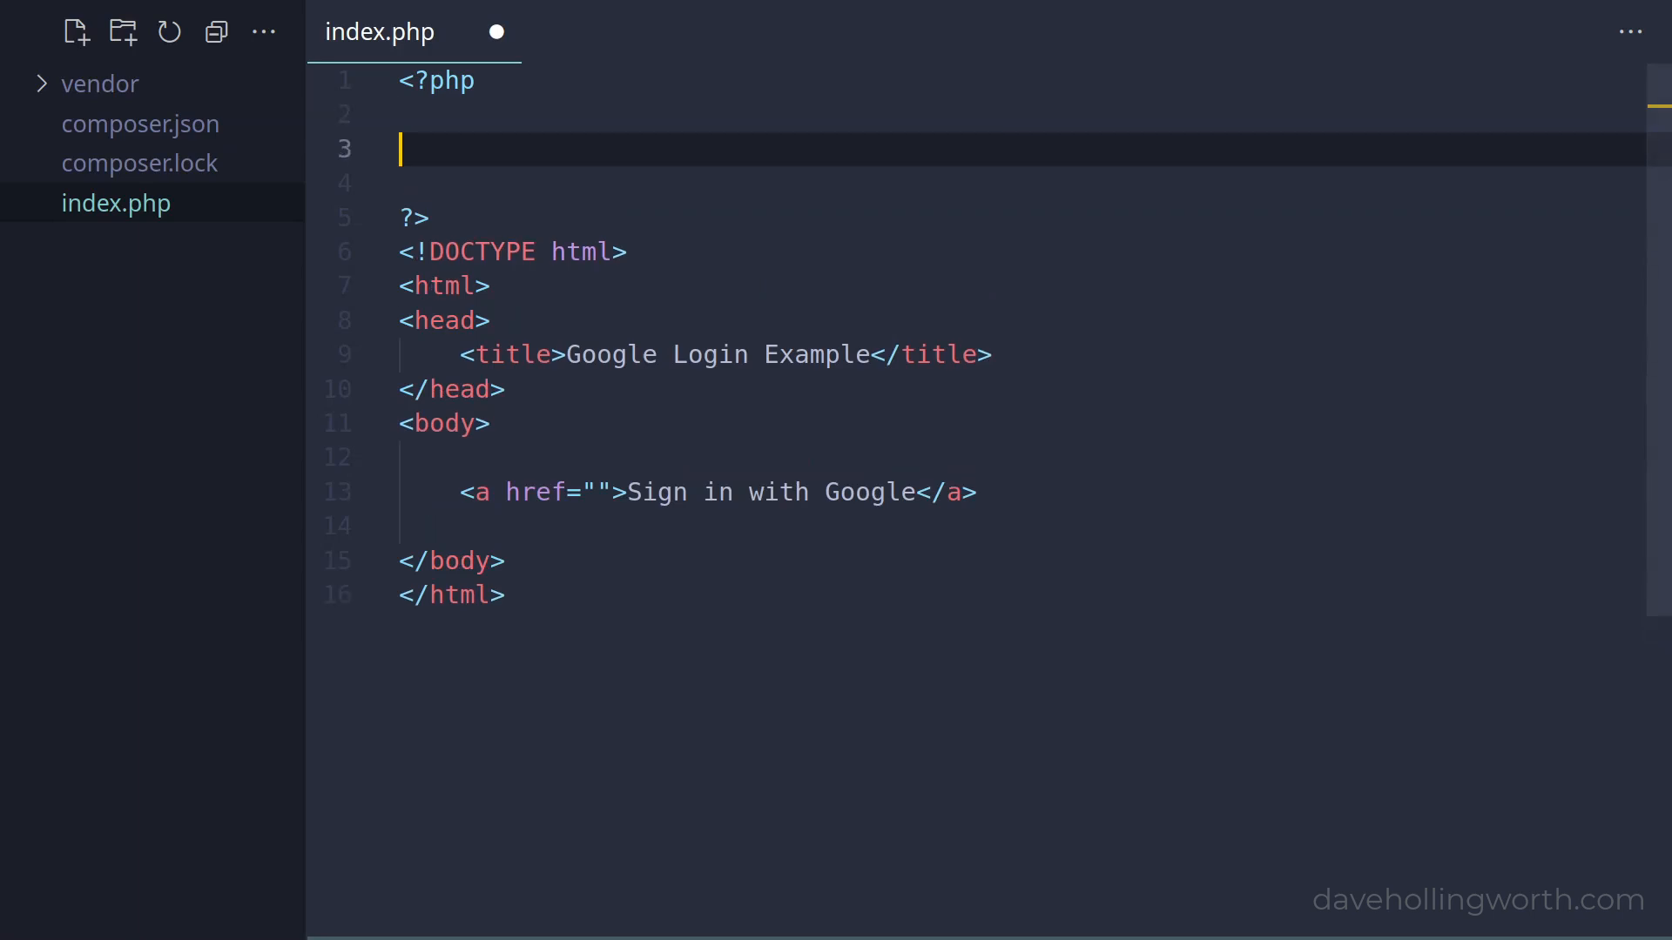
{"action": "type", "text": "require __DIR__ . \"/vendor/autol"}
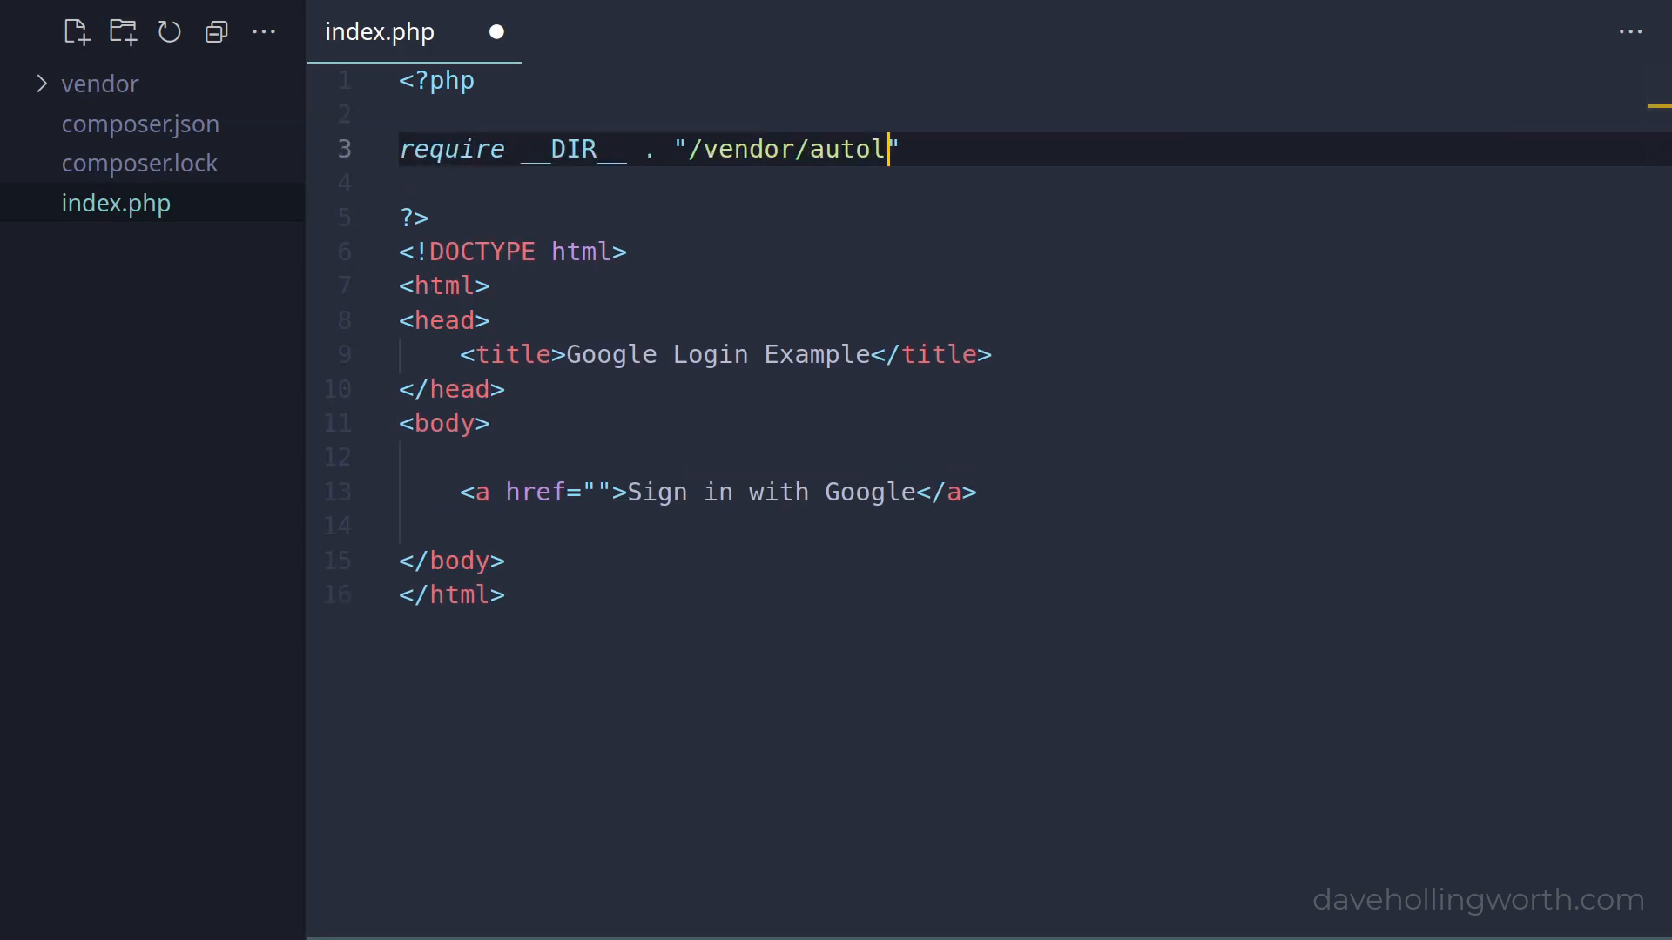
{"action": "type", "text": "ad.php\";"}
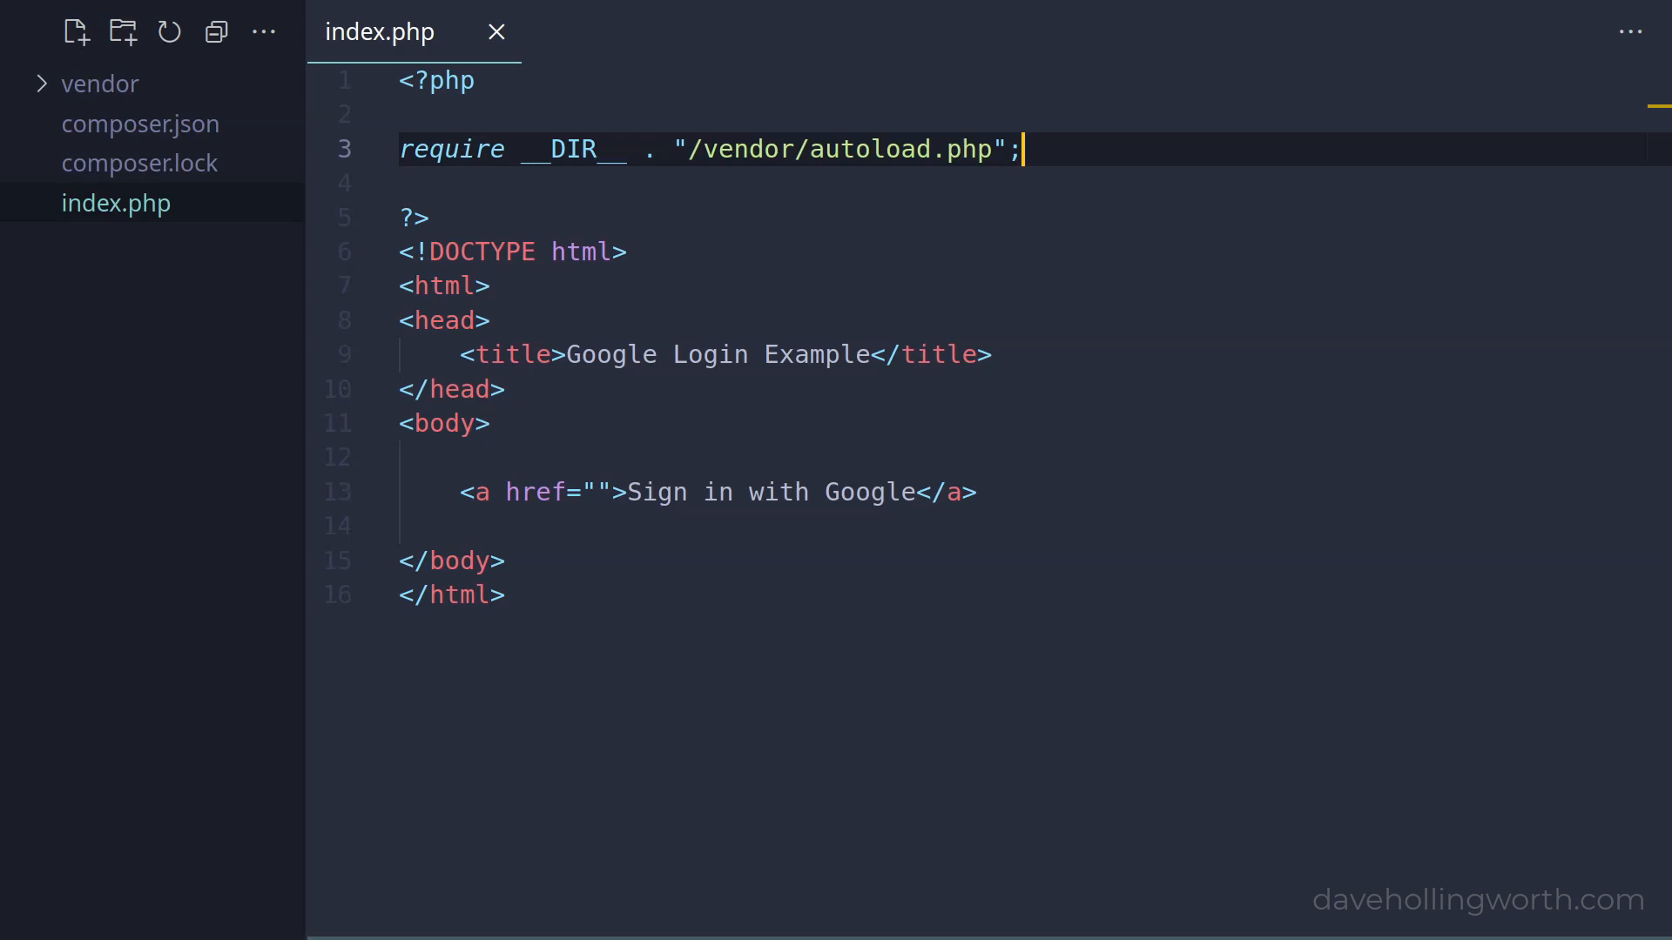
{"action": "type", "text": "$client ="}
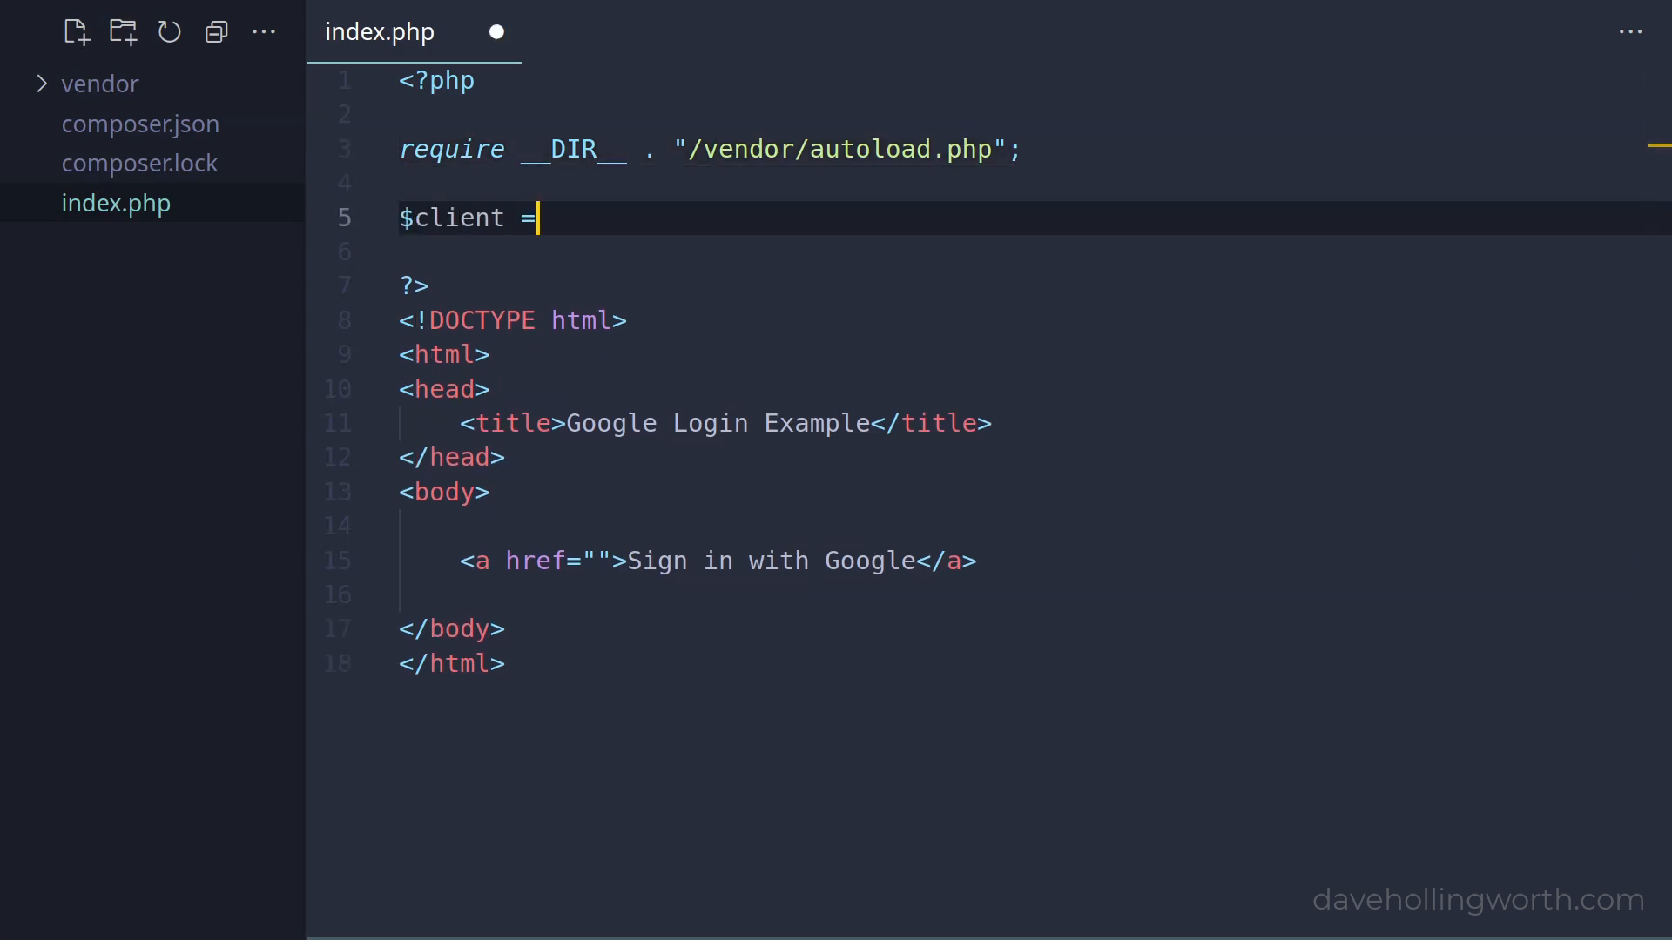
{"action": "type", "text": "new Google\\Cl"}
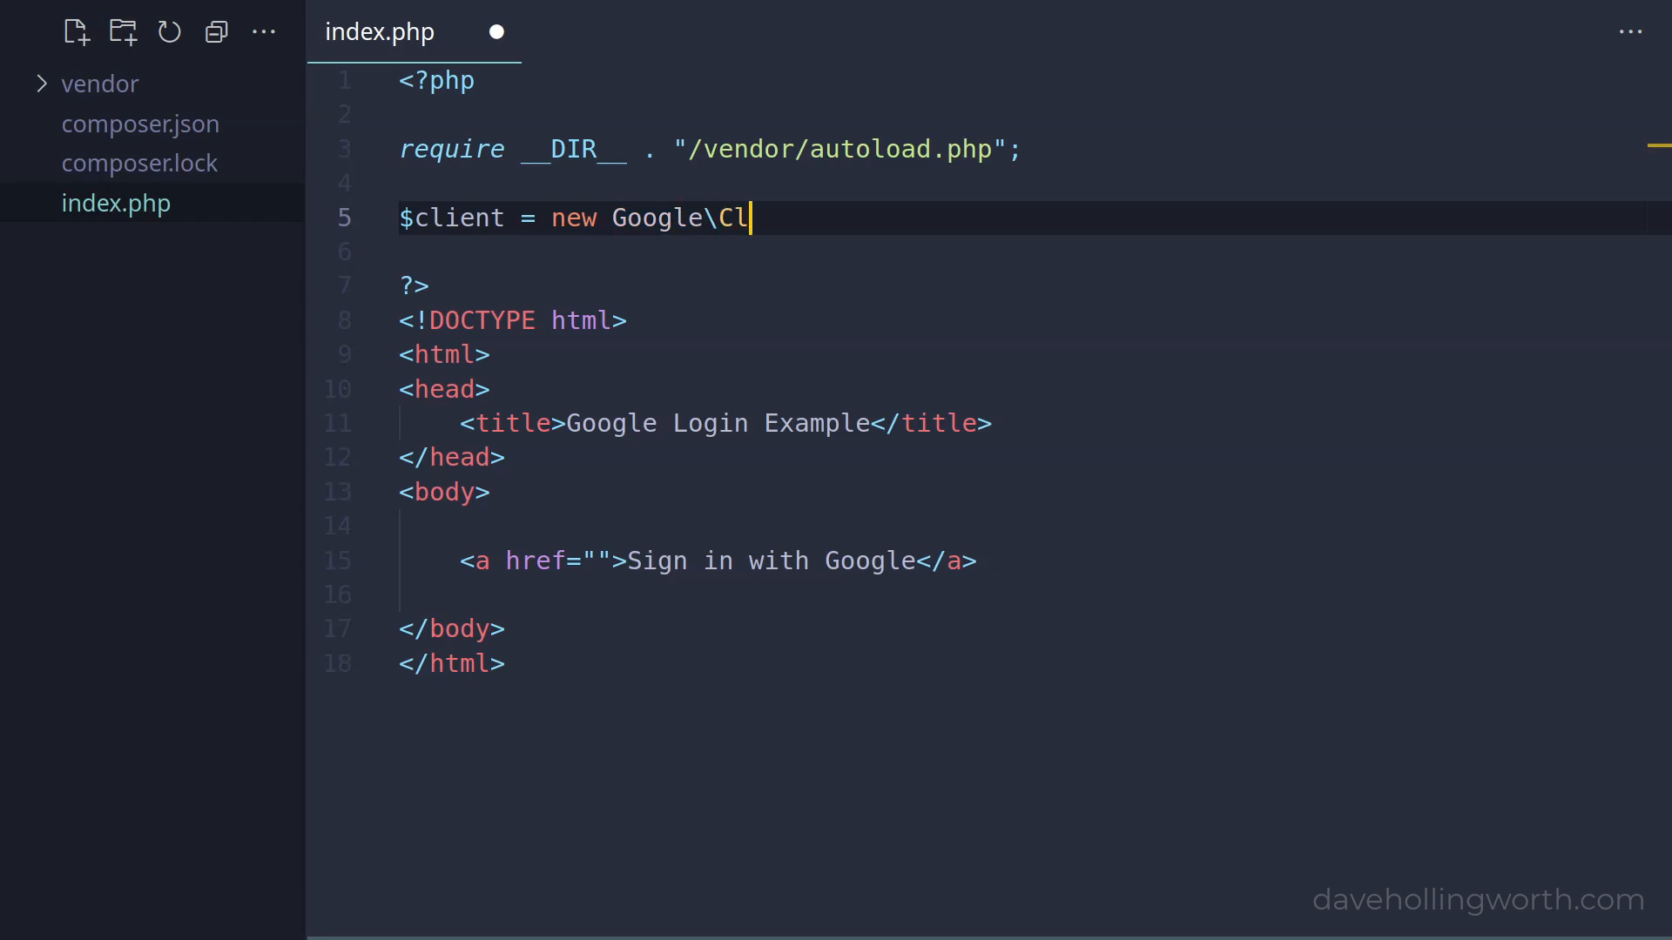
{"action": "type", "text": "ient;"}
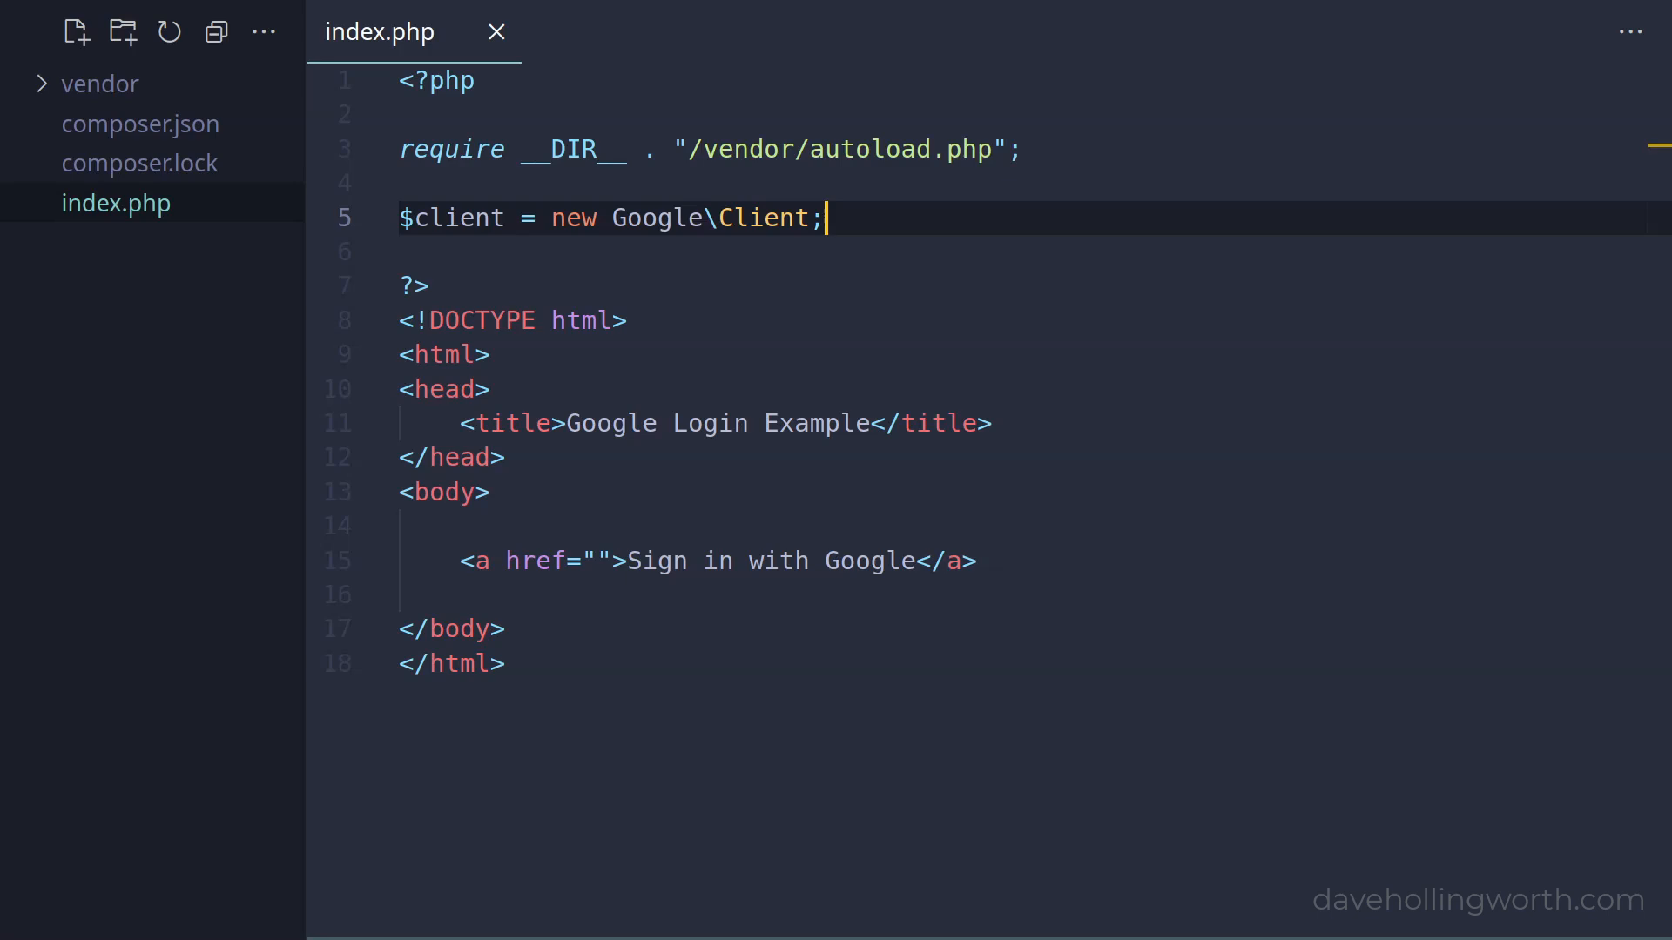
Add empty $client->setClientId(), setClientSecret() and setRedirectUri() calls
{"action": "type", "text": "$client-"}
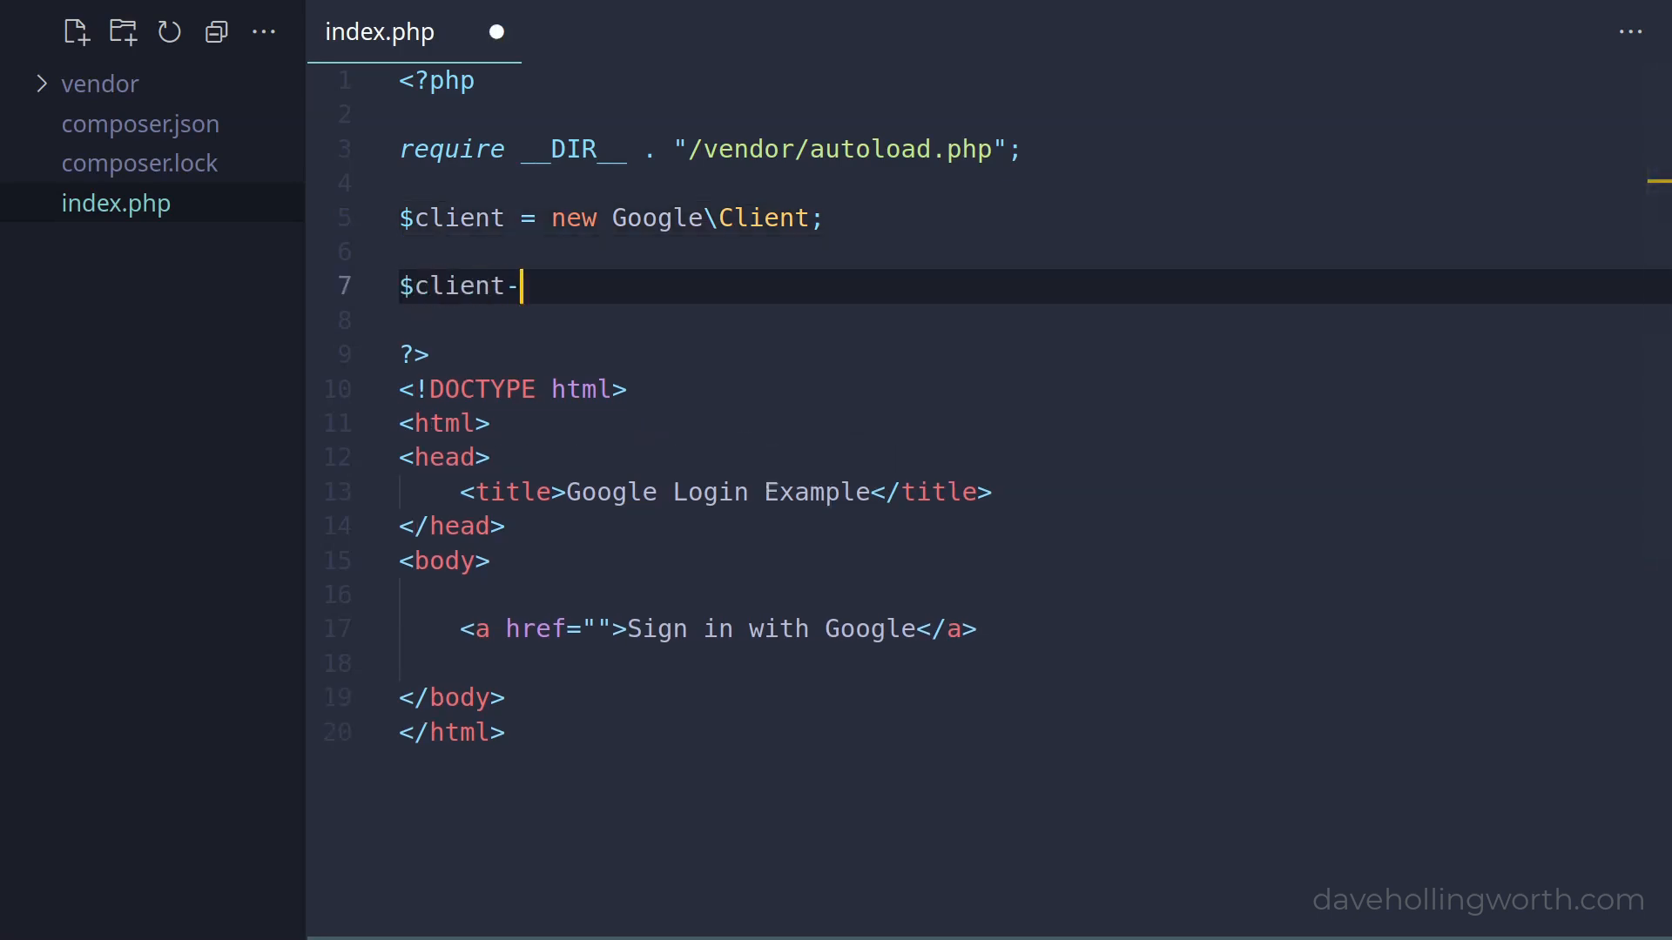
{"action": "type", "text": ">setClientId();"}
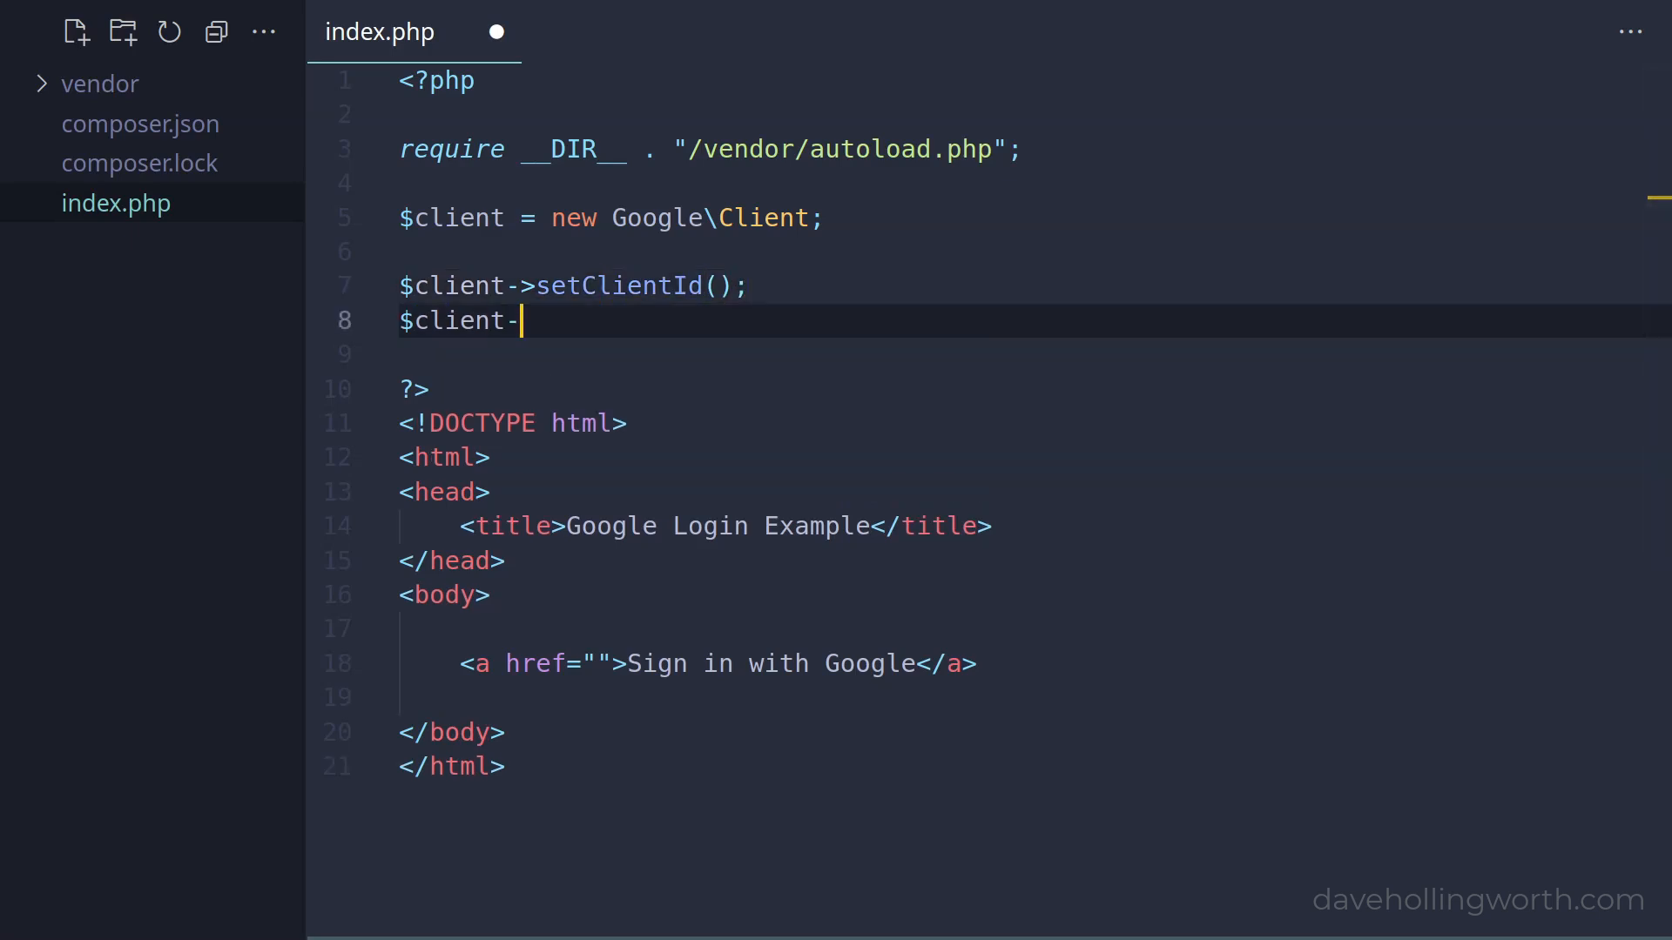
{"action": "type", "text": "setClientSecret();"}
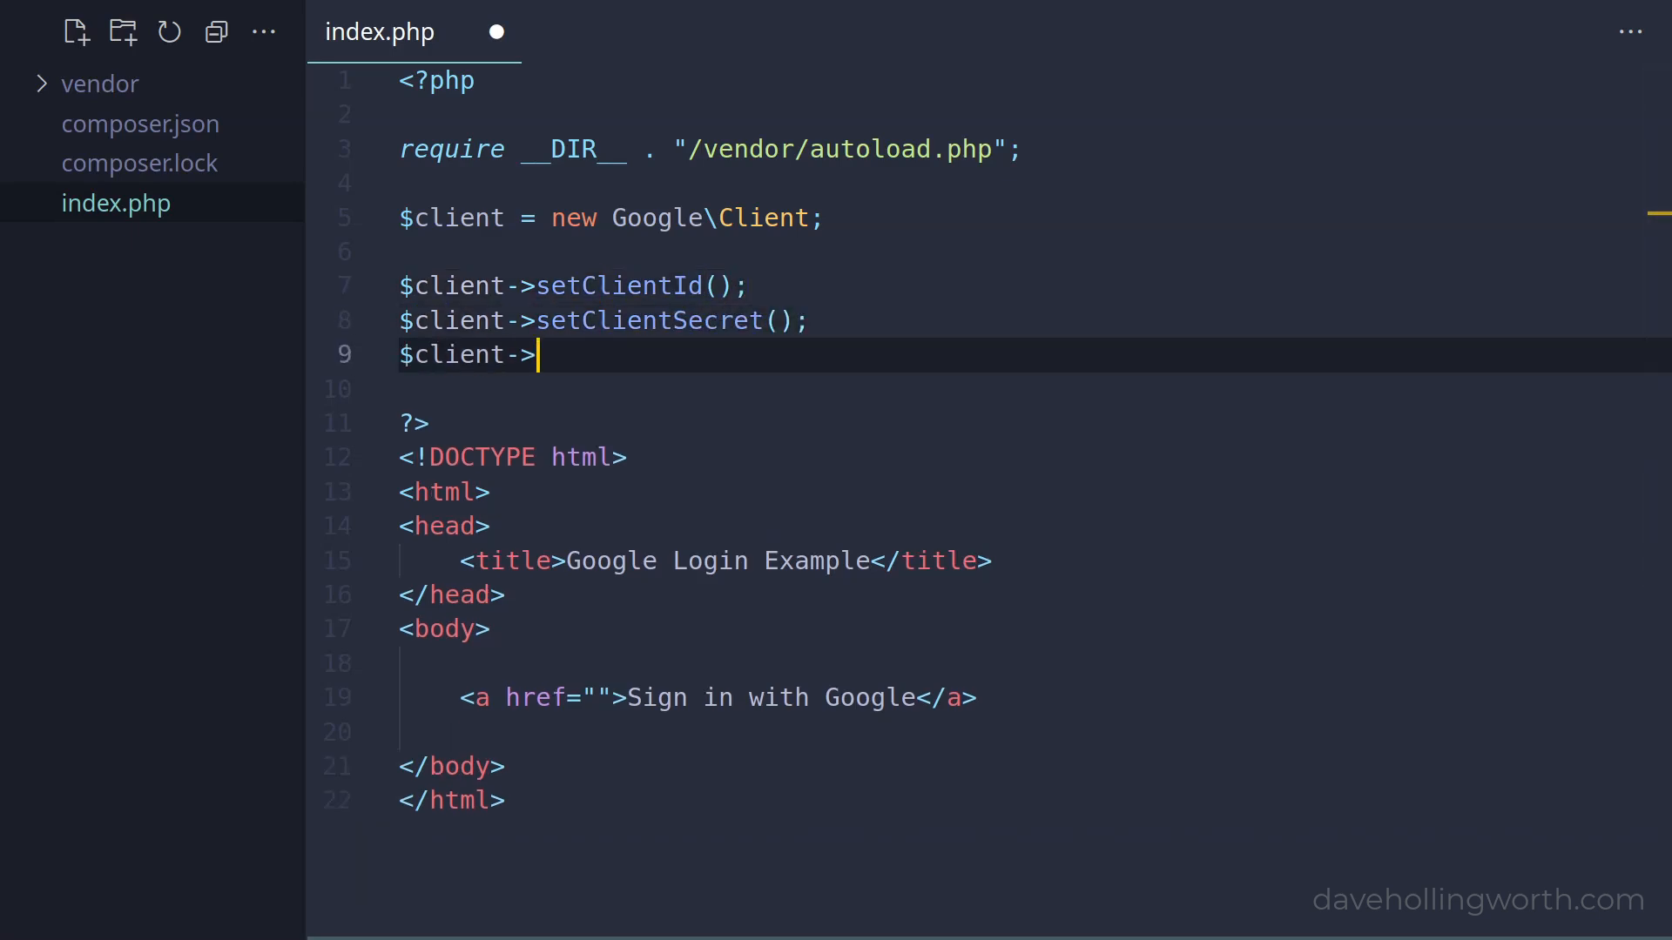
{"action": "type", "text": "setRedirectUri();"}
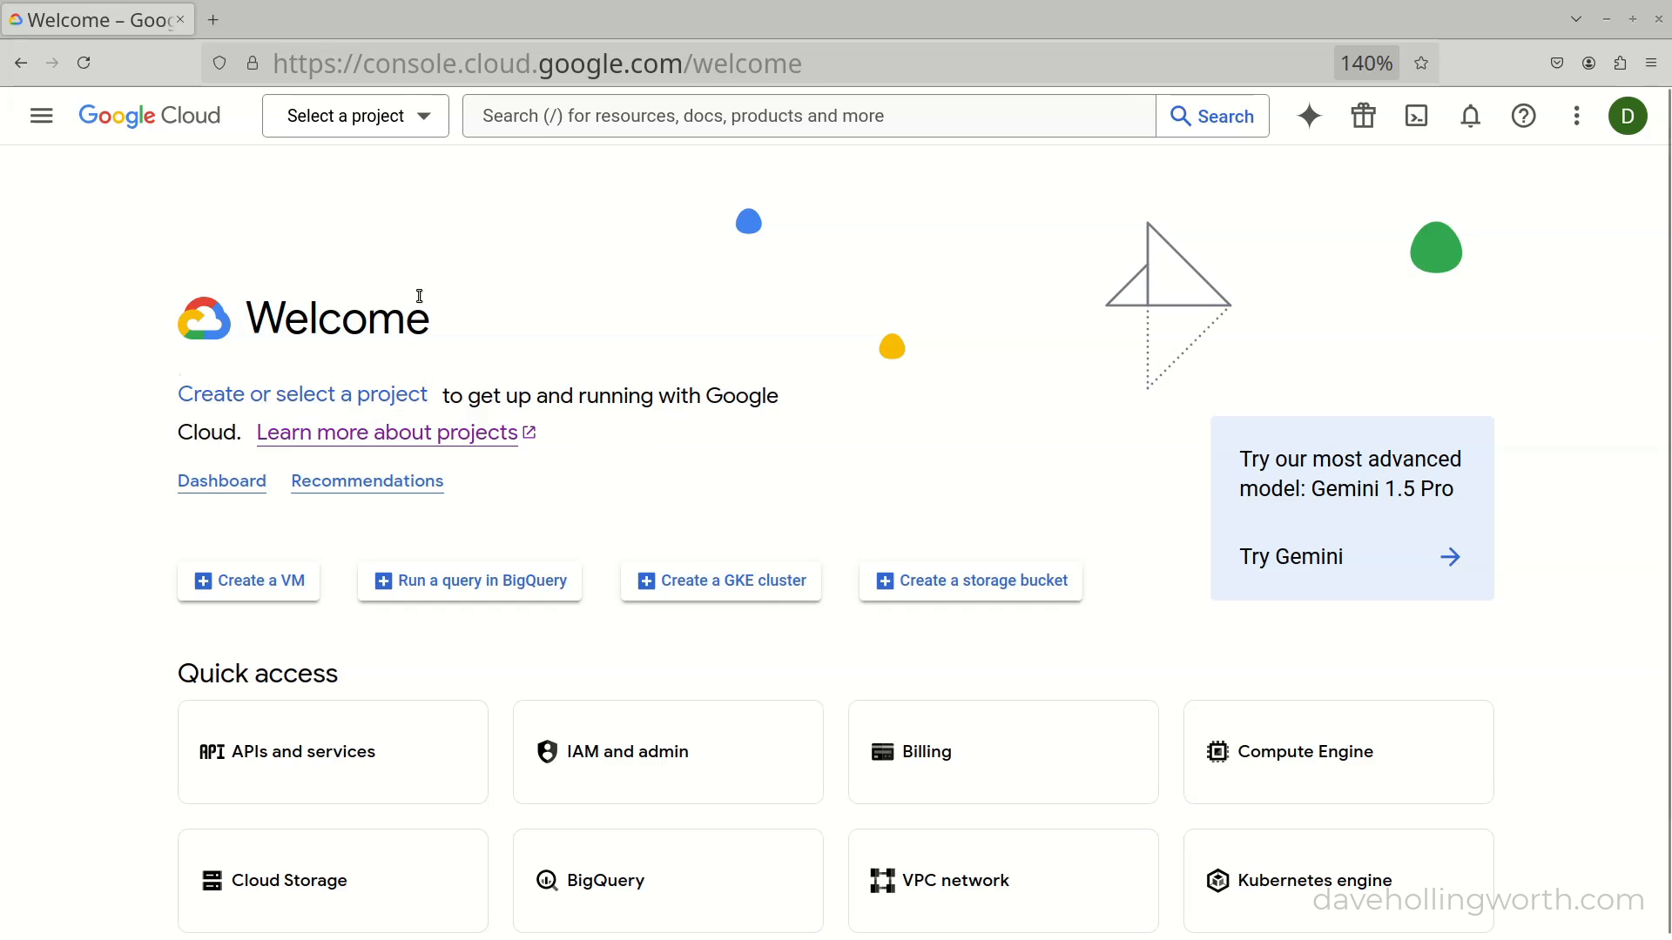
Create a Google Cloud project named Signin Tutorial and switch to its dashboard
{"action": "left_click", "coordinate": [353, 115]}
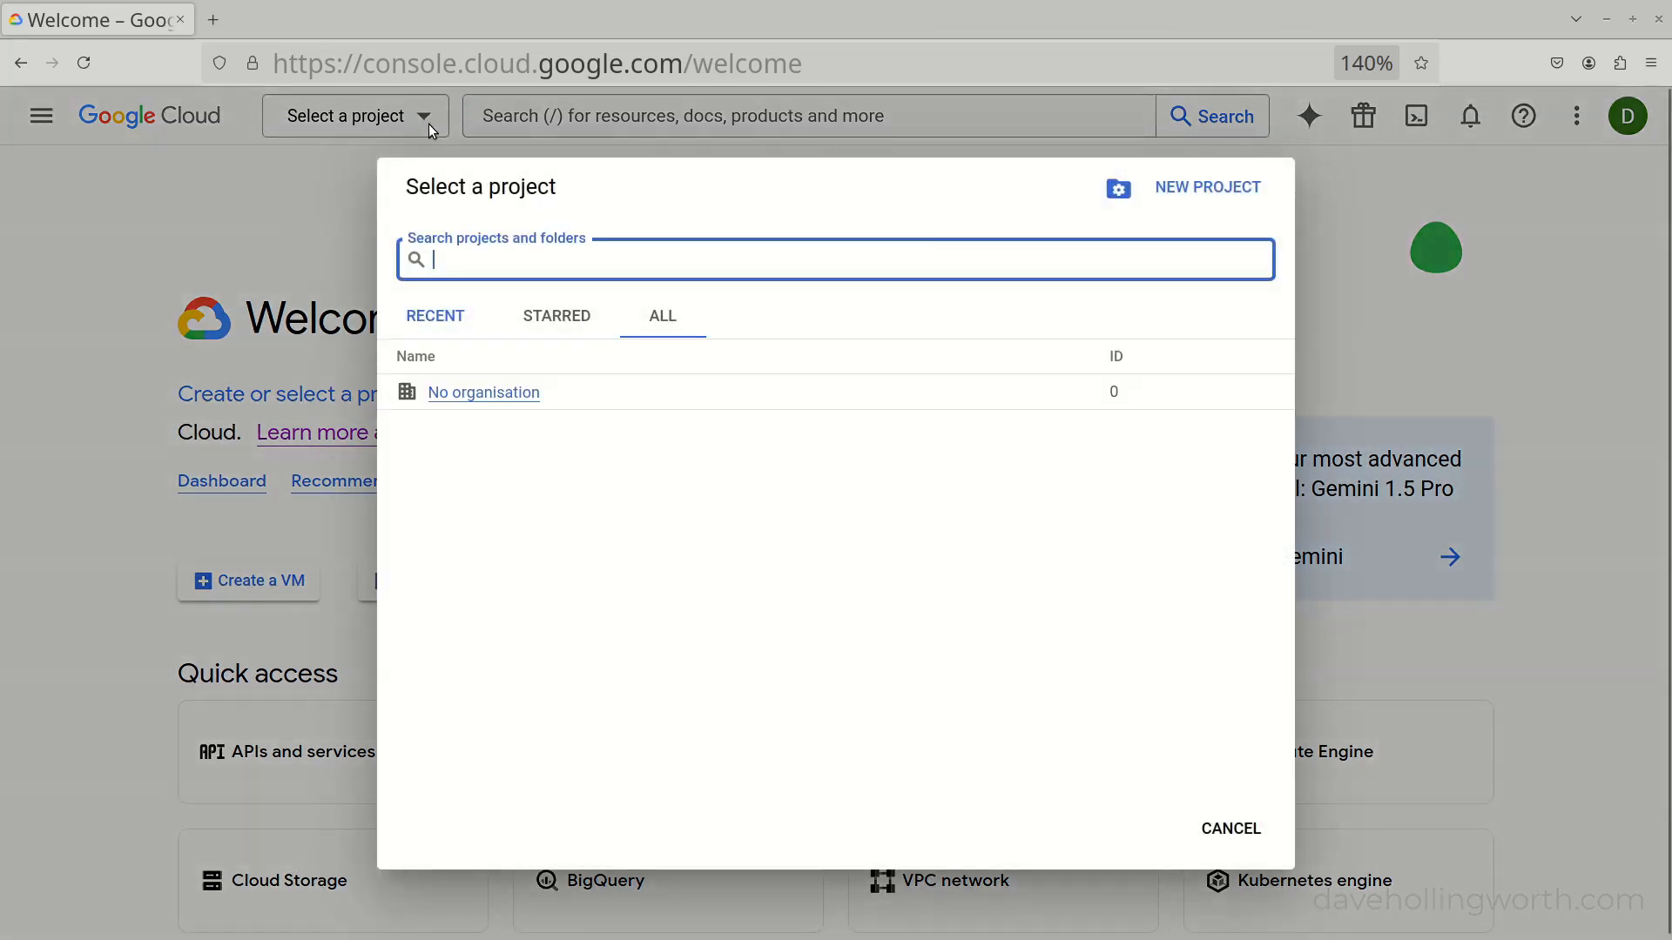
{"action": "mouse_move", "coordinate": [1205, 186]}
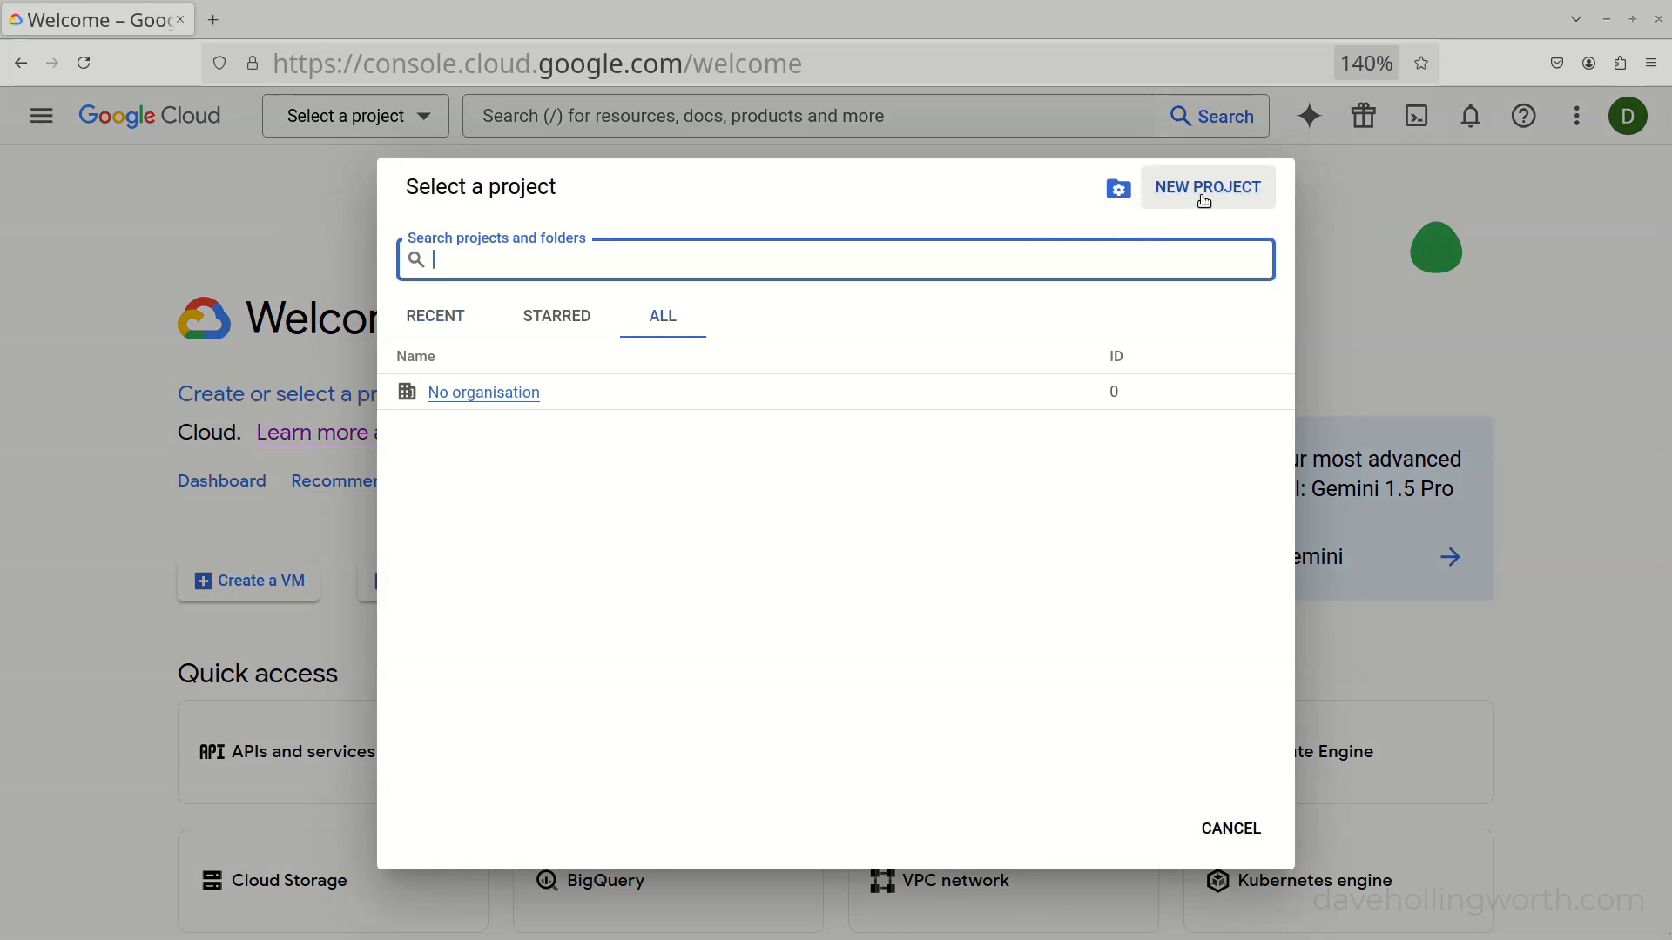
{"action": "left_click", "coordinate": [1205, 186]}
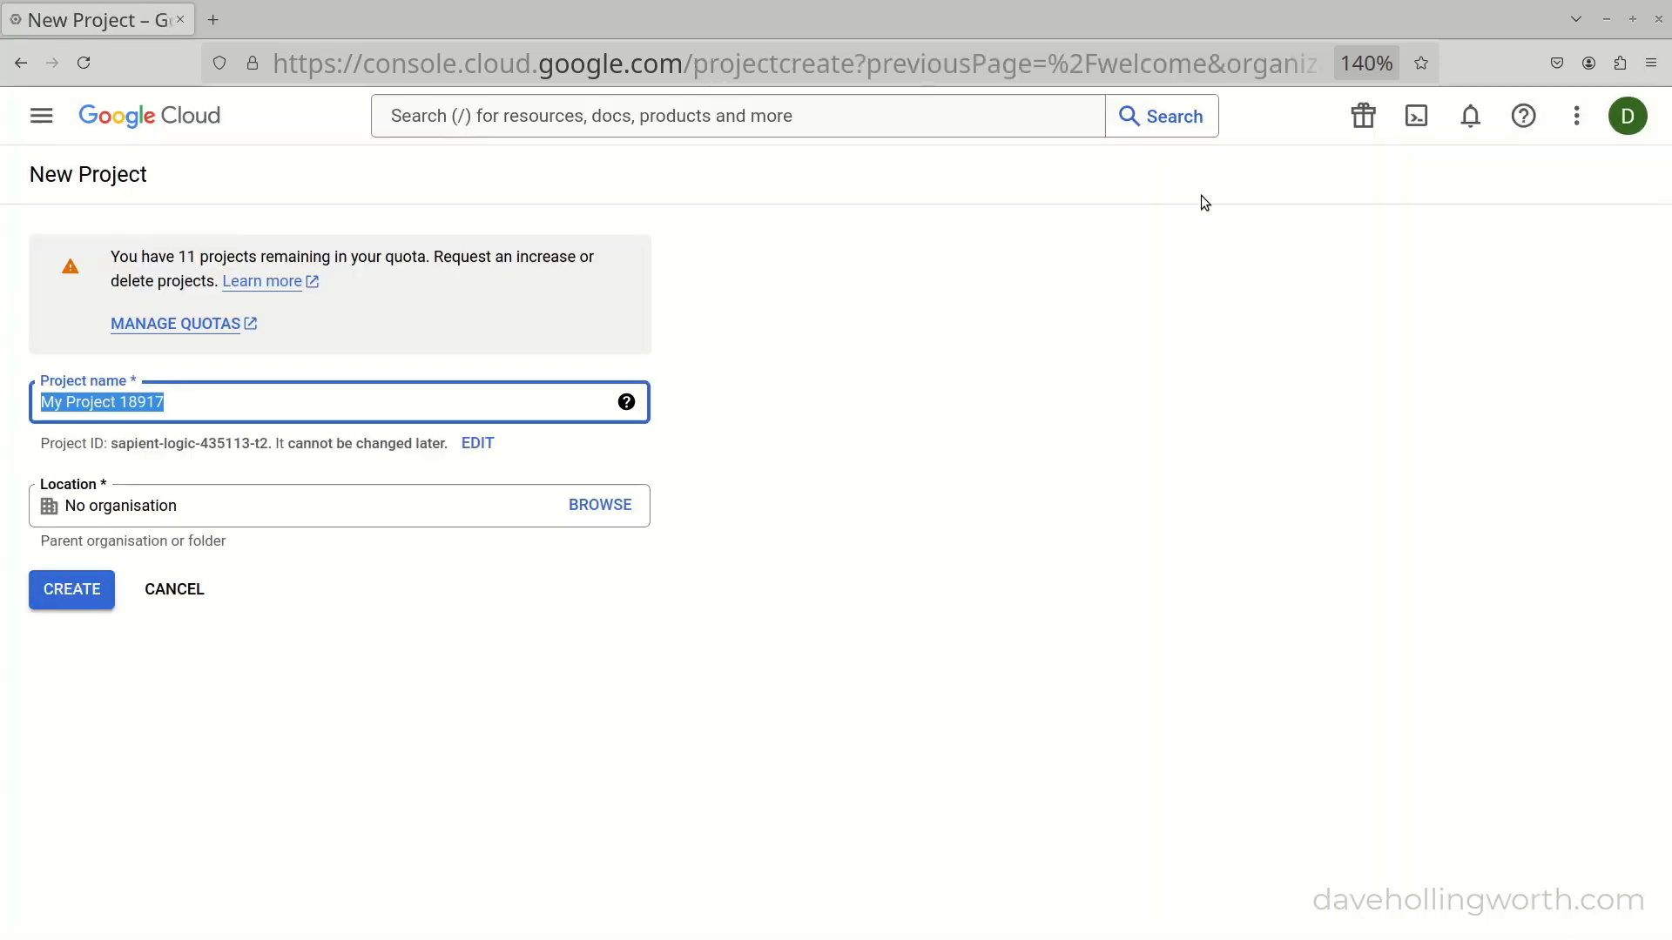
{"action": "type", "text": "Signin Tutorial"}
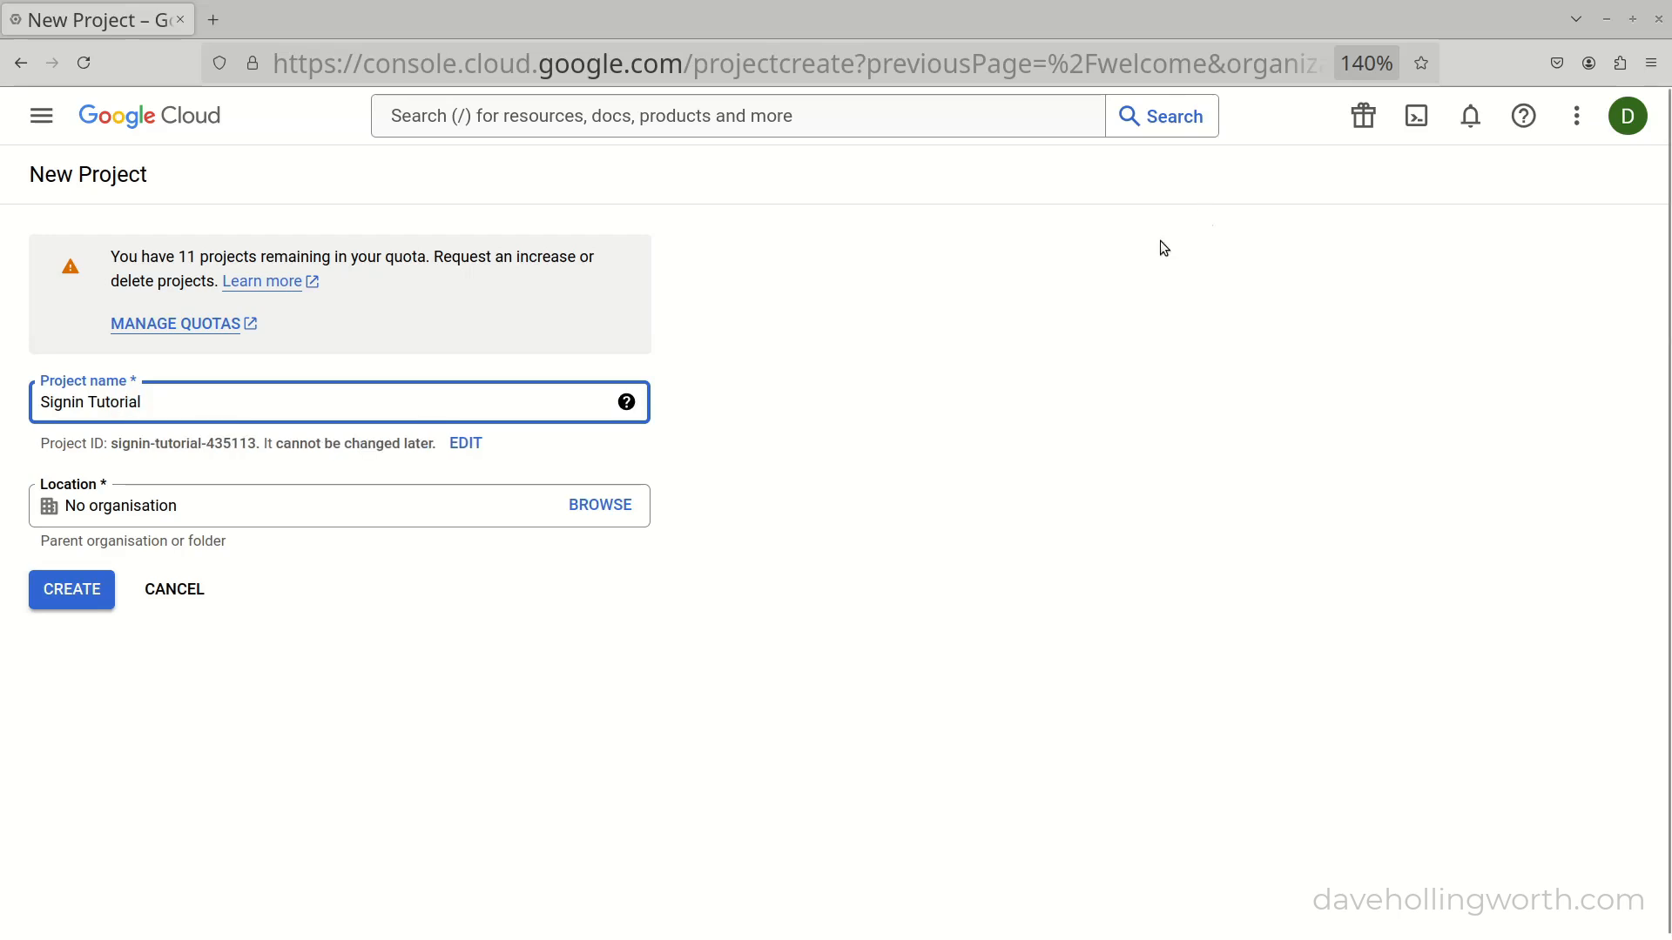
{"action": "mouse_move", "coordinate": [307, 472]}
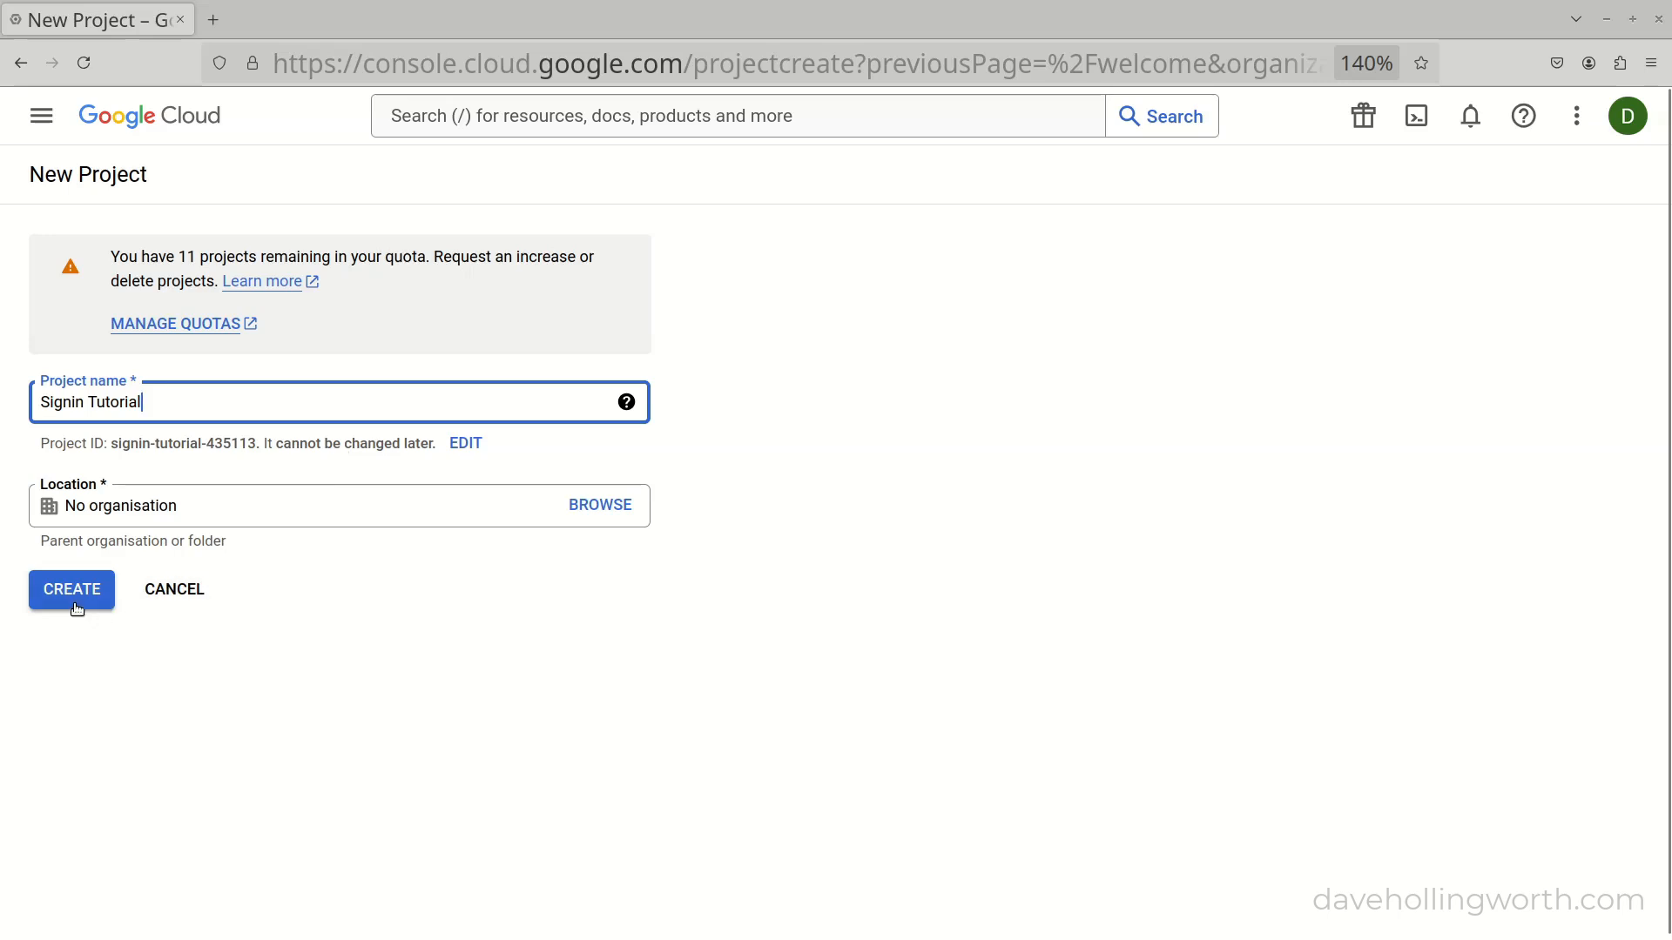
{"action": "left_click", "coordinate": [69, 590]}
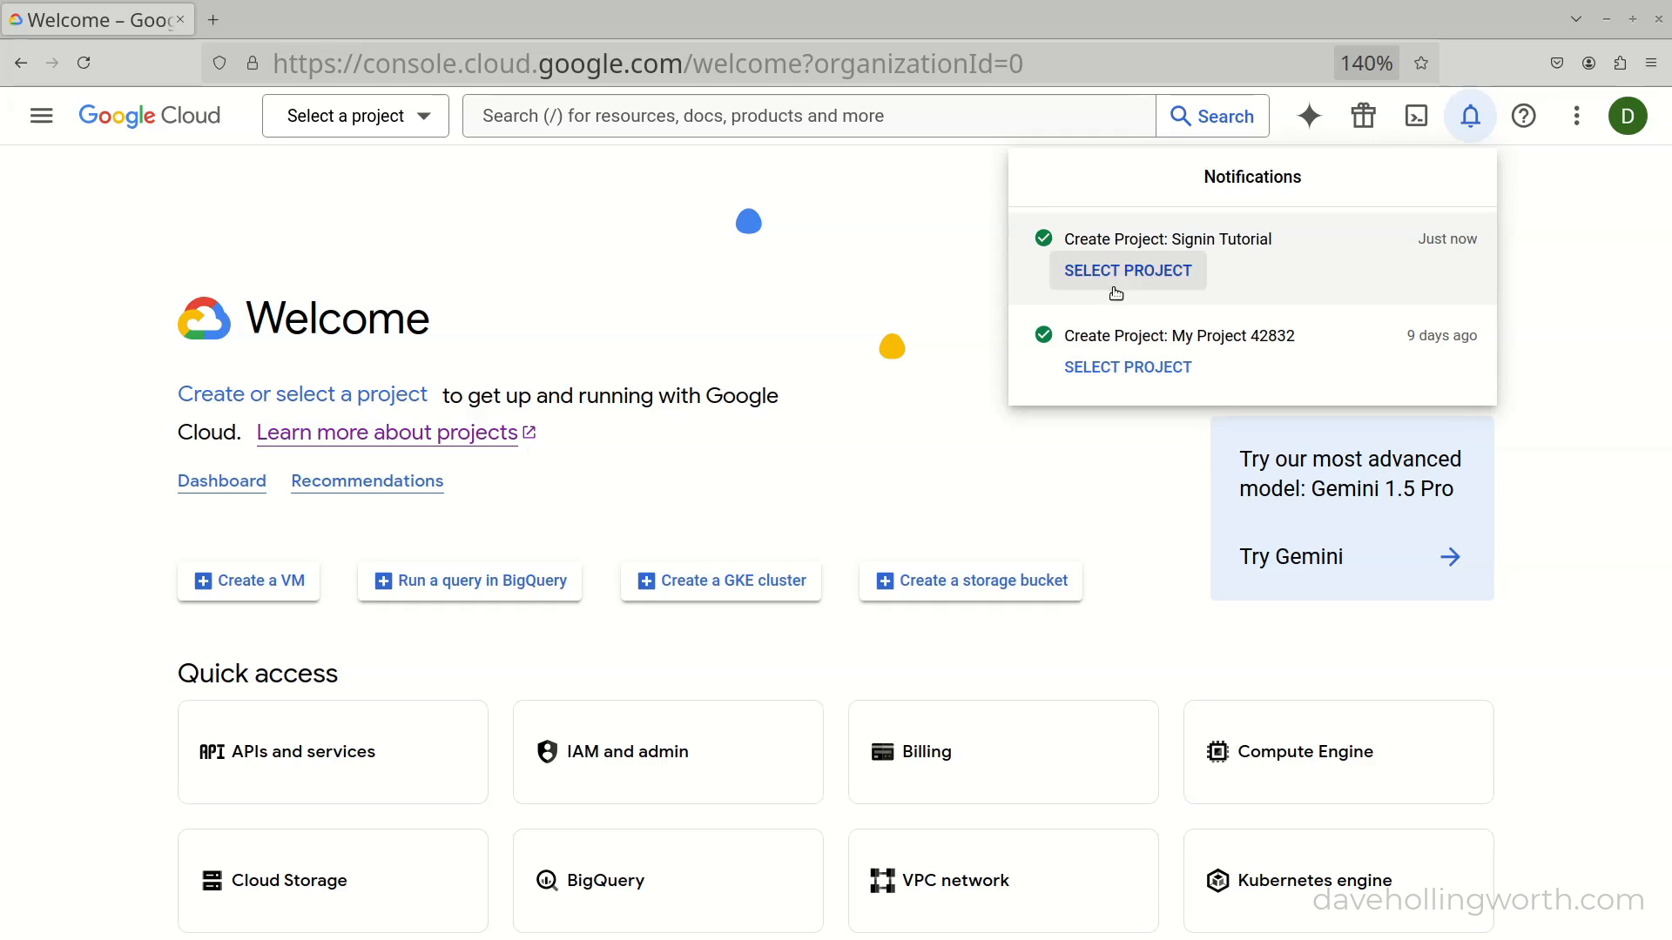
{"action": "left_click", "coordinate": [1126, 270]}
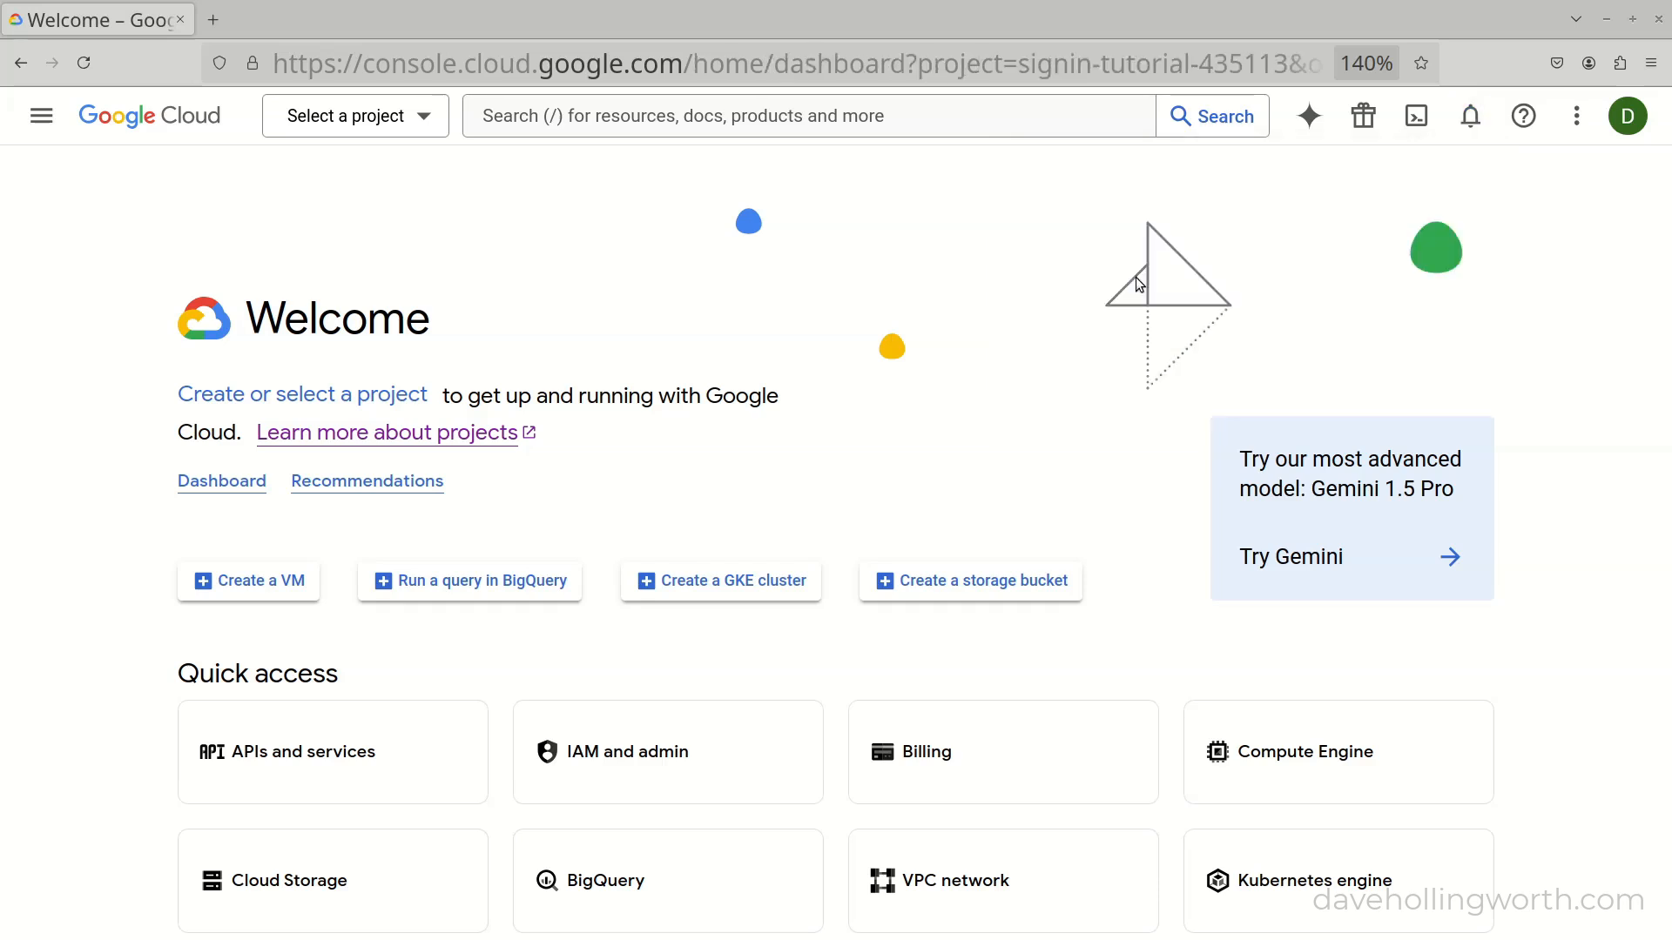
{"action": "left_click", "coordinate": [354, 115]}
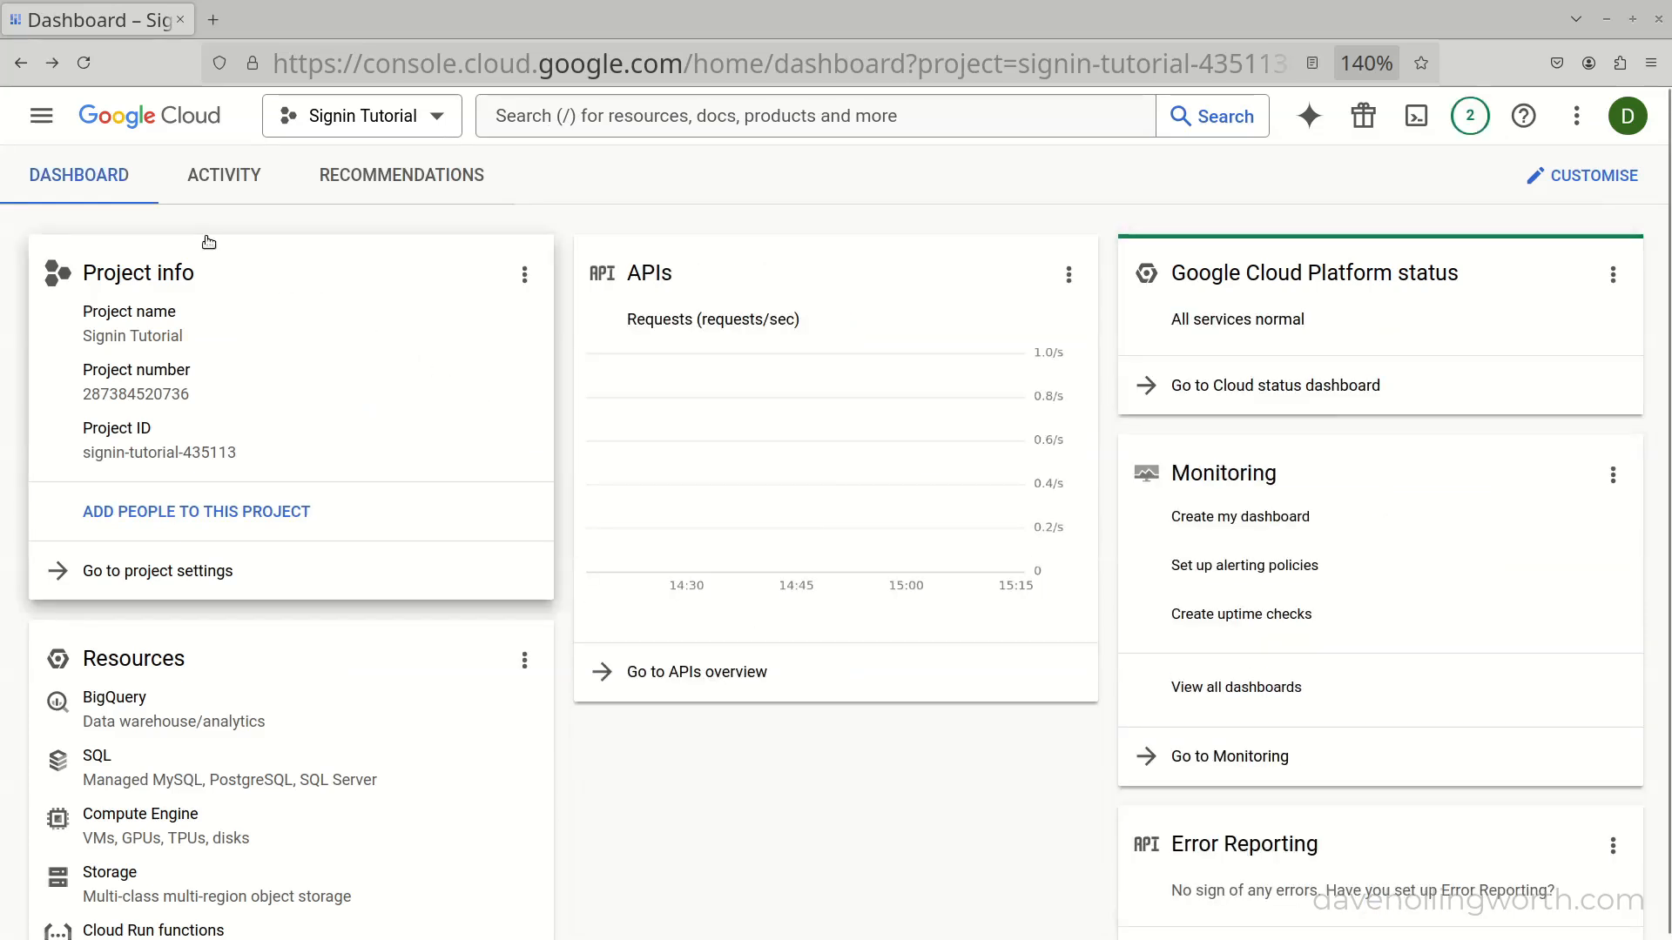
Go to APIs and services > OAuth consent screen and start registering an External user type app
{"action": "left_click", "coordinate": [41, 115]}
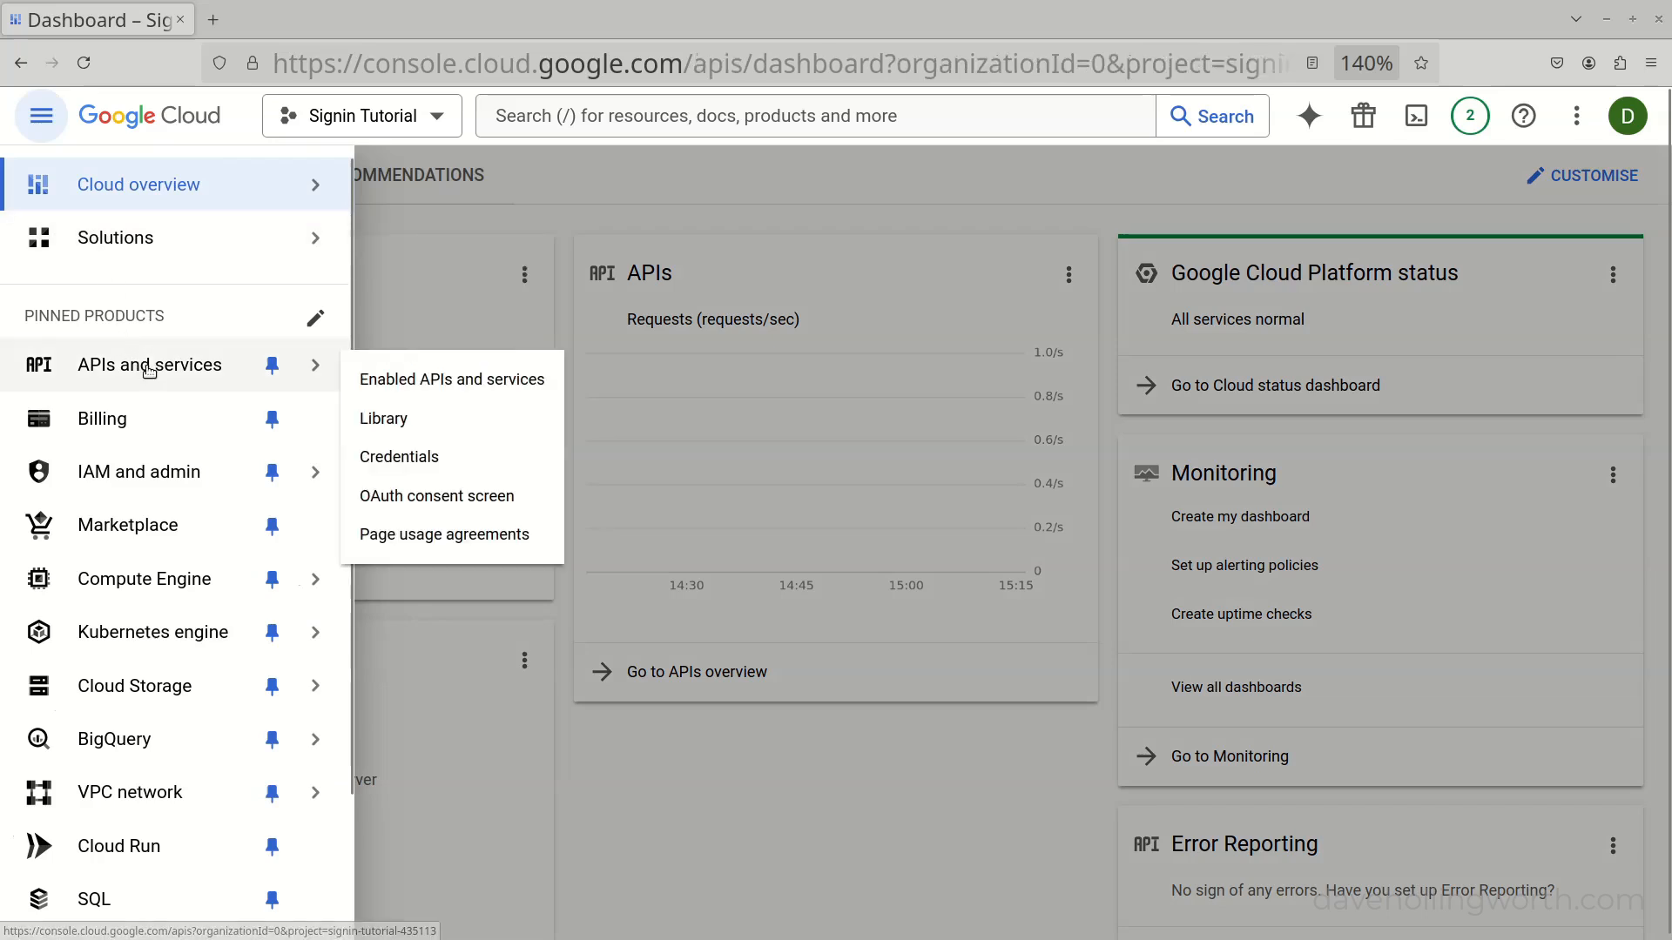
{"action": "left_click", "coordinate": [453, 378]}
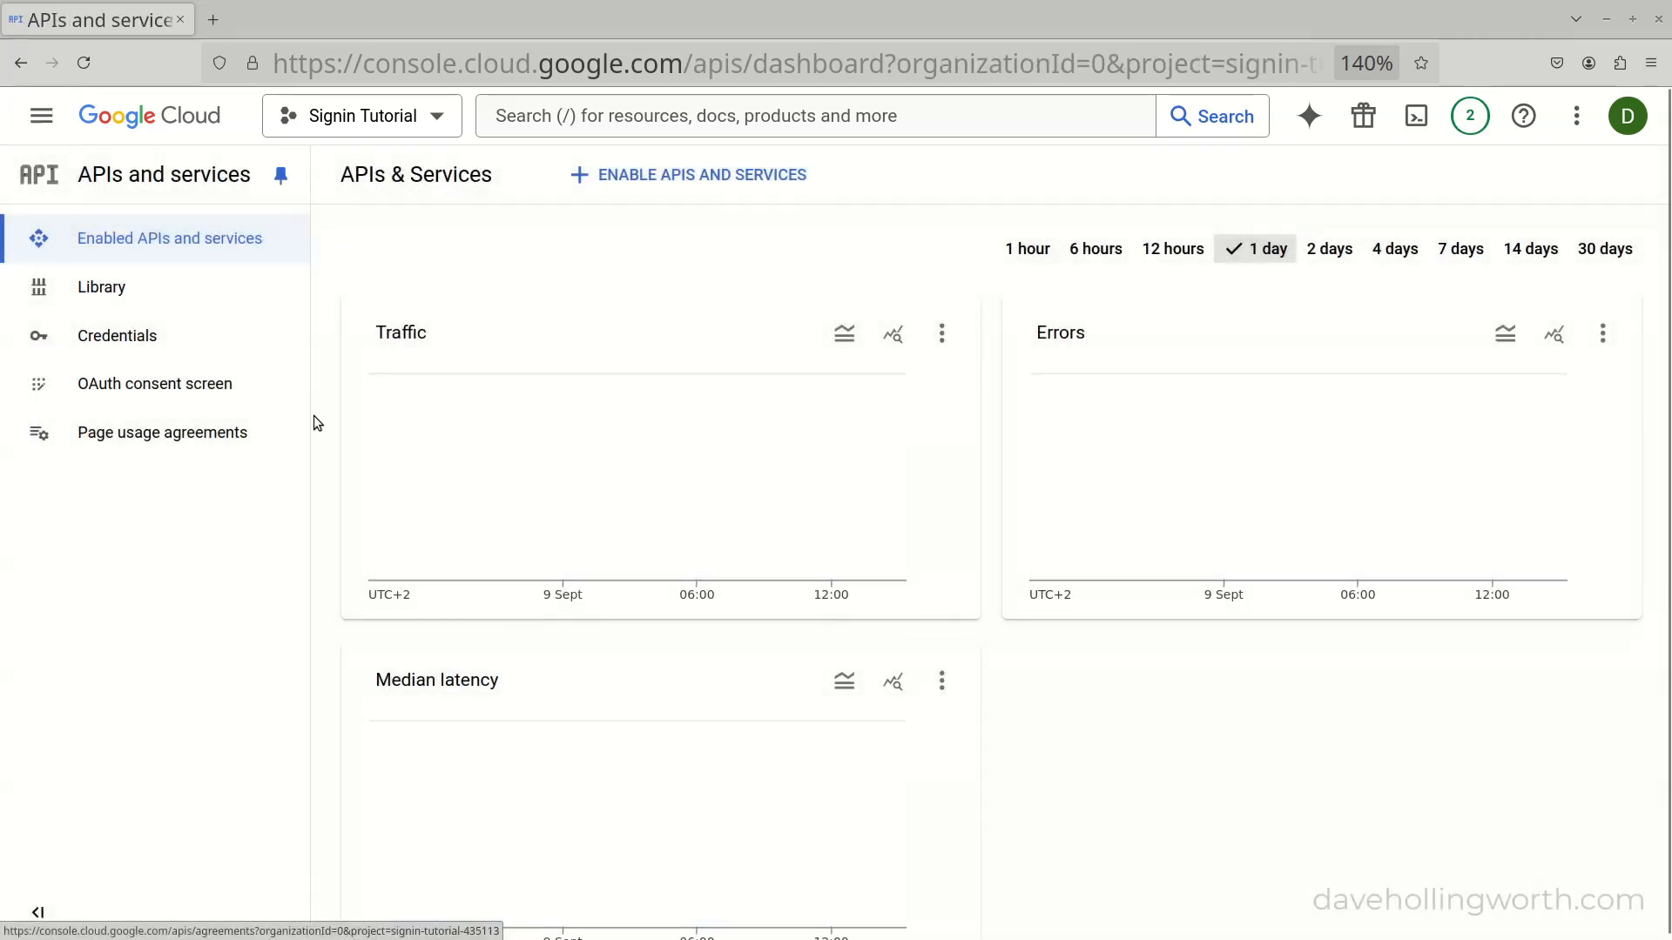
{"action": "left_click", "coordinate": [155, 383]}
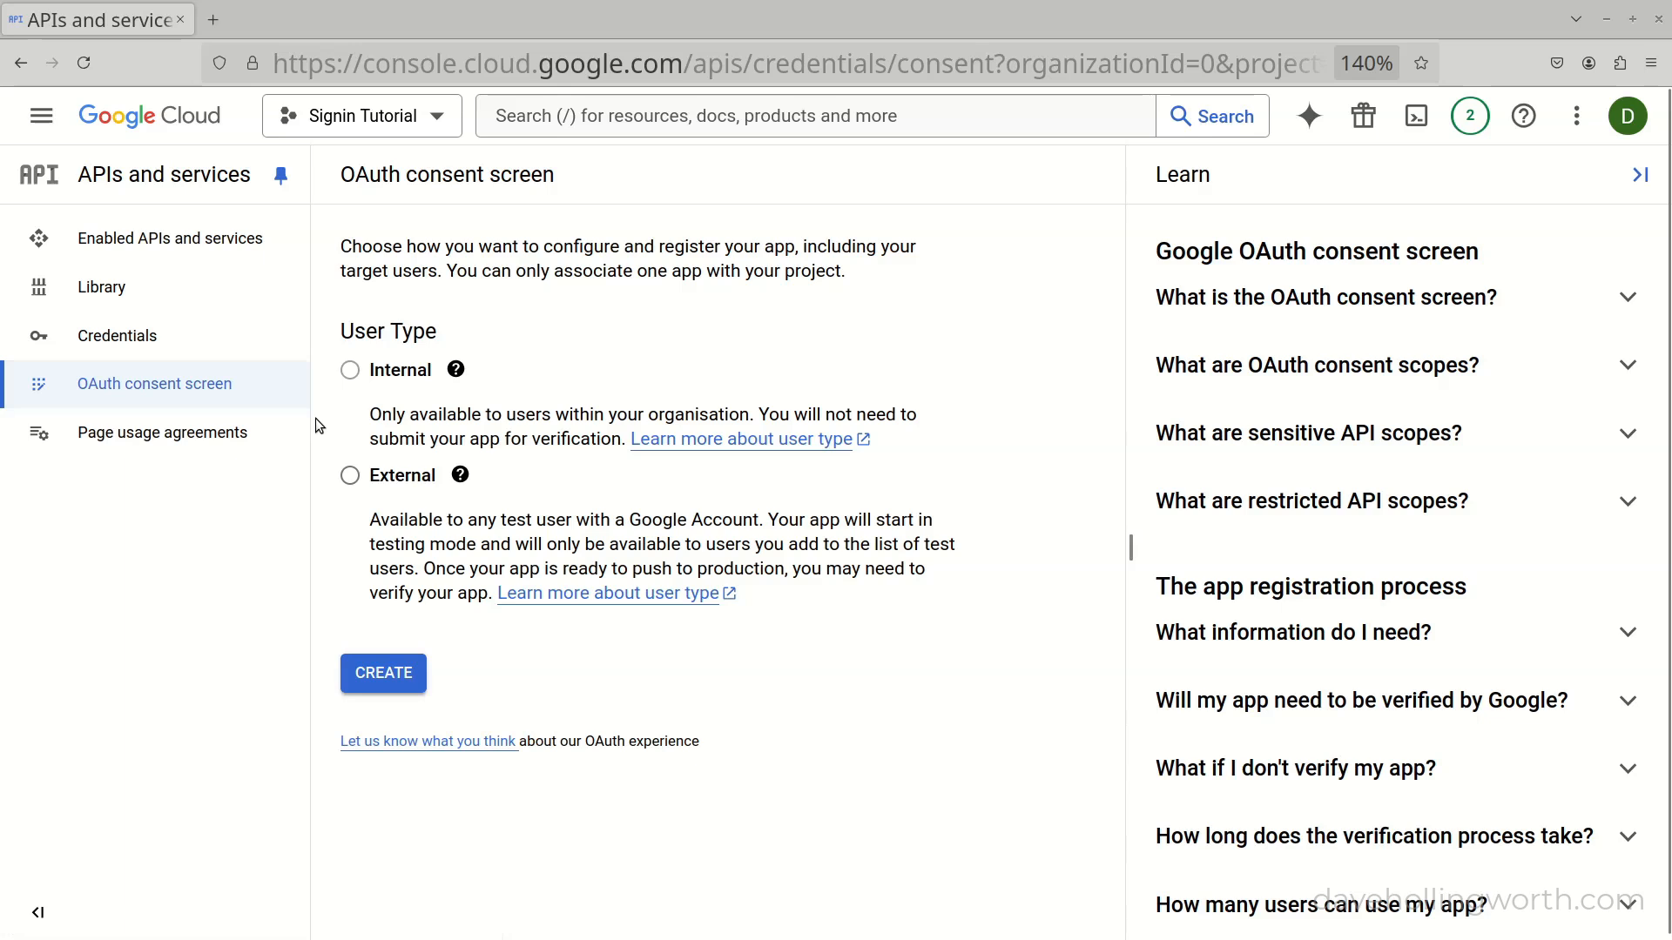
{"action": "mouse_move", "coordinate": [345, 446]}
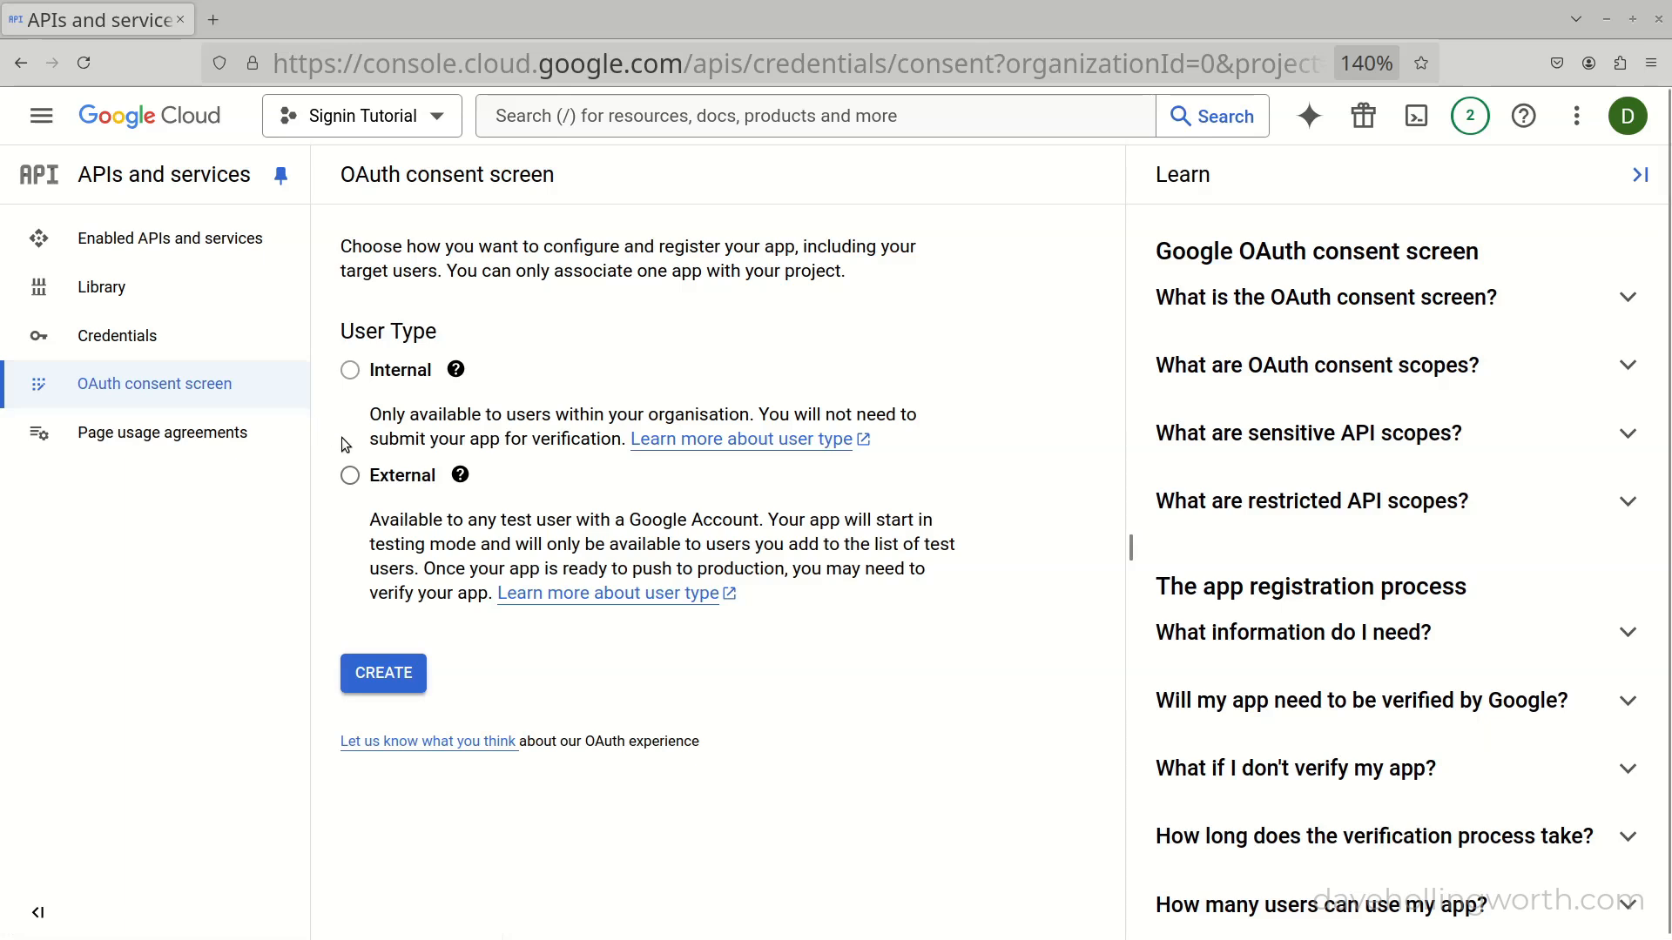
{"action": "left_click", "coordinate": [348, 473]}
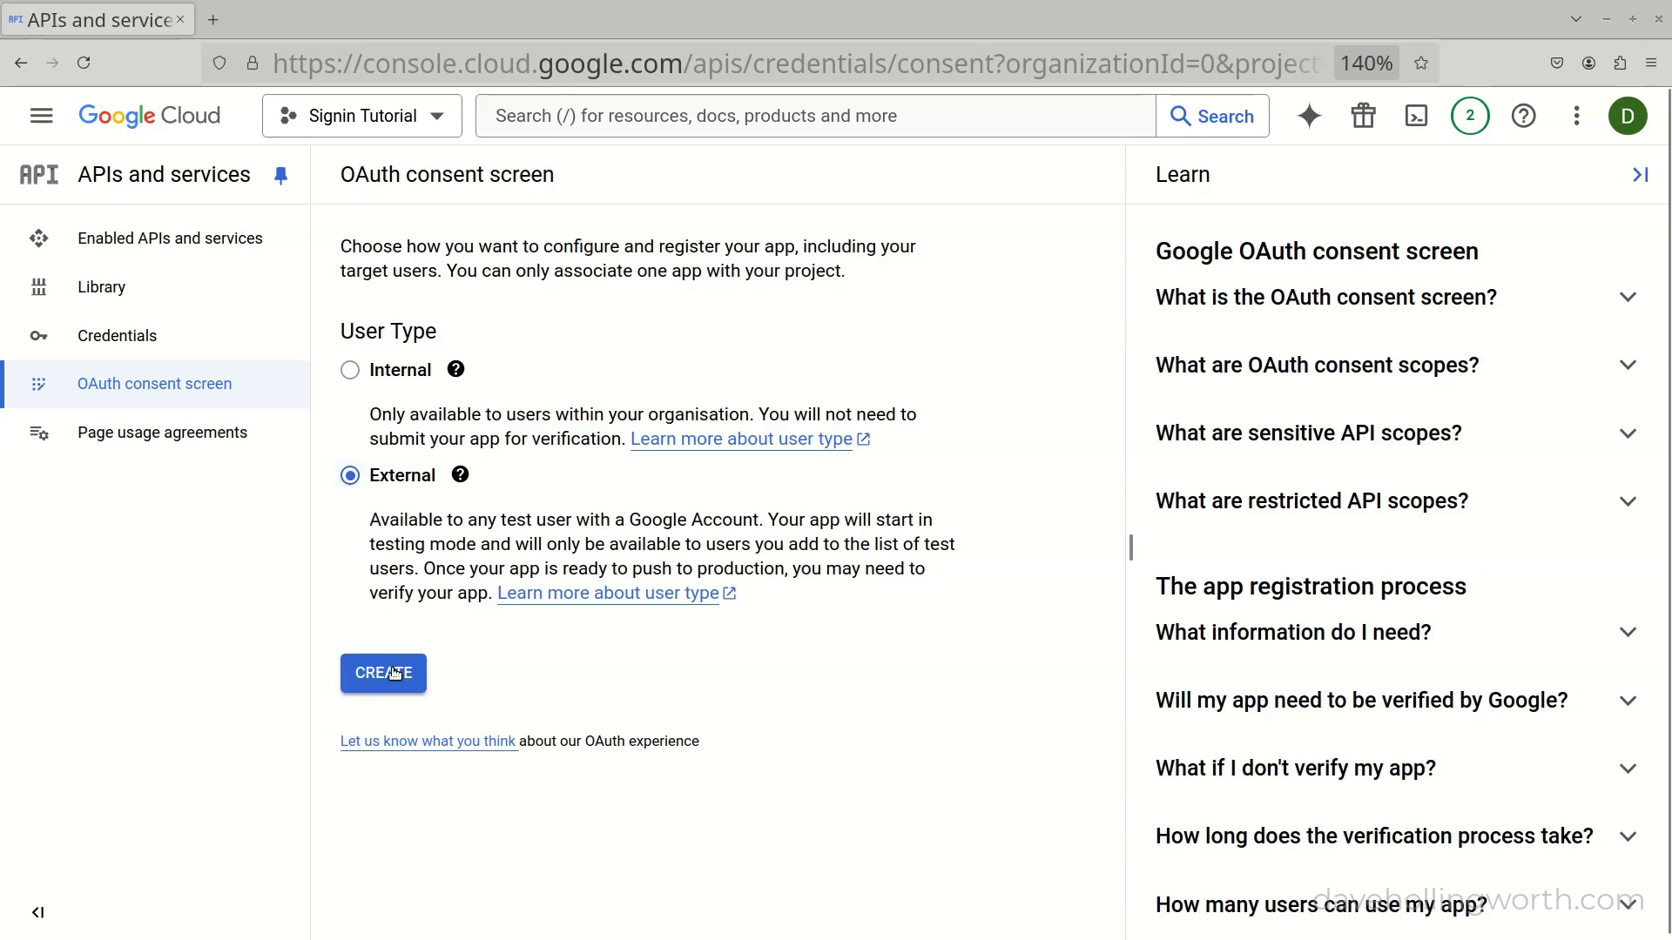
{"action": "left_click", "coordinate": [381, 673]}
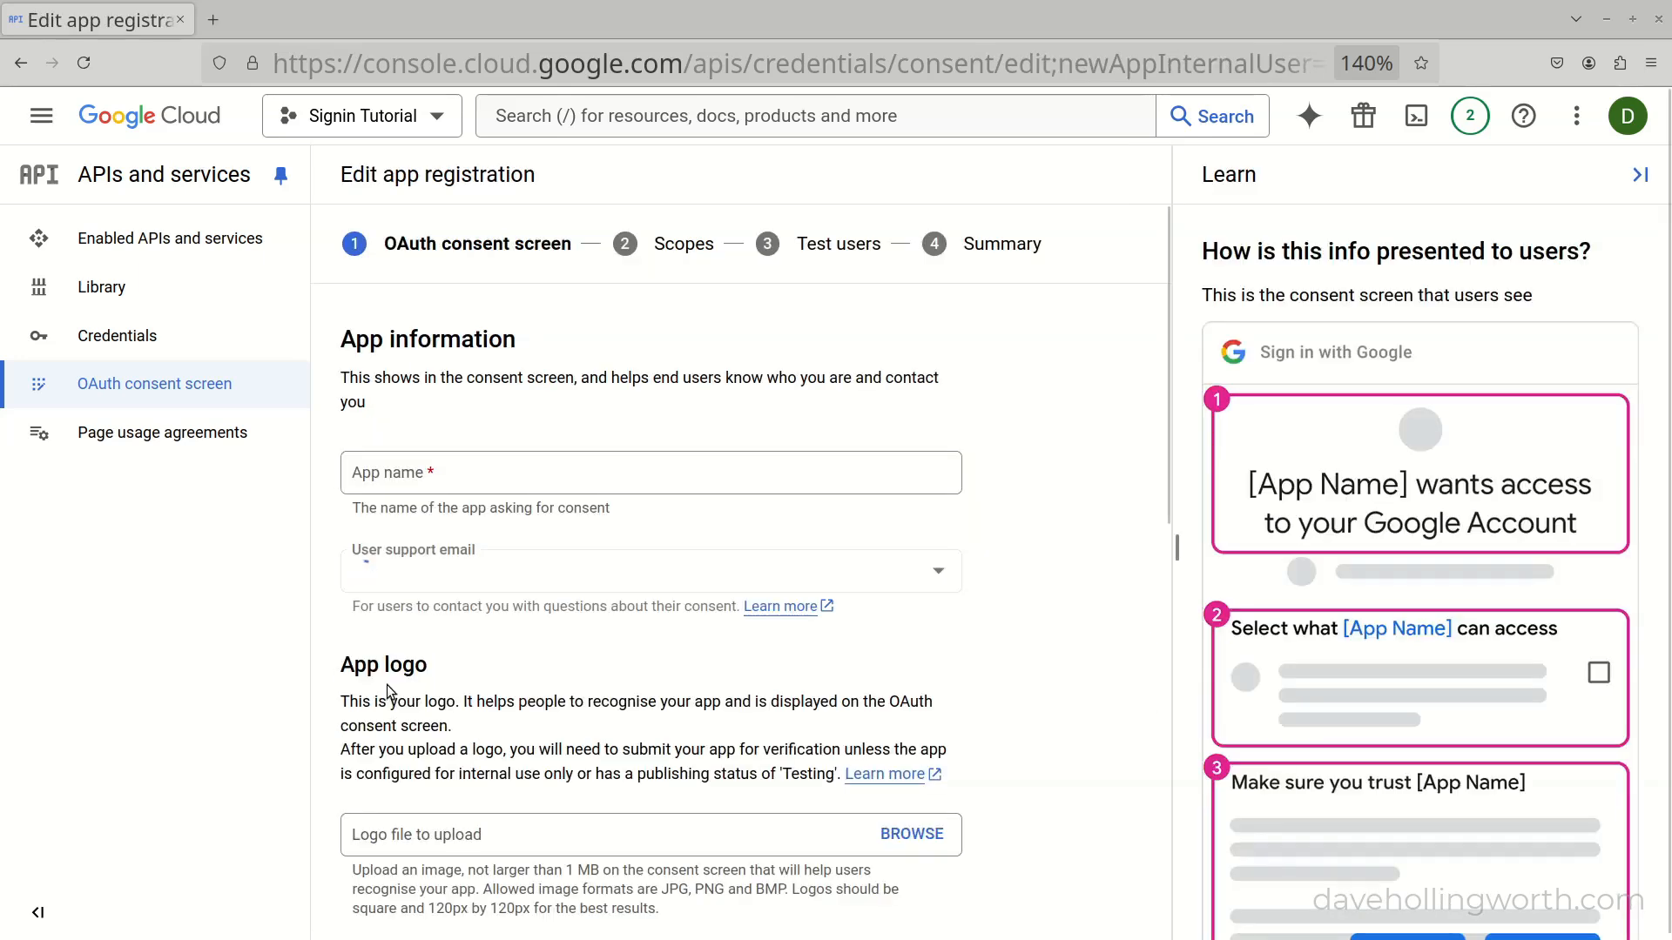
Name the app Example App and set the user support and developer contact email addresses
{"action": "left_click", "coordinate": [650, 472]}
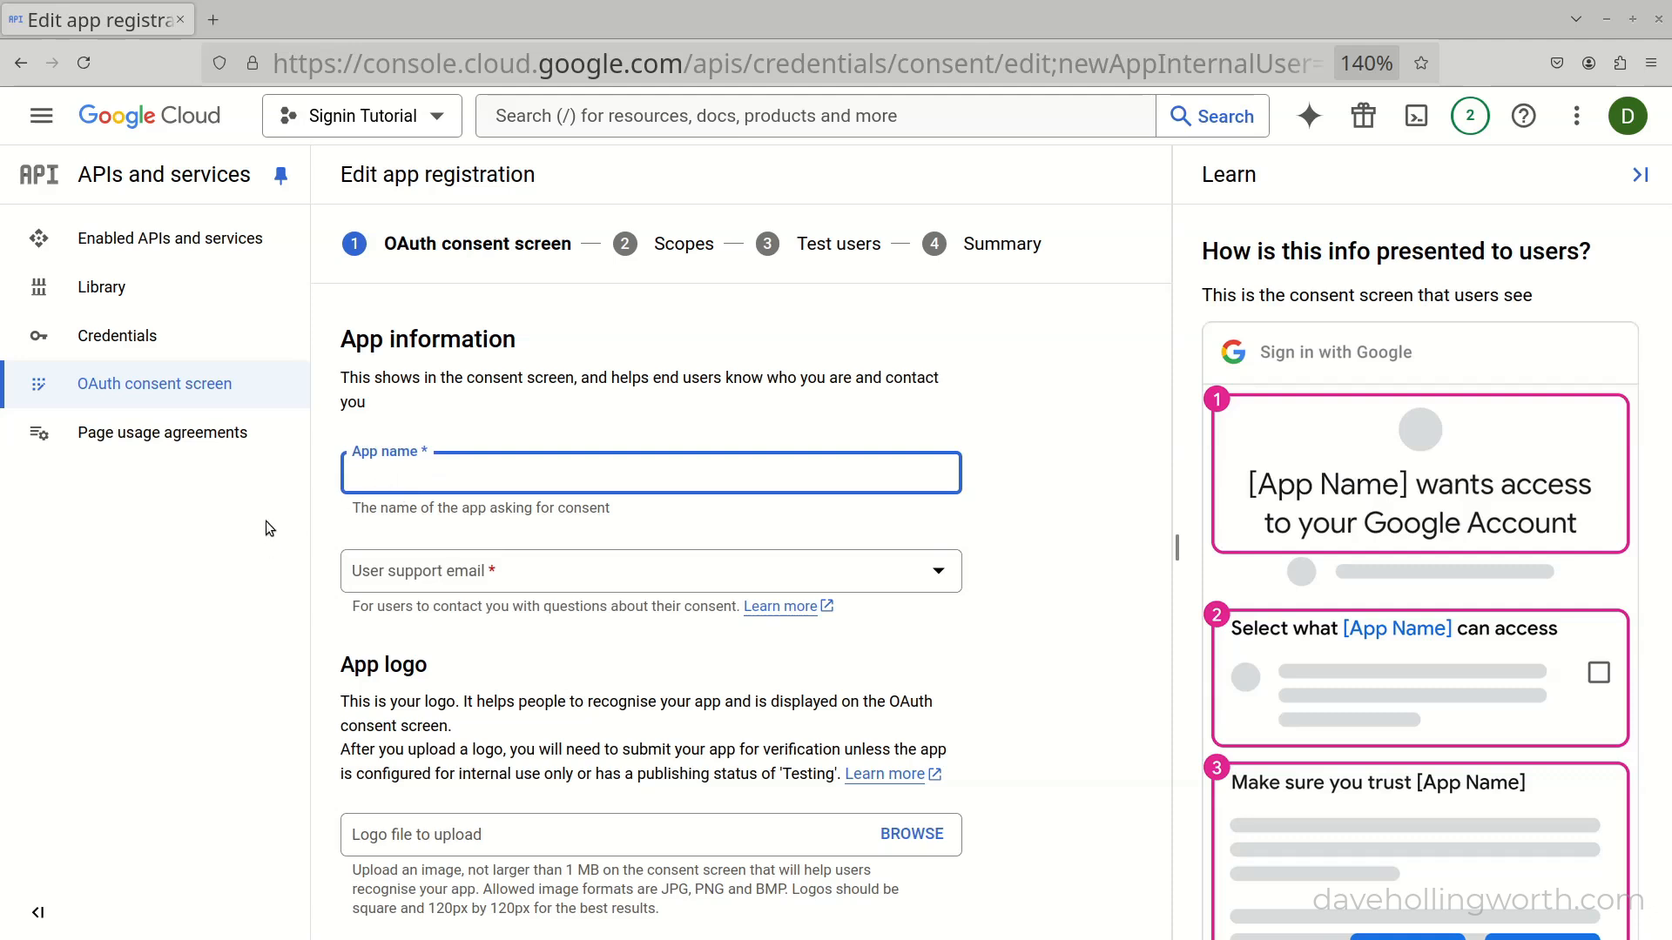
{"action": "type", "text": "Example App"}
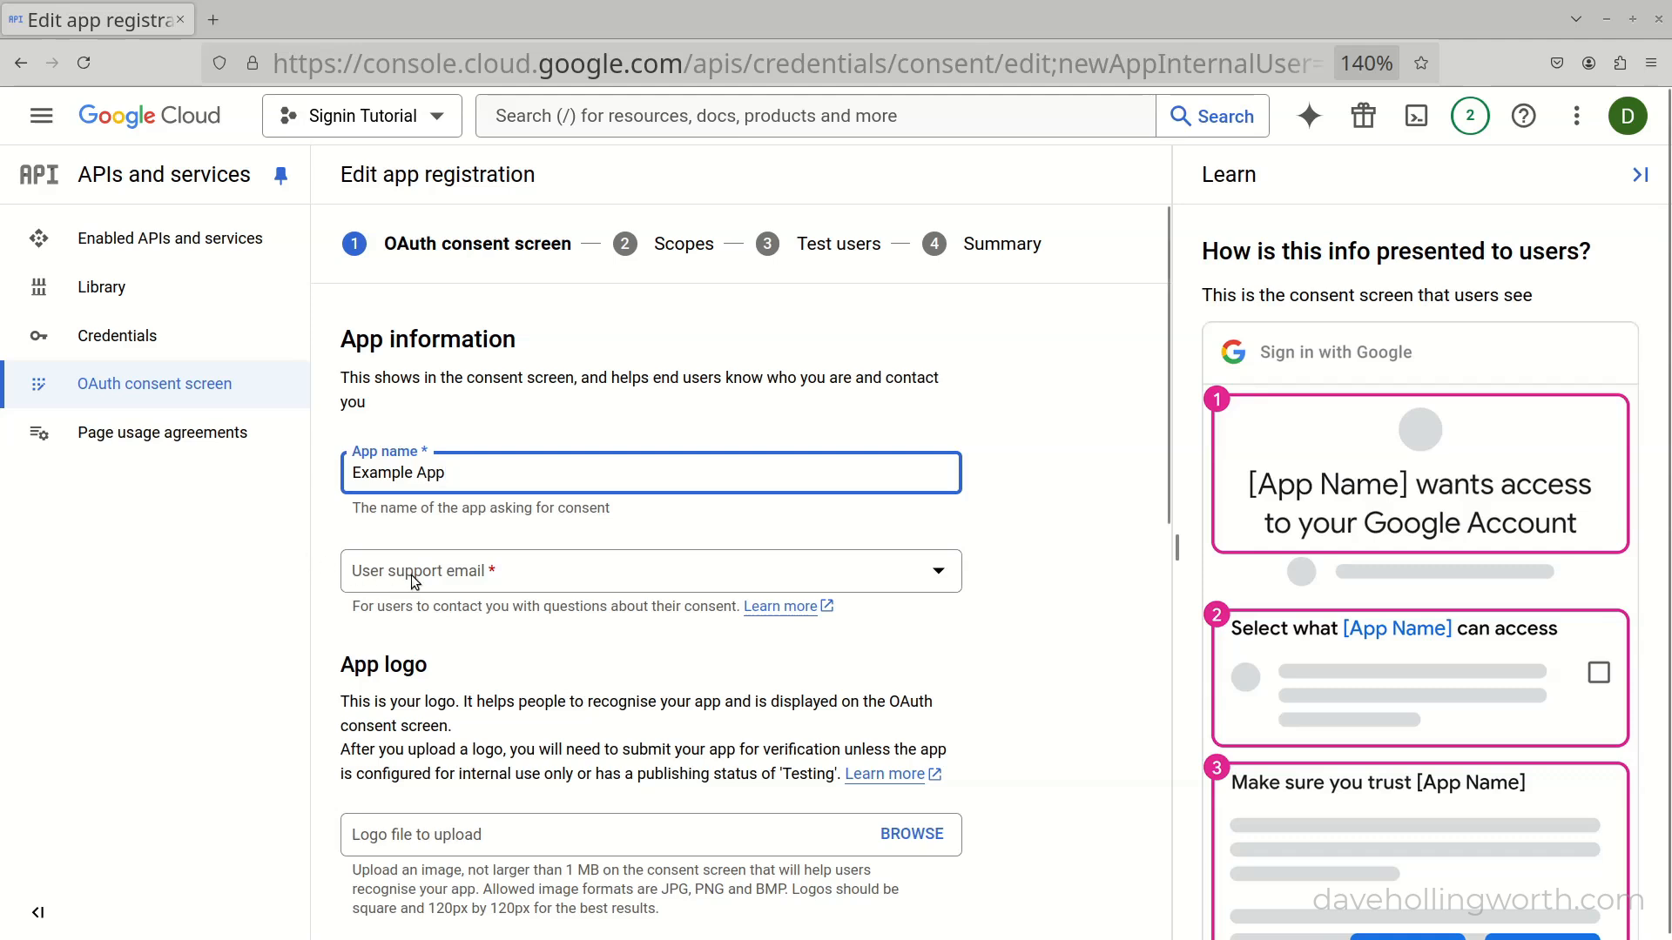
{"action": "left_click", "coordinate": [649, 570]}
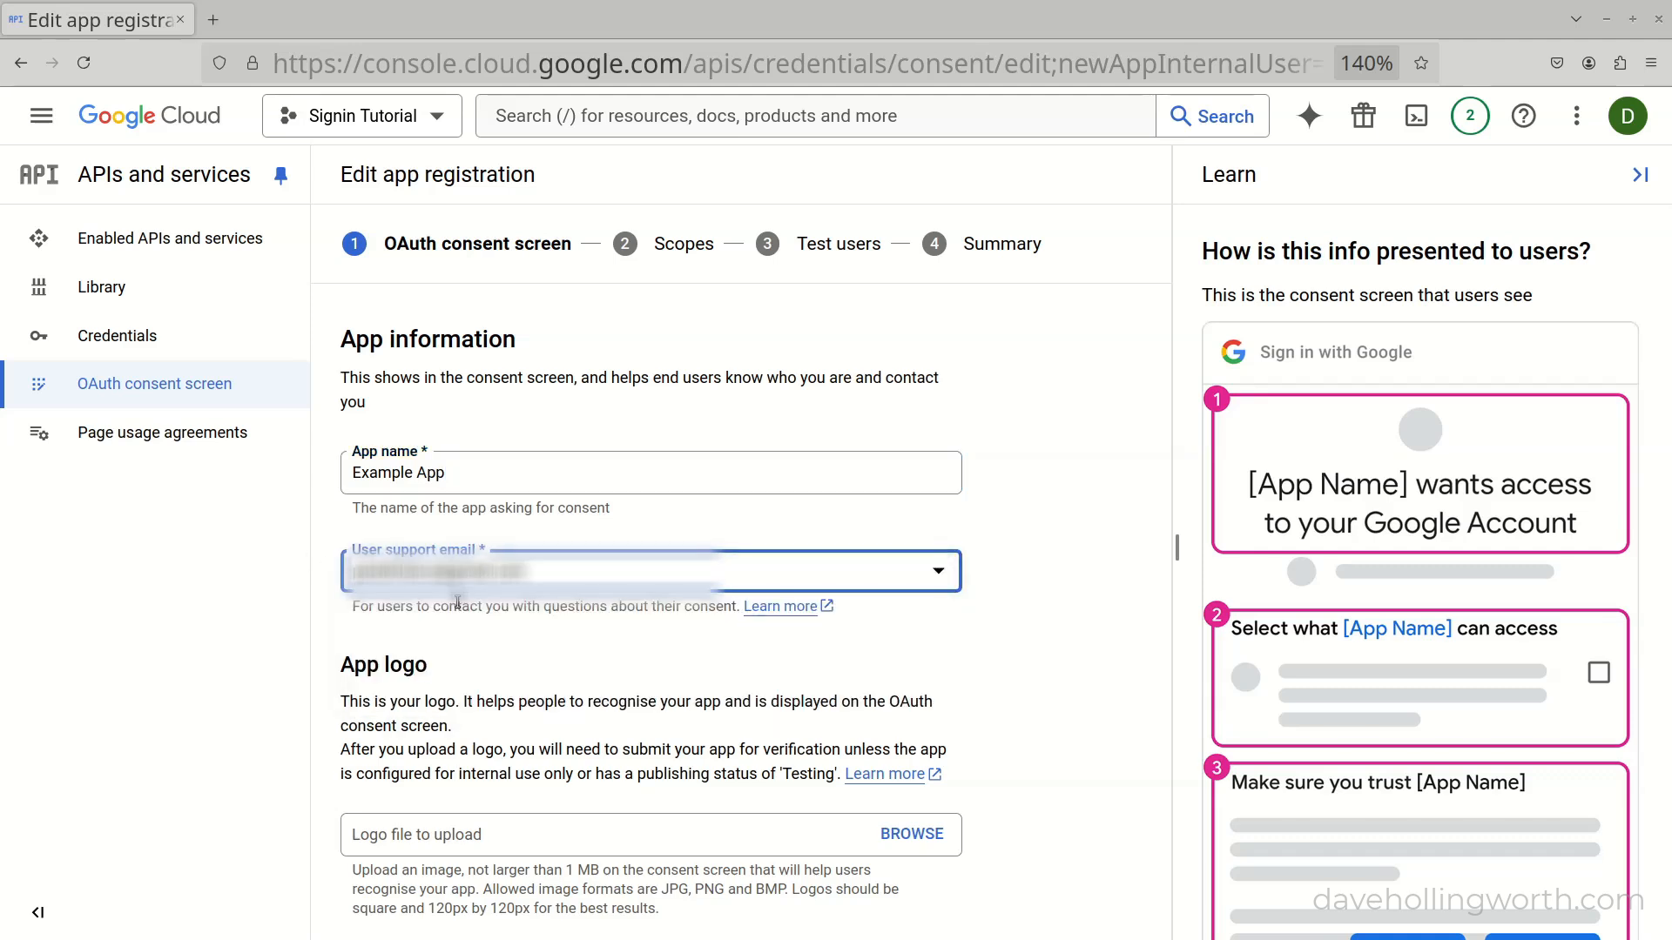
{"action": "mouse_move", "coordinate": [475, 650]}
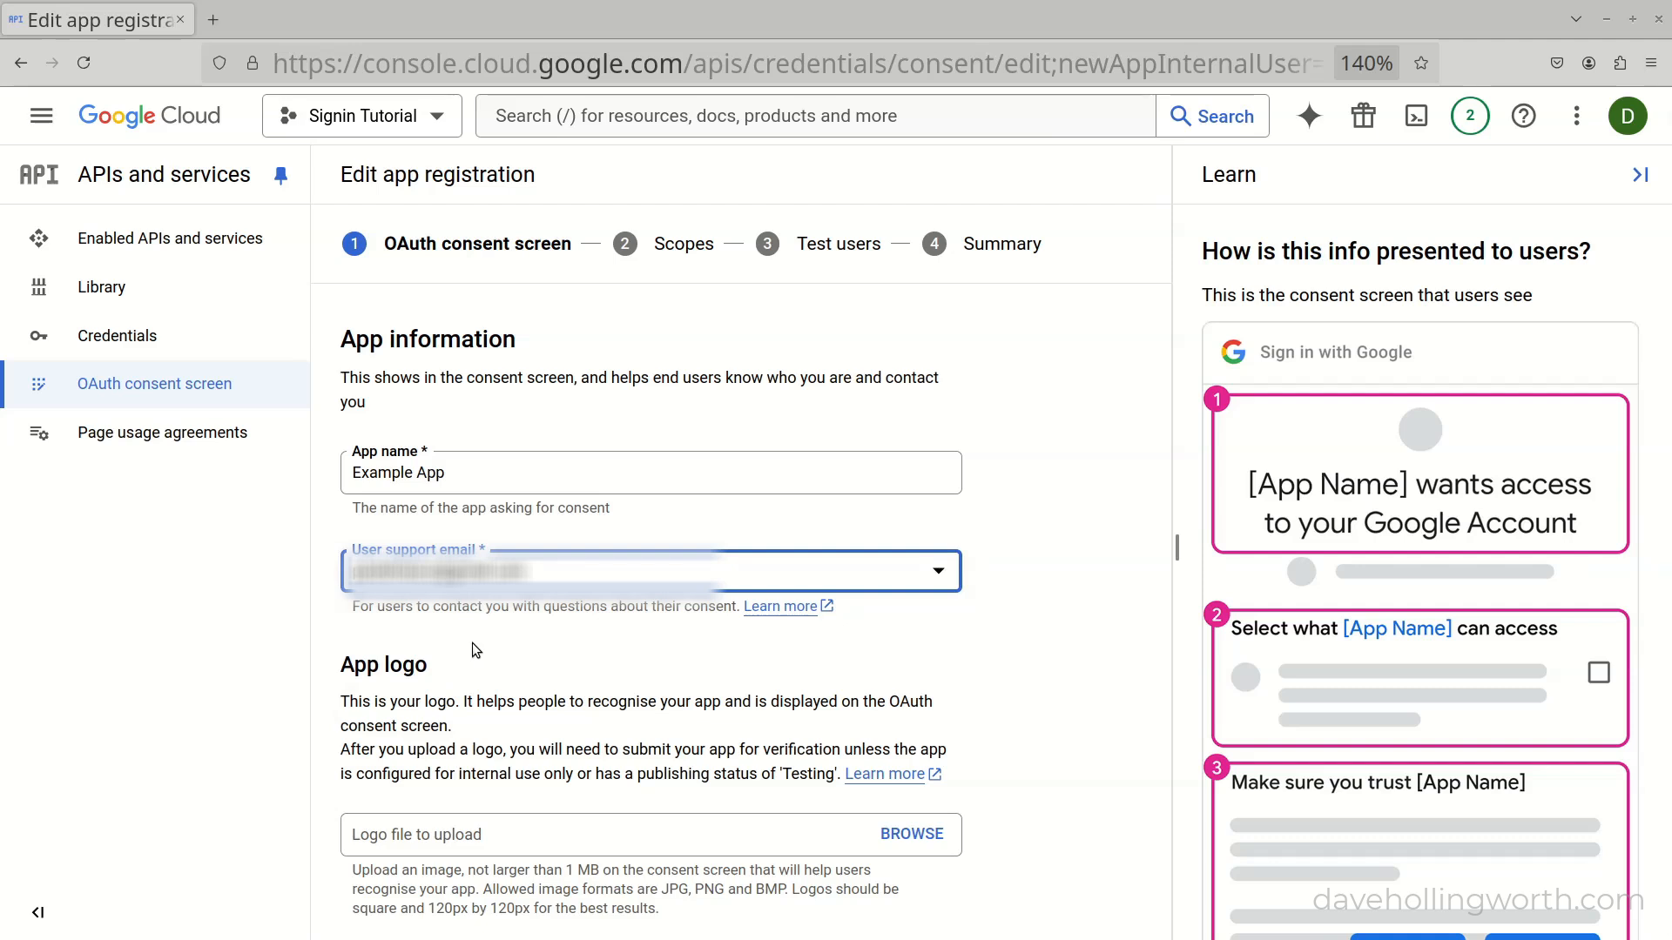
{"action": "scroll", "scroll_direction": "down", "scroll_amount": 3}
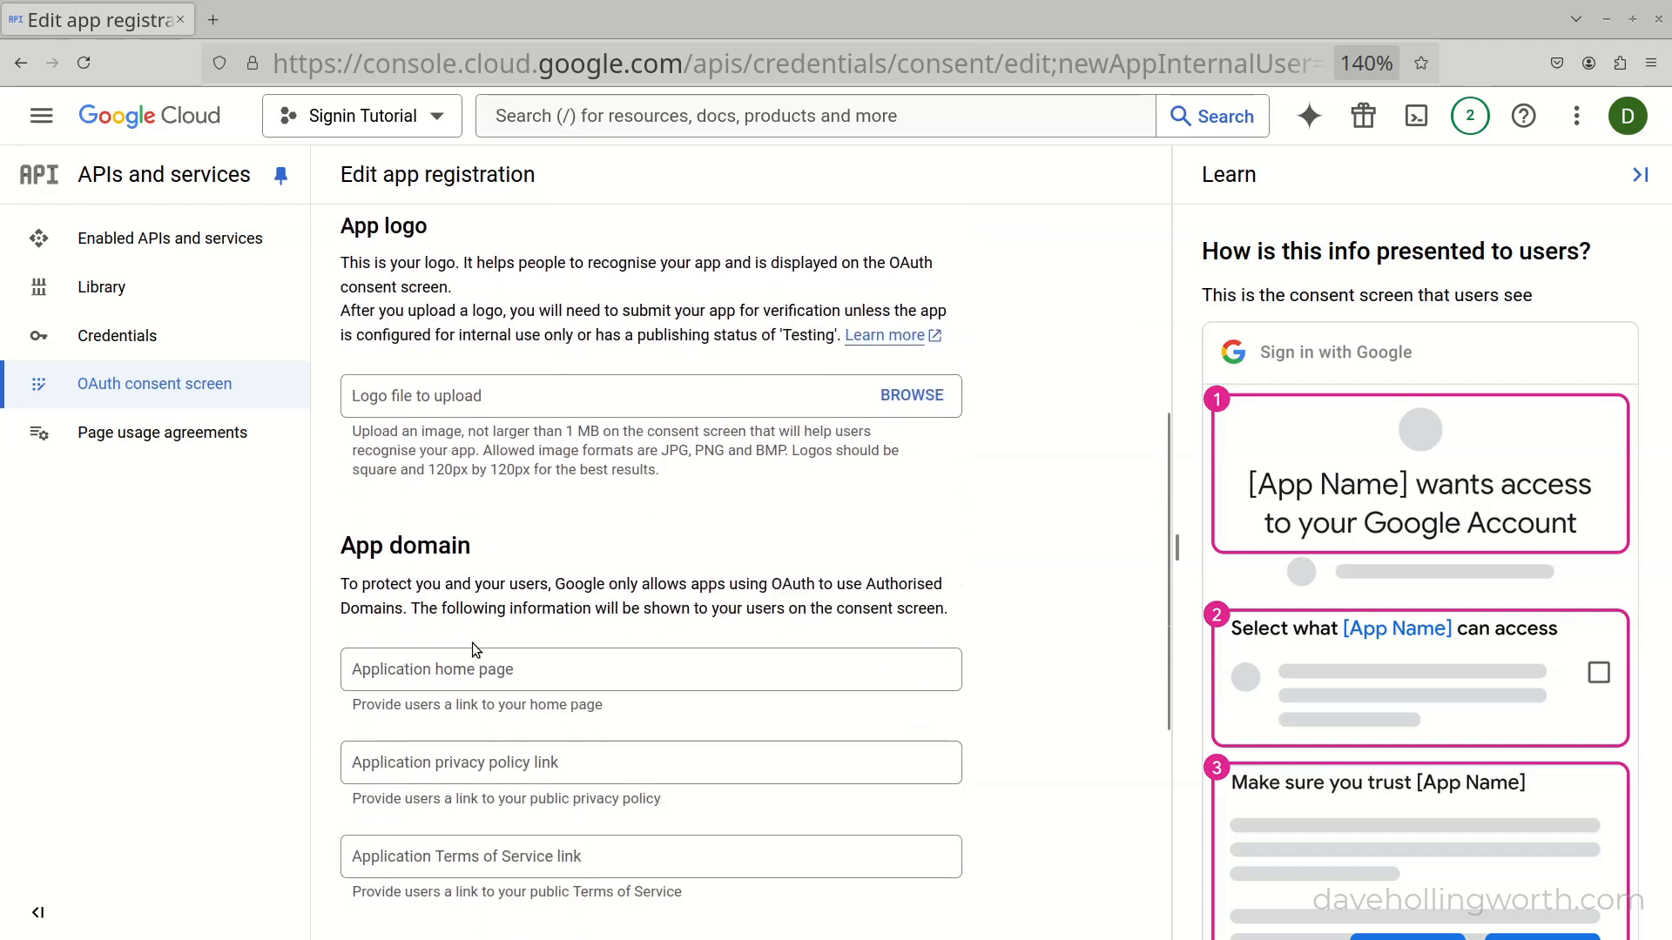
{"action": "scroll", "scroll_direction": "down", "scroll_amount": 3}
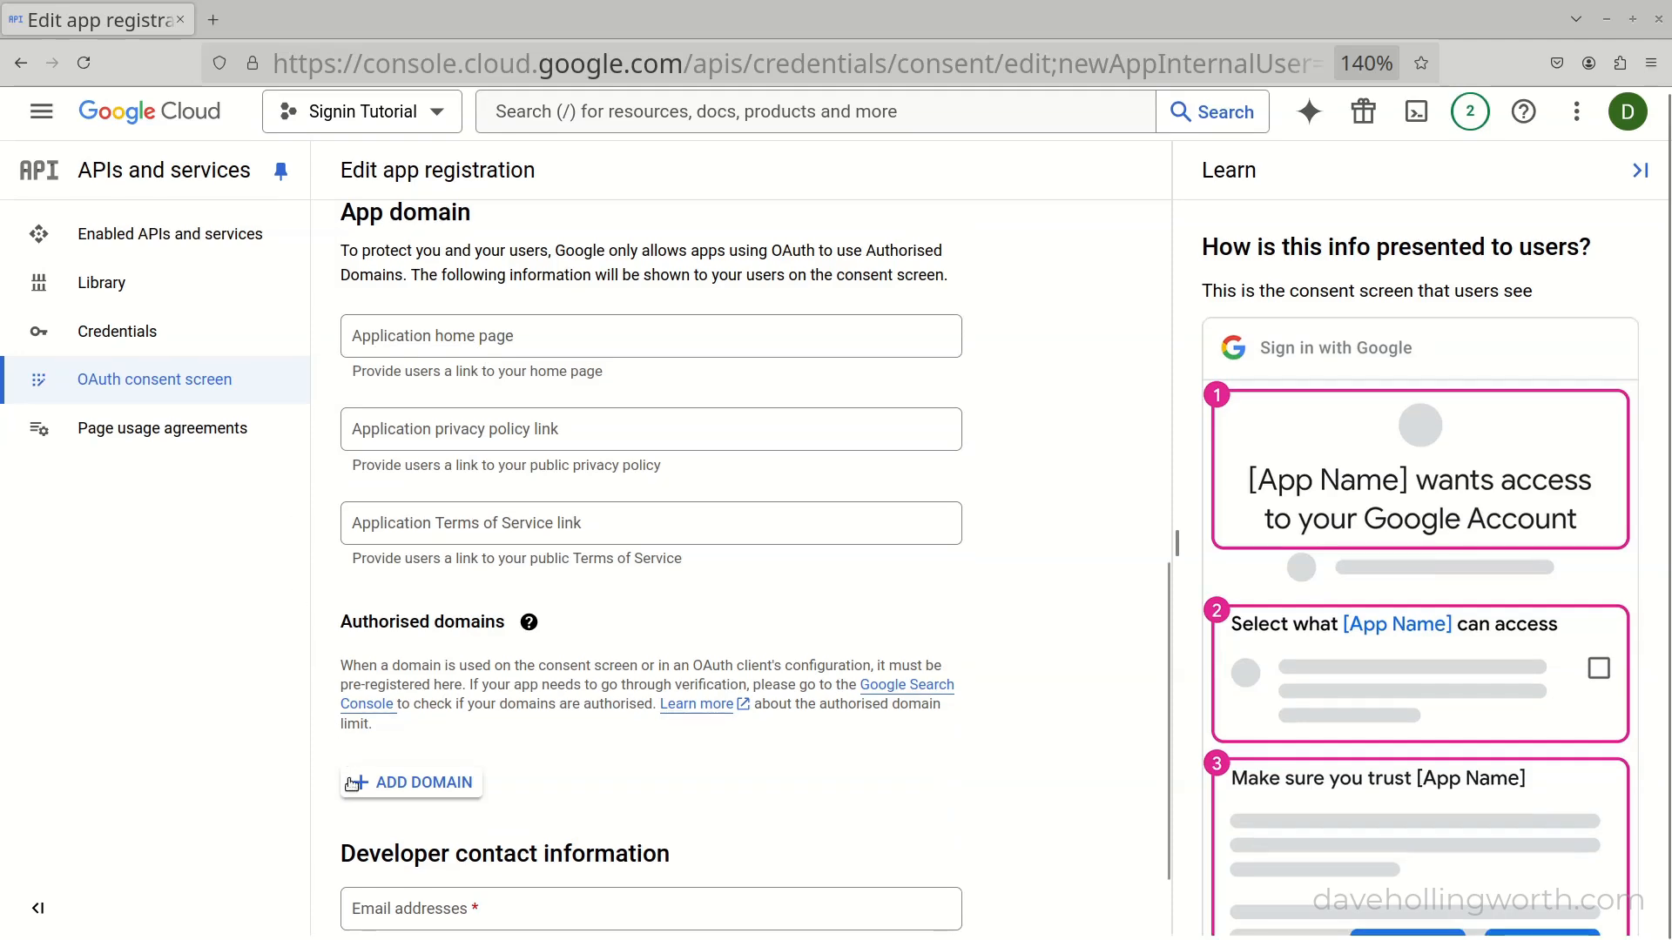
{"action": "left_click", "coordinate": [650, 909]}
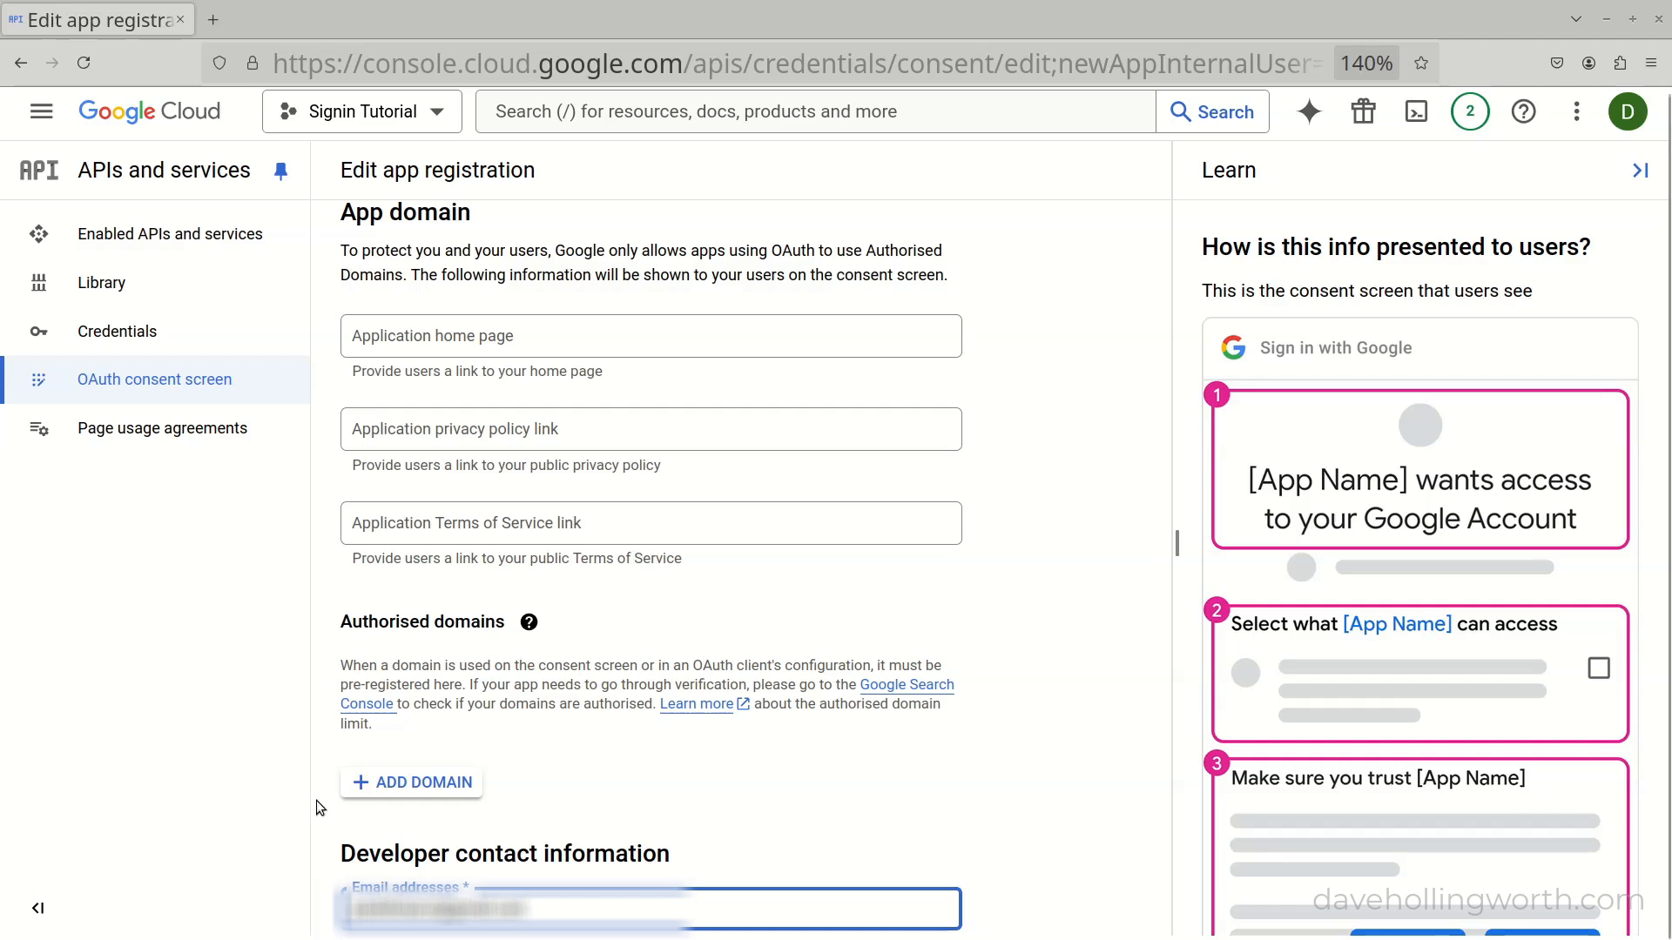
Save and continue through Scopes and Test users without adding any, reaching the summary
{"action": "scroll", "scroll_direction": "down", "scroll_amount": 3}
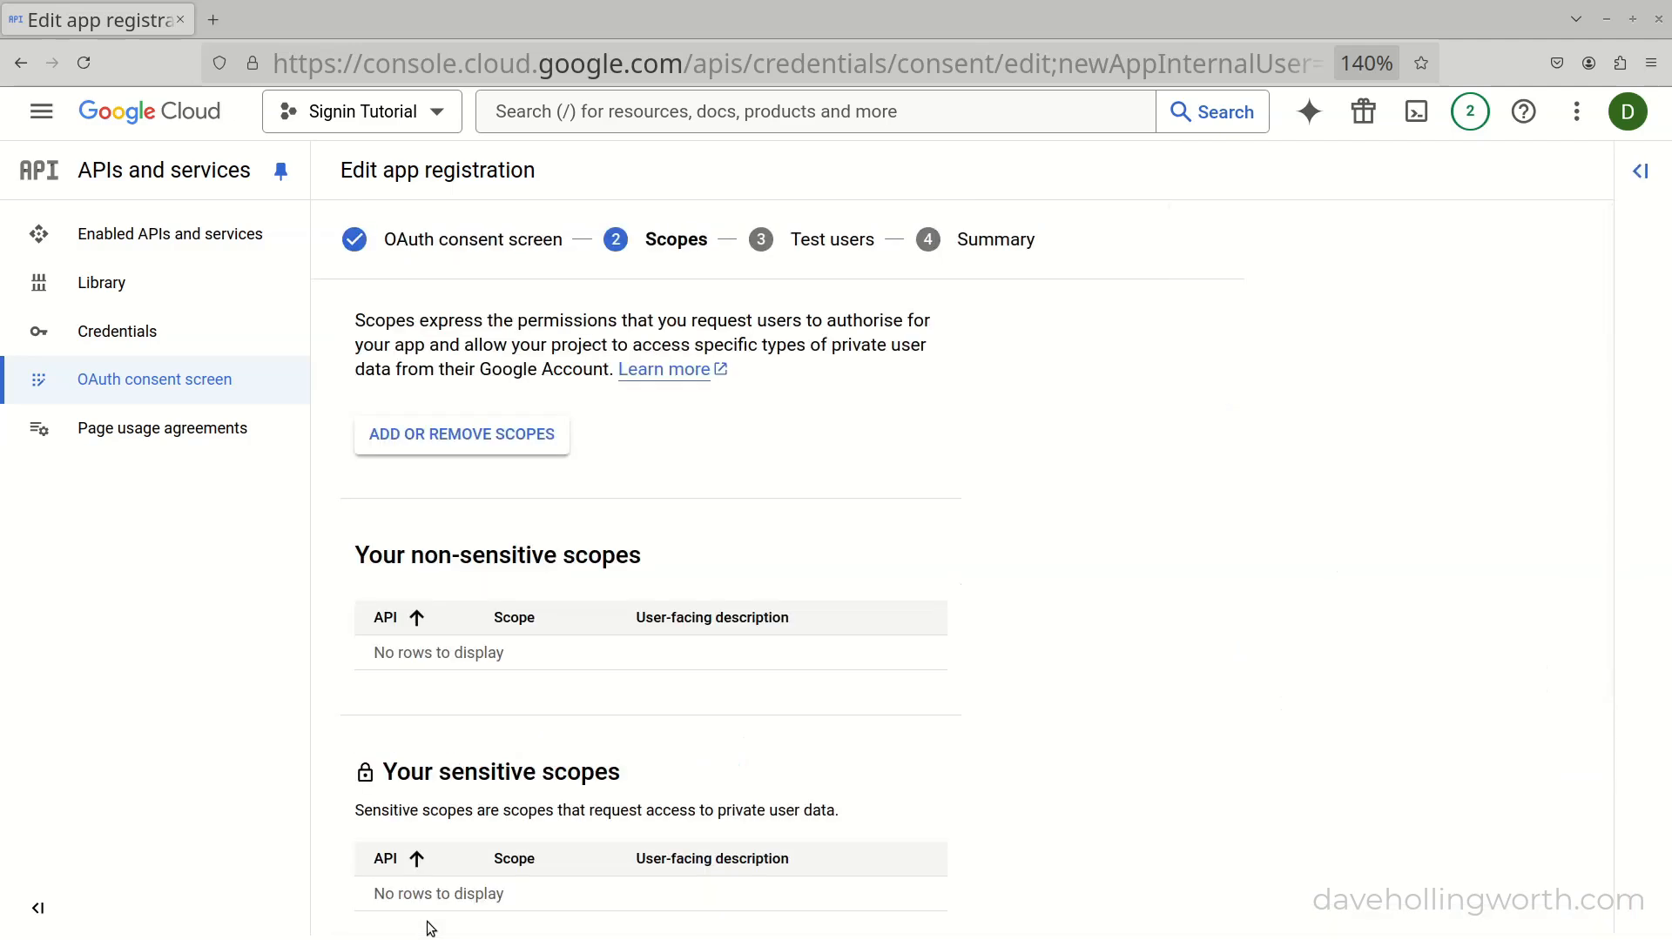
{"action": "scroll", "scroll_direction": "down", "scroll_amount": 3}
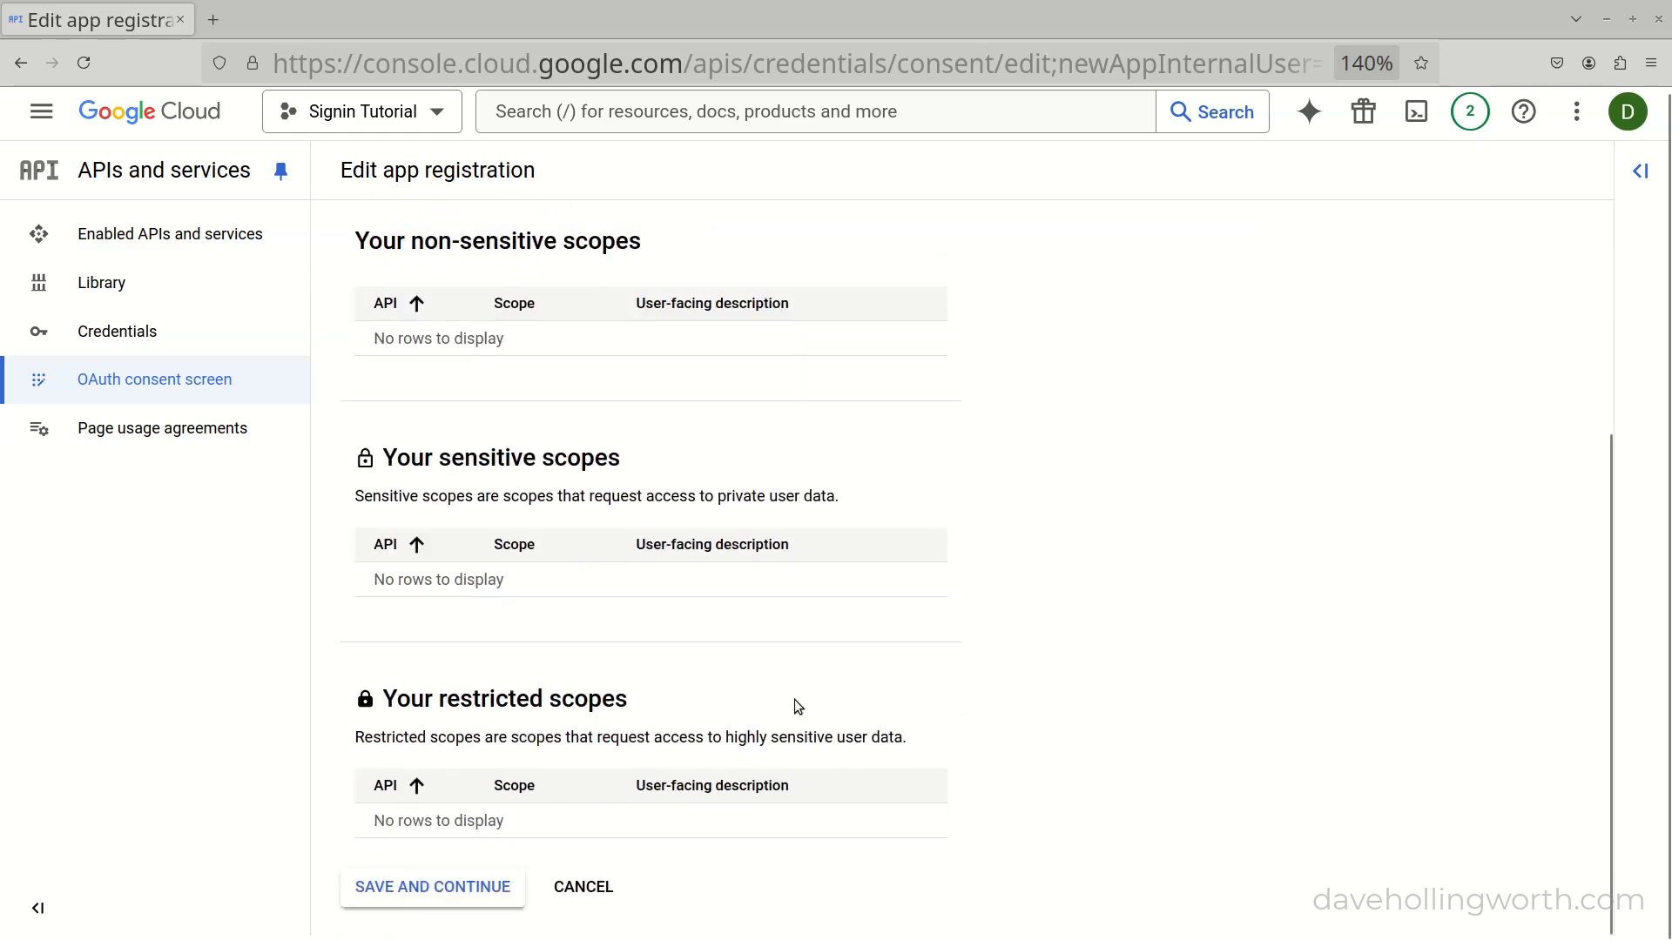
{"action": "mouse_move", "coordinate": [432, 886]}
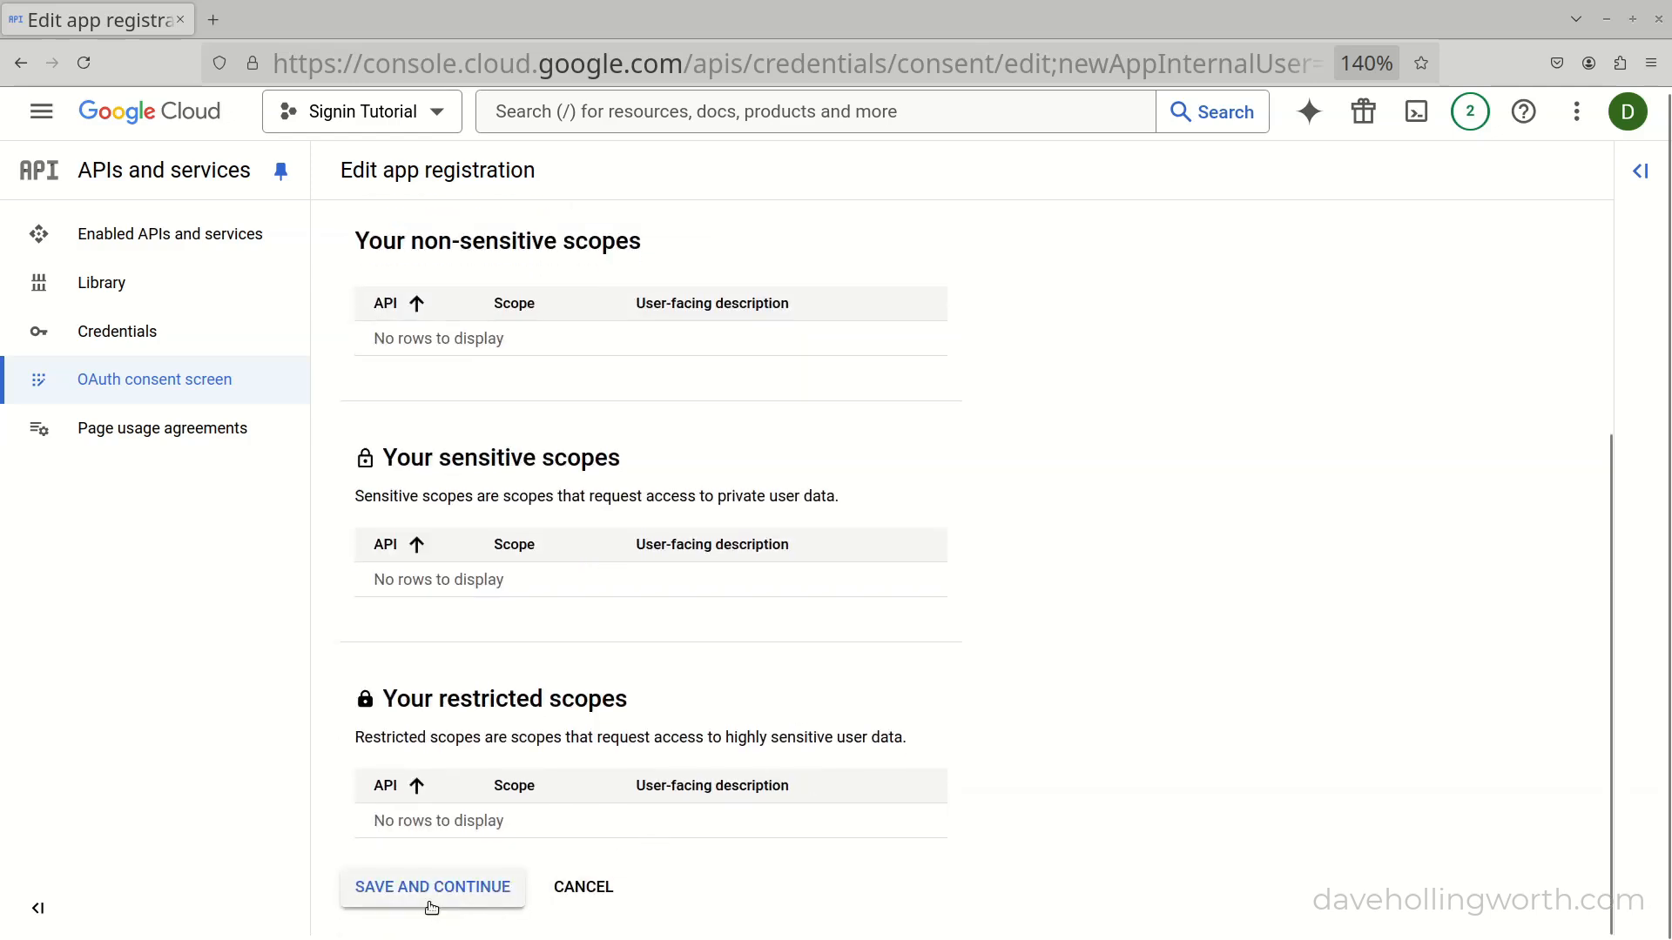
{"action": "left_click", "coordinate": [431, 886]}
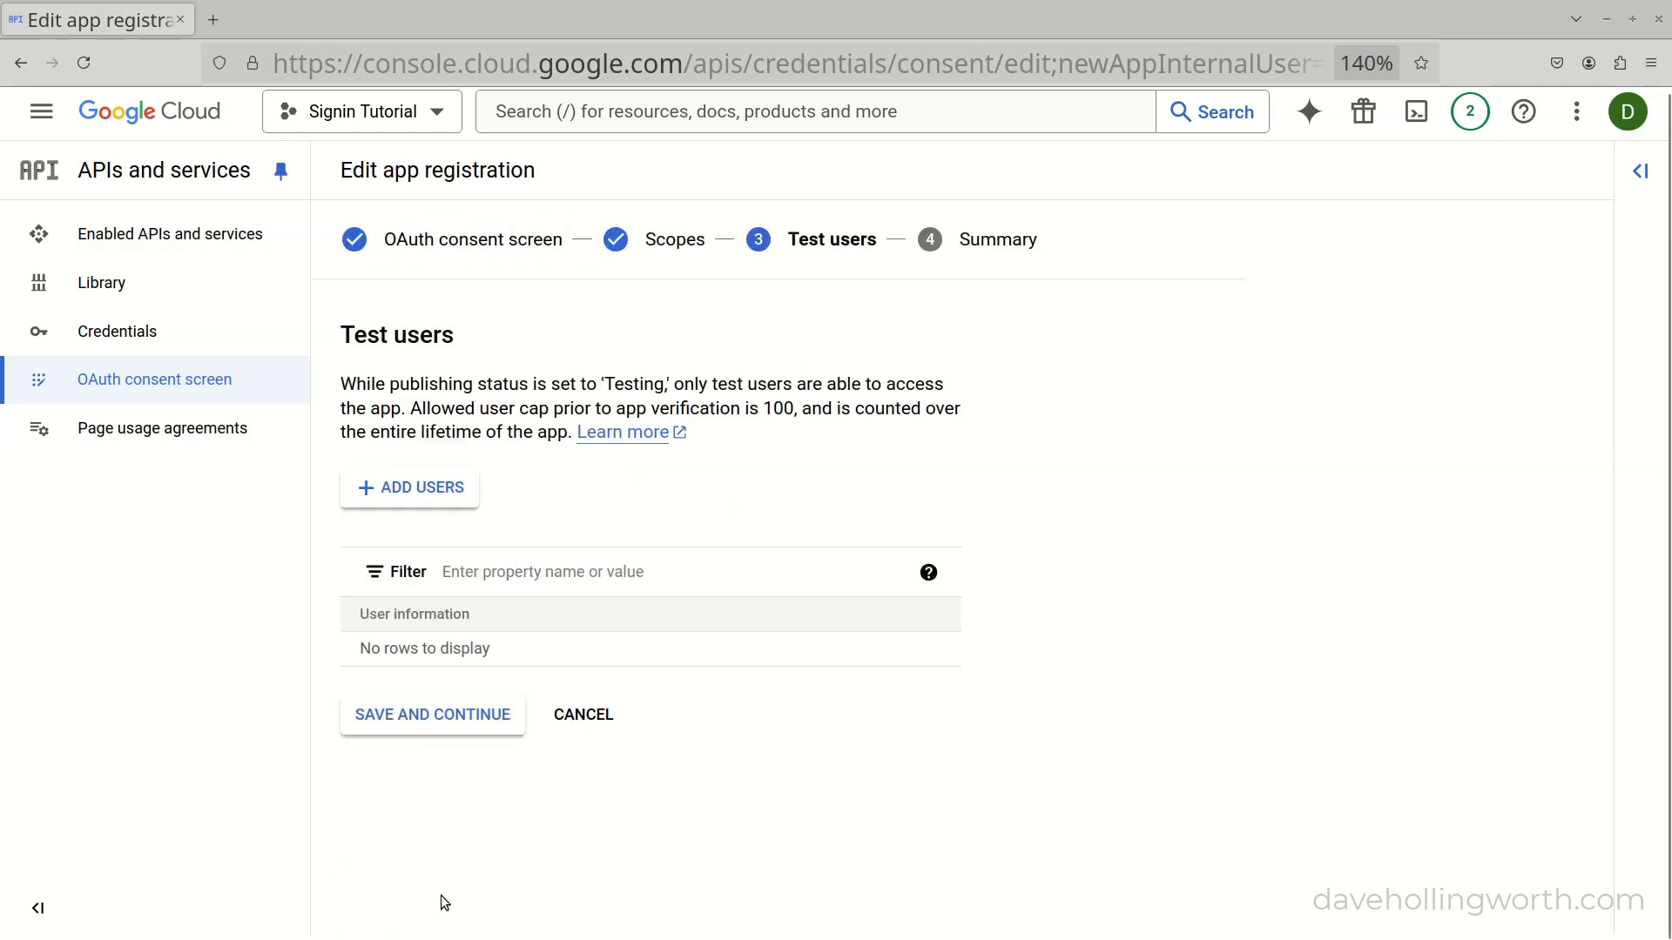
{"action": "mouse_move", "coordinate": [609, 826]}
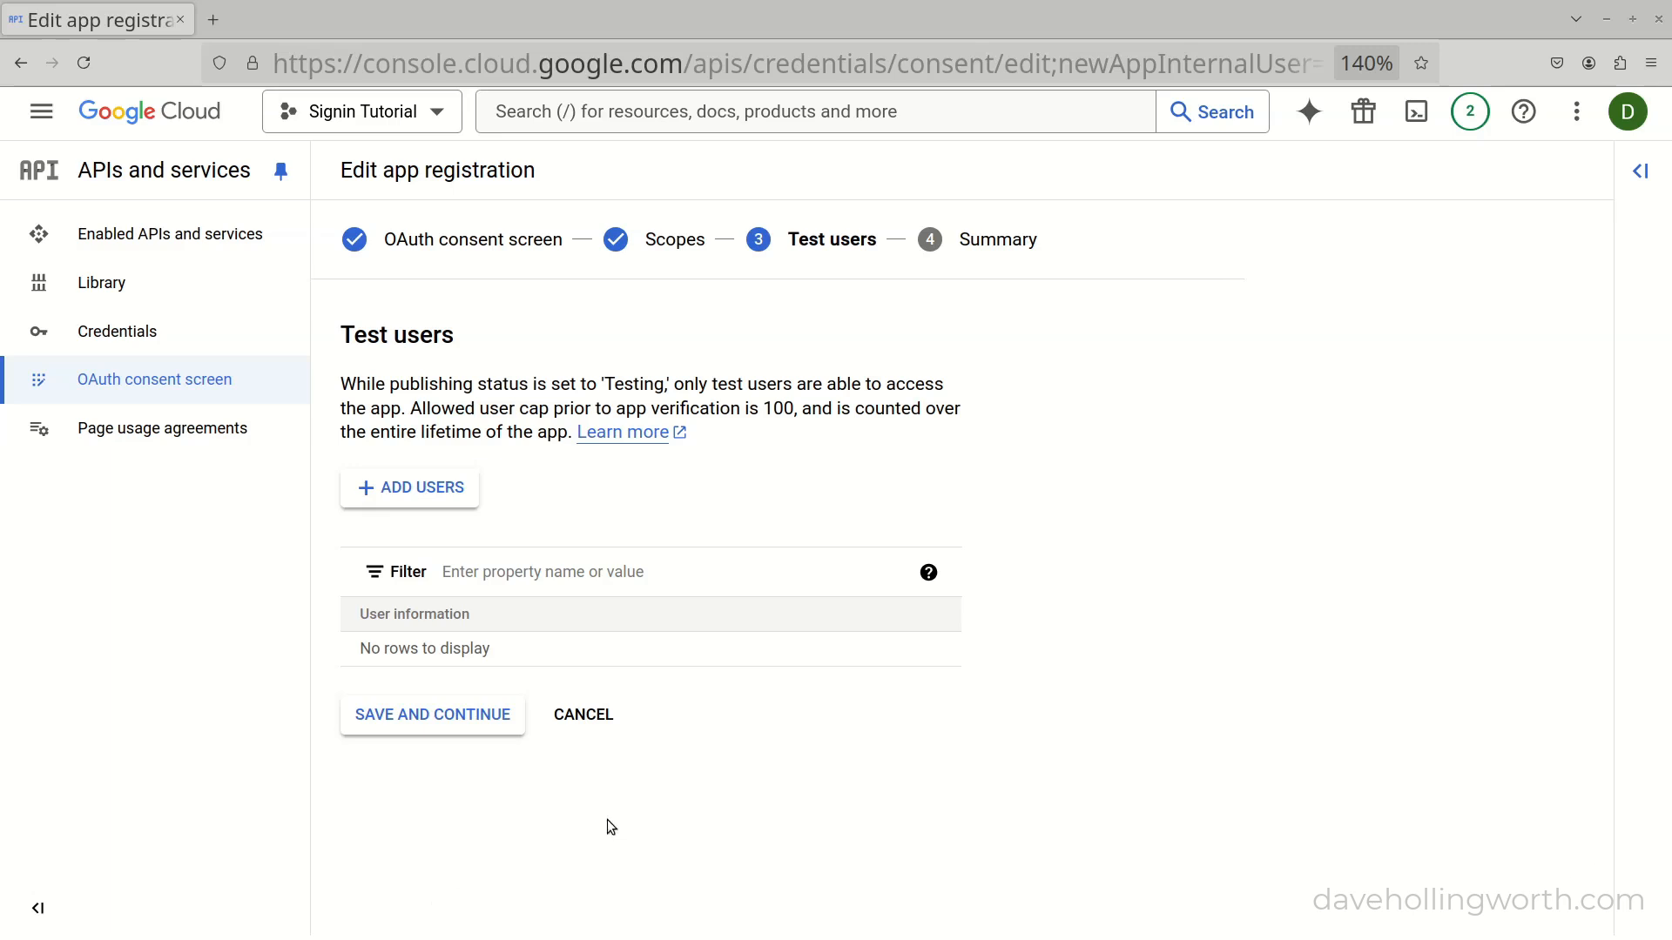
{"action": "left_click", "coordinate": [432, 714]}
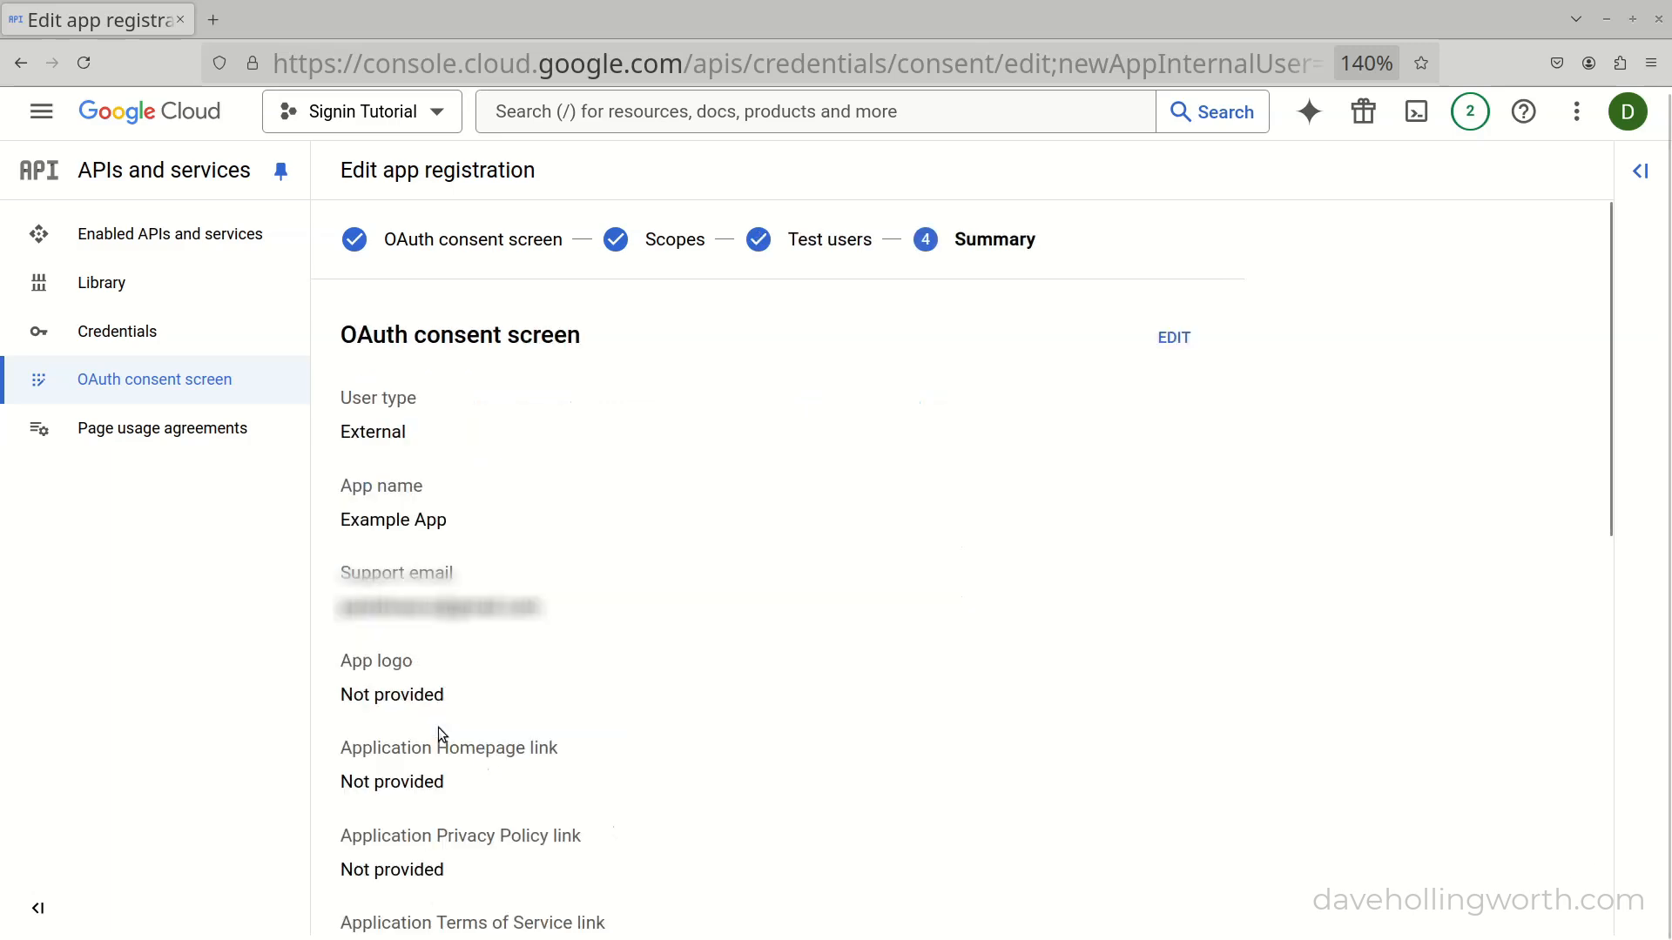
{"action": "mouse_move", "coordinate": [686, 696]}
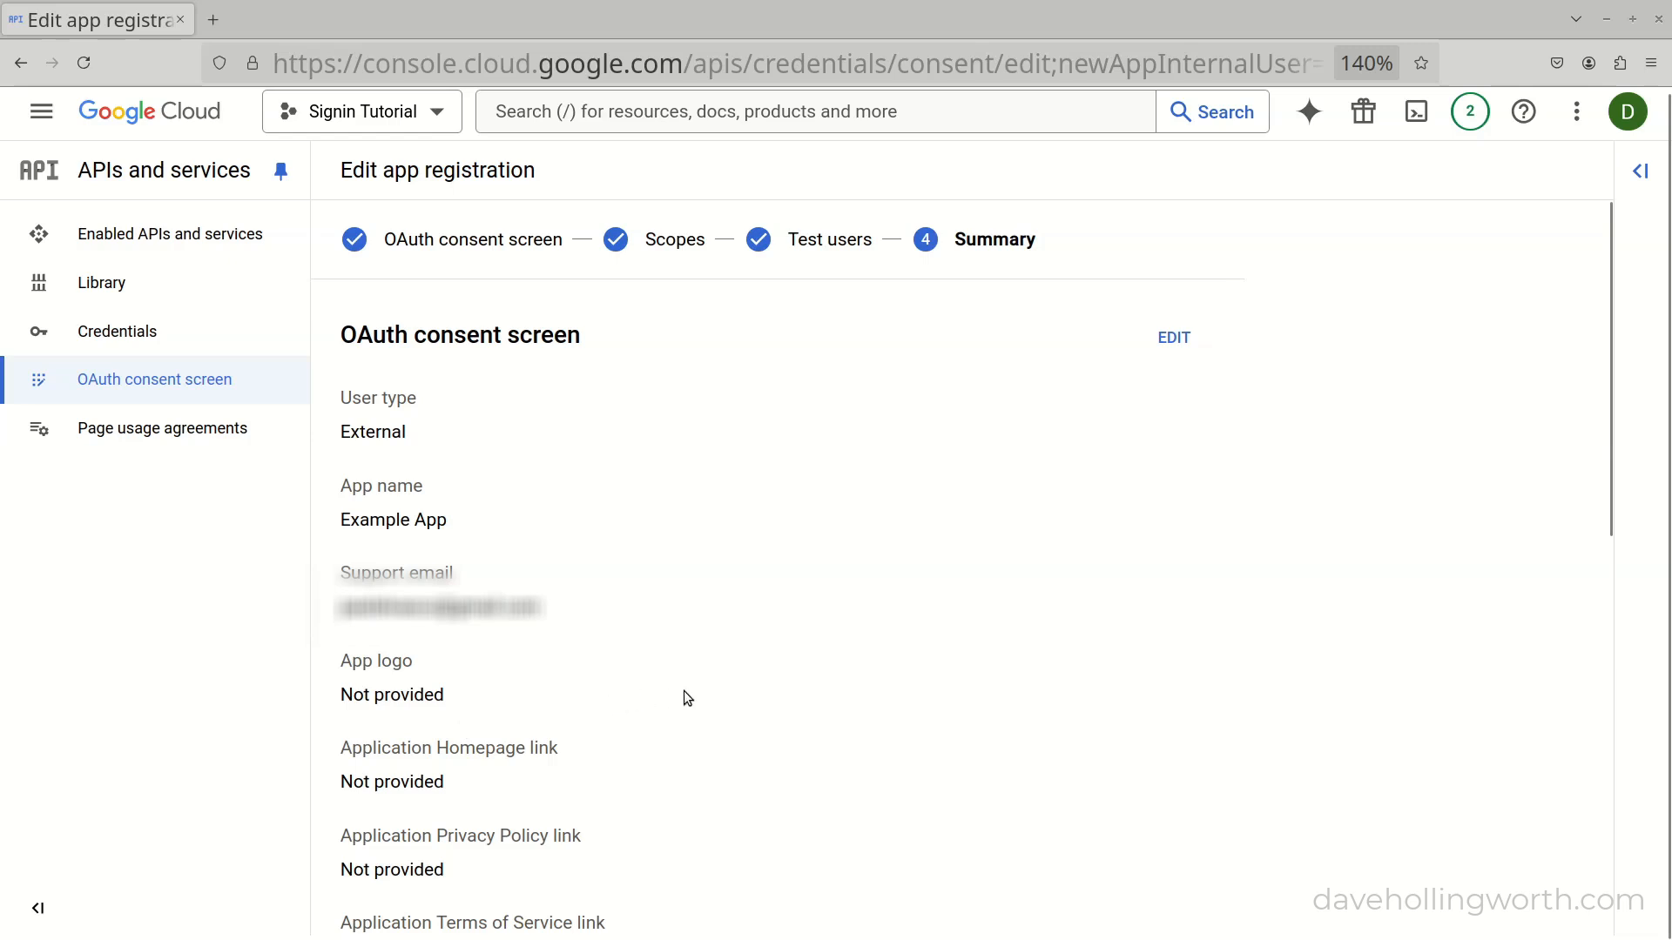
{"action": "mouse_move", "coordinate": [157, 330]}
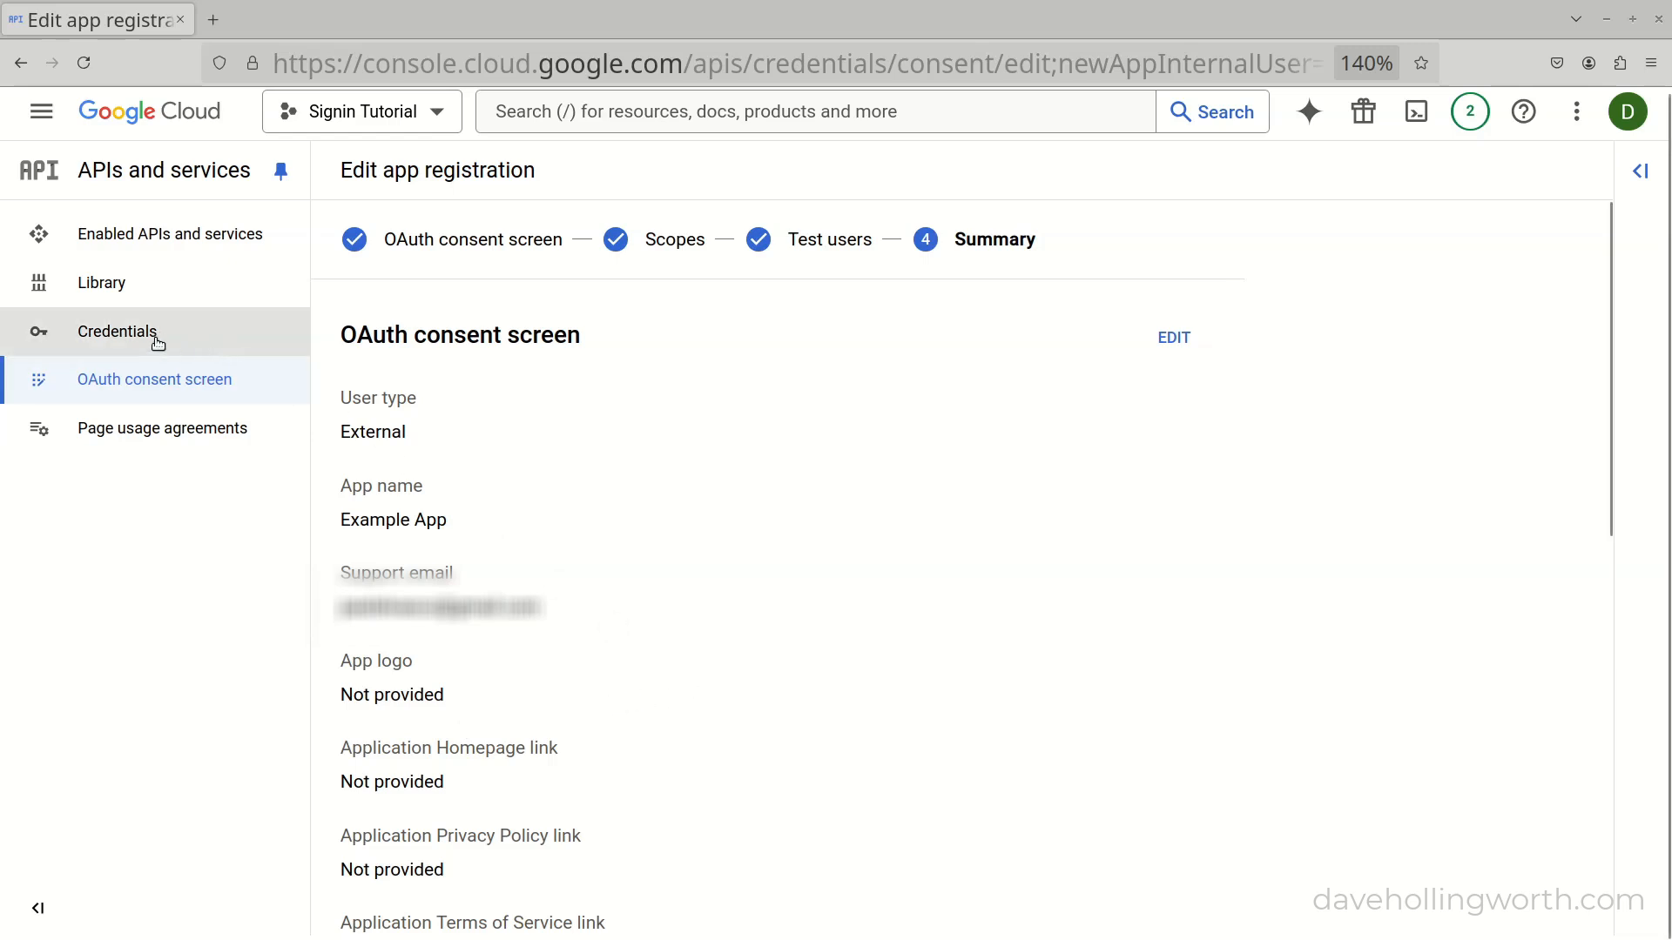
From Credentials start a new OAuth client ID with application type Web application
{"action": "left_click", "coordinate": [115, 331]}
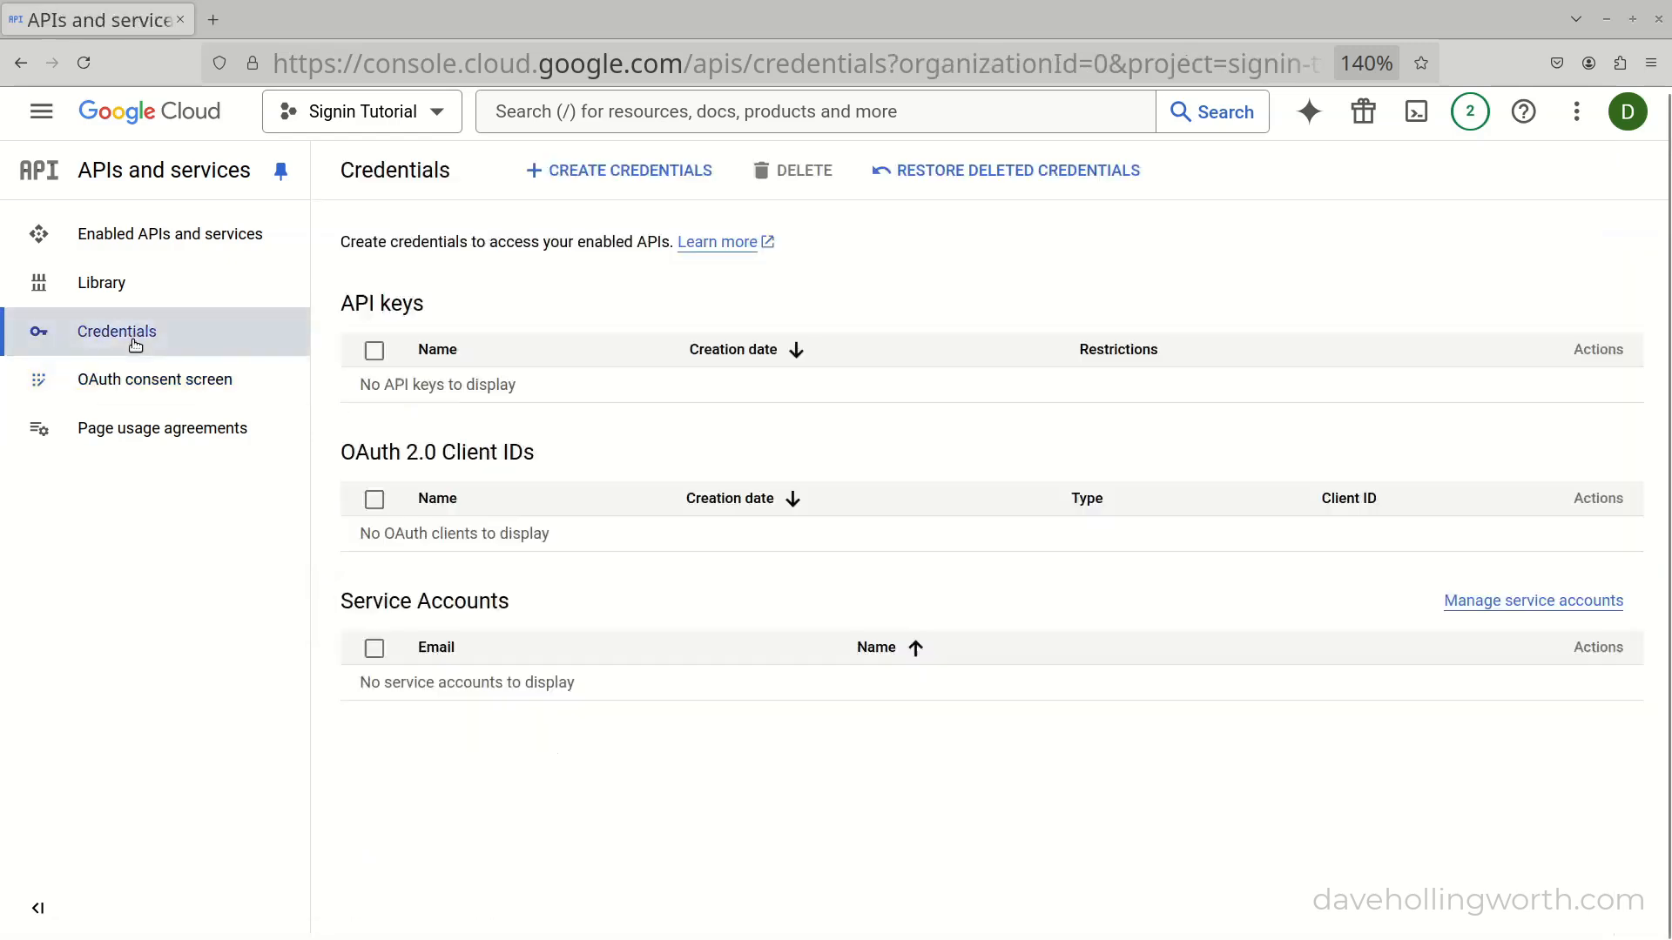
{"action": "mouse_move", "coordinate": [324, 493]}
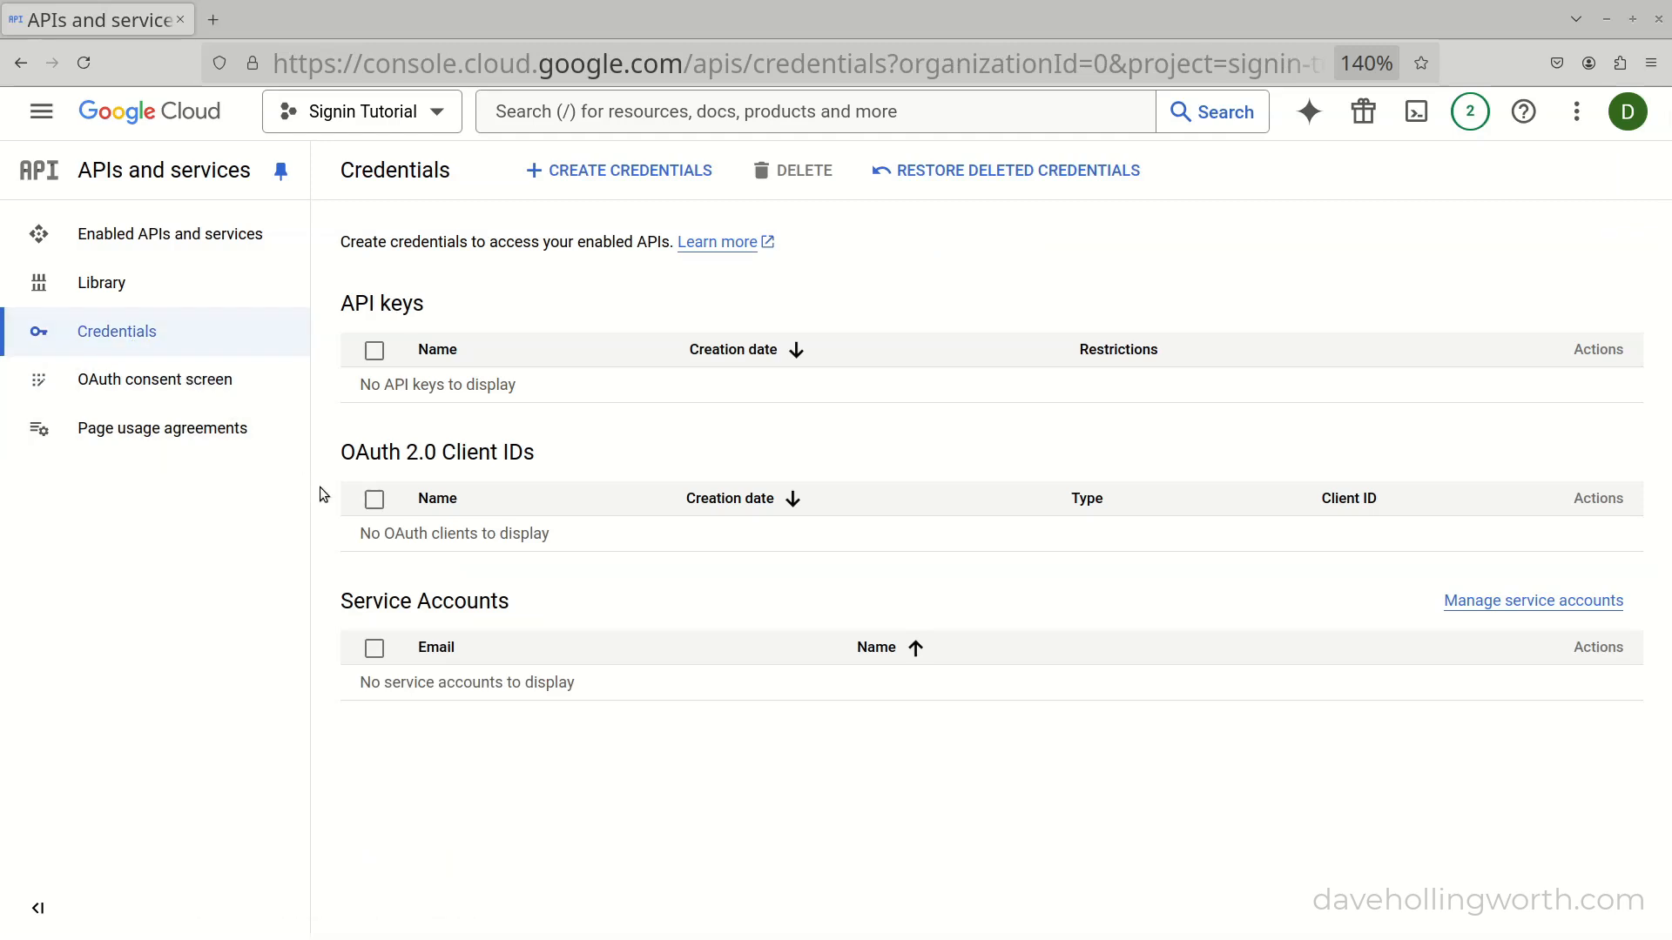
{"action": "mouse_move", "coordinate": [623, 170]}
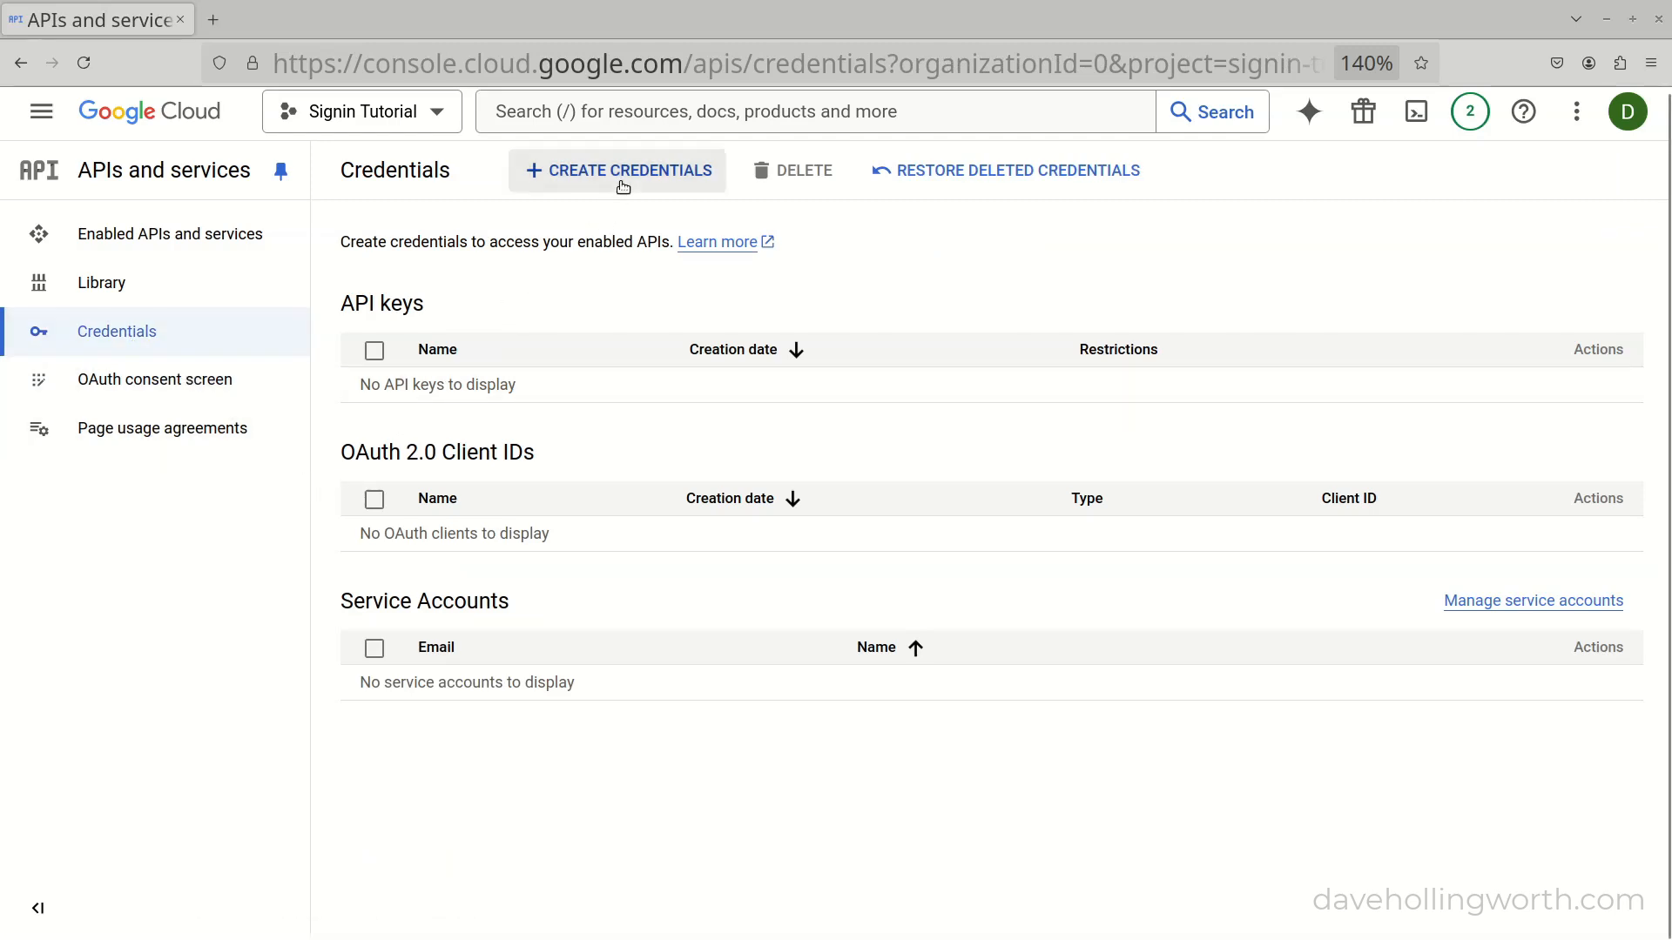
{"action": "left_click", "coordinate": [618, 171]}
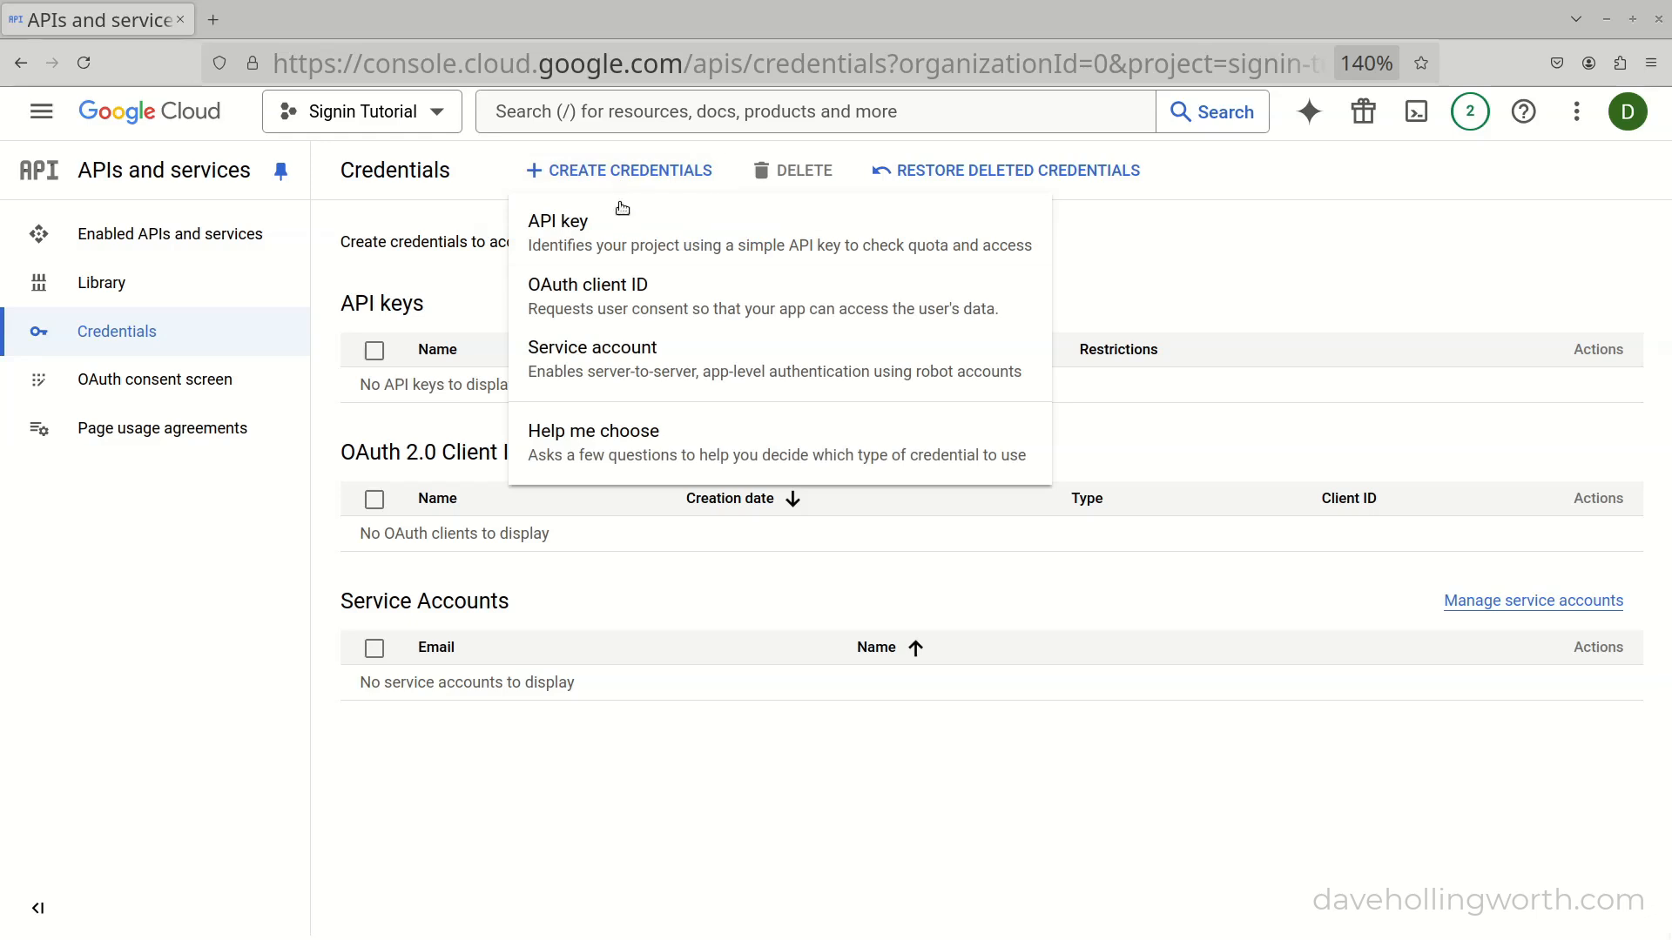
{"action": "left_click", "coordinate": [587, 284]}
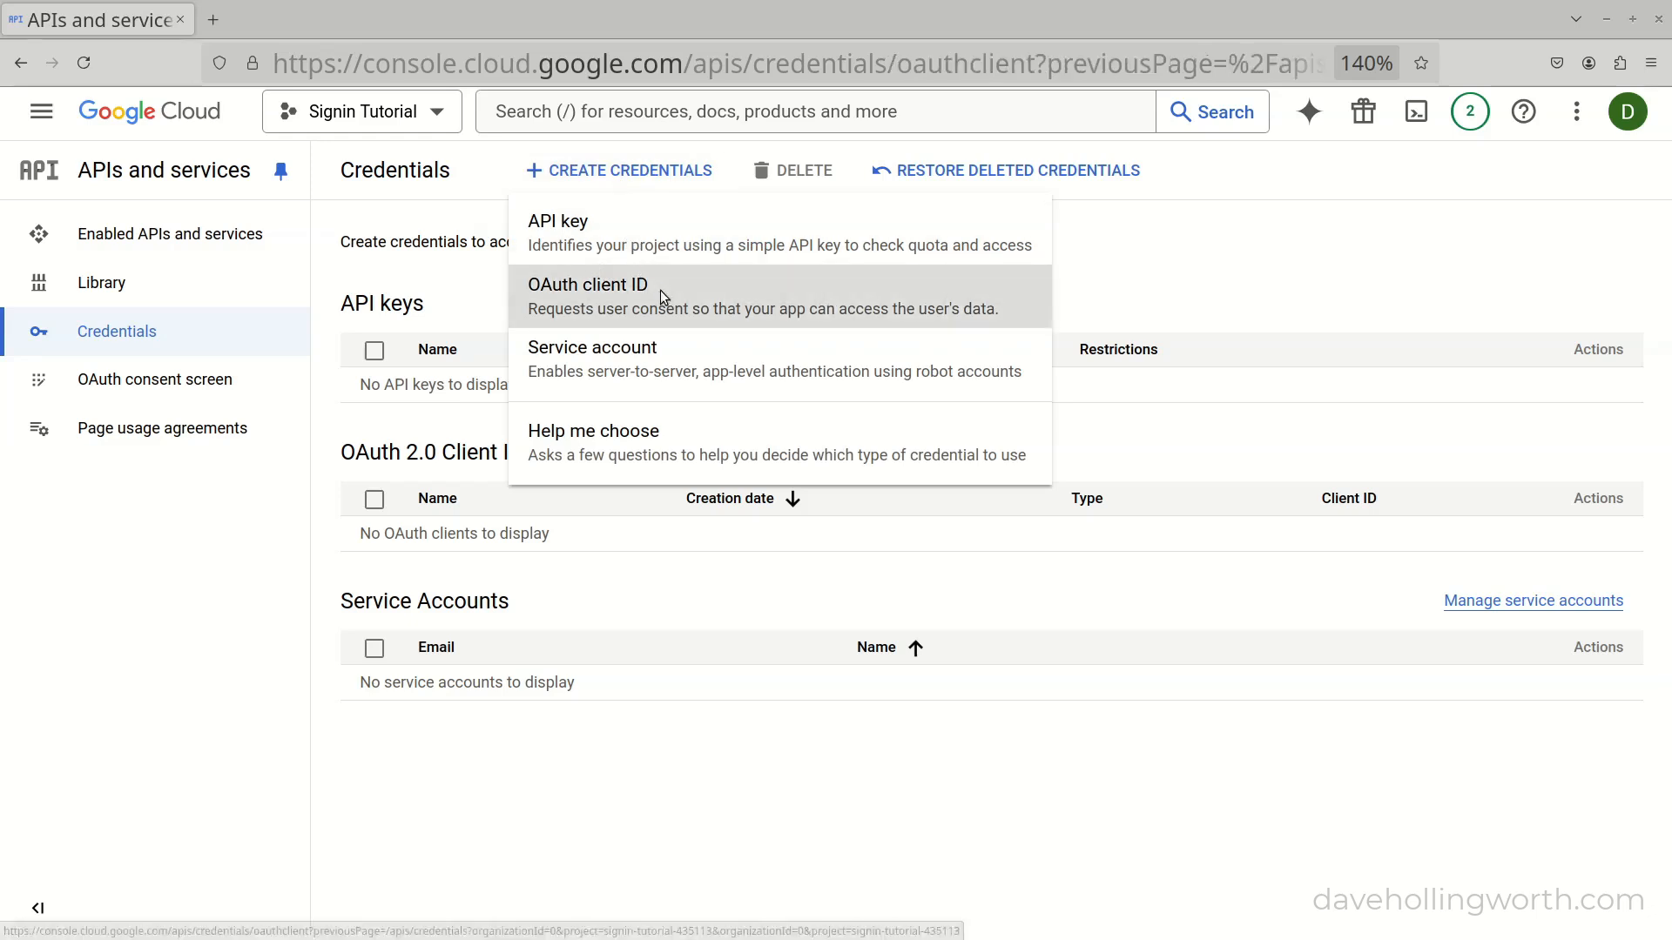
{"action": "left_click", "coordinate": [587, 284]}
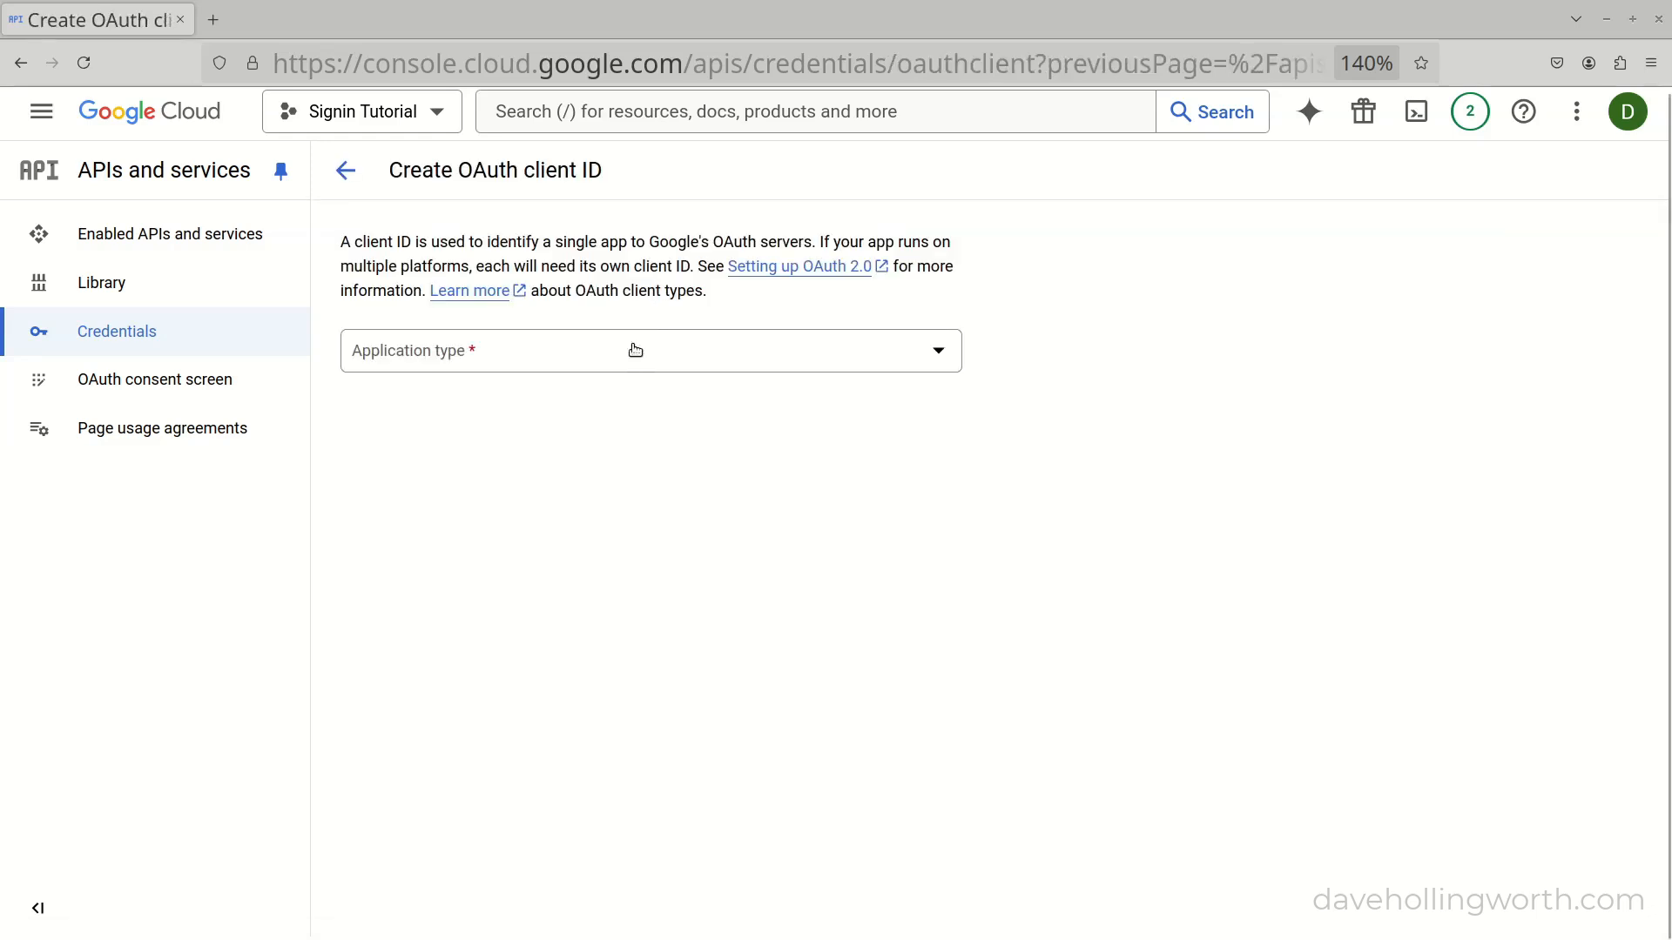
{"action": "left_click", "coordinate": [649, 350]}
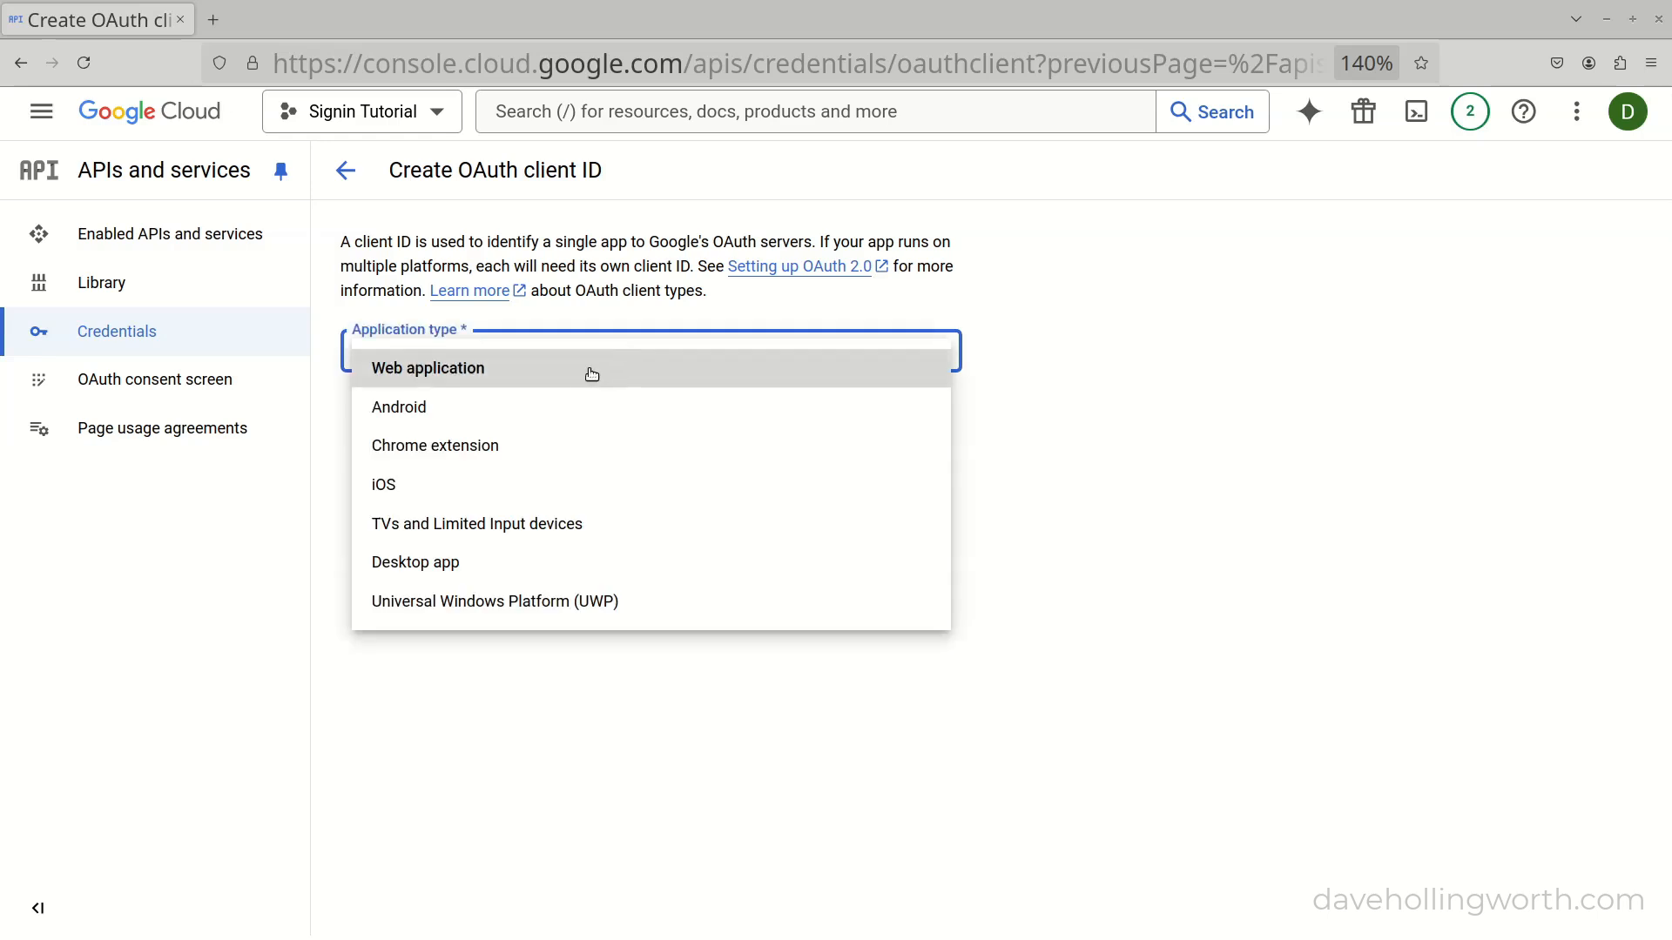
{"action": "left_click", "coordinate": [427, 368]}
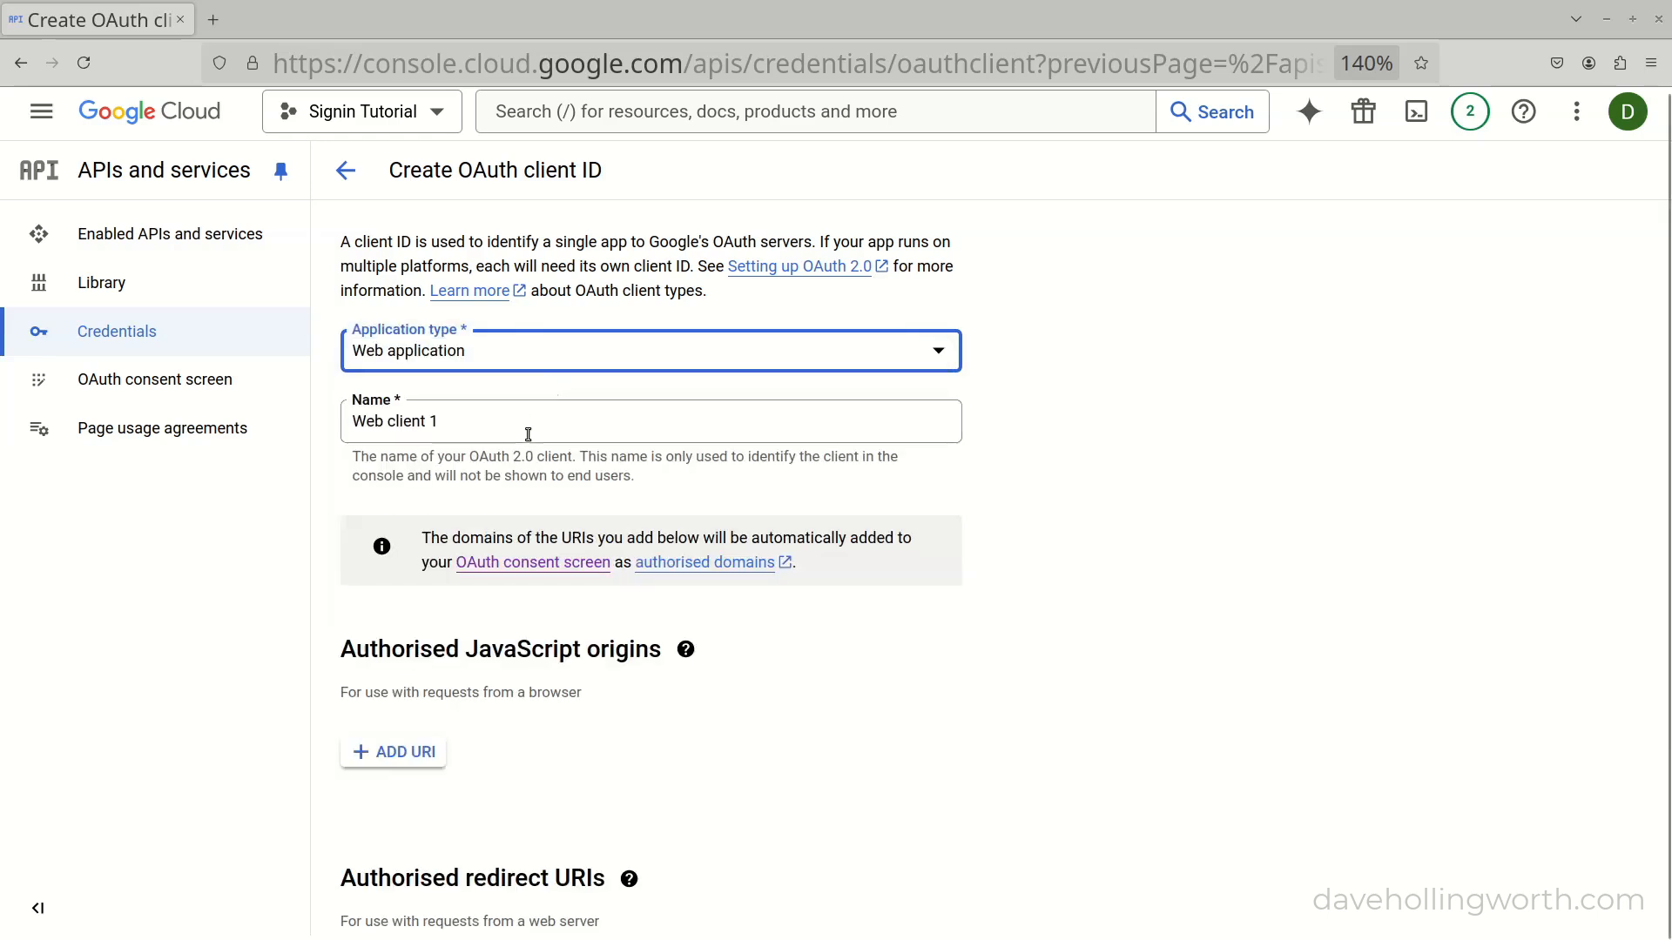
{"action": "mouse_move", "coordinate": [467, 681]}
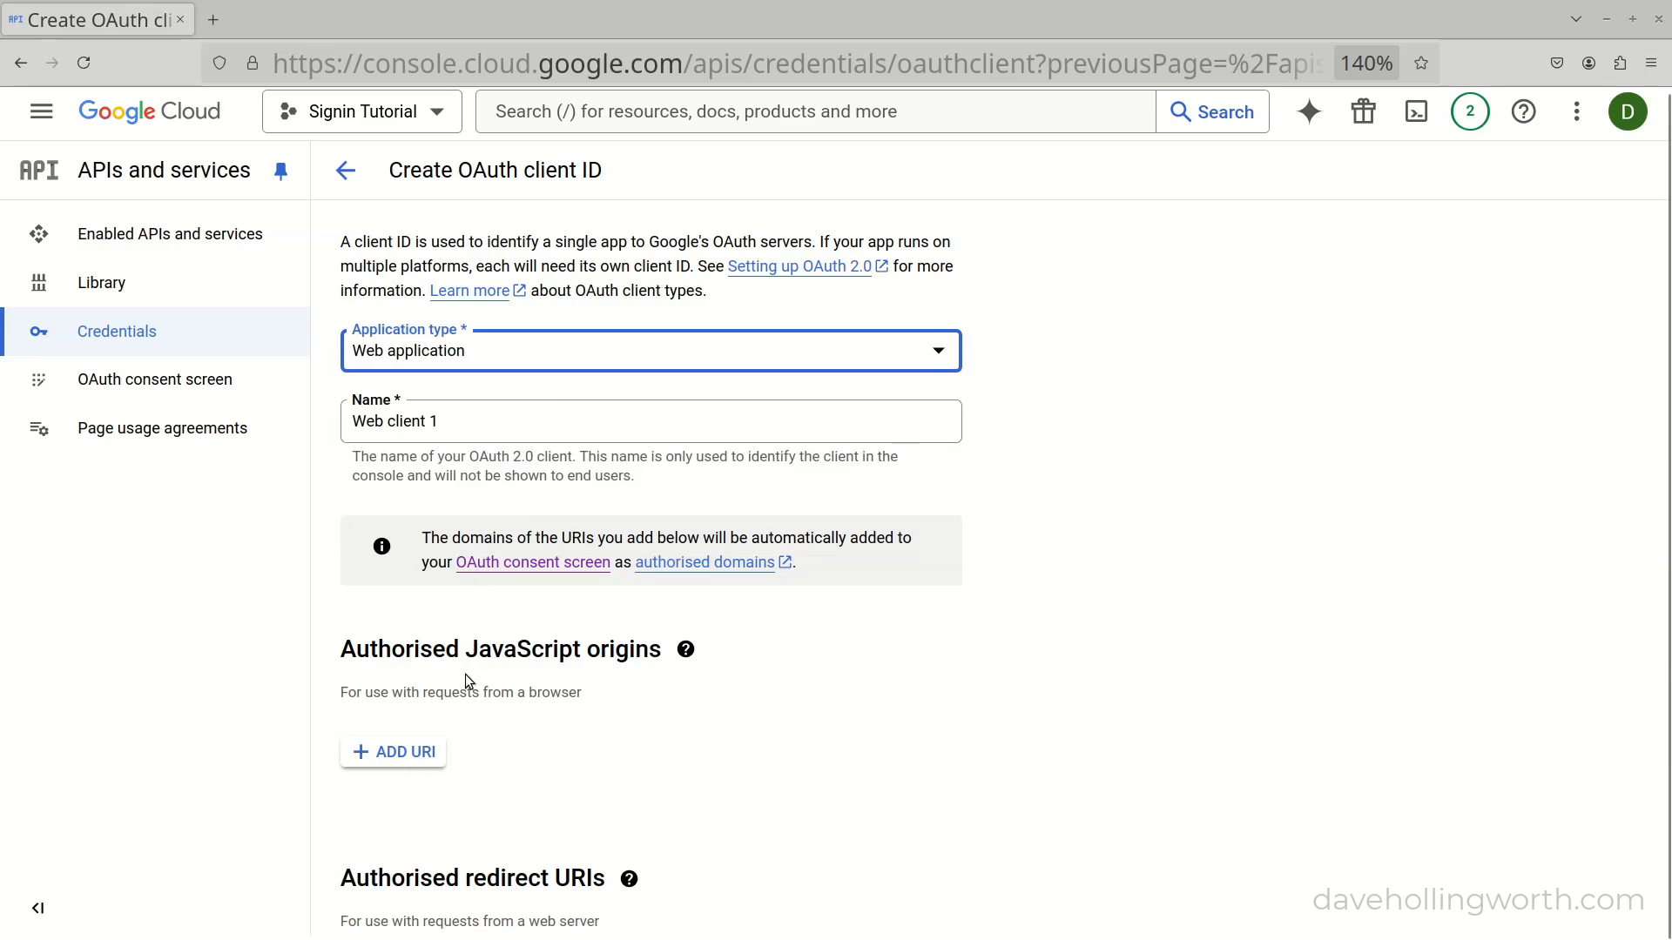
{"action": "scroll", "scroll_direction": "down", "scroll_amount": 3}
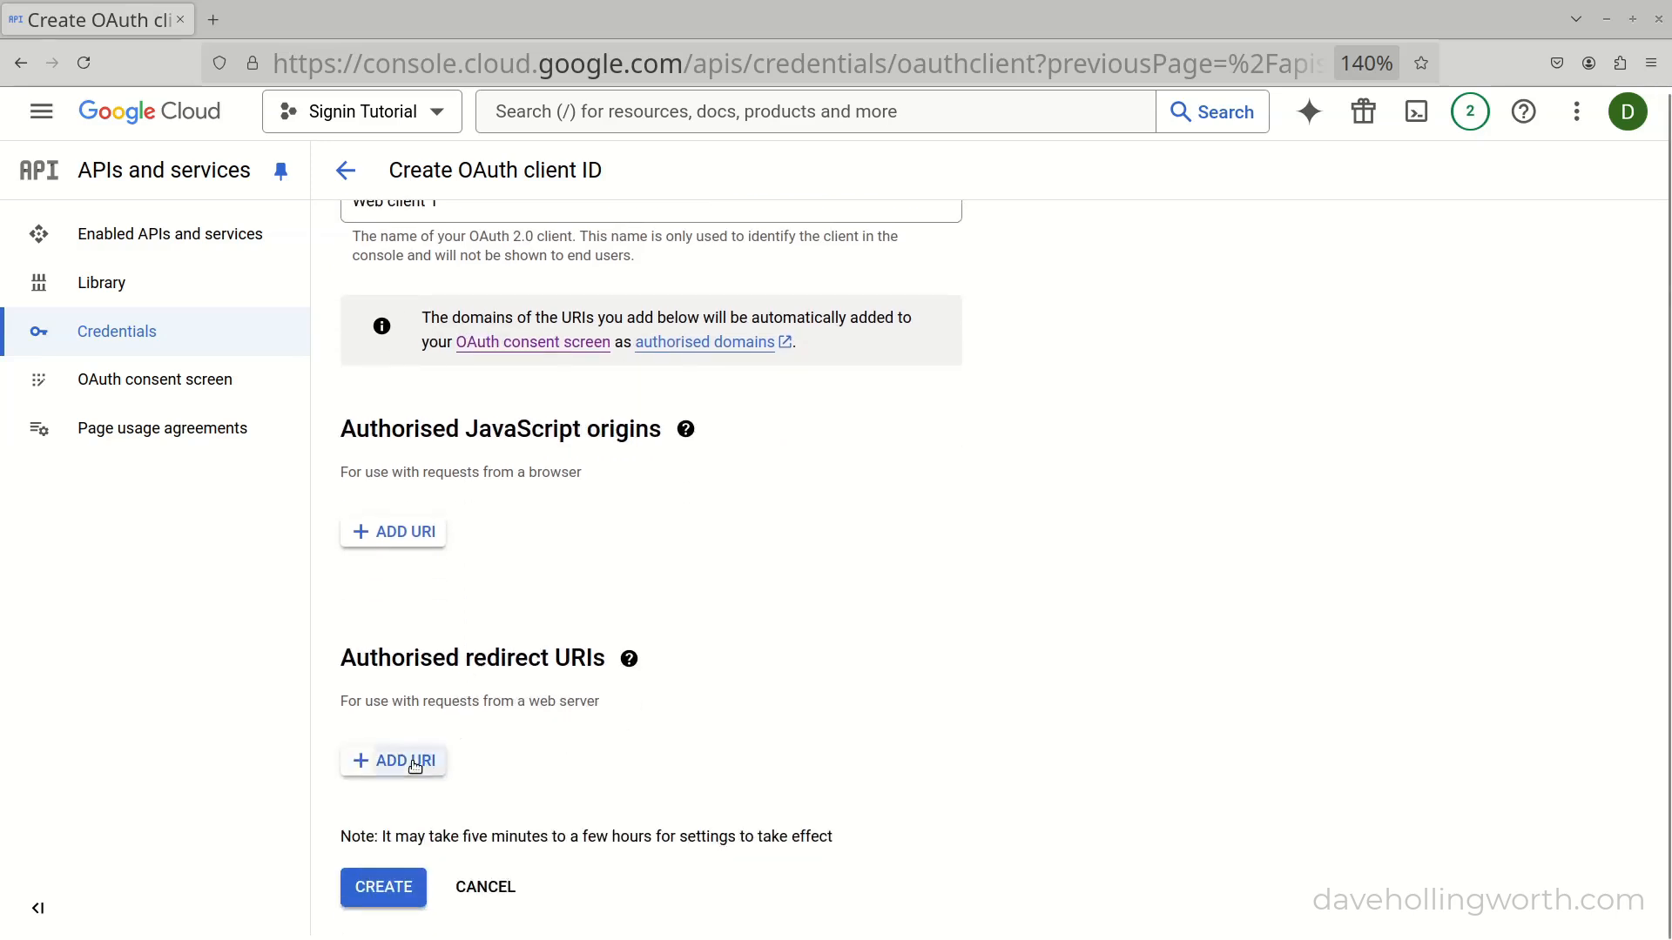
{"action": "left_click", "coordinate": [391, 761]}
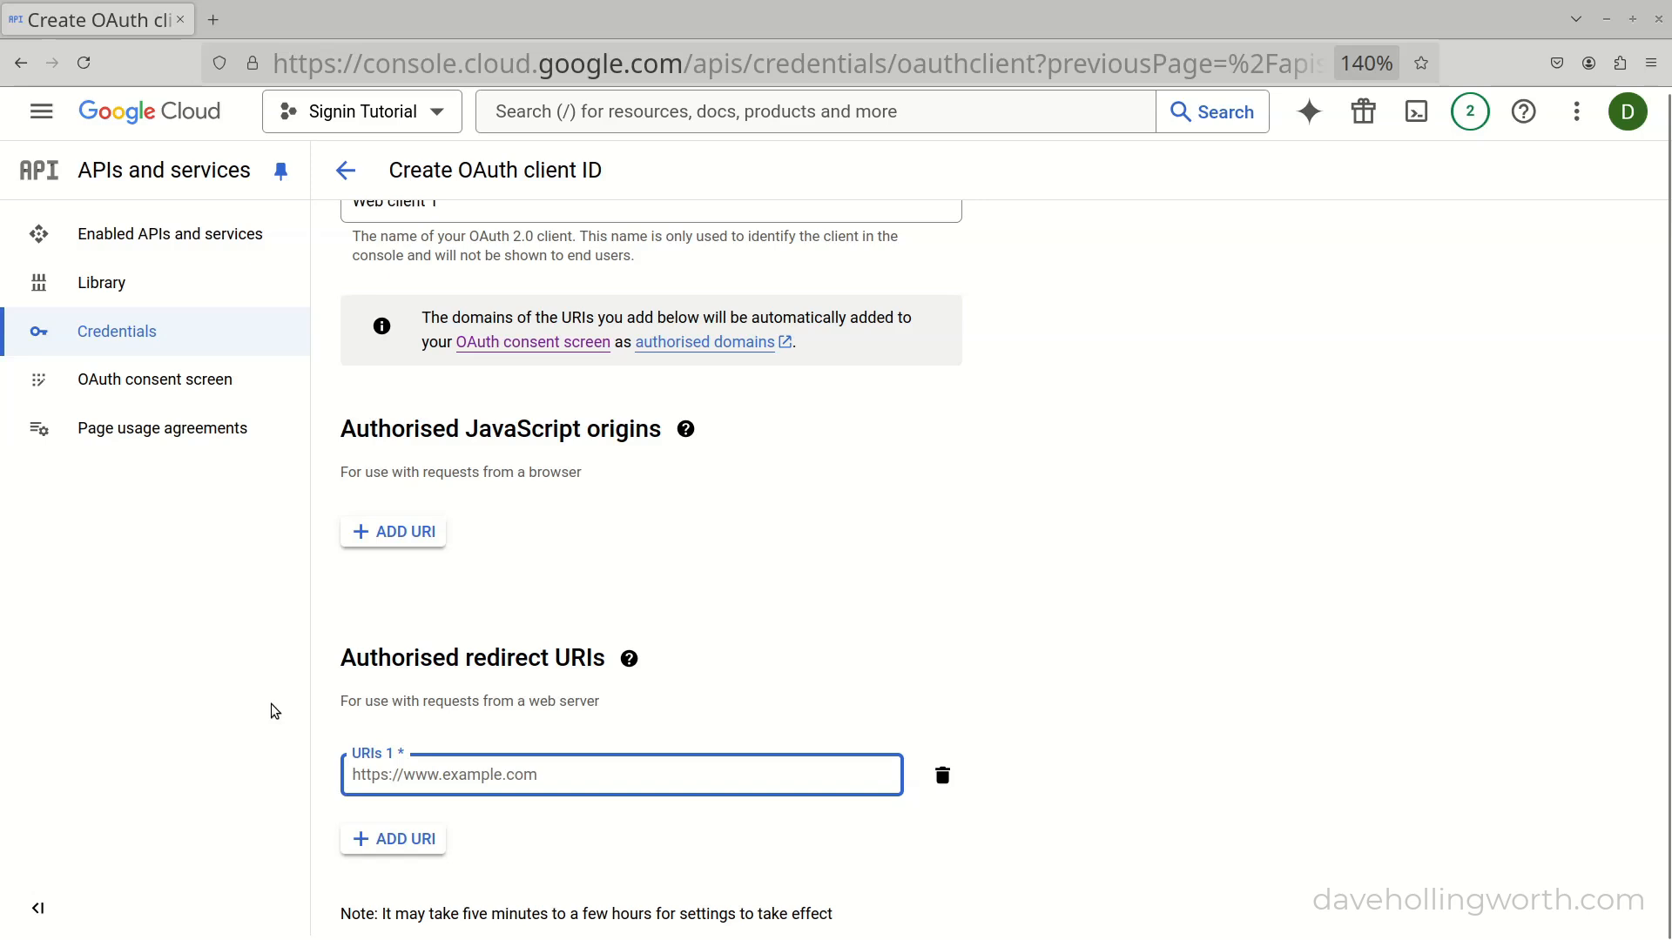
{"action": "type", "text": "http://"}
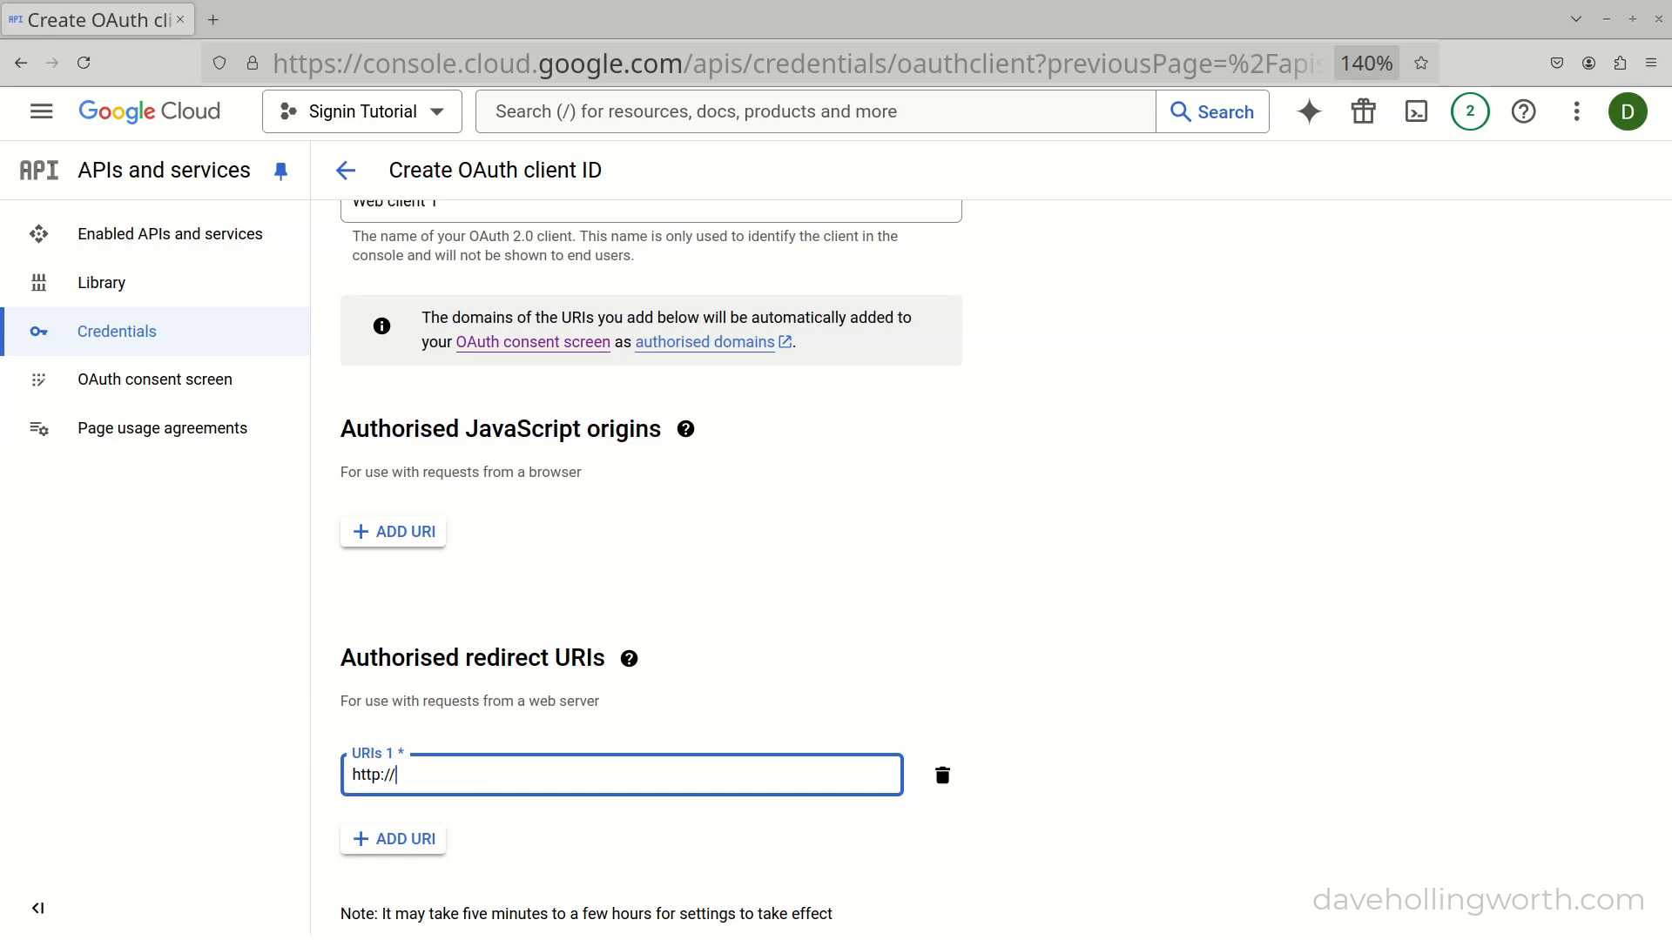
{"action": "type", "text": "localhost/redirec"}
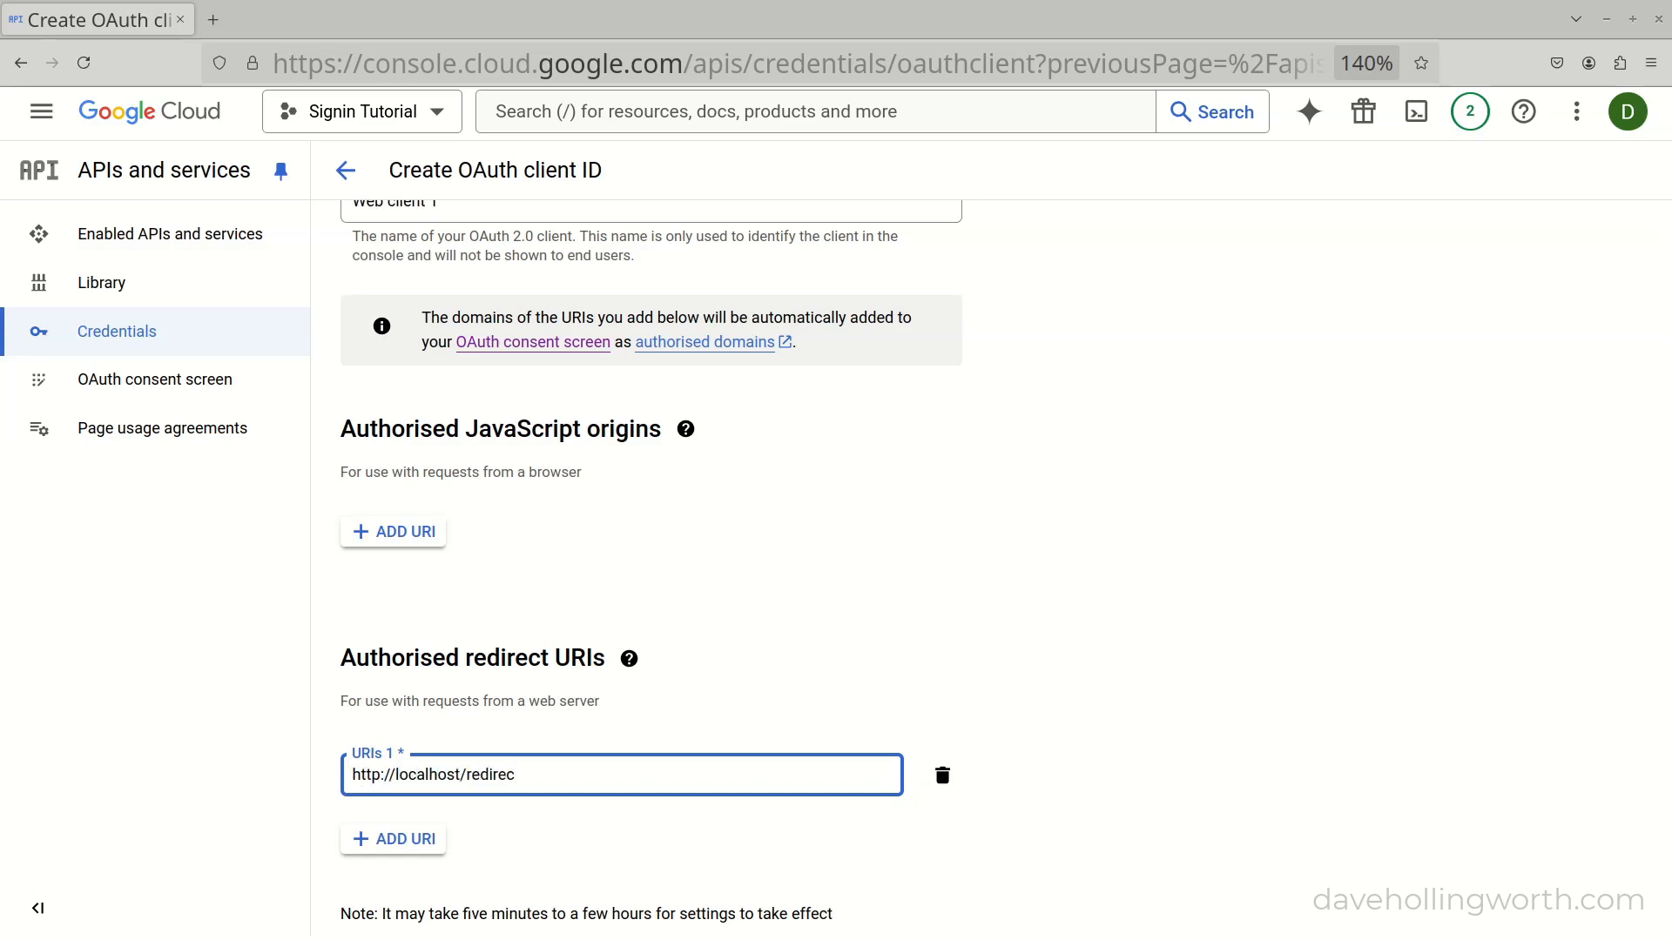
{"action": "type", "text": "t.php"}
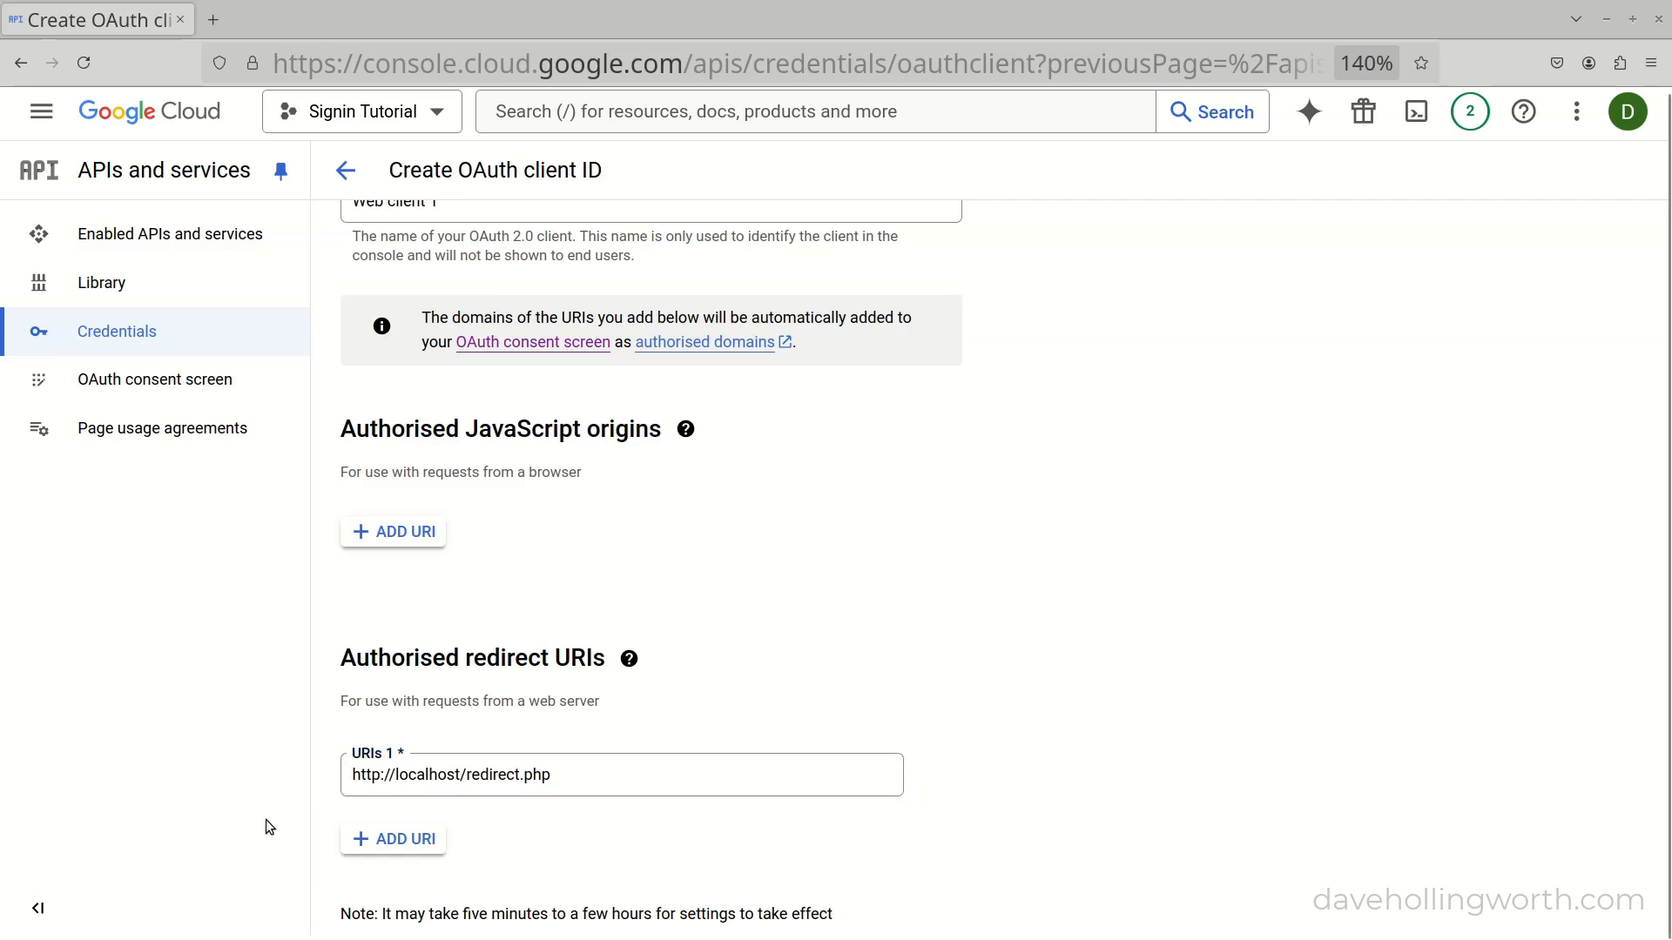
{"action": "scroll", "scroll_direction": "down", "scroll_amount": 3}
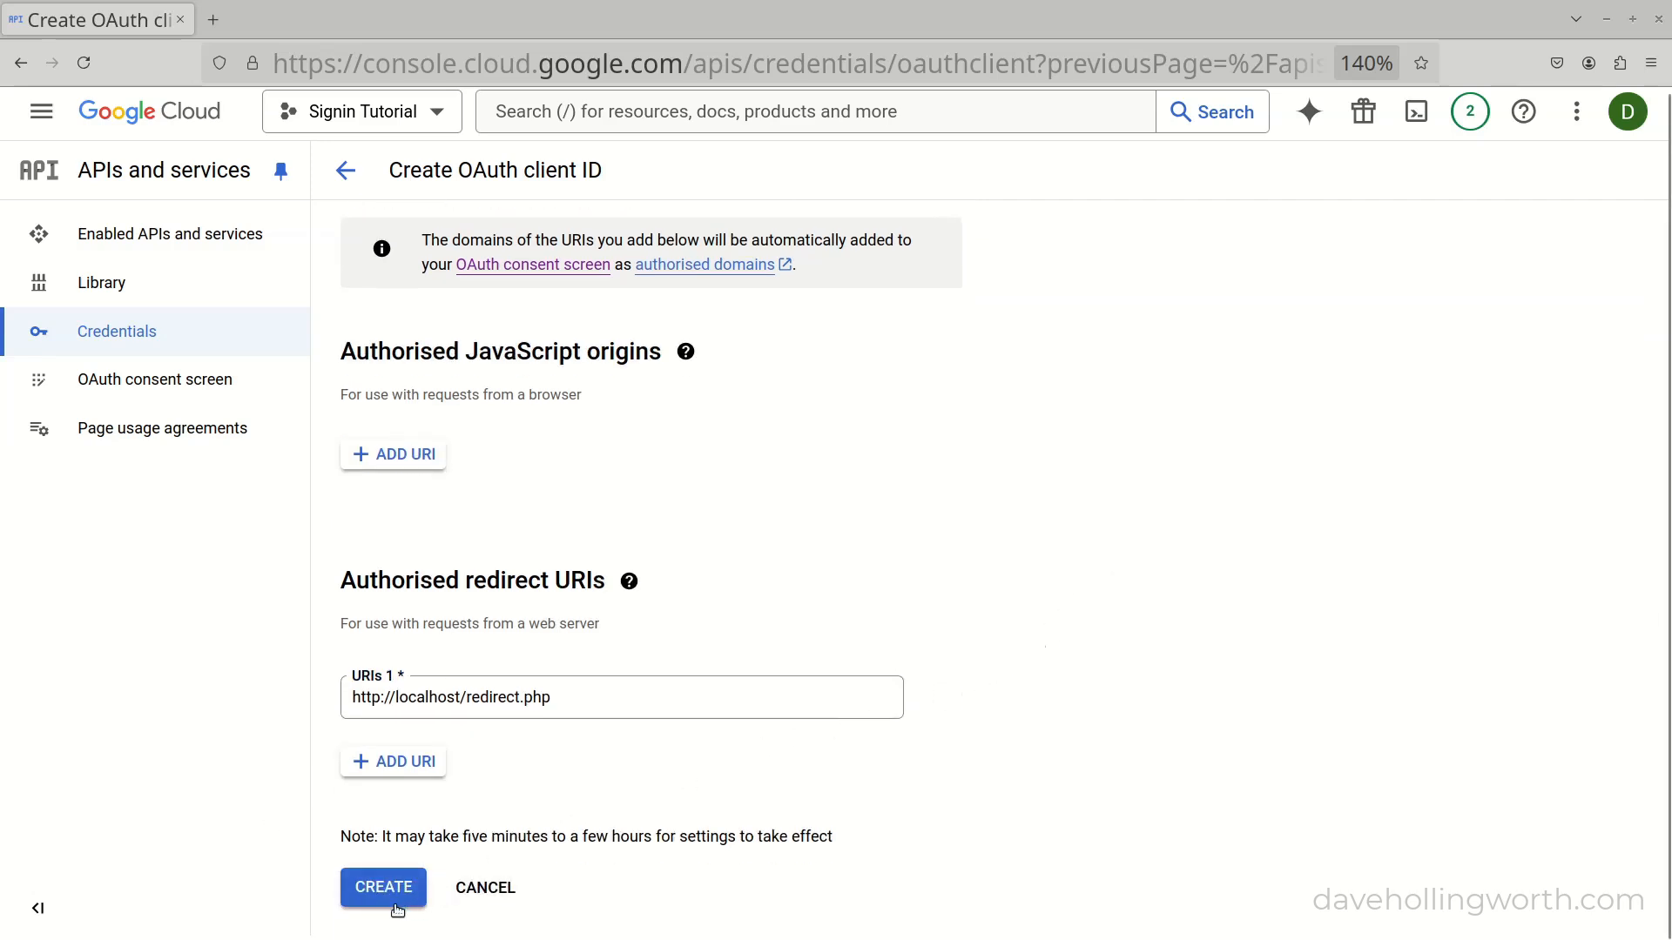
{"action": "left_click", "coordinate": [383, 886]}
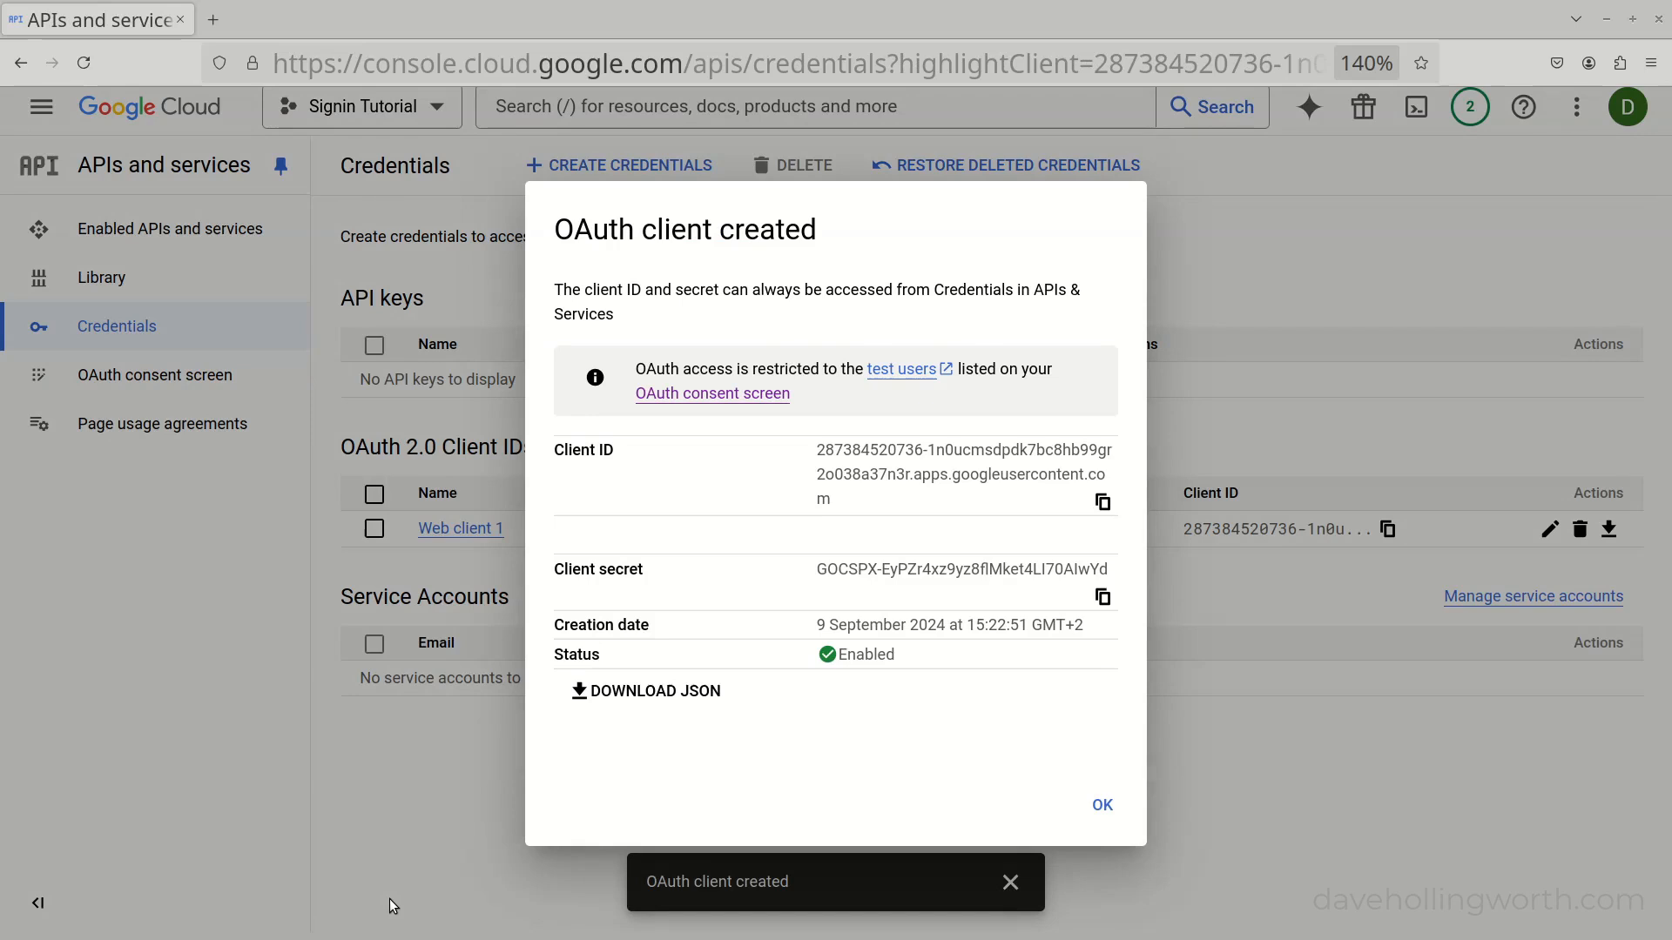
{"action": "mouse_move", "coordinate": [810, 766]}
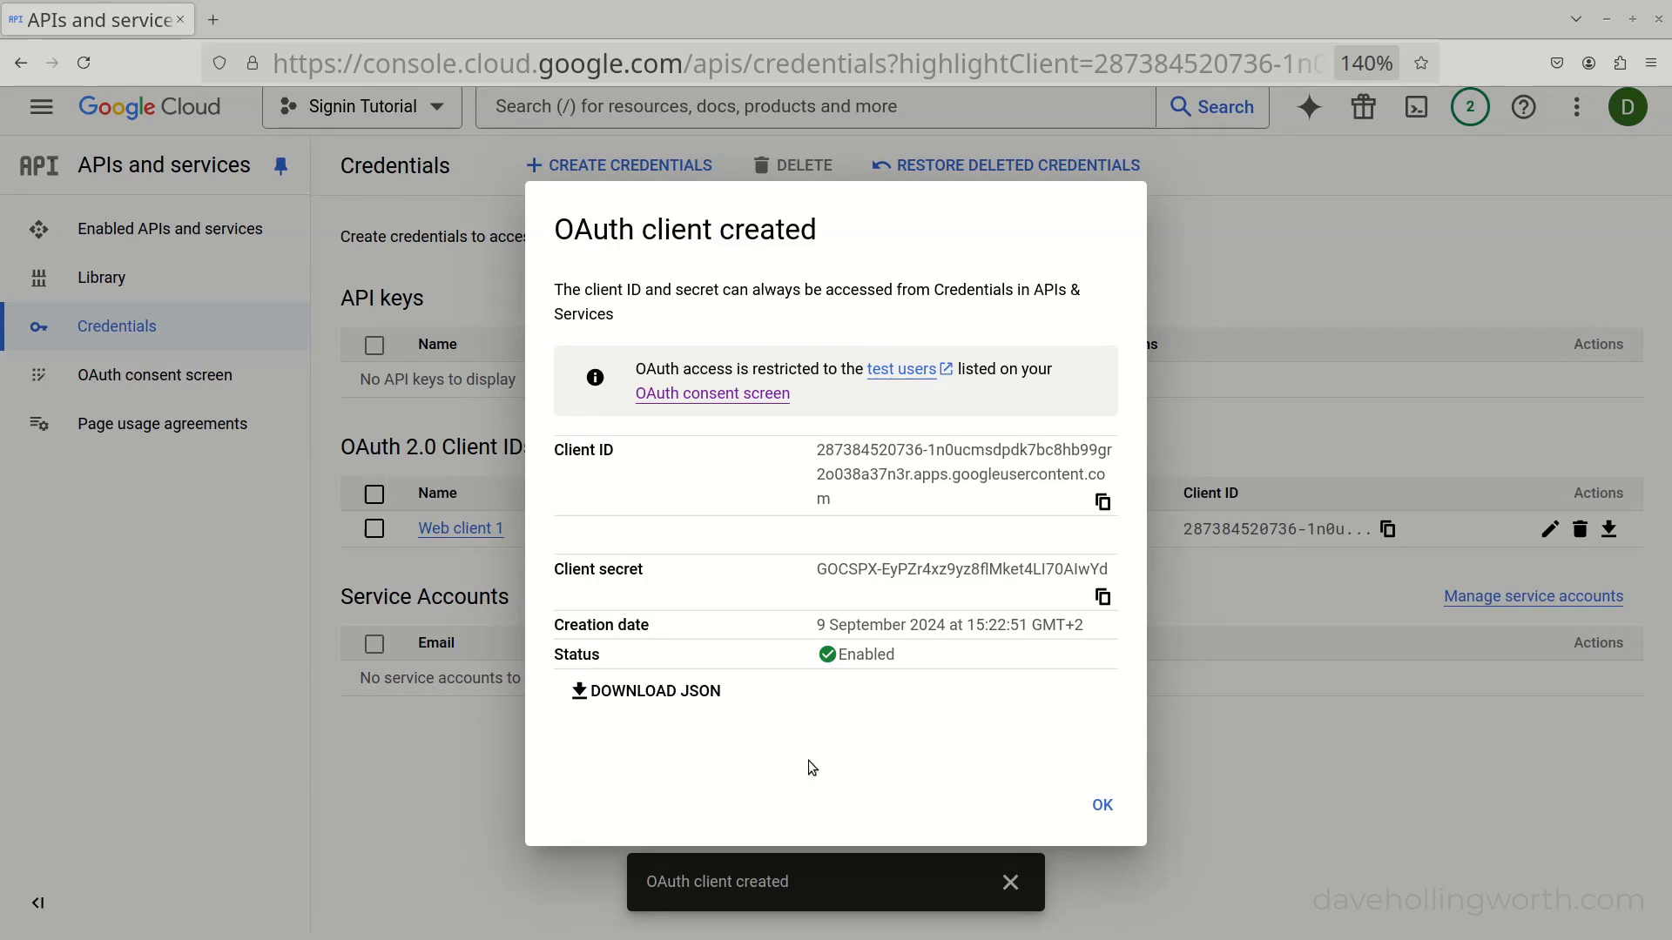
{"action": "mouse_move", "coordinate": [1087, 534]}
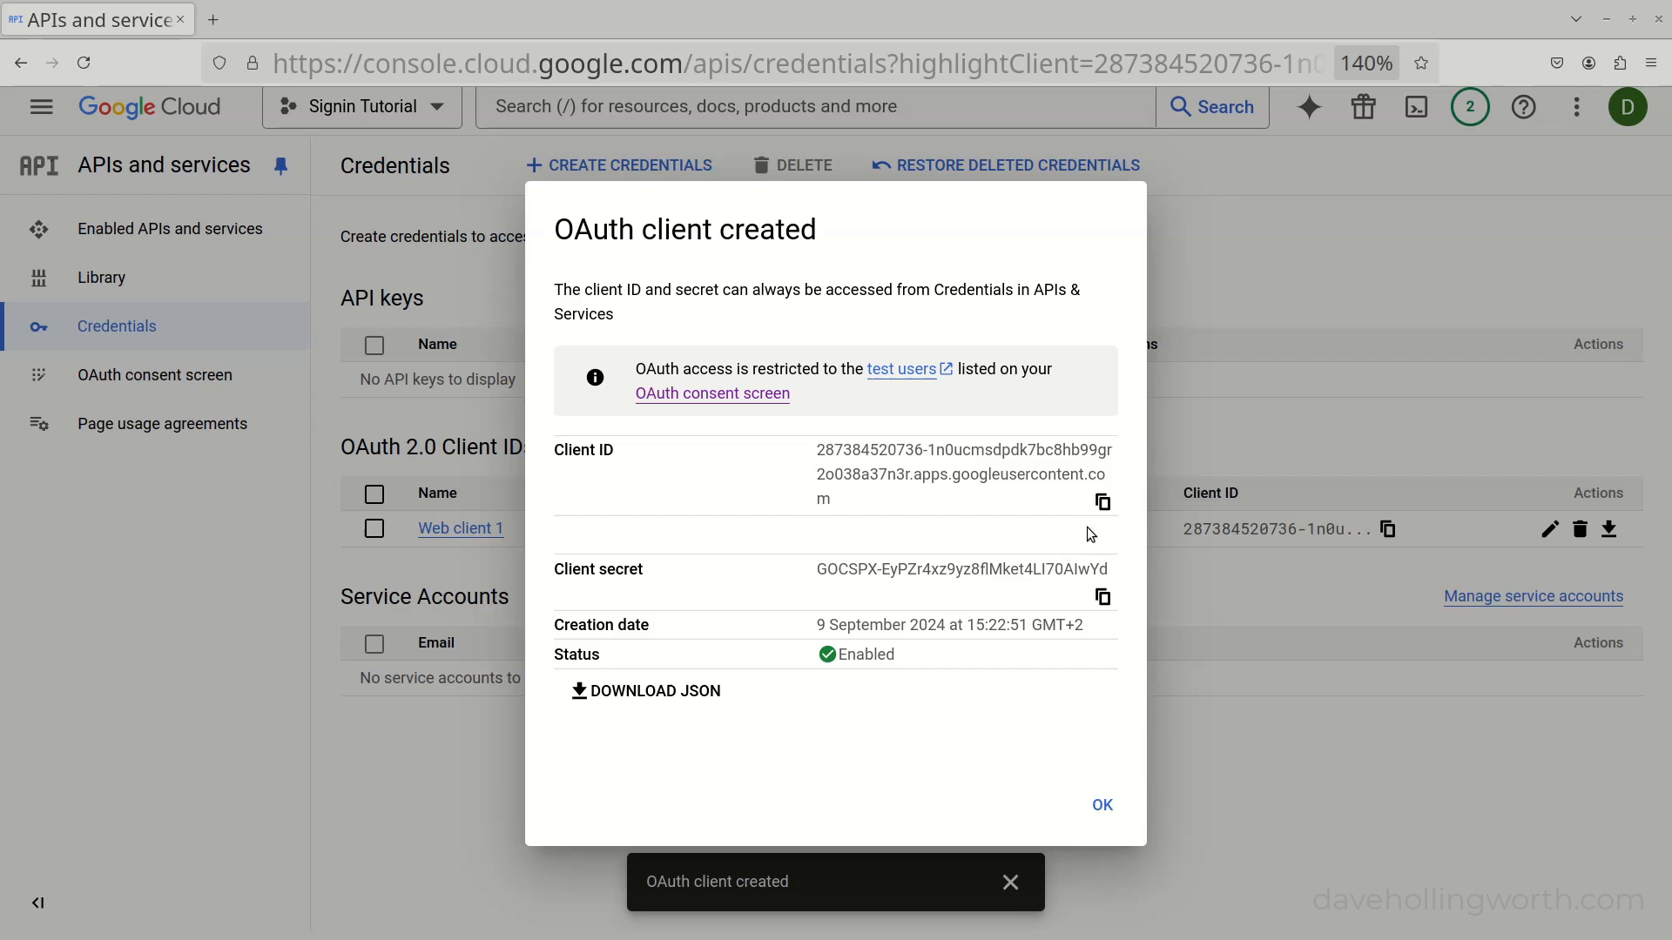
{"action": "left_click", "coordinate": [1104, 501]}
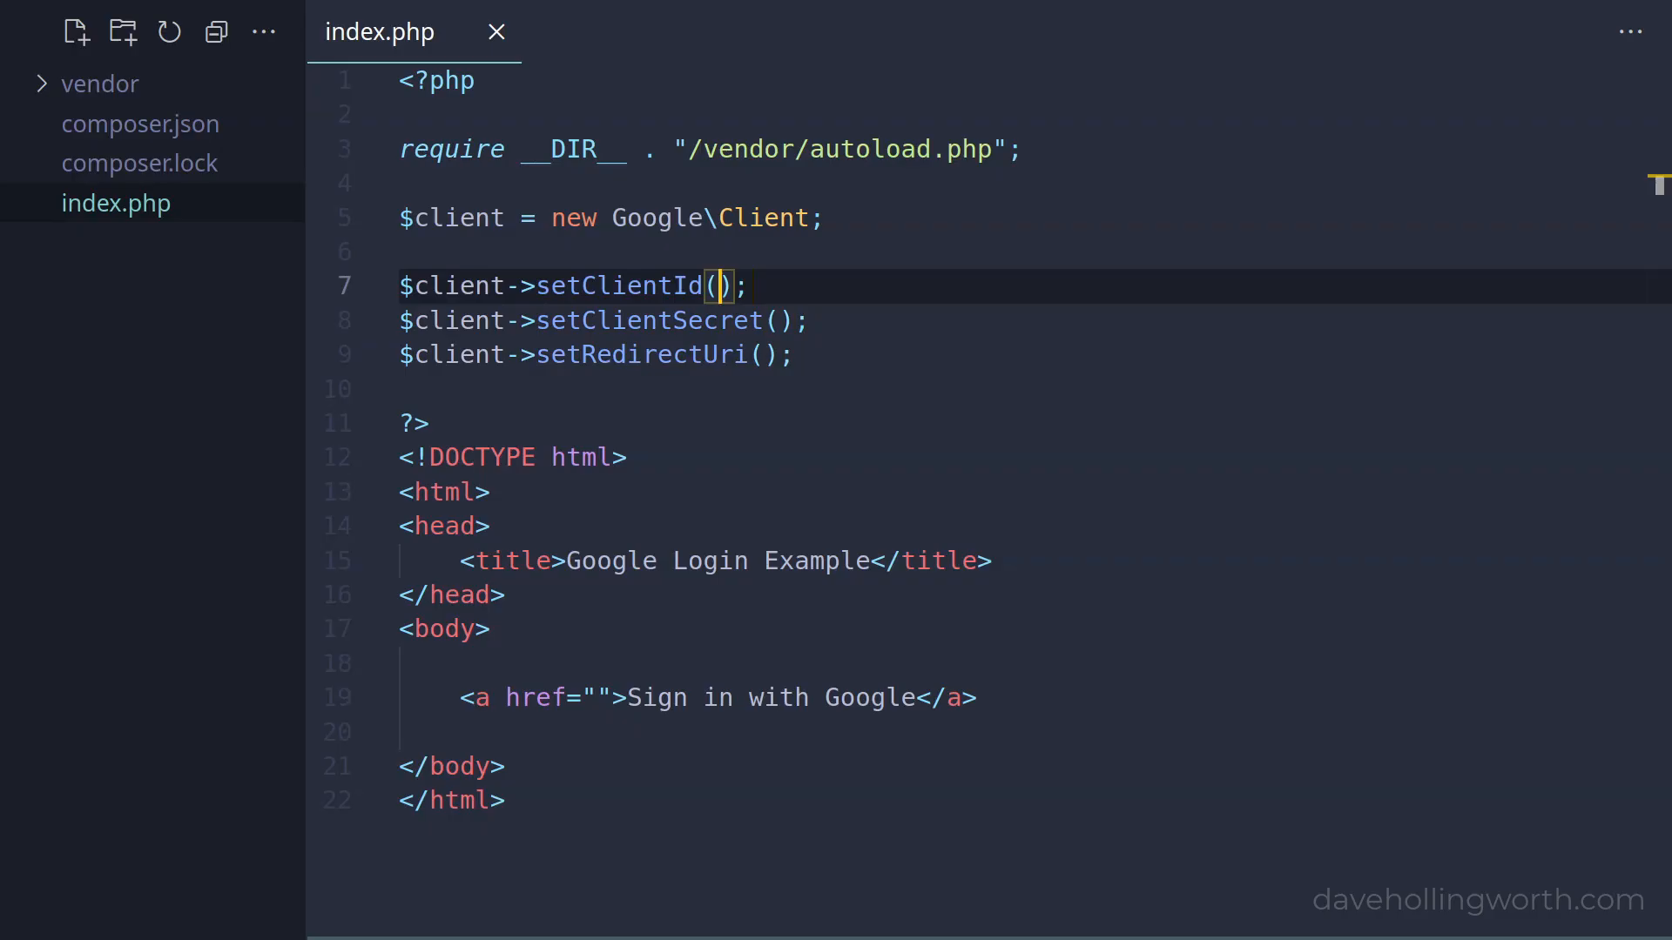
{"action": "type", "text": "\"\""}
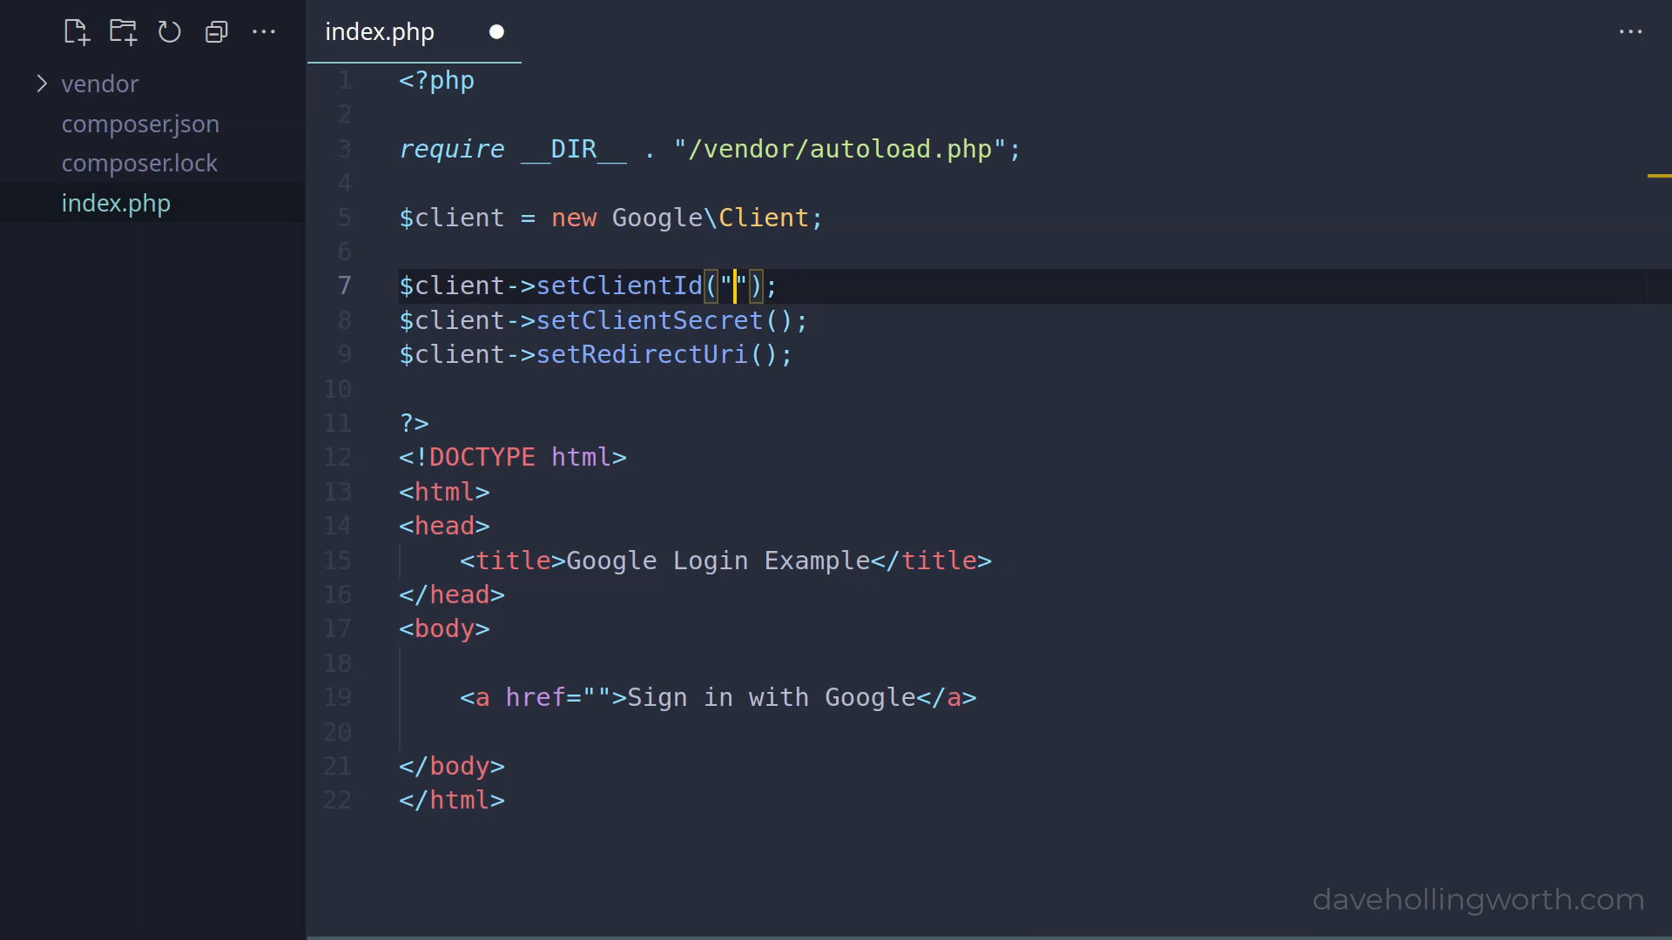
{"action": "type", "text": "287384520736-1n0ucmsdpdk7bc8hb99gr2o038a37n3r.apps.googleusercontent.com\");"}
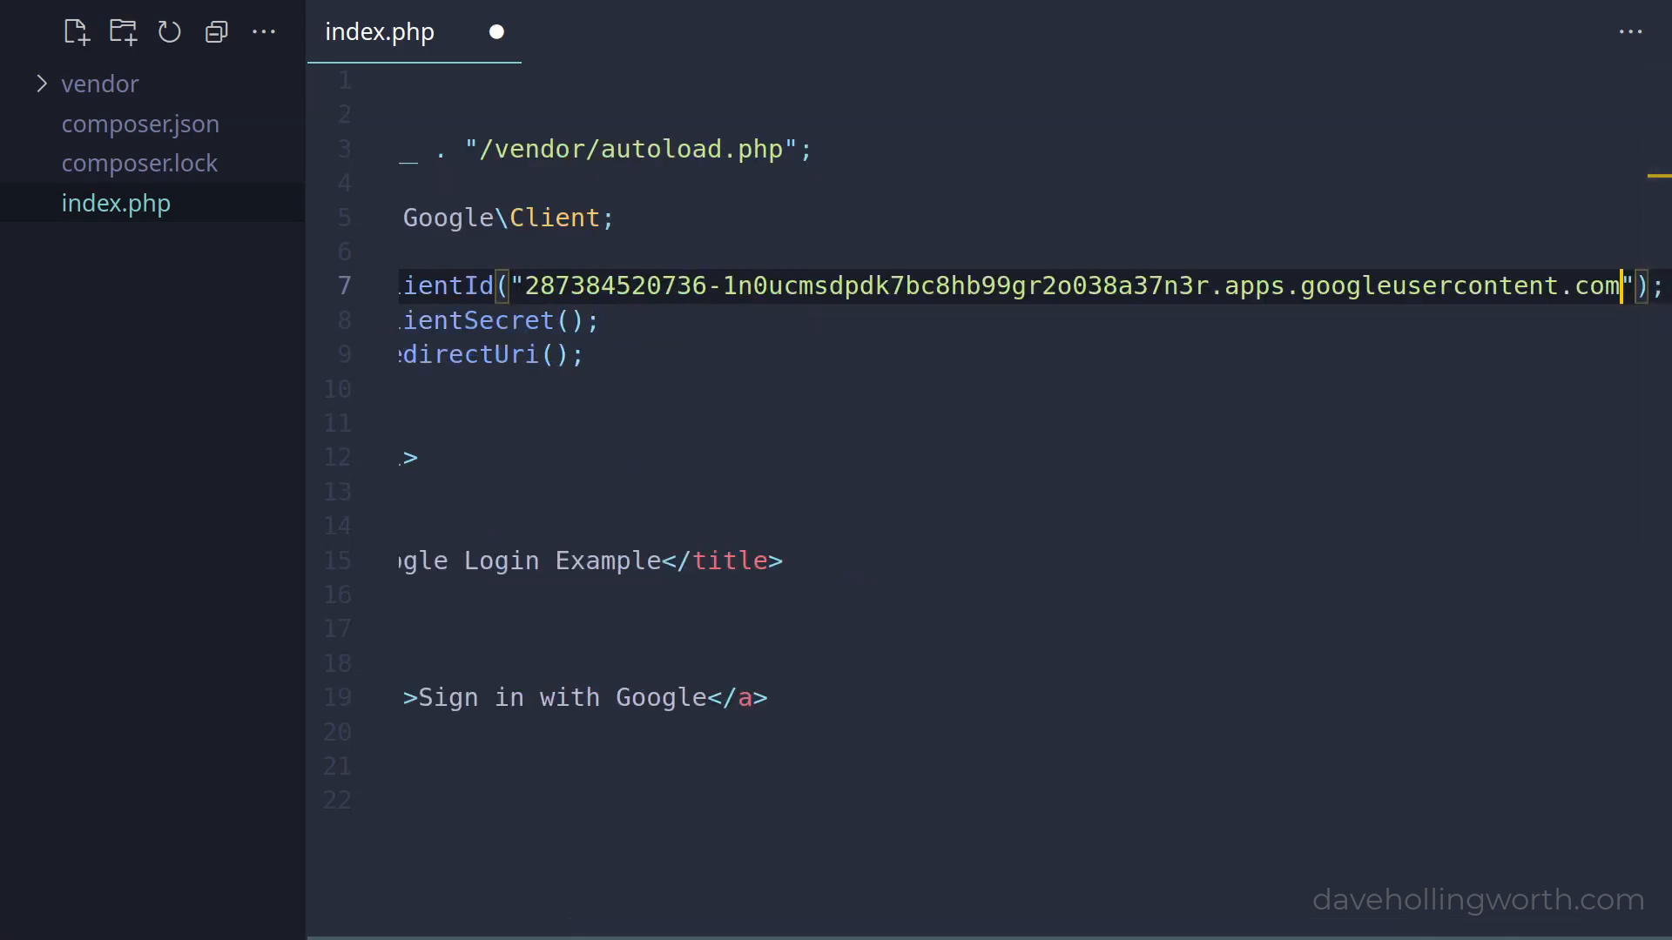
{"action": "scroll", "scroll_direction": "left", "scroll_amount": 3}
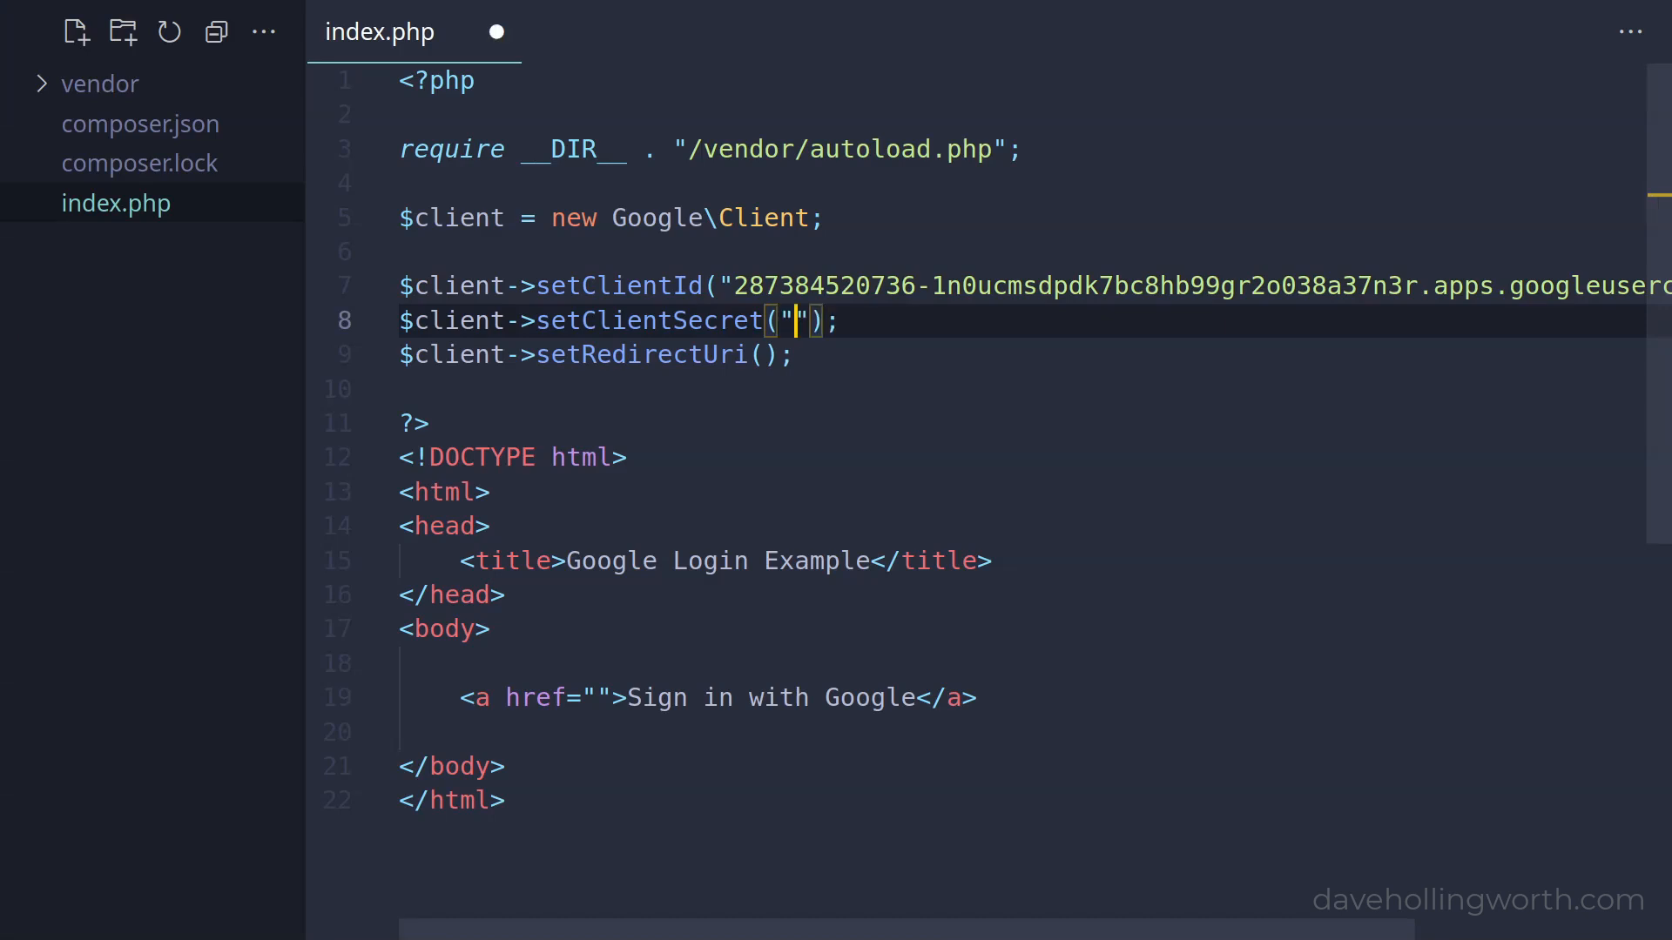
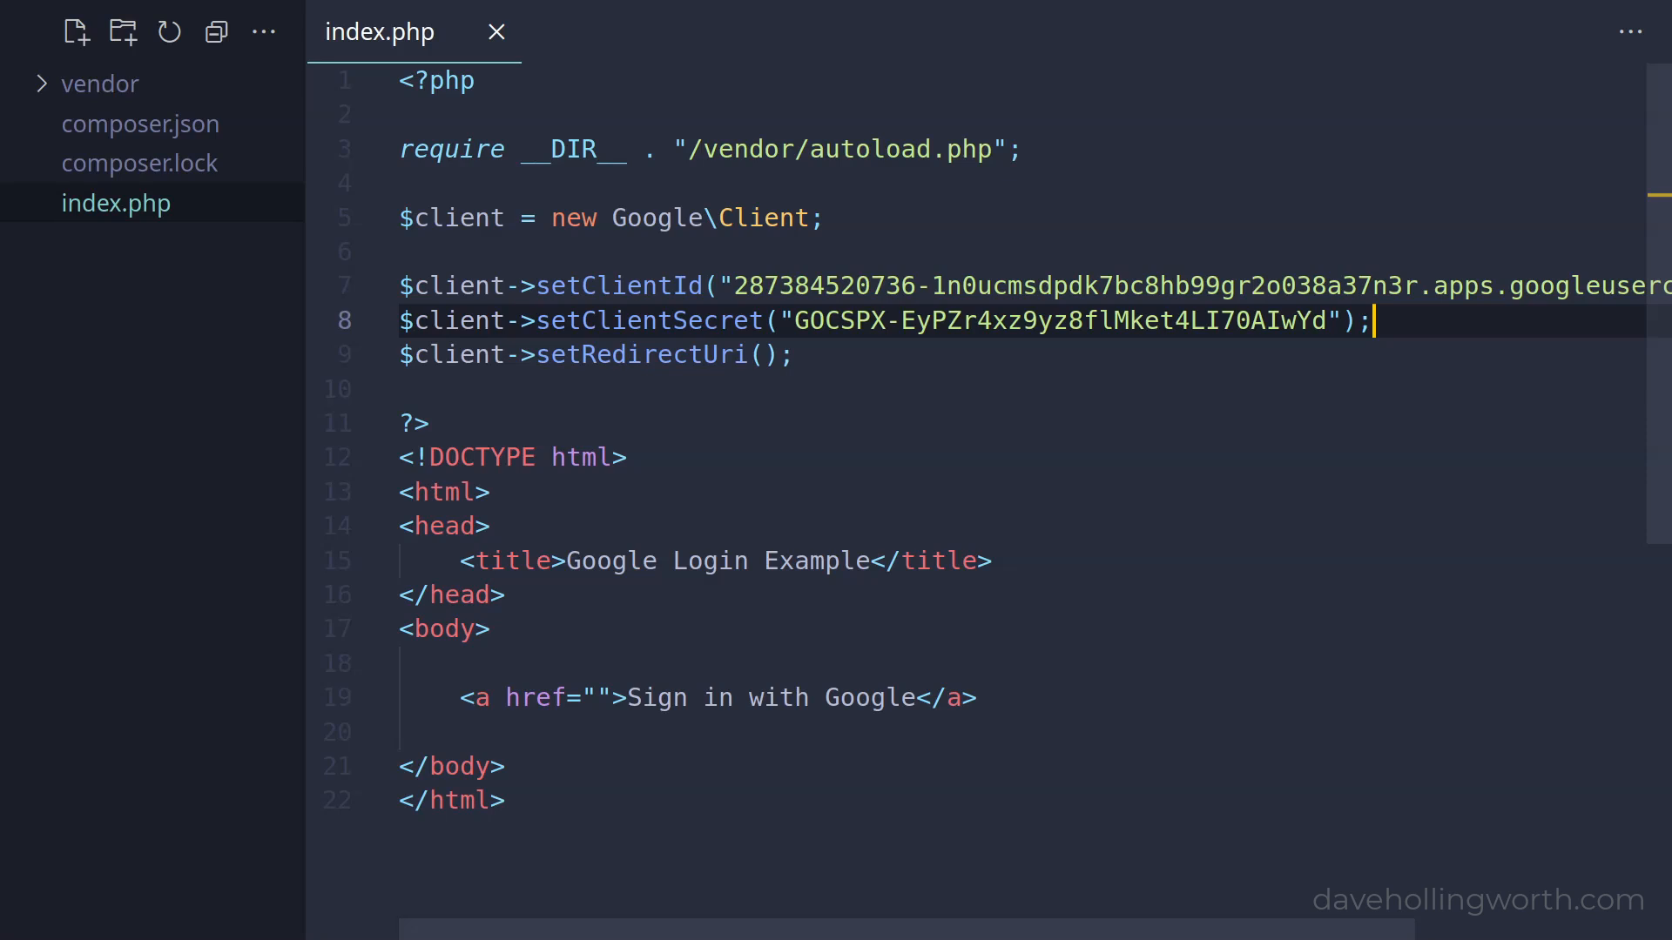
{"action": "left_click", "coordinate": [766, 355]}
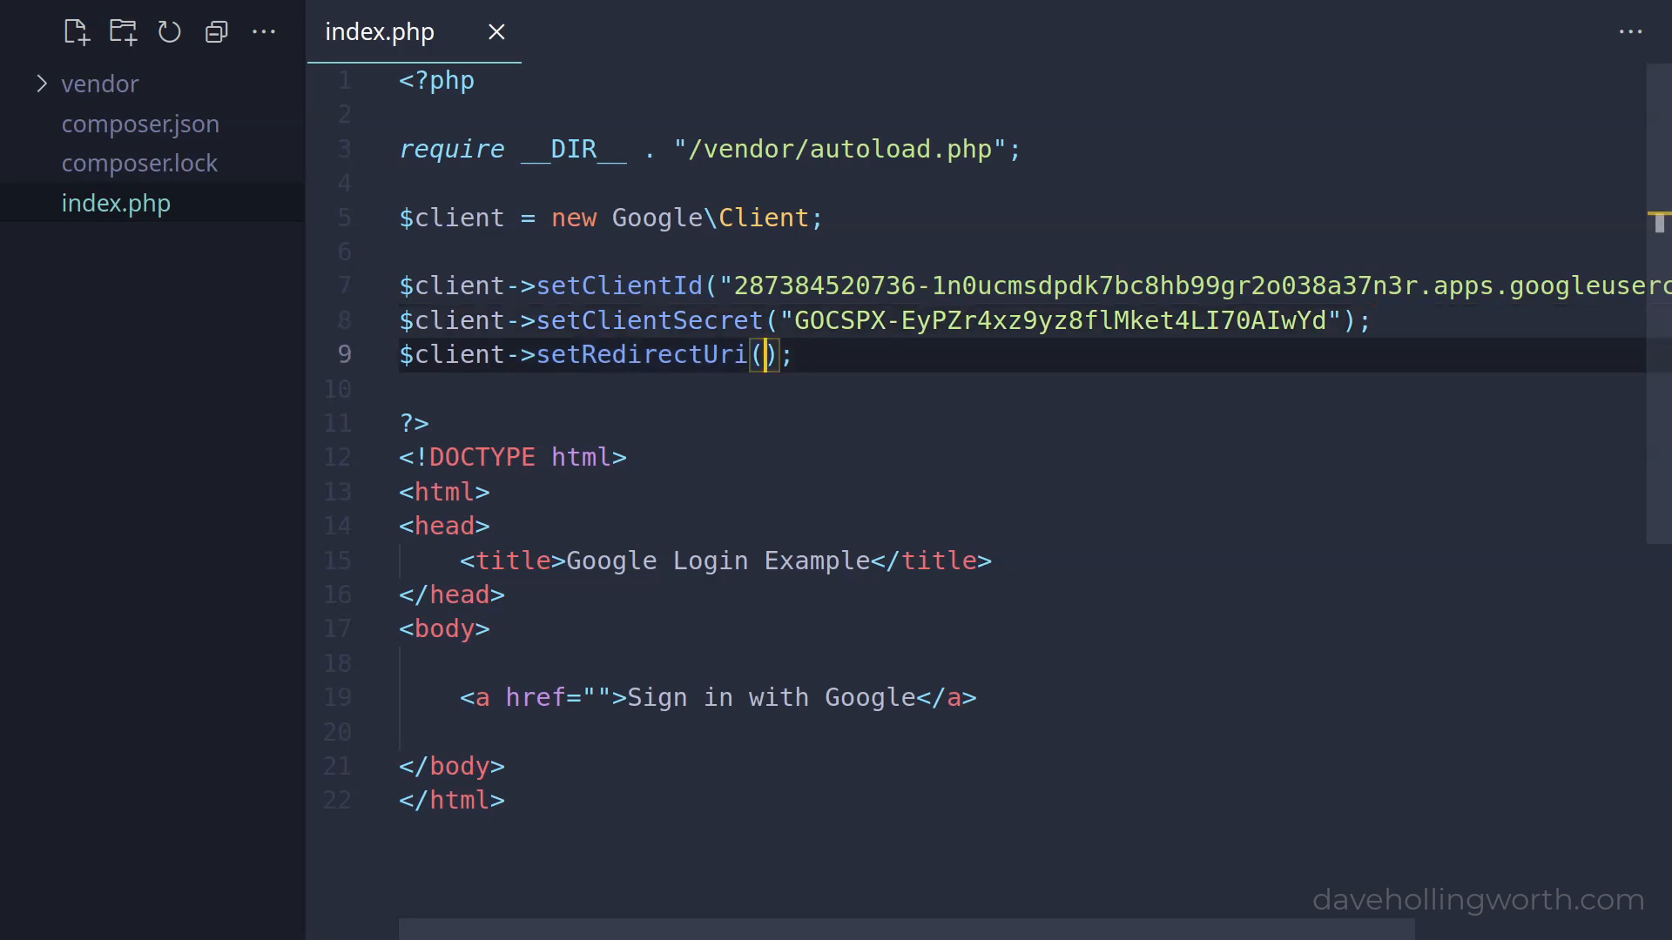
{"action": "type", "text": "\"\""}
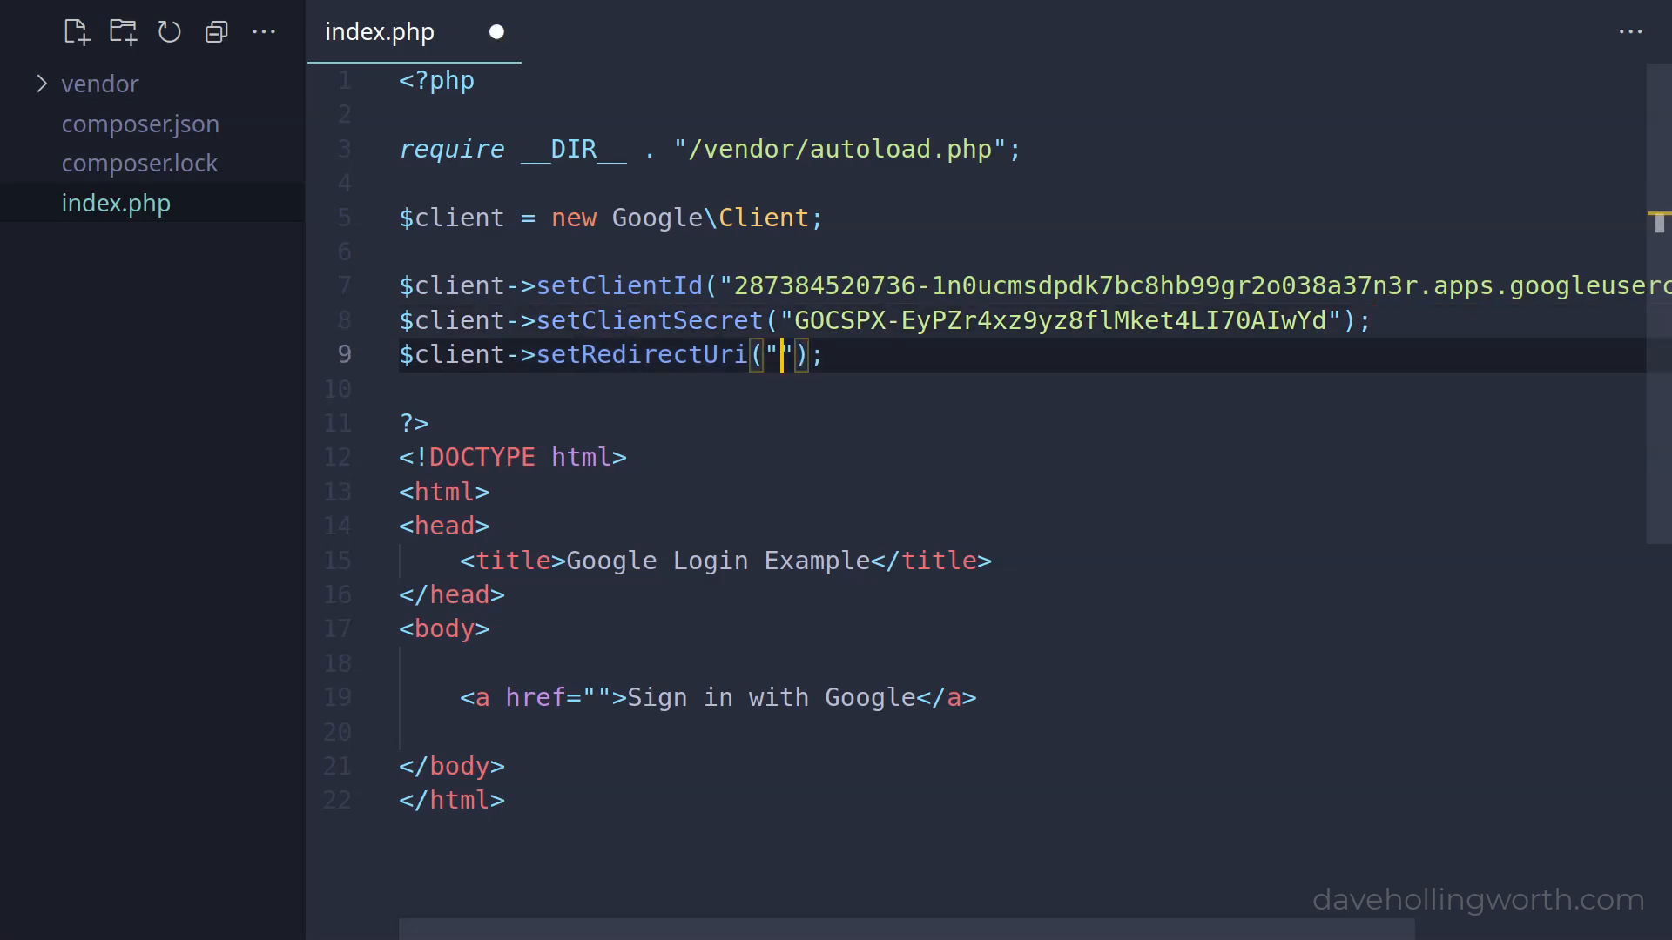
{"action": "type", "text": "http://localhost"}
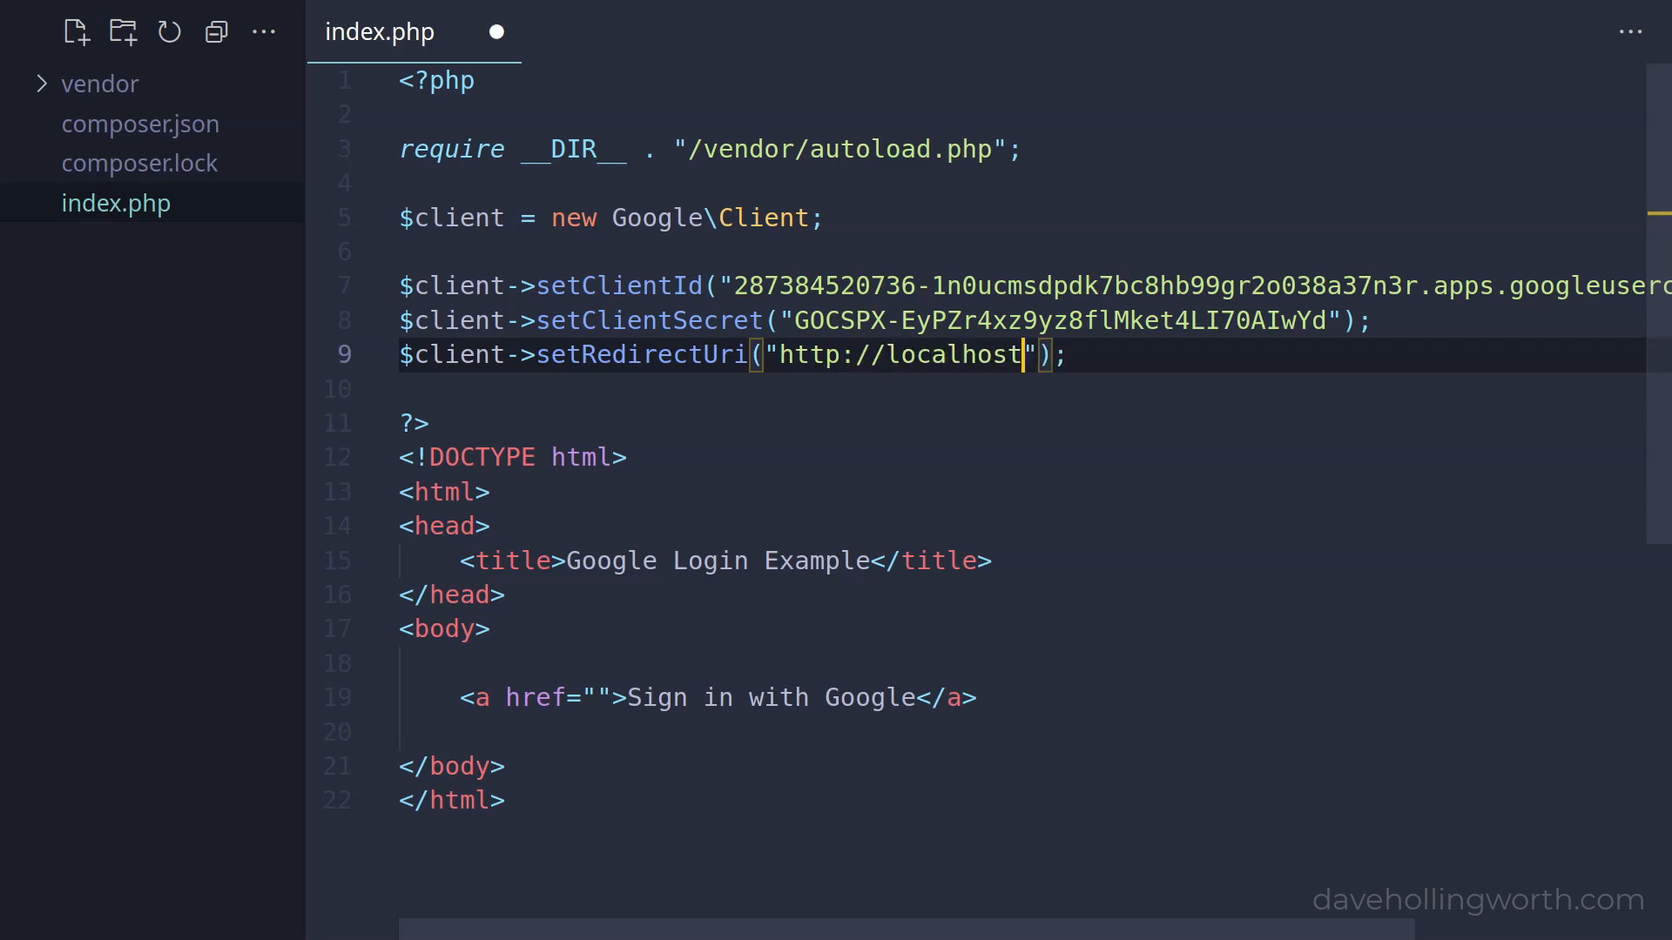
{"action": "type", "text": "/redirect.php"}
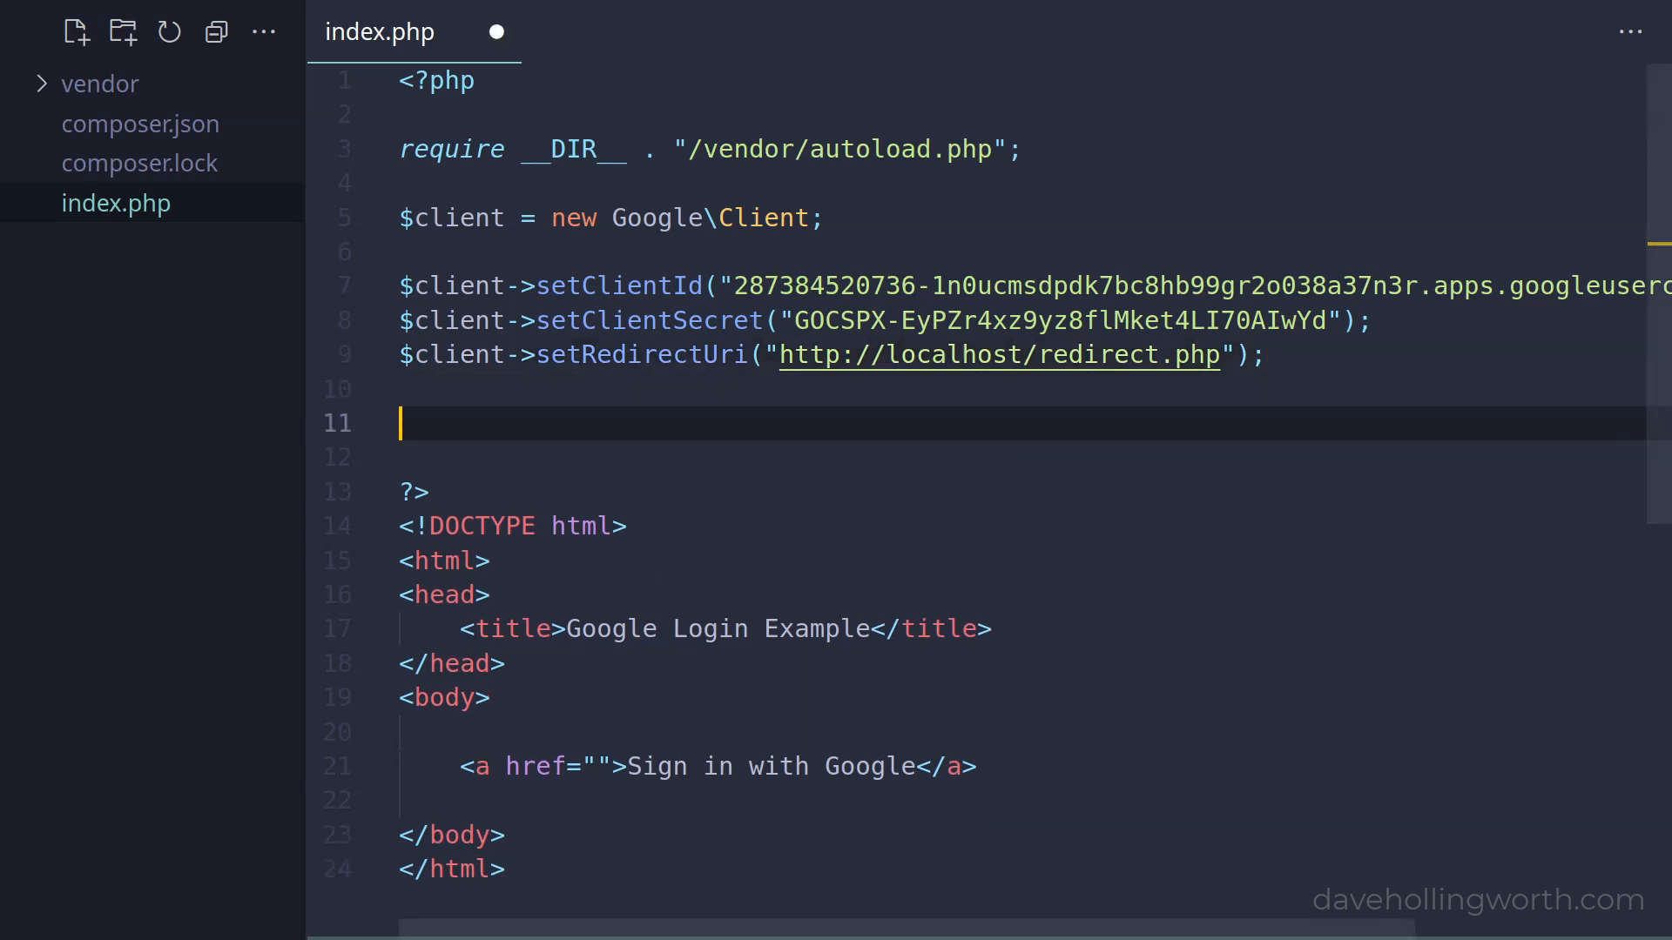
Add the email and profile scopes to the client with $client->addScope()
{"action": "type", "text": "$client->addSc"}
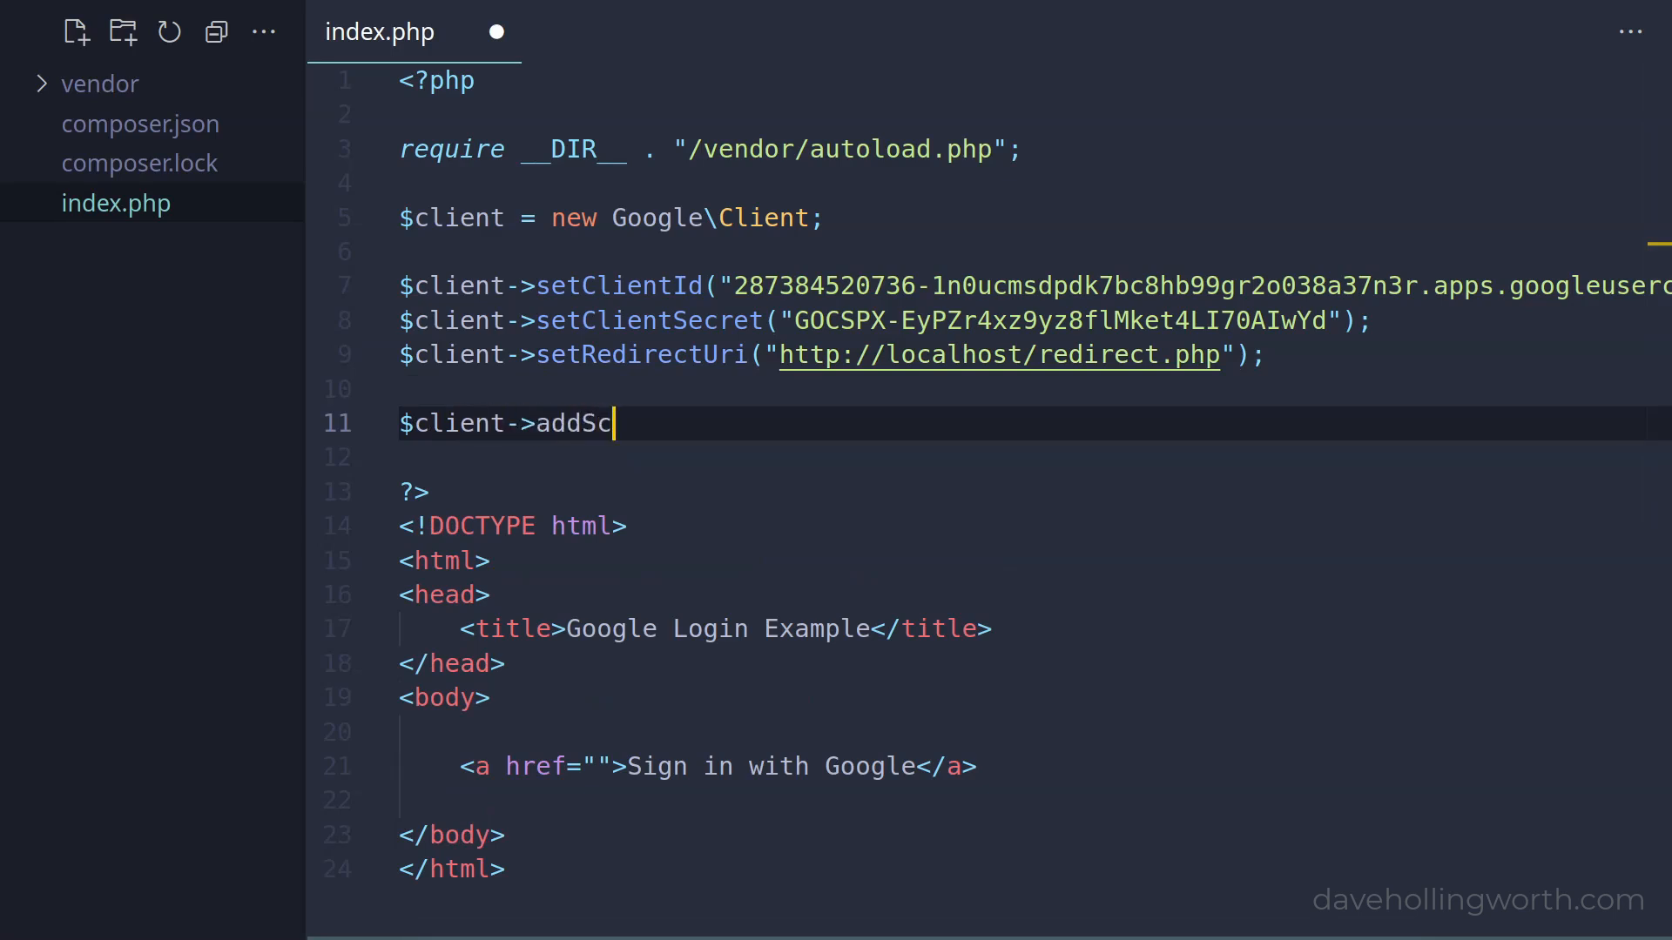
{"action": "type", "text": "ope(\"email\");"}
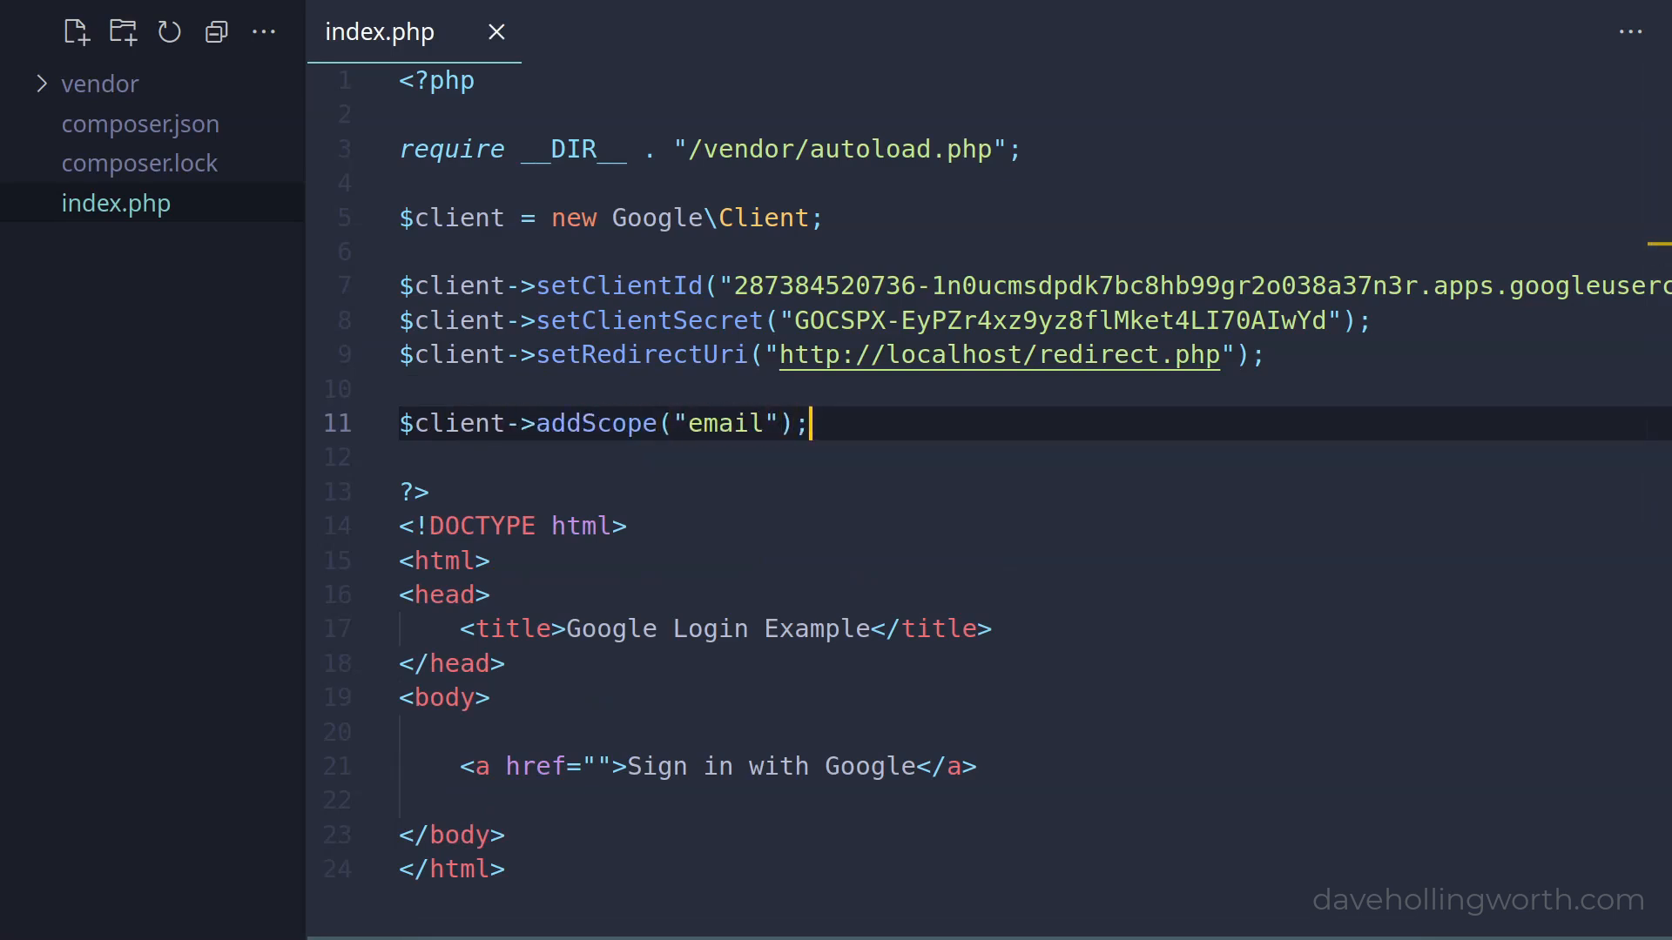
{"action": "type", "text": "$client->addScope(\"prof"}
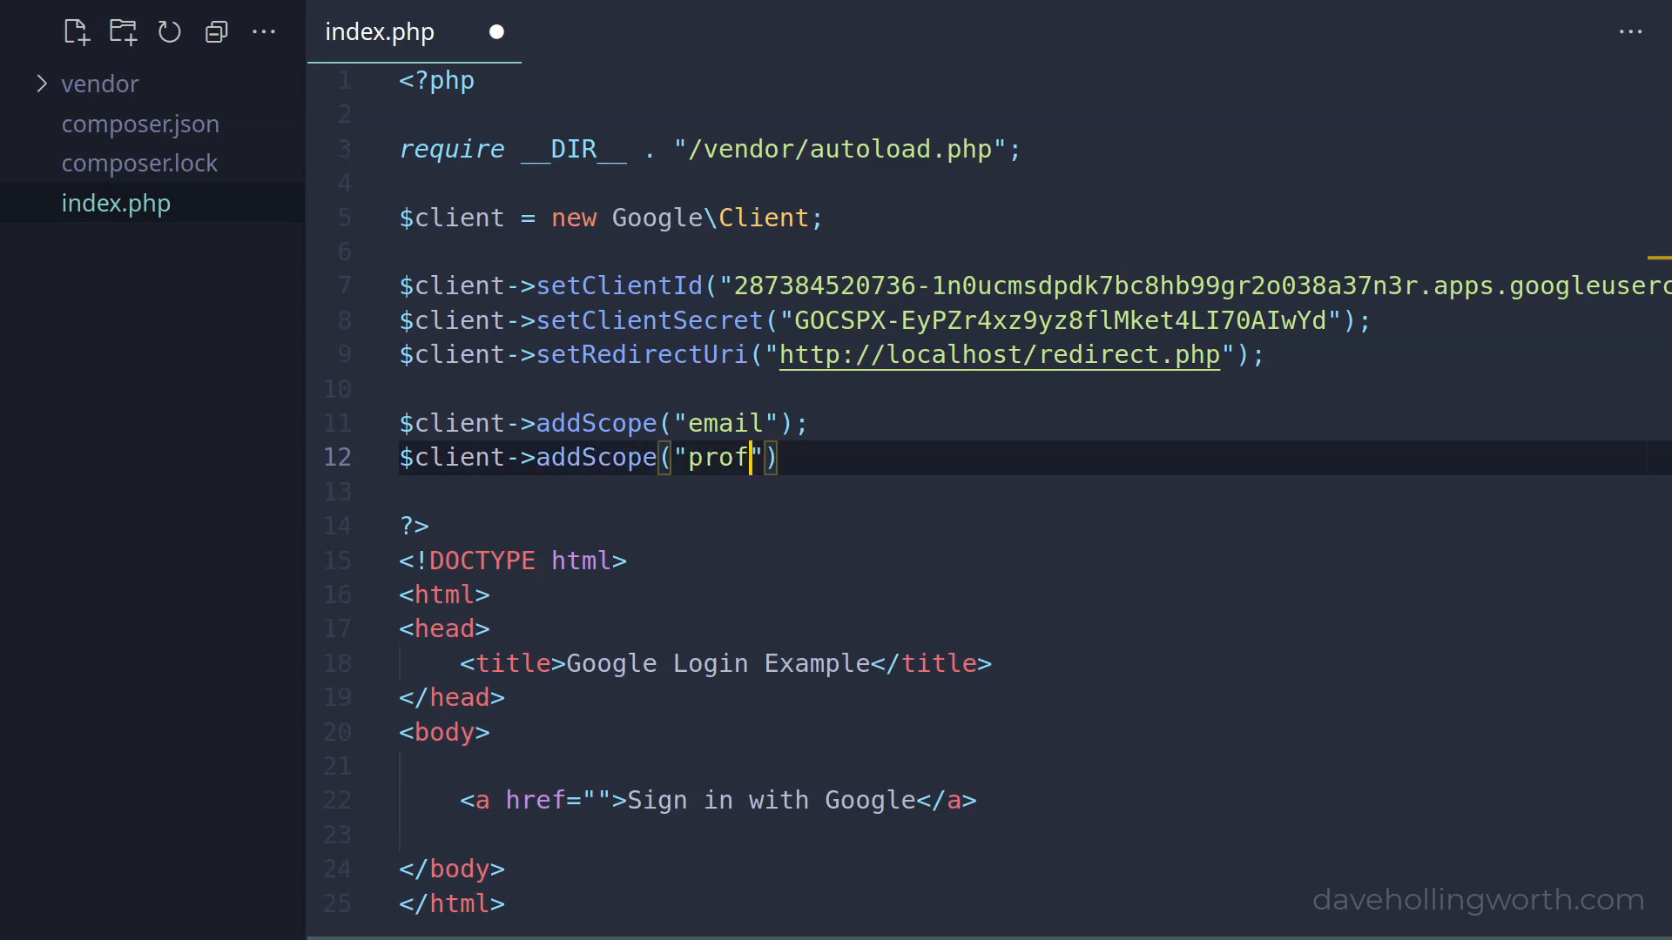
{"action": "type", "text": "ile);"}
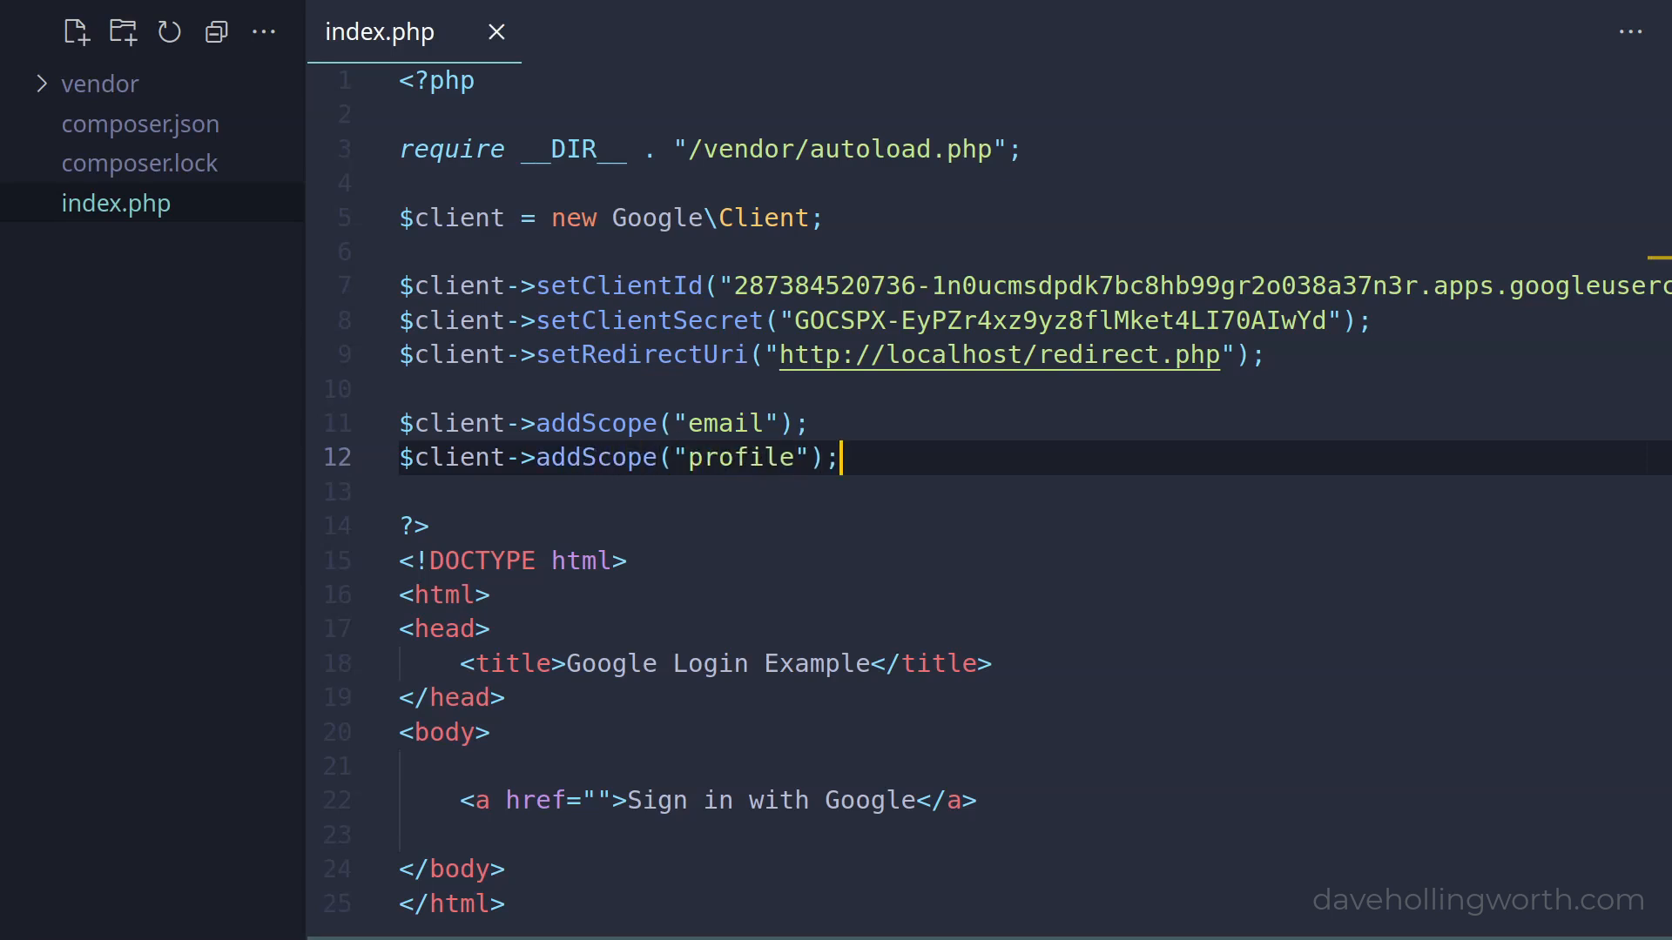
Set $url = $client->createAuthUrl(), point the link's href at <?= $url ?>, and save index.php
{"action": "type", "text": "$"}
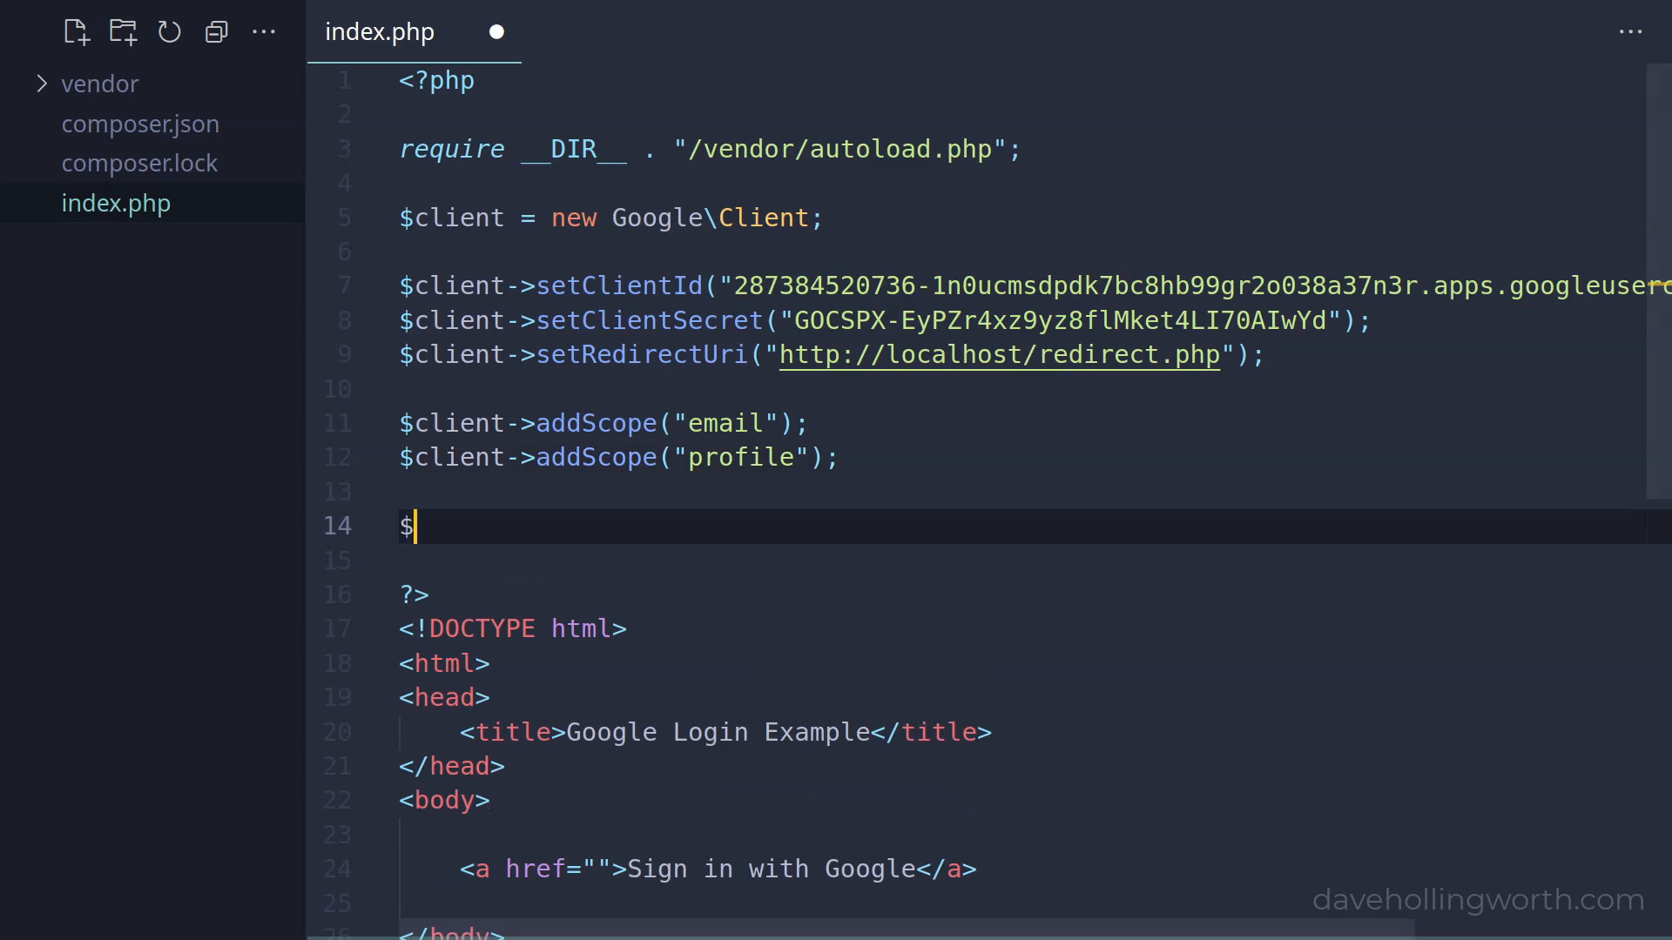
{"action": "type", "text": "url = $client->createAuthUrl();"}
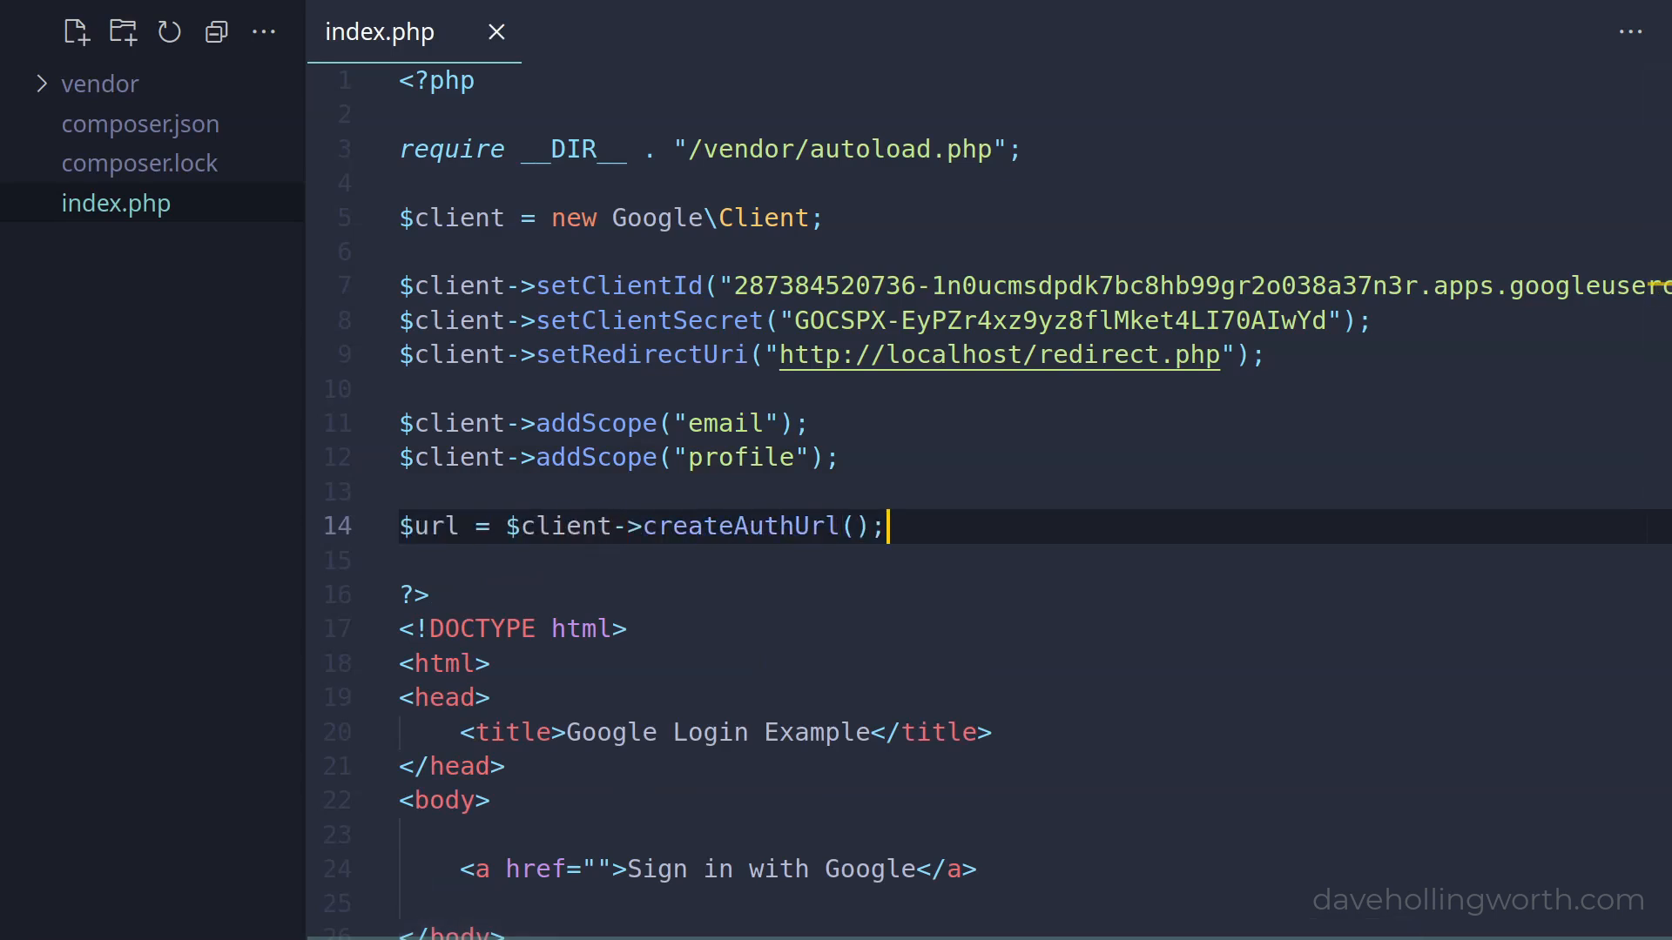
{"action": "scroll", "scroll_direction": "down", "scroll_amount": 3}
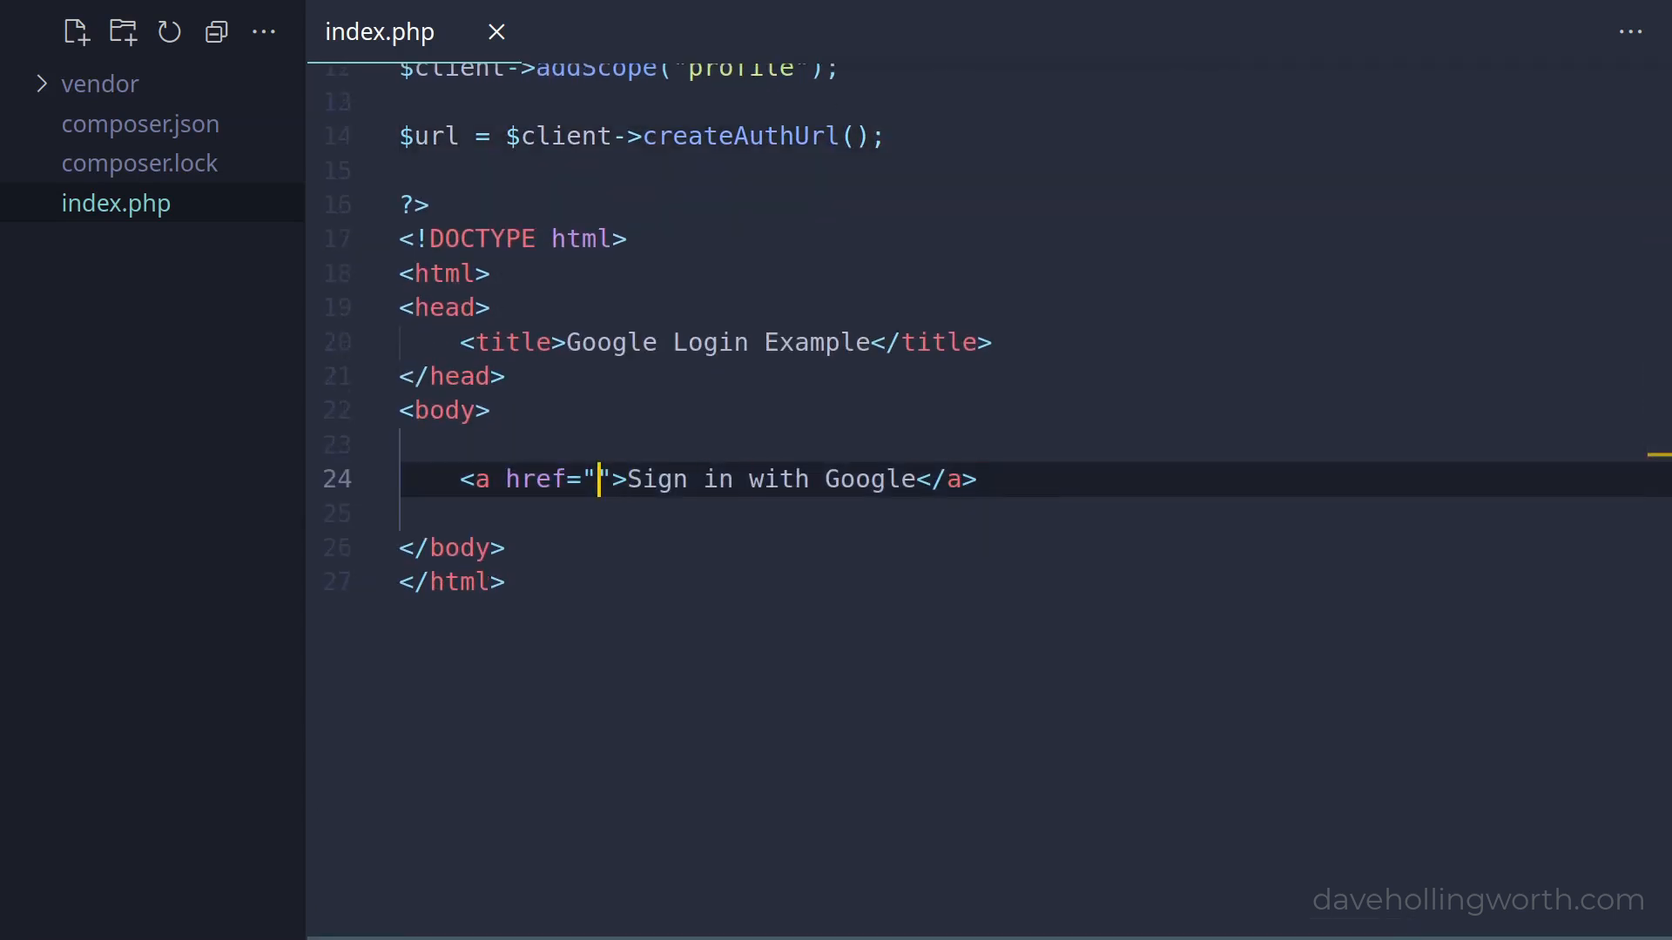
{"action": "type", "text": "<?= $url ?>"}
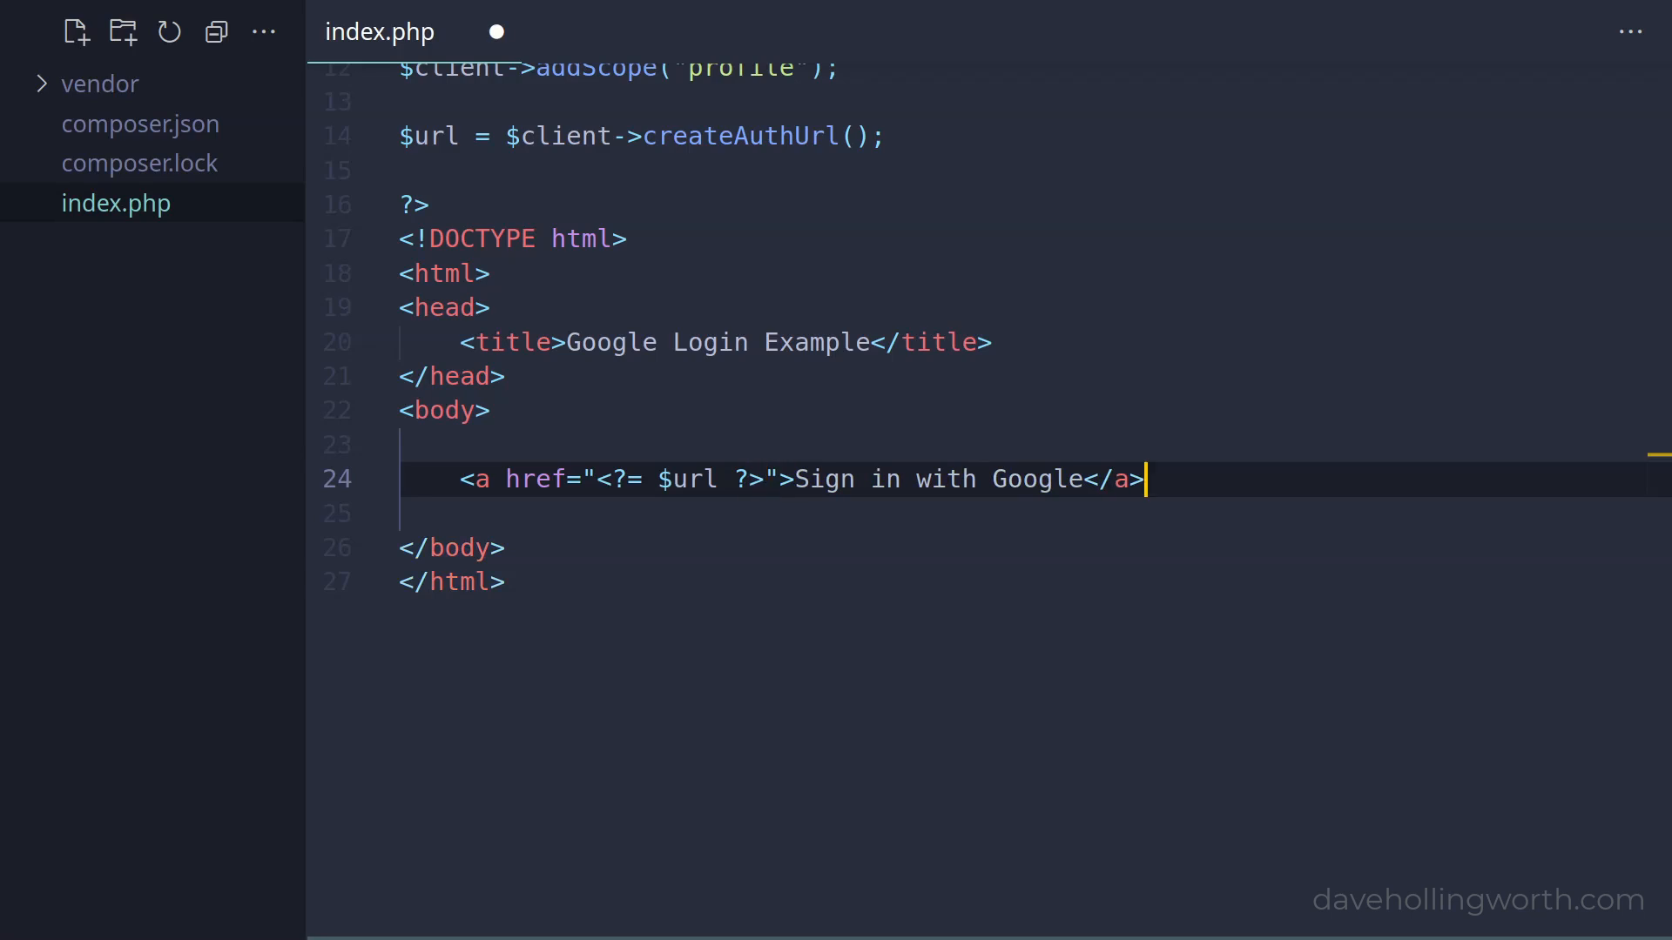
{"action": "key", "text": "ctrl+s"}
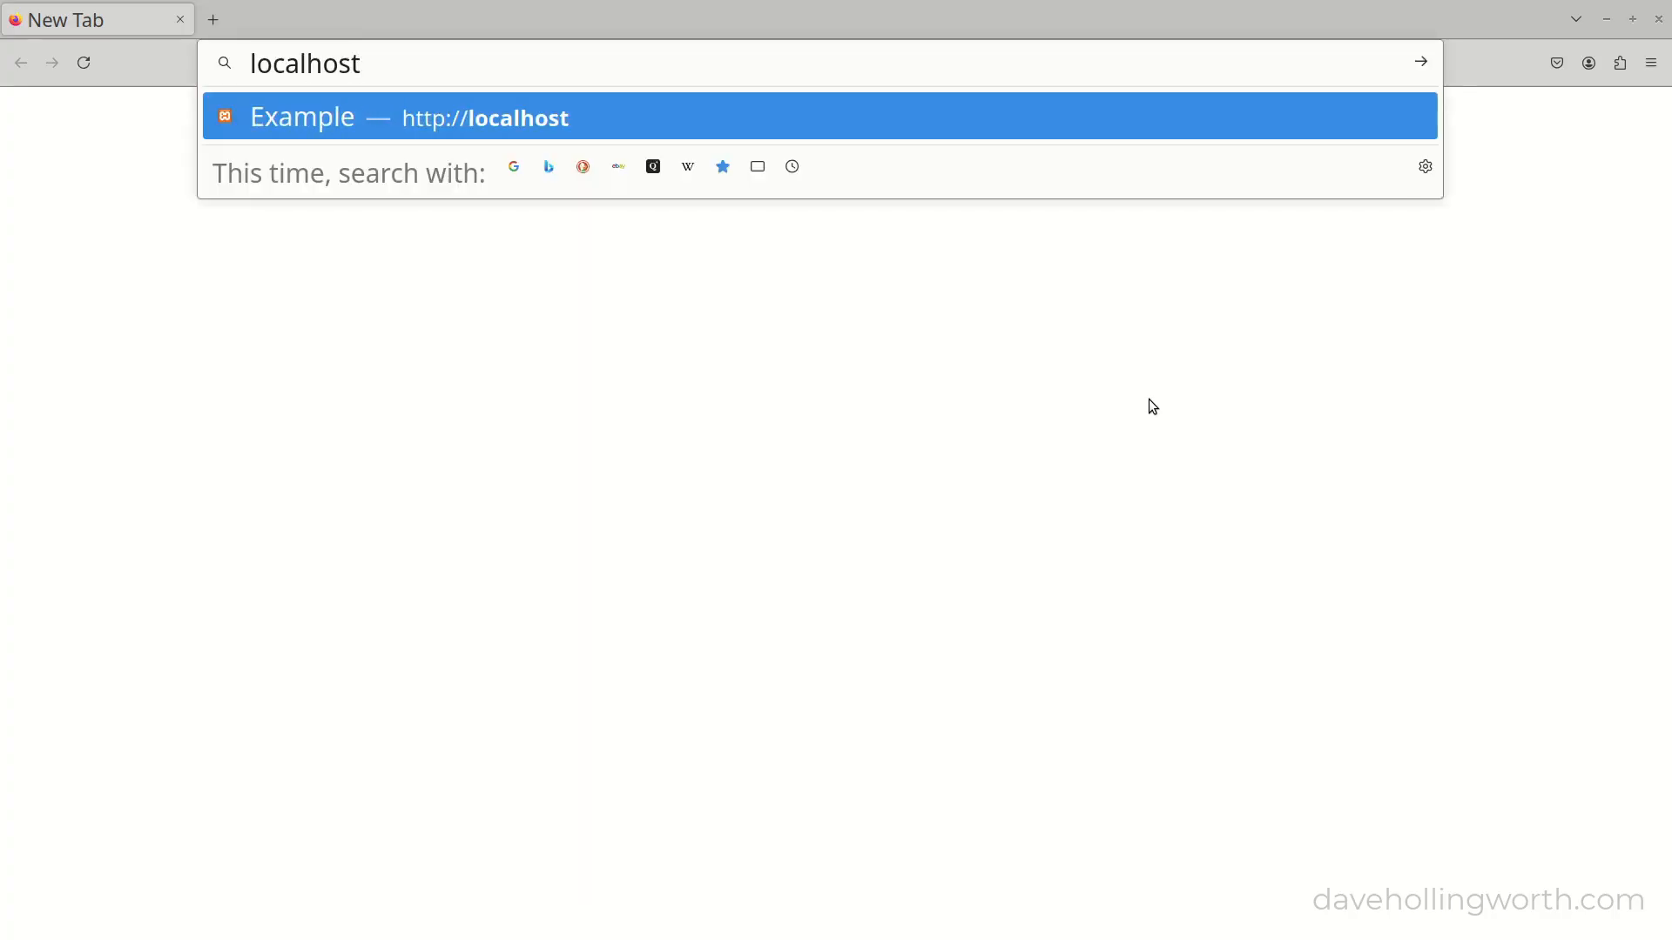
View the localhost page's HTML source to check the Sign in with Google link, then return to VS Code
{"action": "right_click", "coordinate": [1151, 405]}
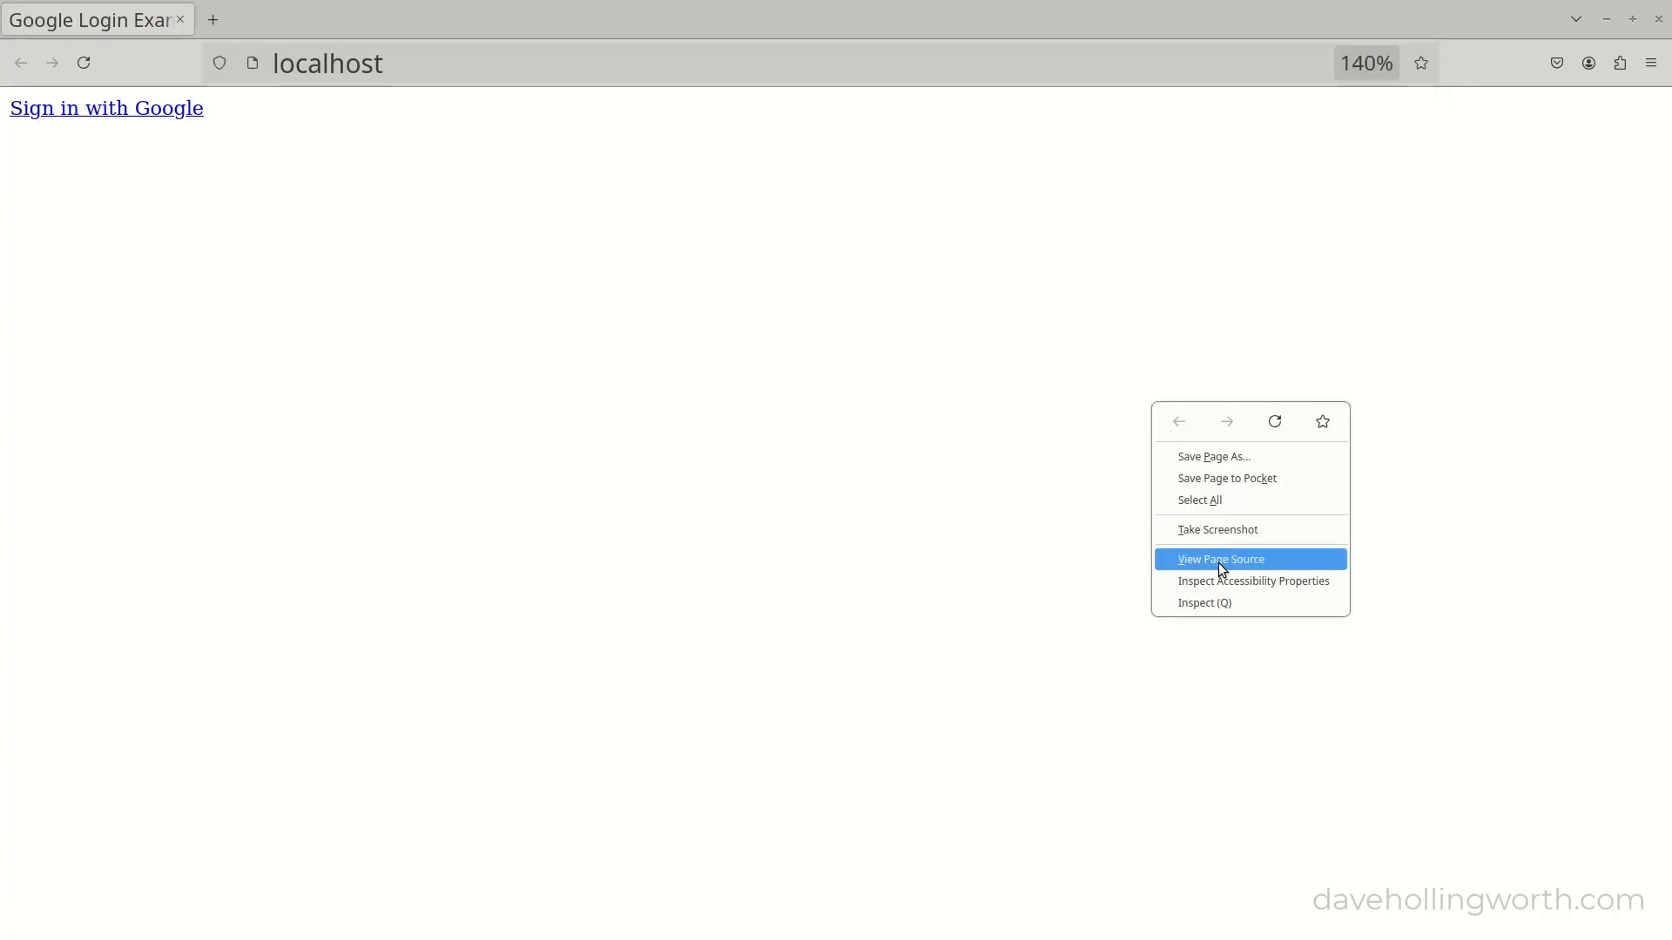
{"action": "left_click", "coordinate": [1221, 559]}
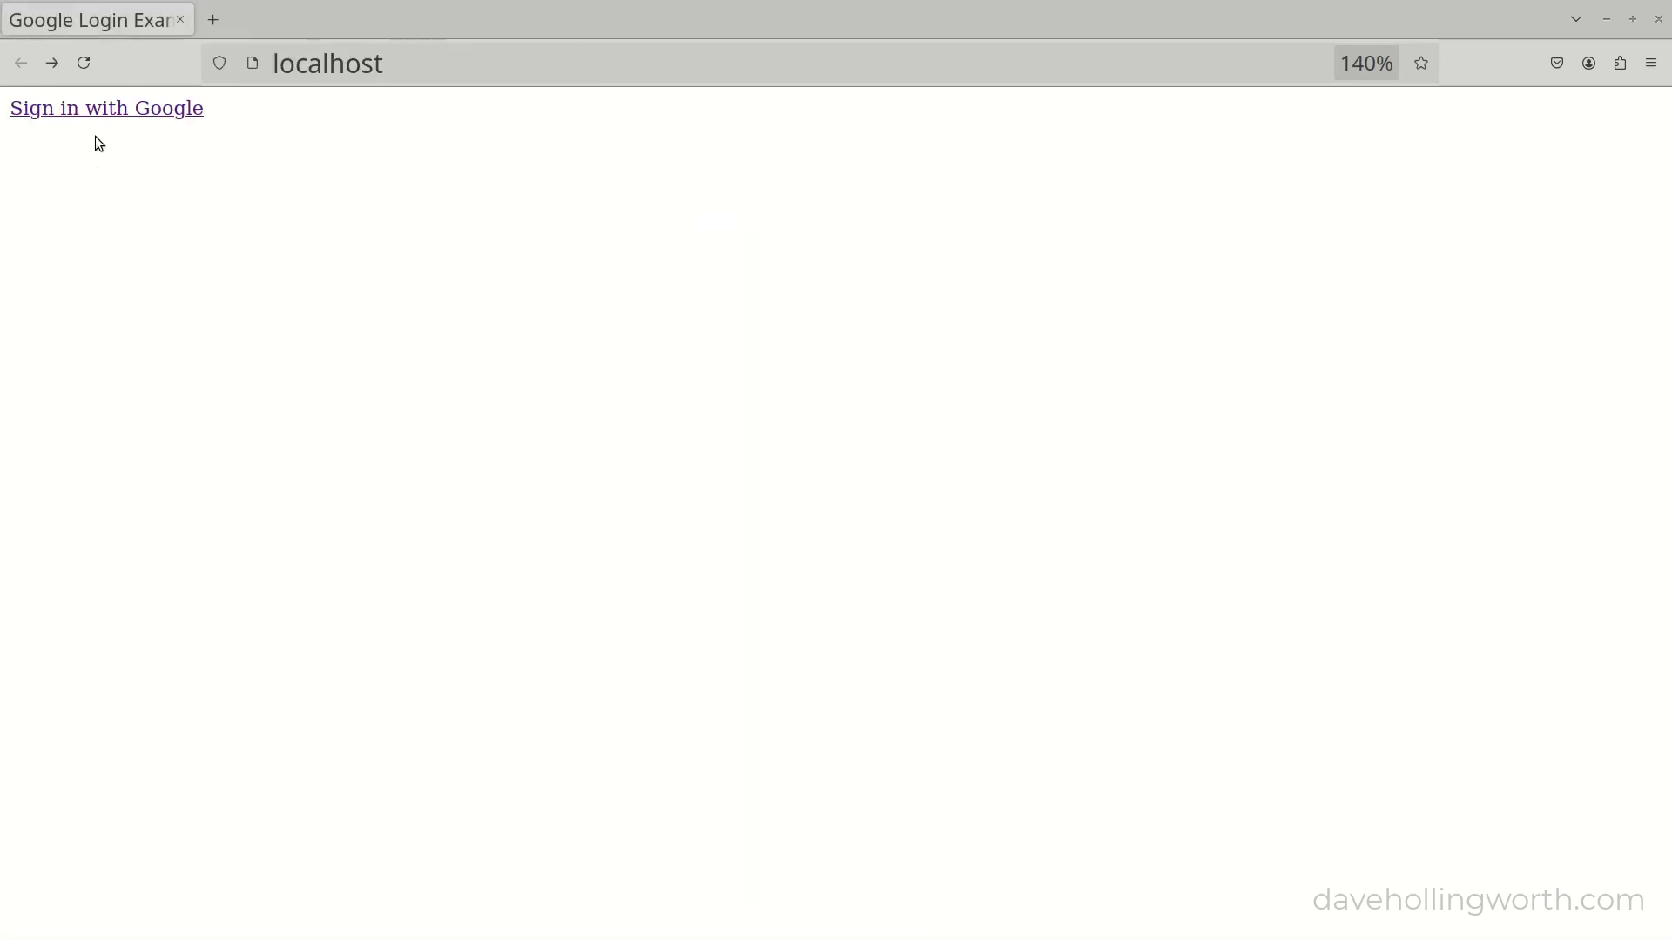
{"action": "left_click", "coordinate": [106, 108]}
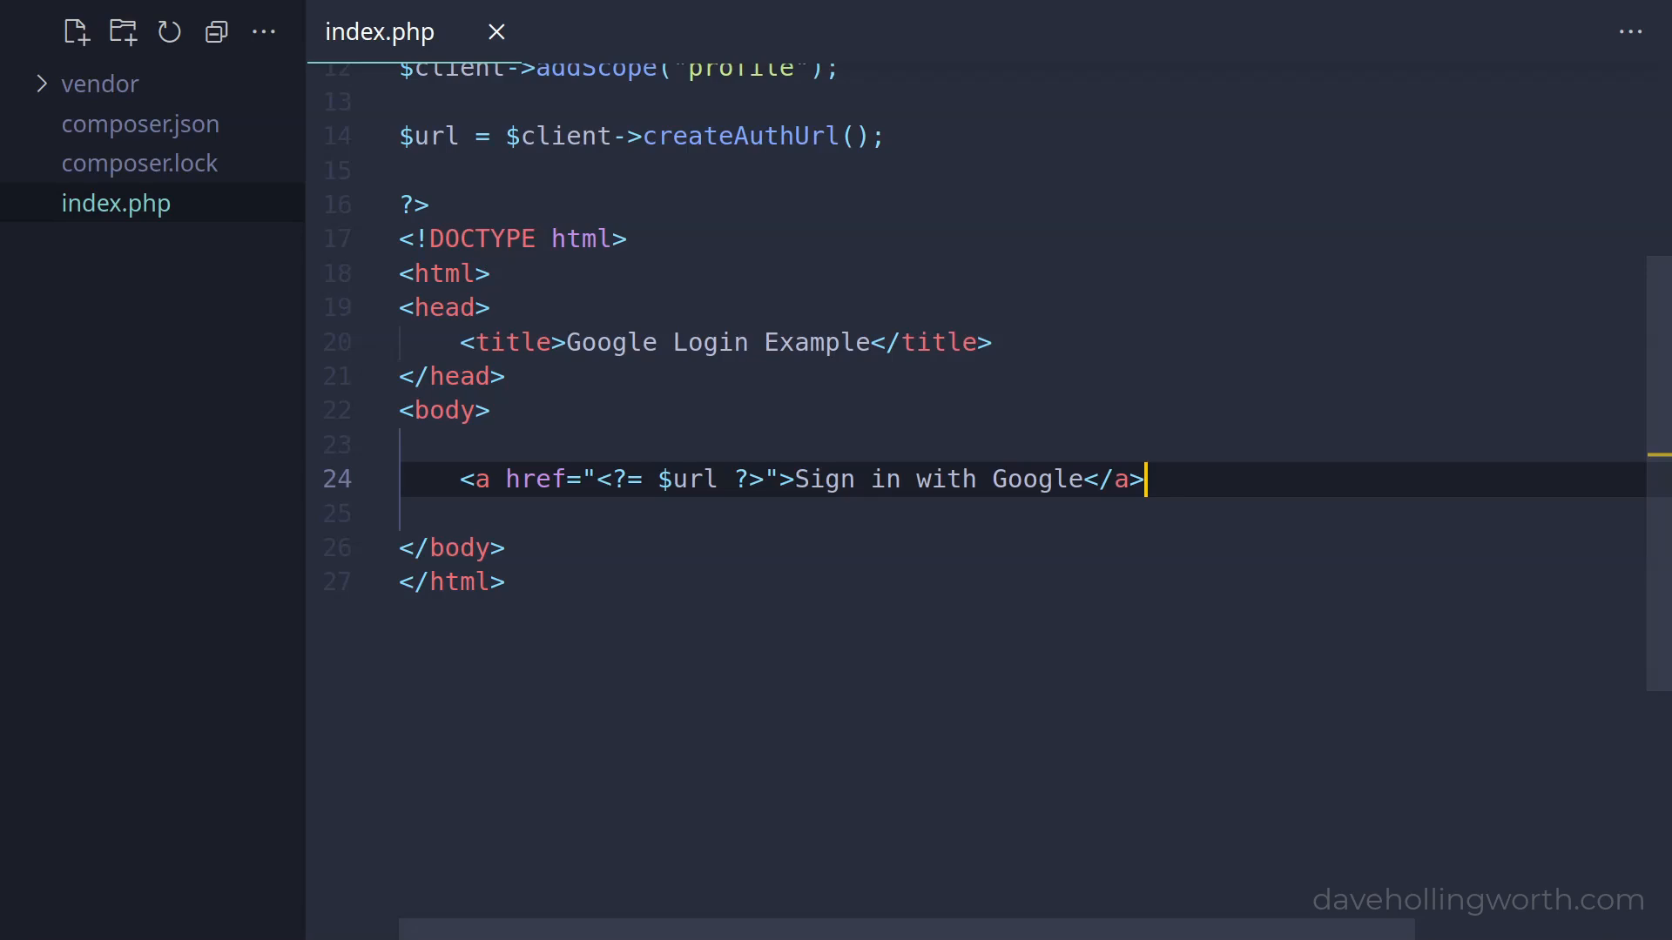
Create a new file redirect.php starting with the <?php opening tag
{"action": "left_click", "coordinate": [75, 31]}
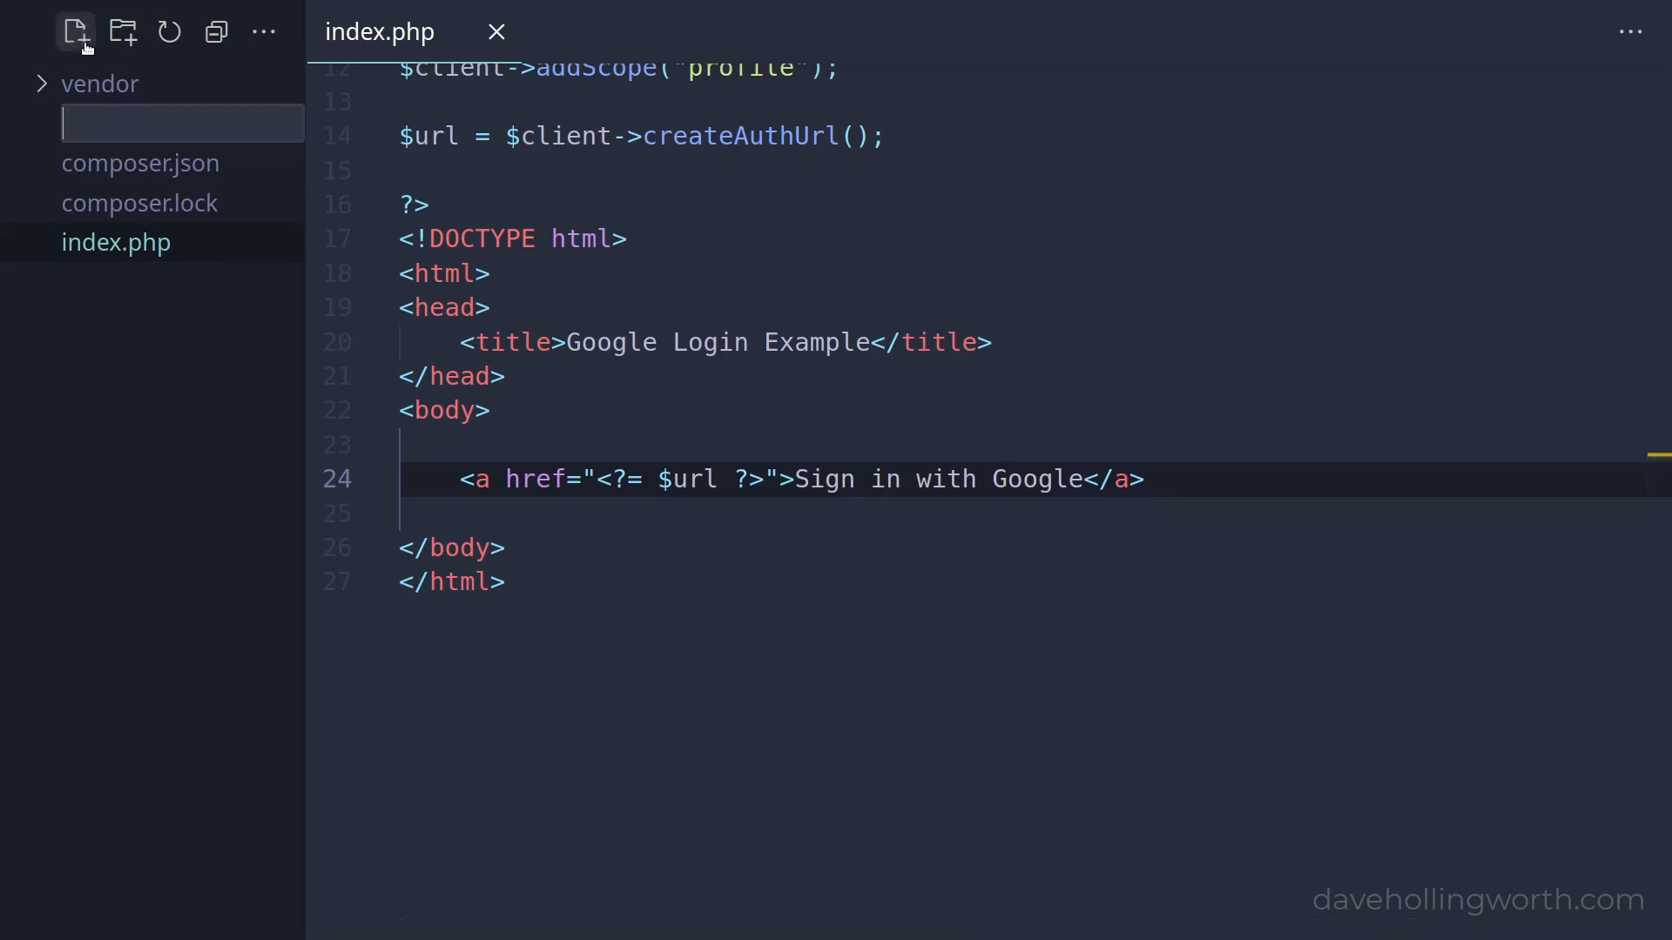
{"action": "type", "text": "redirec"}
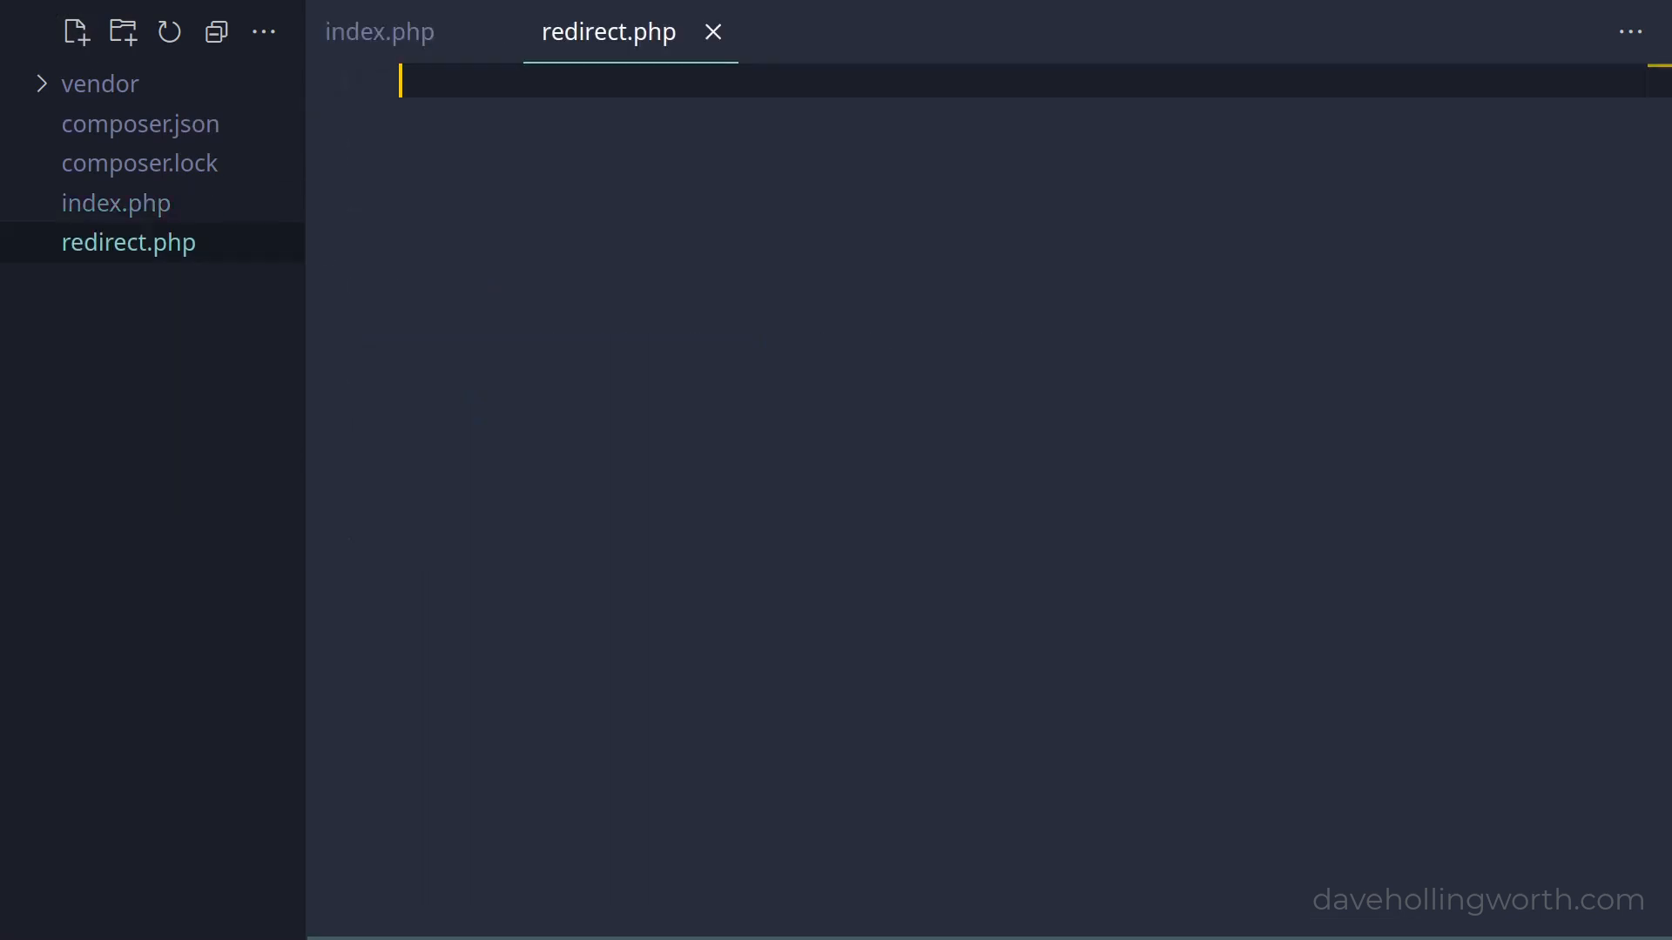
{"action": "type", "text": "<?php"}
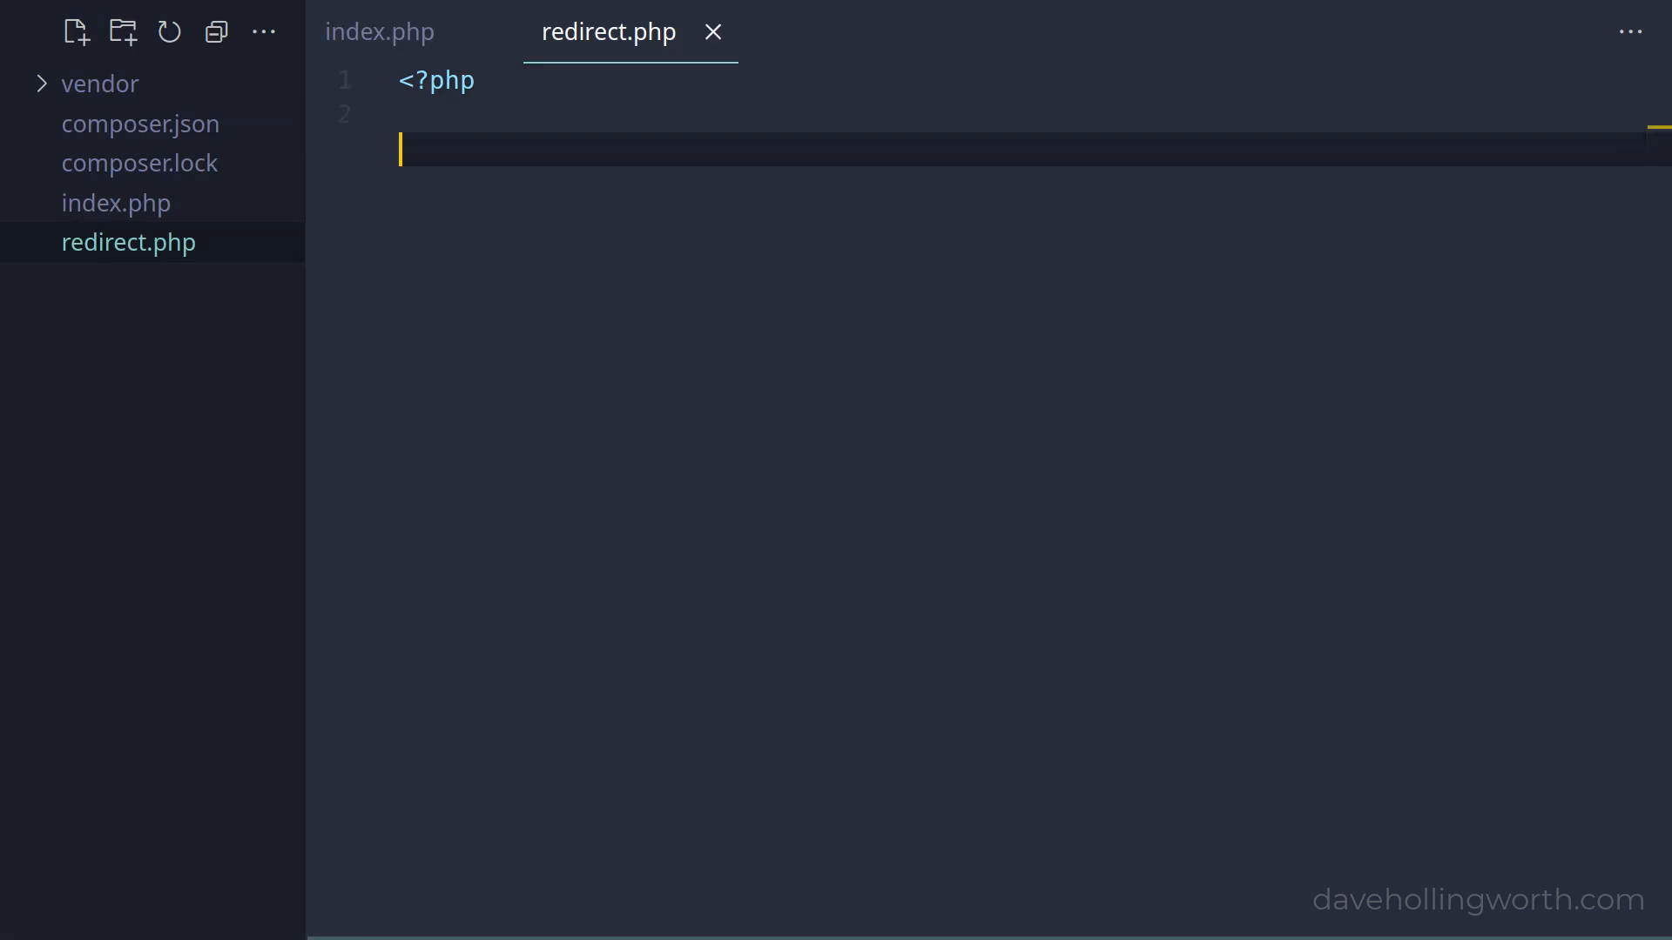
{"action": "key", "text": "Enter"}
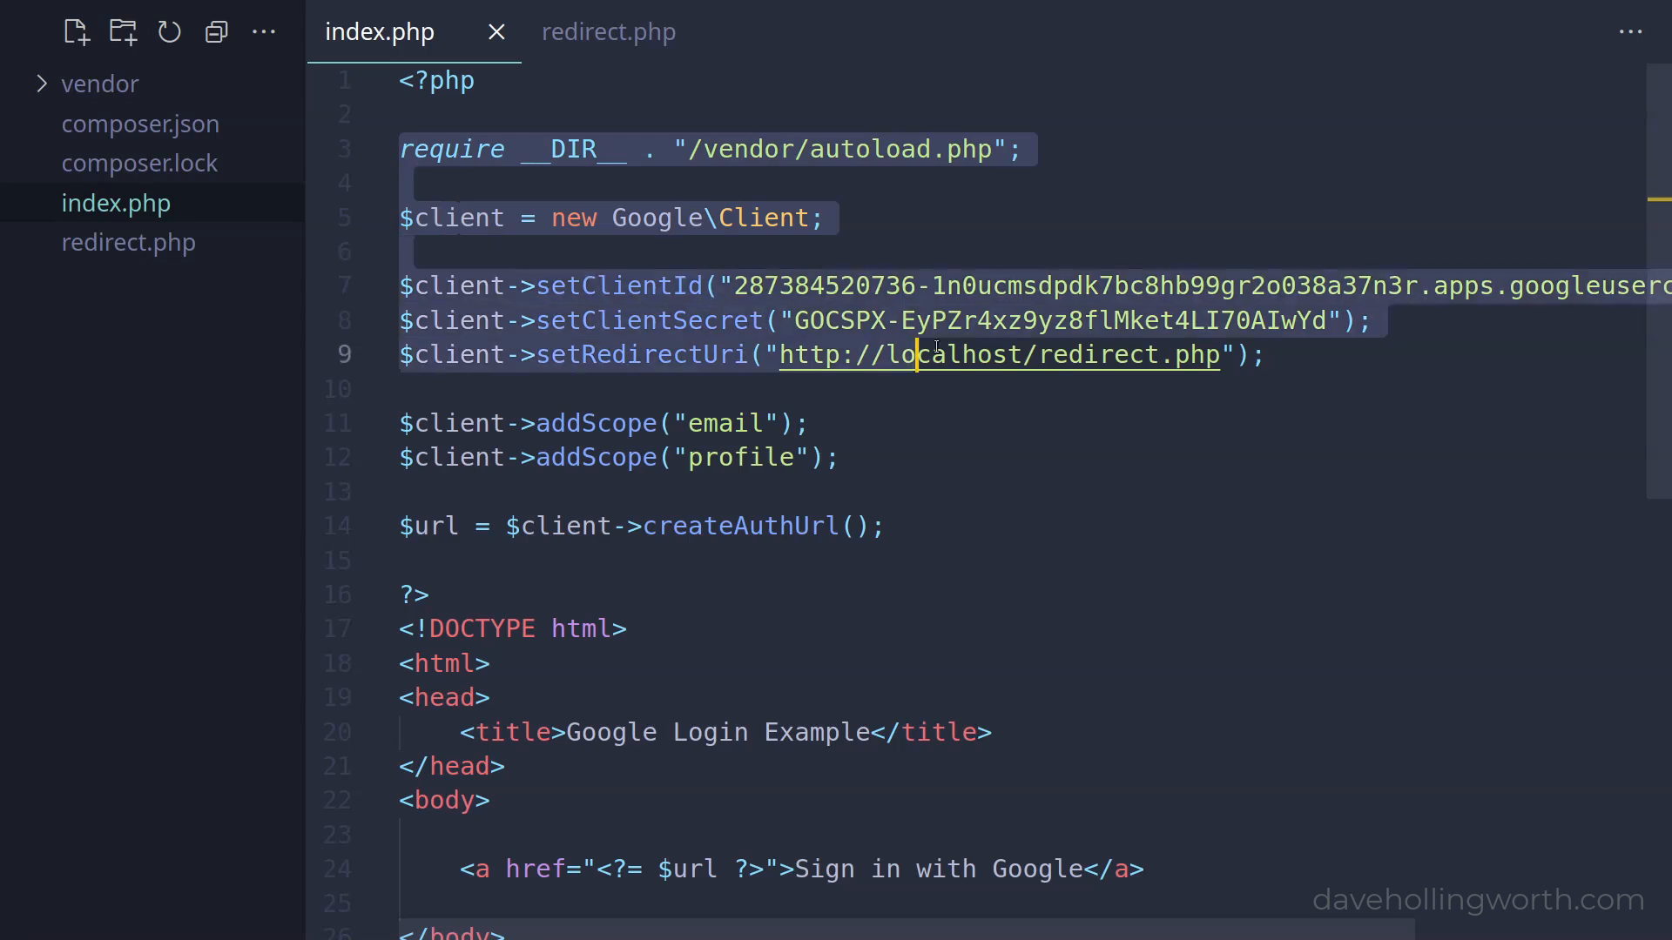
Copy the autoloader require and Google client setup lines from index.php into redirect.php and begin an if statement
{"action": "left_click", "coordinate": [1269, 355]}
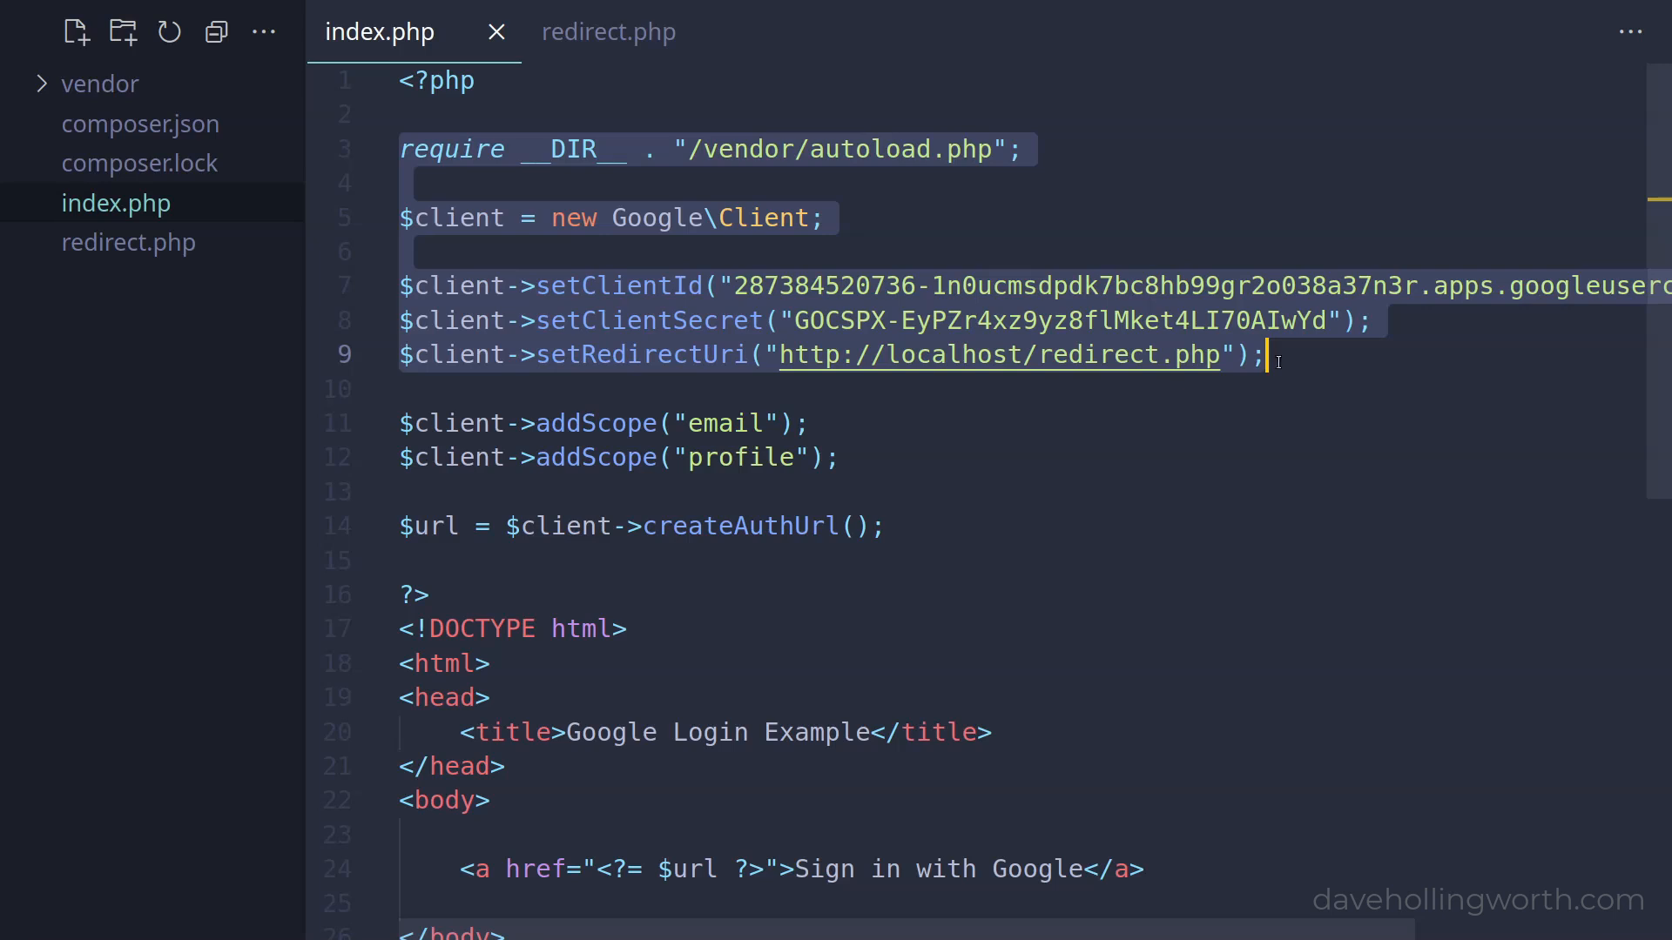
{"action": "left_click", "coordinate": [608, 31]}
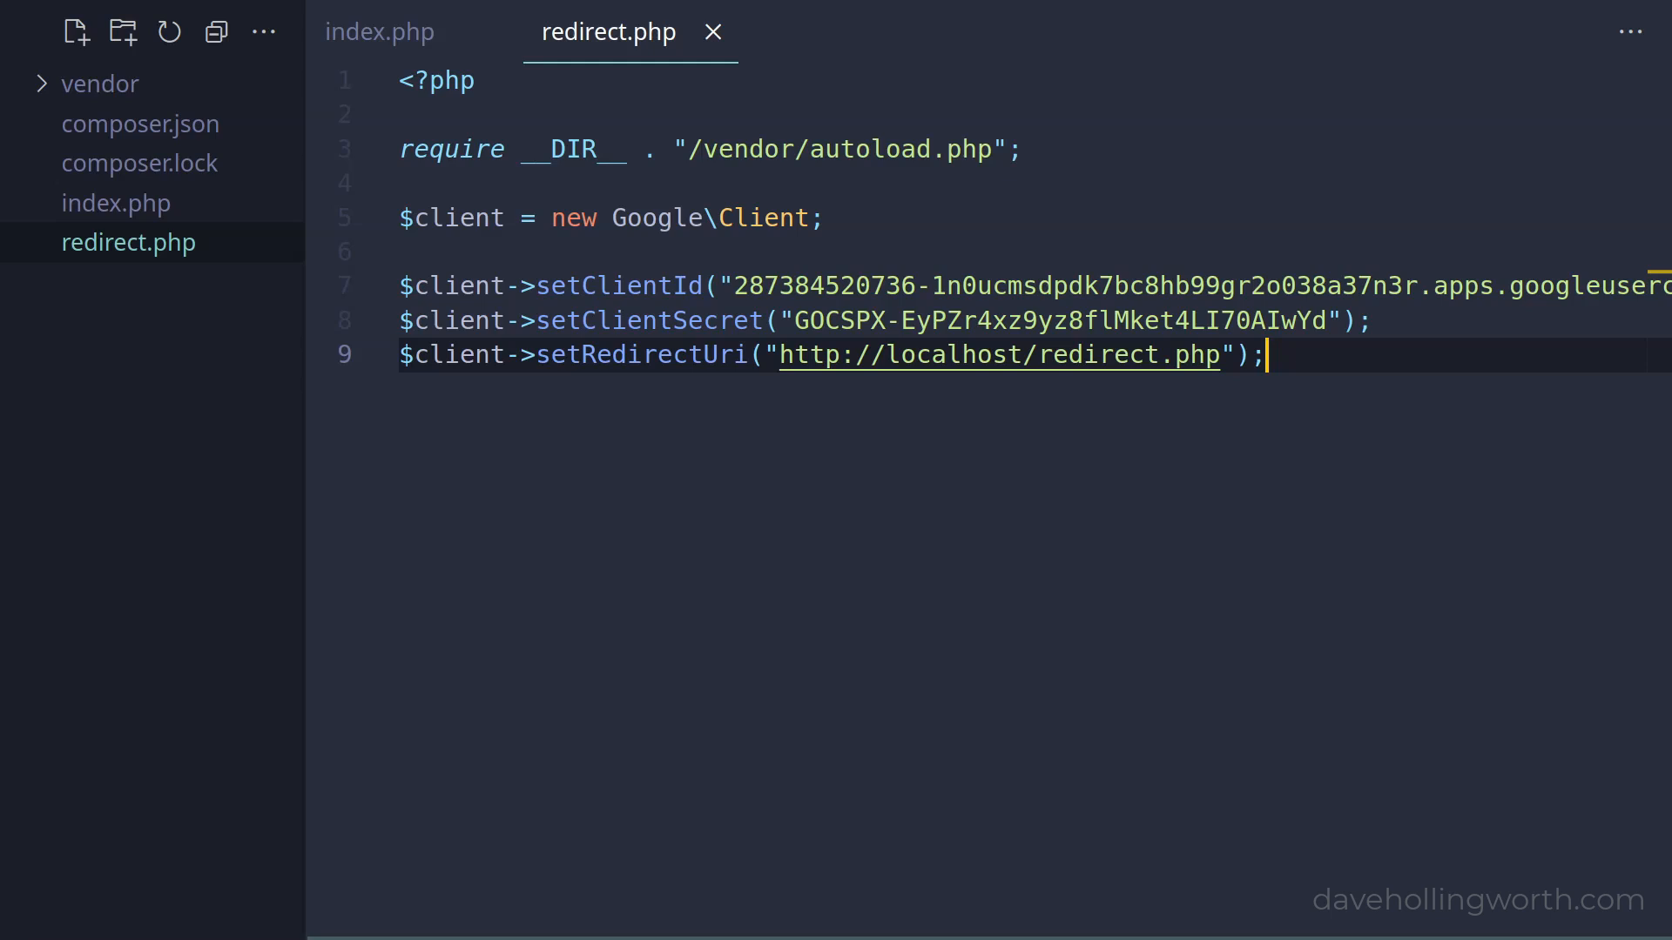
{"action": "type", "text": "if"}
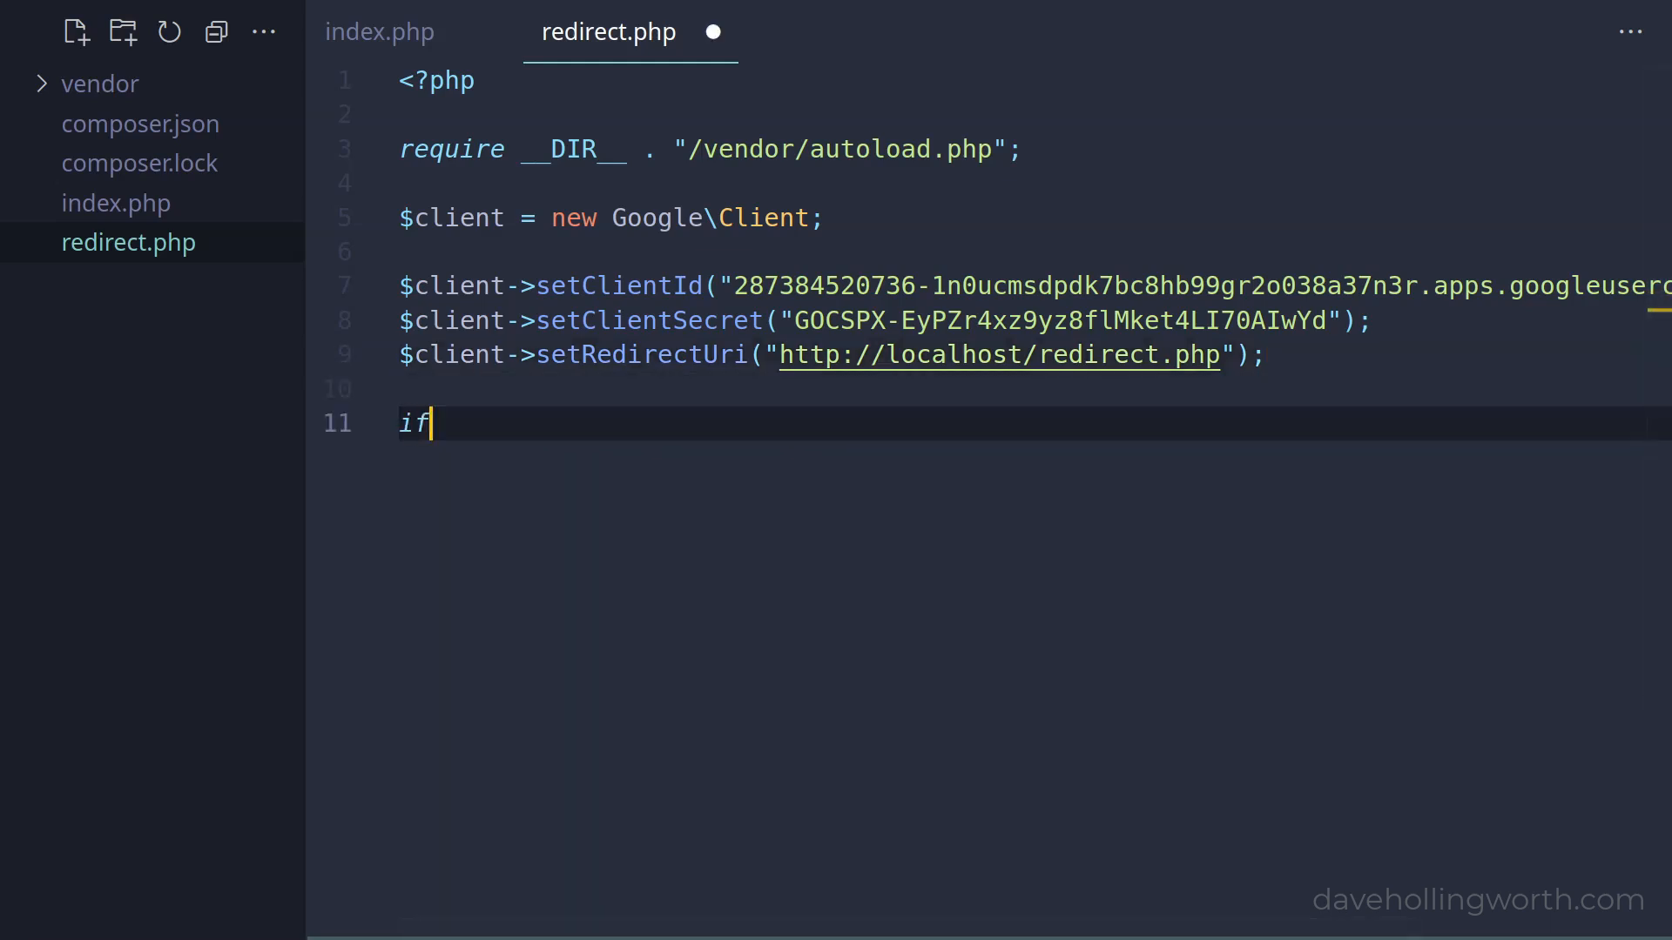
Add an if (!isset($_GET["code"])) check that exits with "Login failed"
{"action": "type", "text": "( ! isset("}
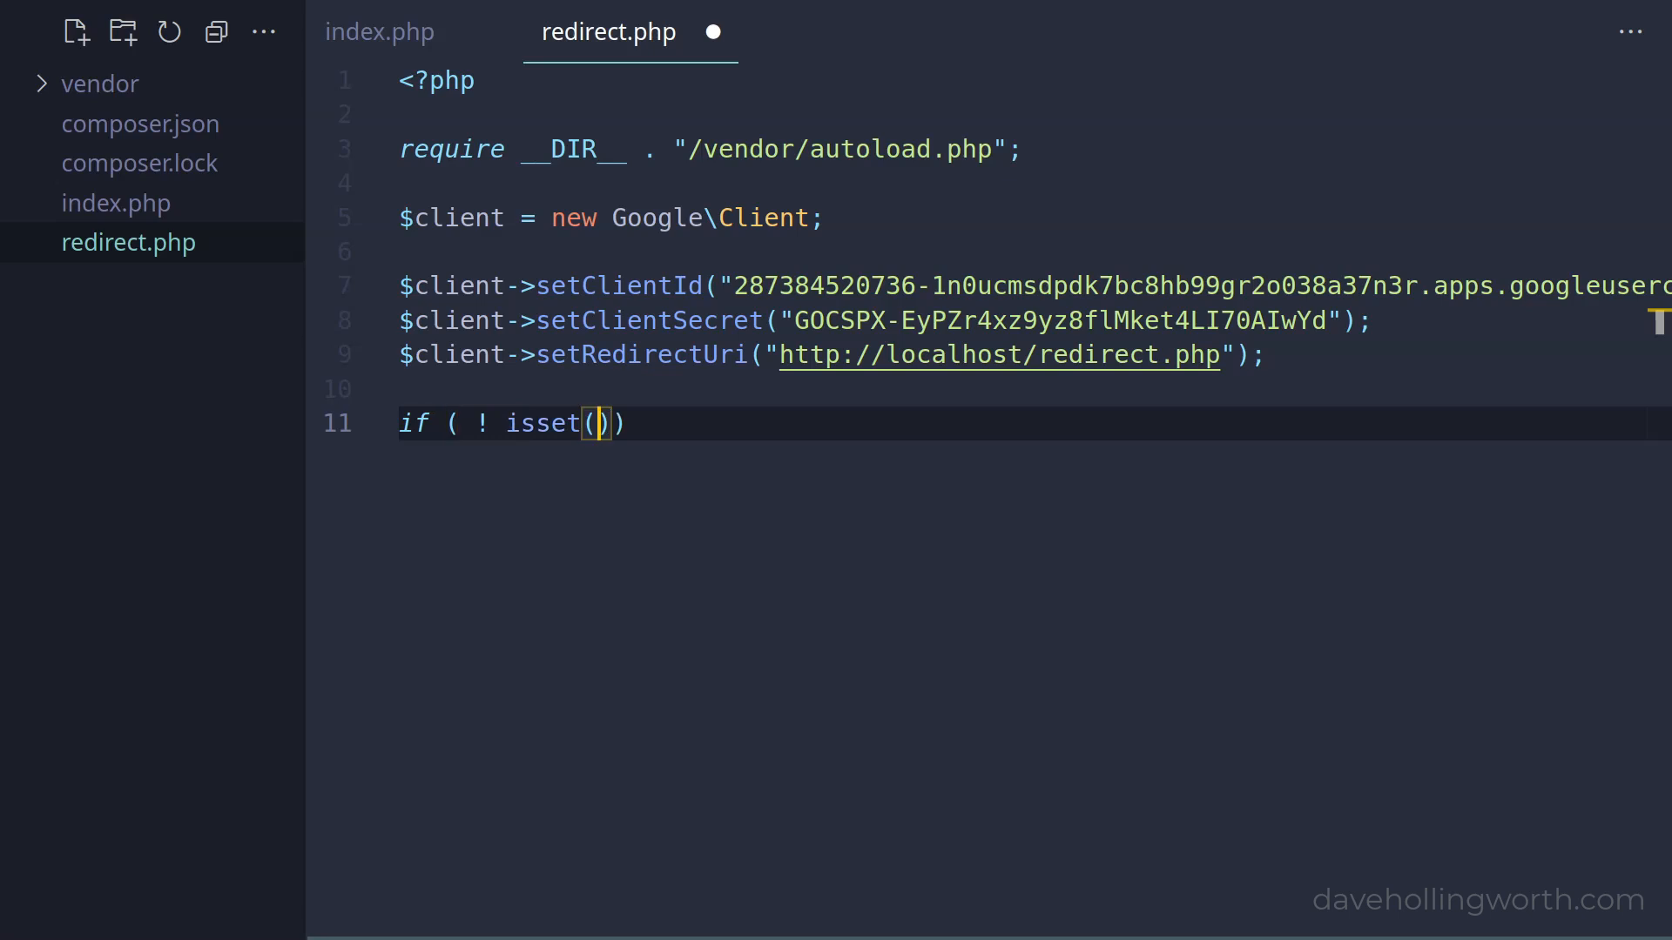
{"action": "type", "text": "$_GET[\"code\"]"}
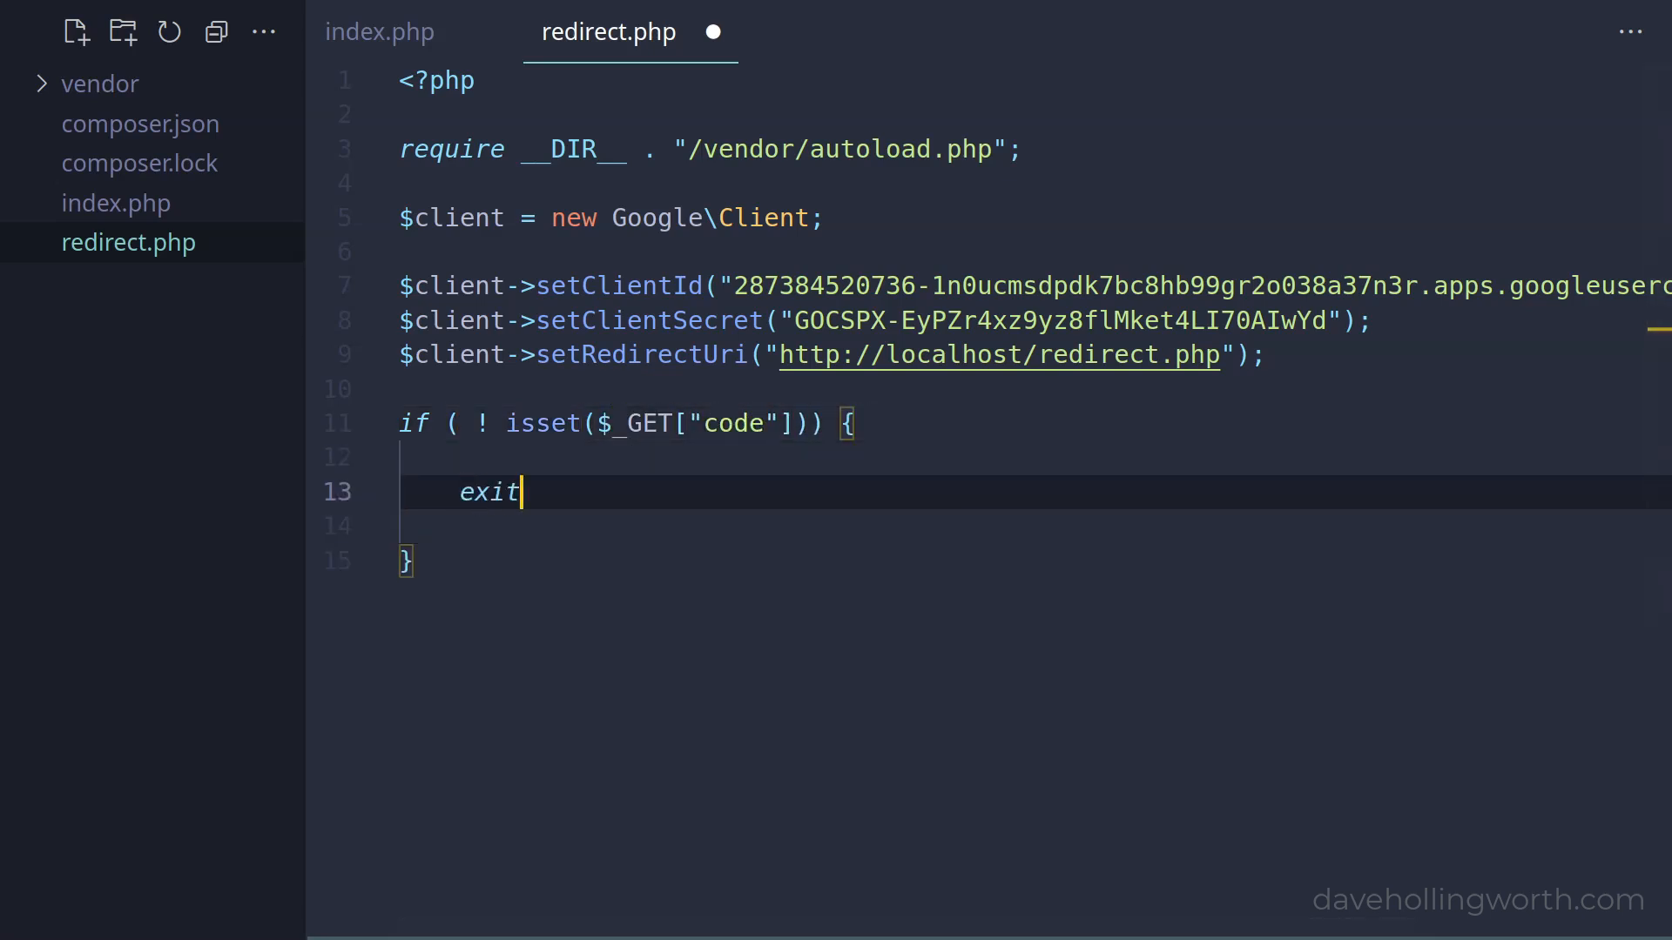
{"action": "type", "text": "(\"Login failed\");"}
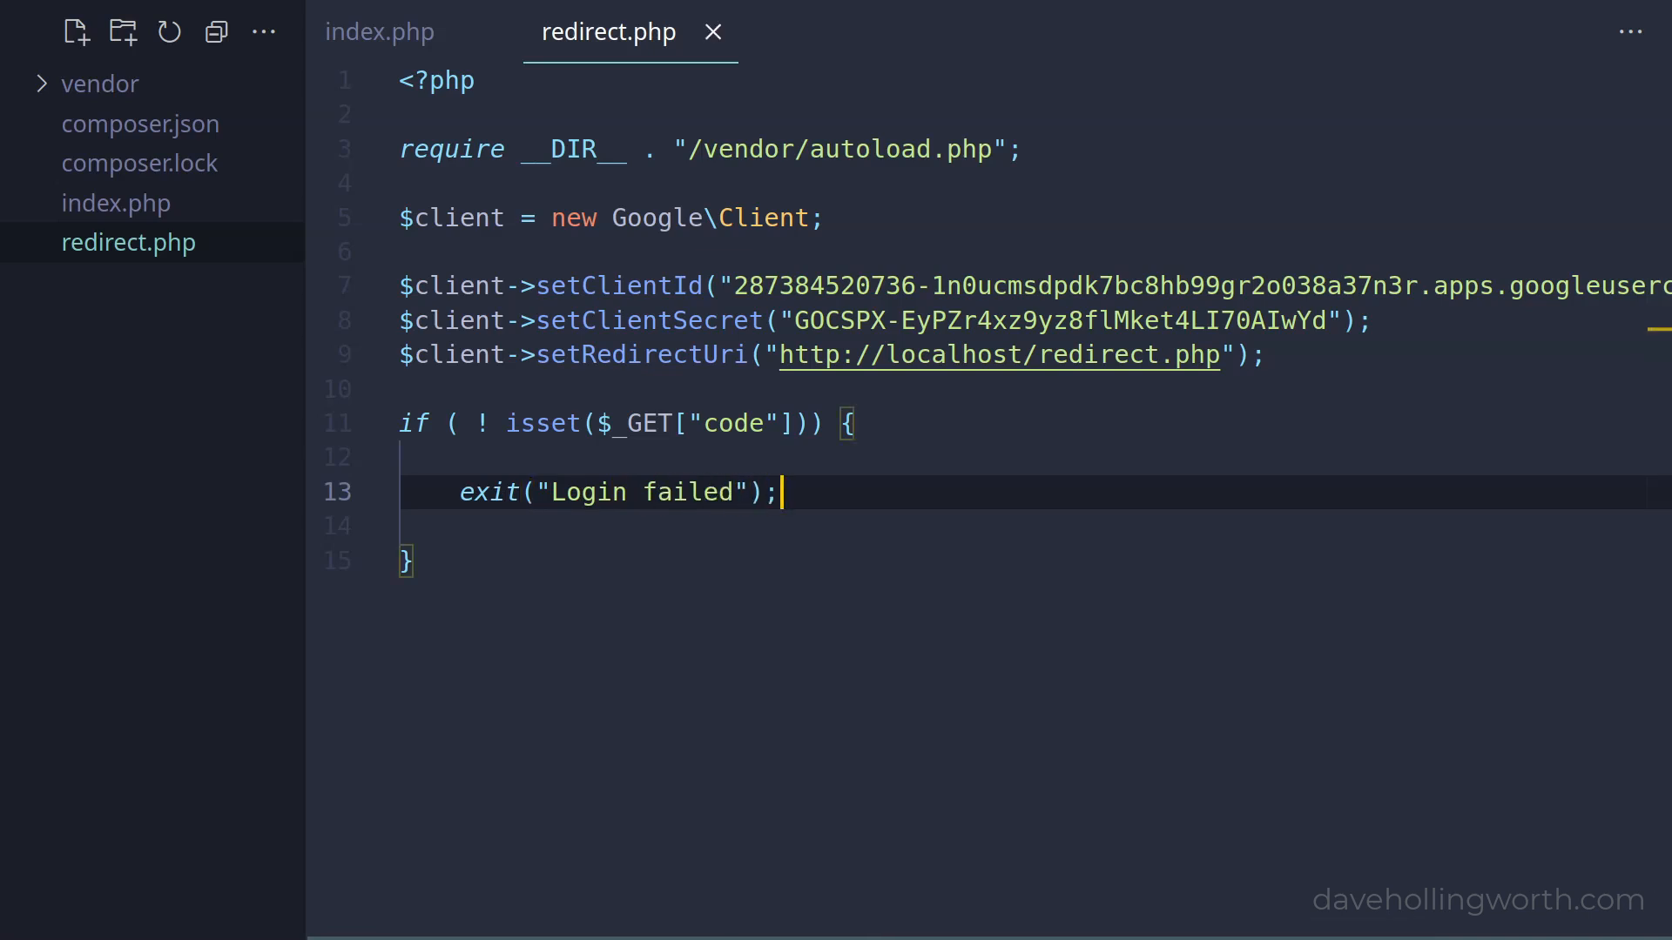
{"action": "scroll", "scroll_direction": "down", "scroll_amount": 3}
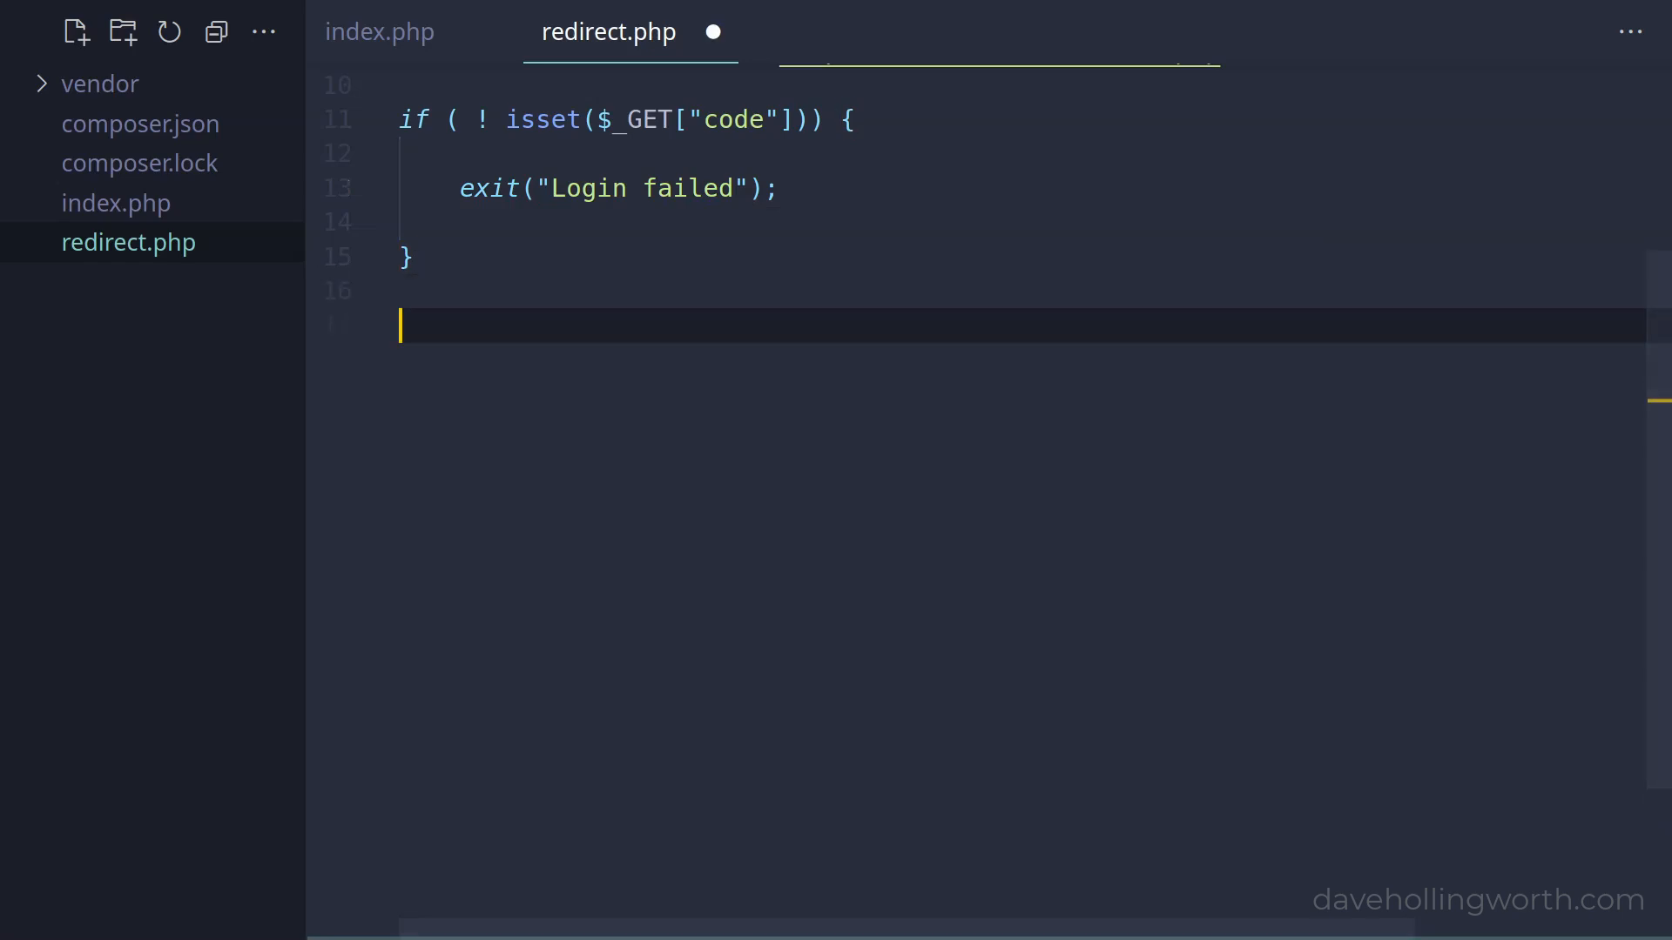
Assign $token from $client->fetchAccessTokenWithAuthCode($_GET["code"])
{"action": "type", "text": "$token = $client->"}
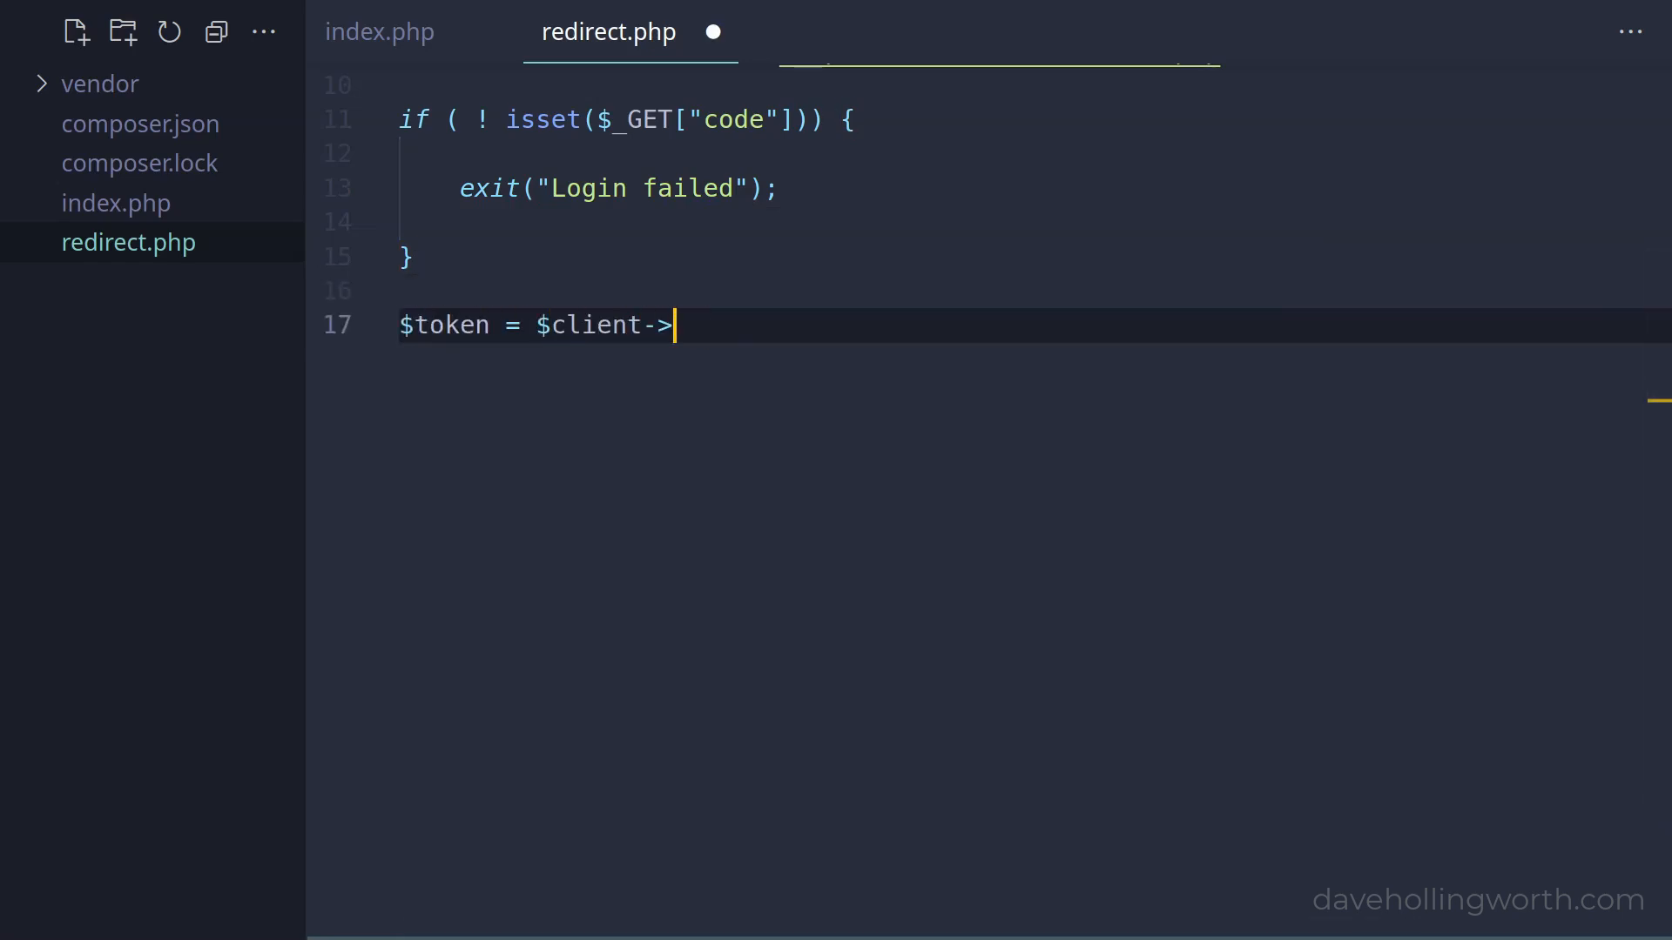
{"action": "type", "text": "fetchAccessTokenWithAuthCode()"}
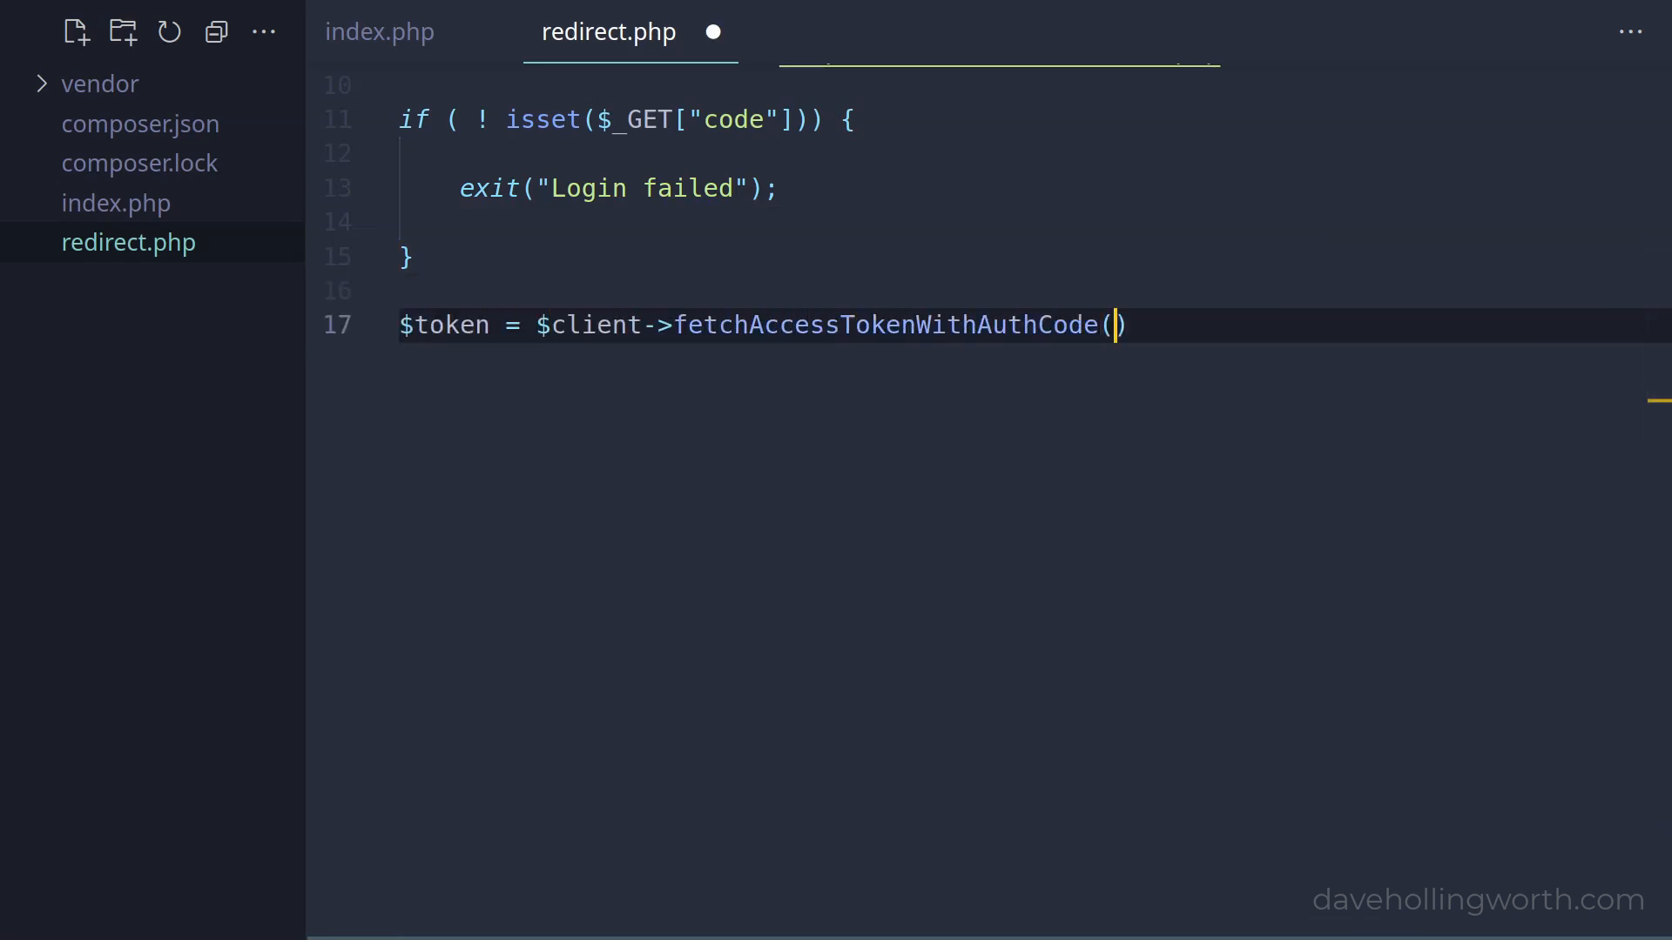
{"action": "type", "text": "$_GET[\"code\"]);"}
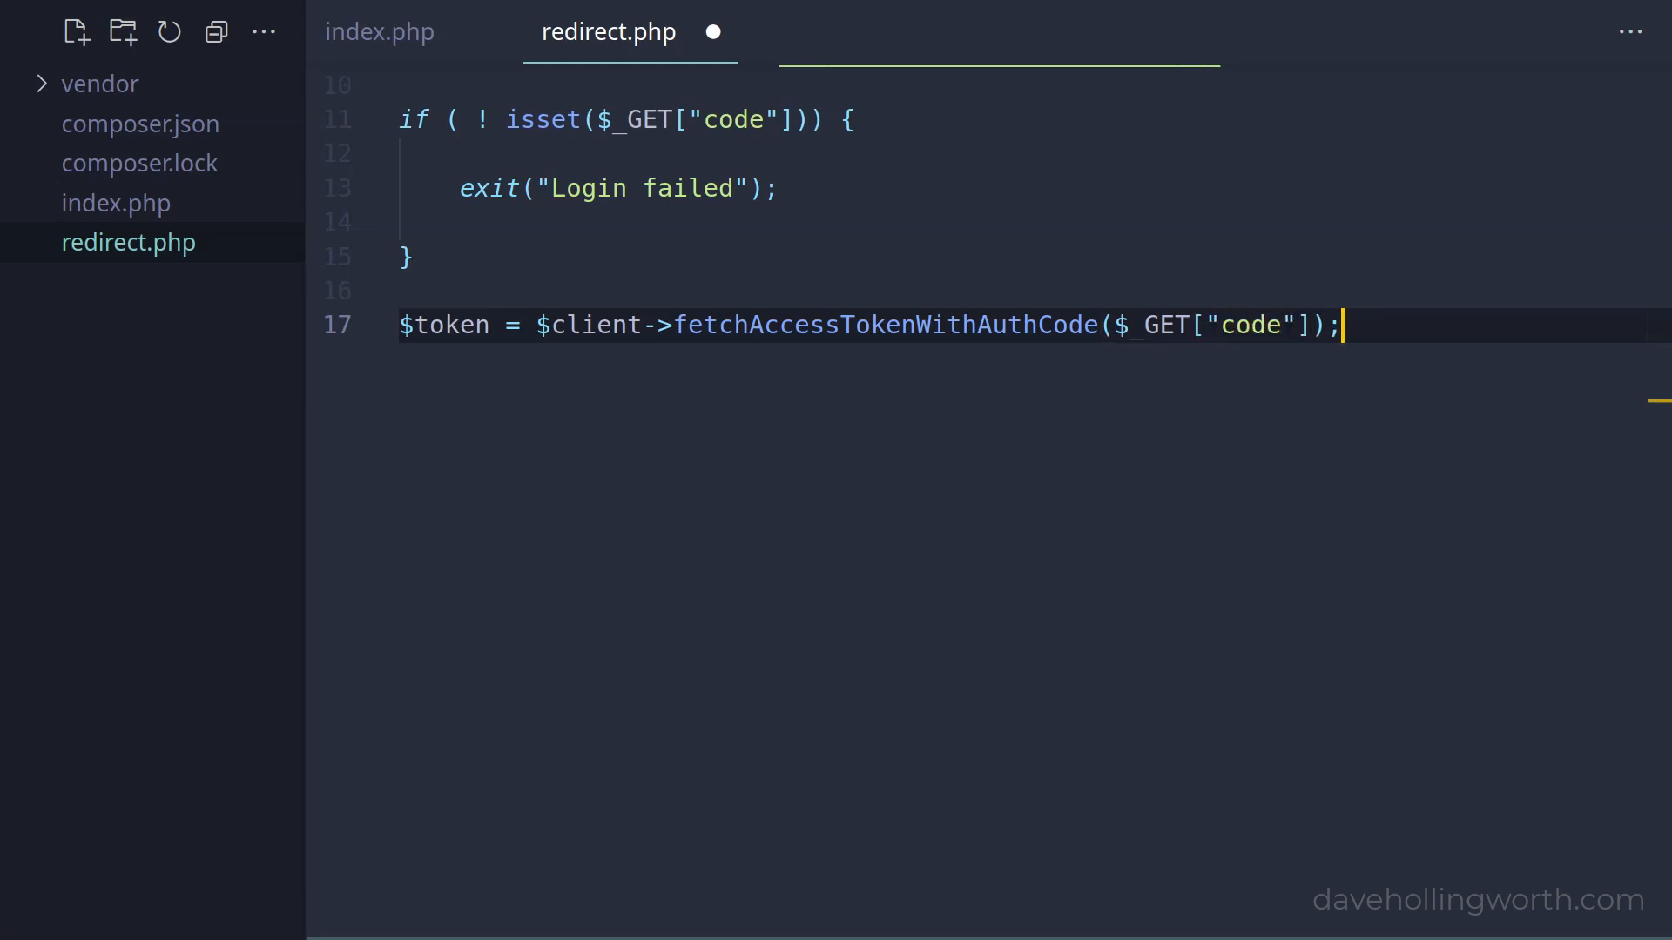
{"action": "key", "text": "Enter"}
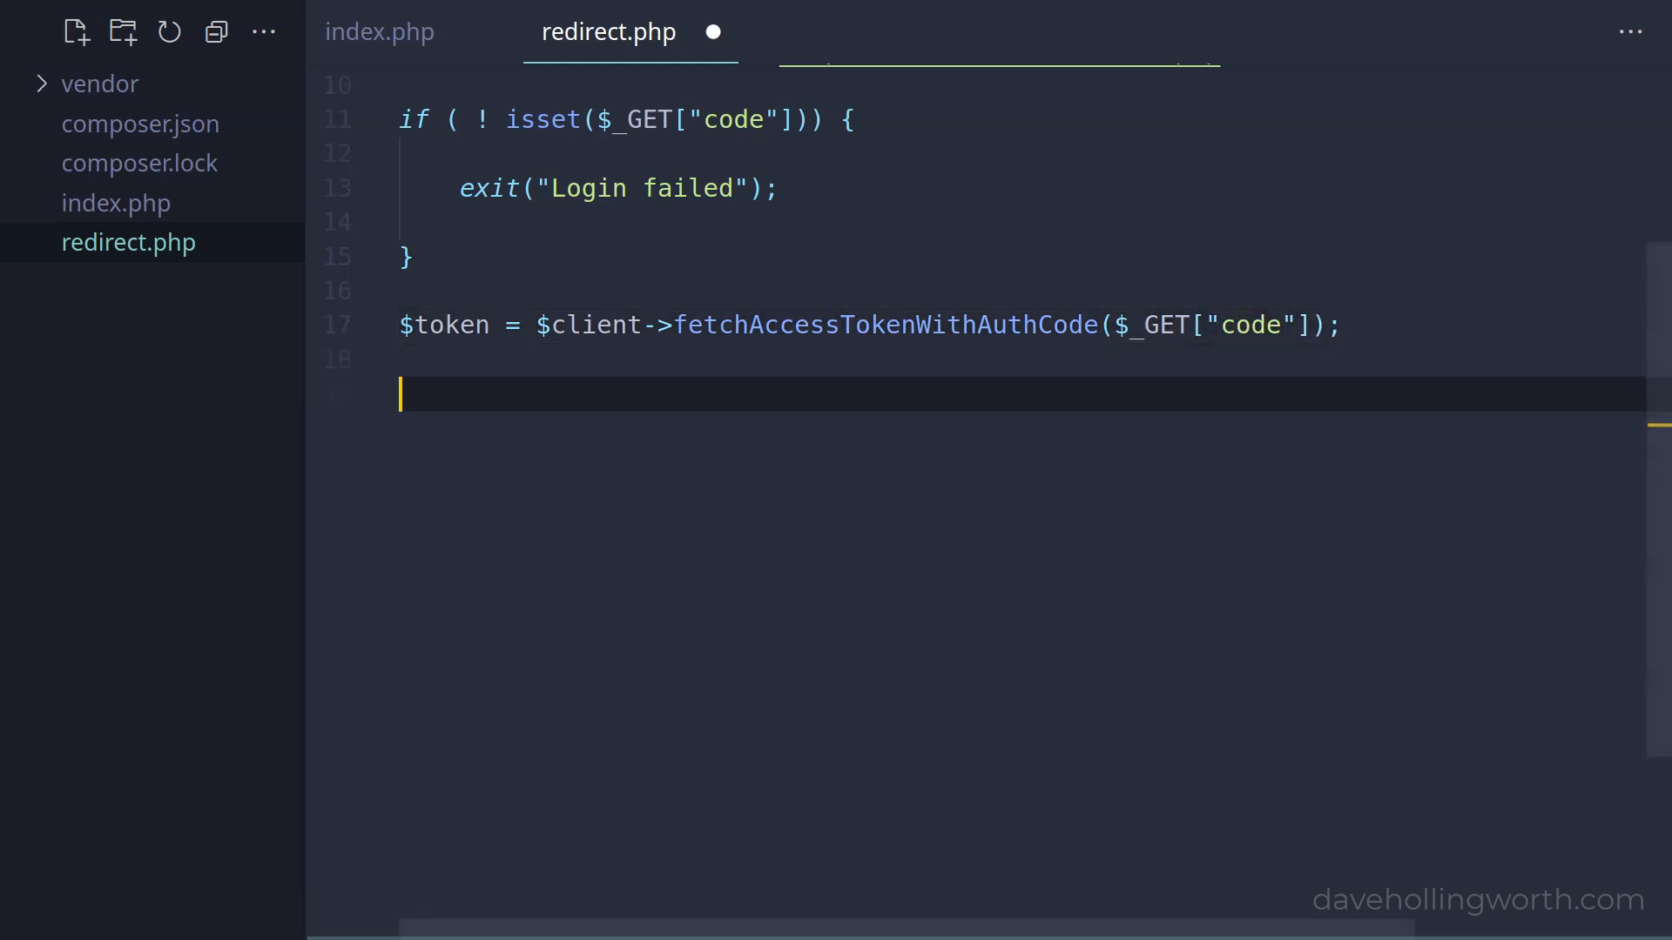
Set the client's access token to $token["access_token"] and begin the $oauth assignment
{"action": "type", "text": "$client->setAccessToken("}
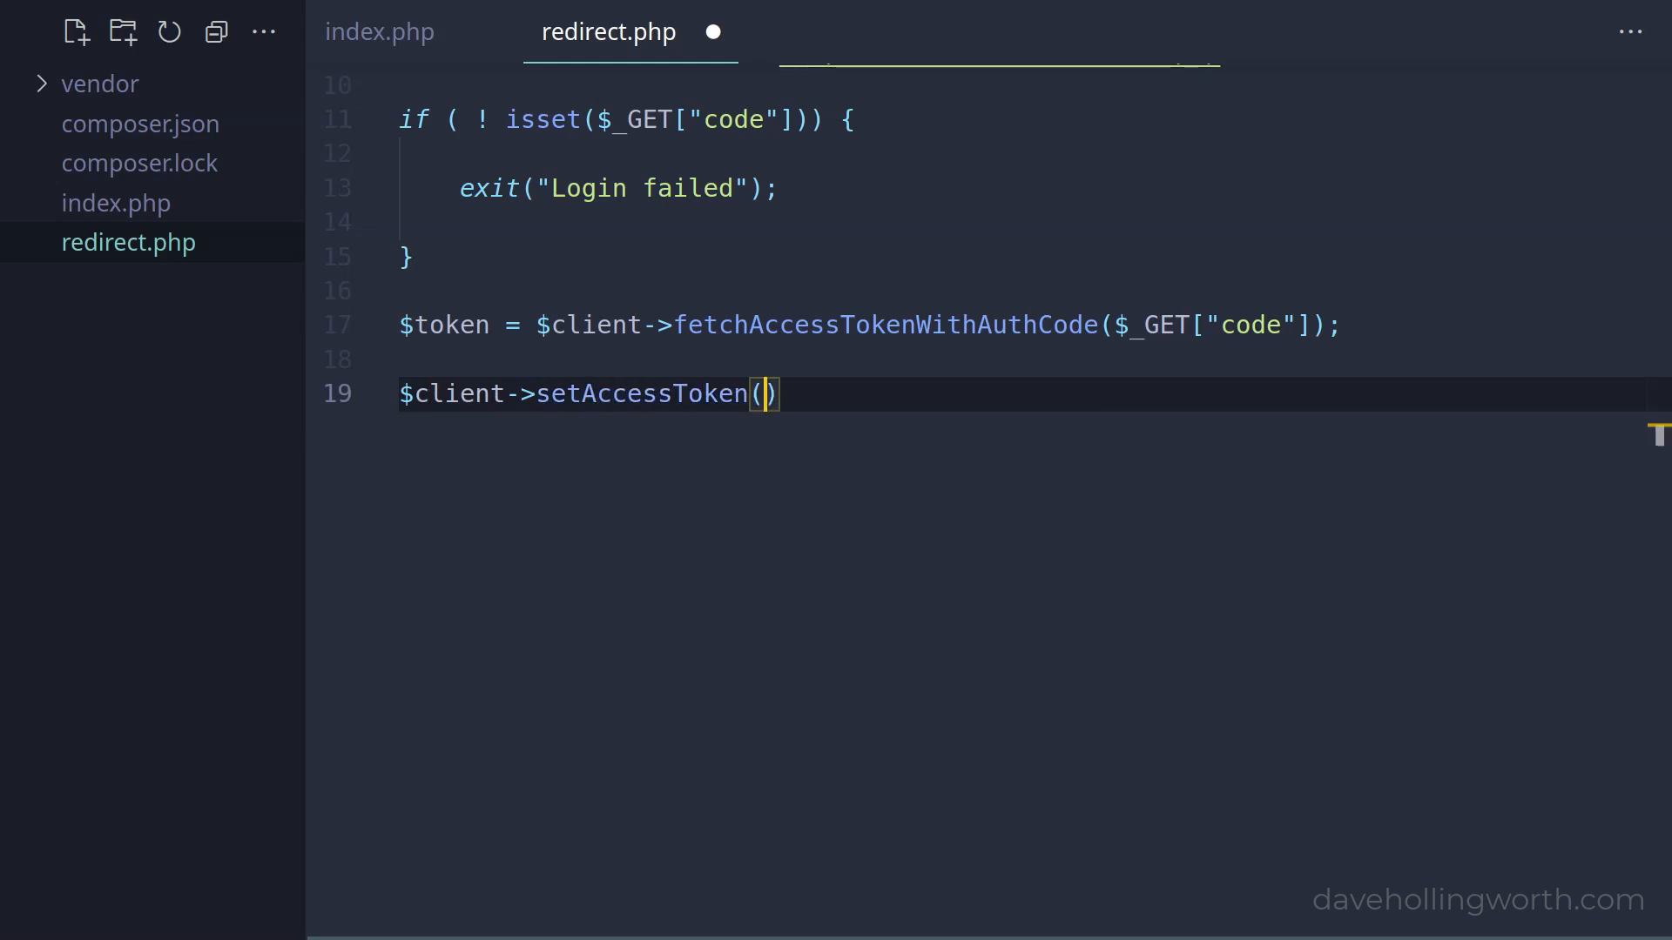
{"action": "type", "text": "$token"}
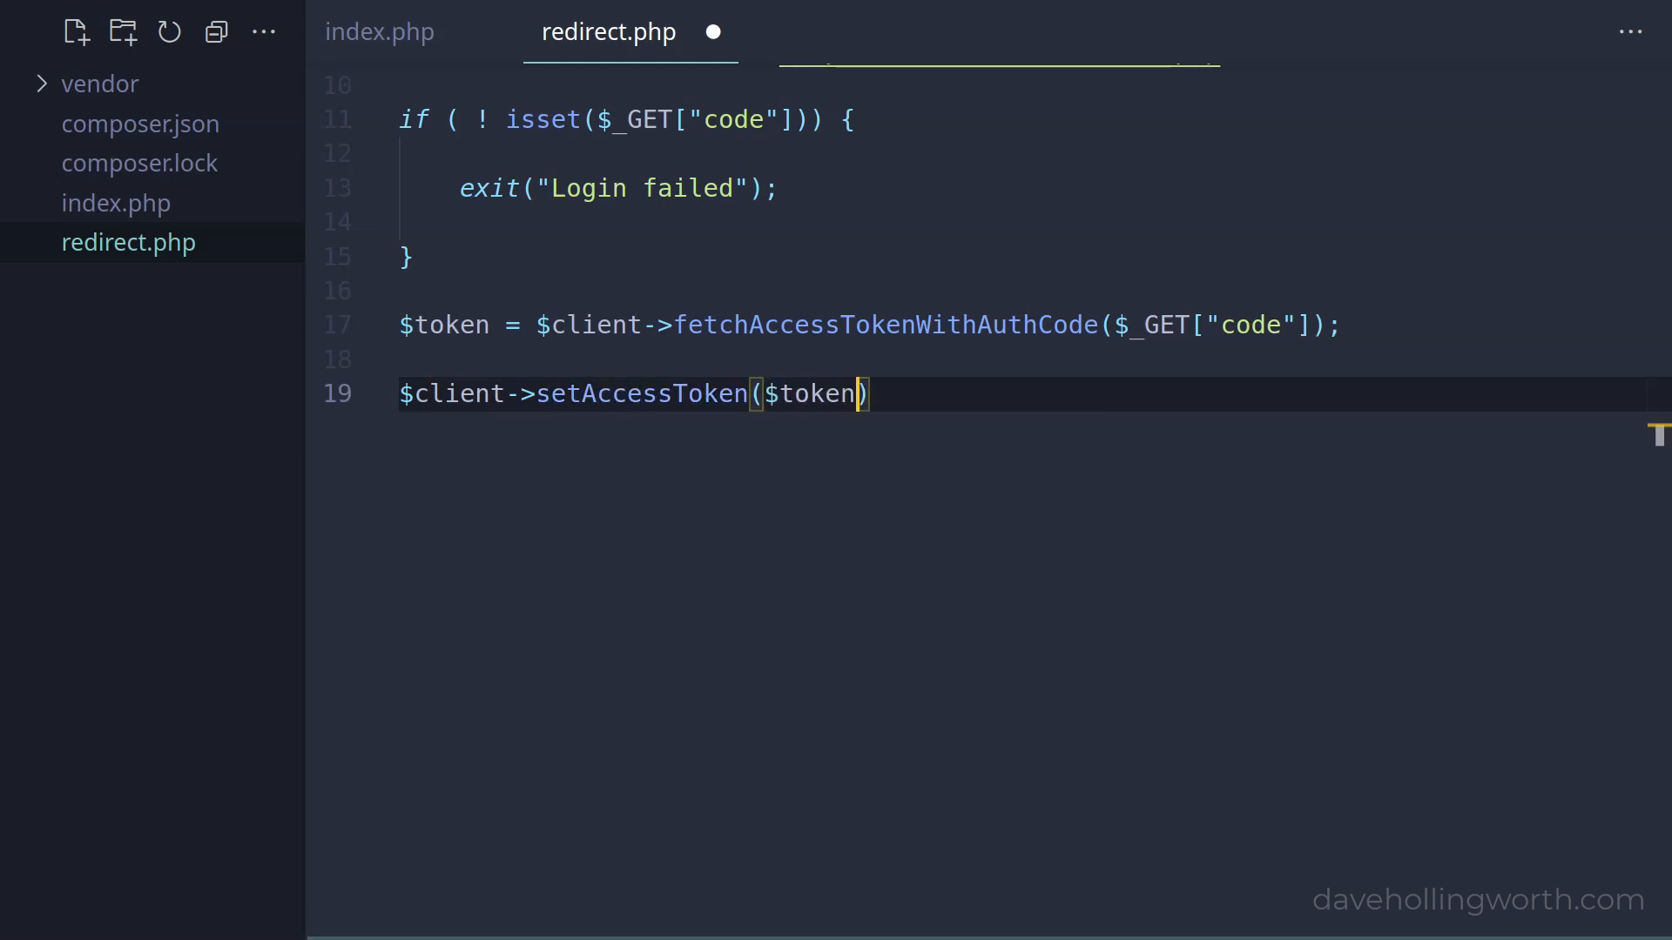
{"action": "type", "text": "[\"acce\""}
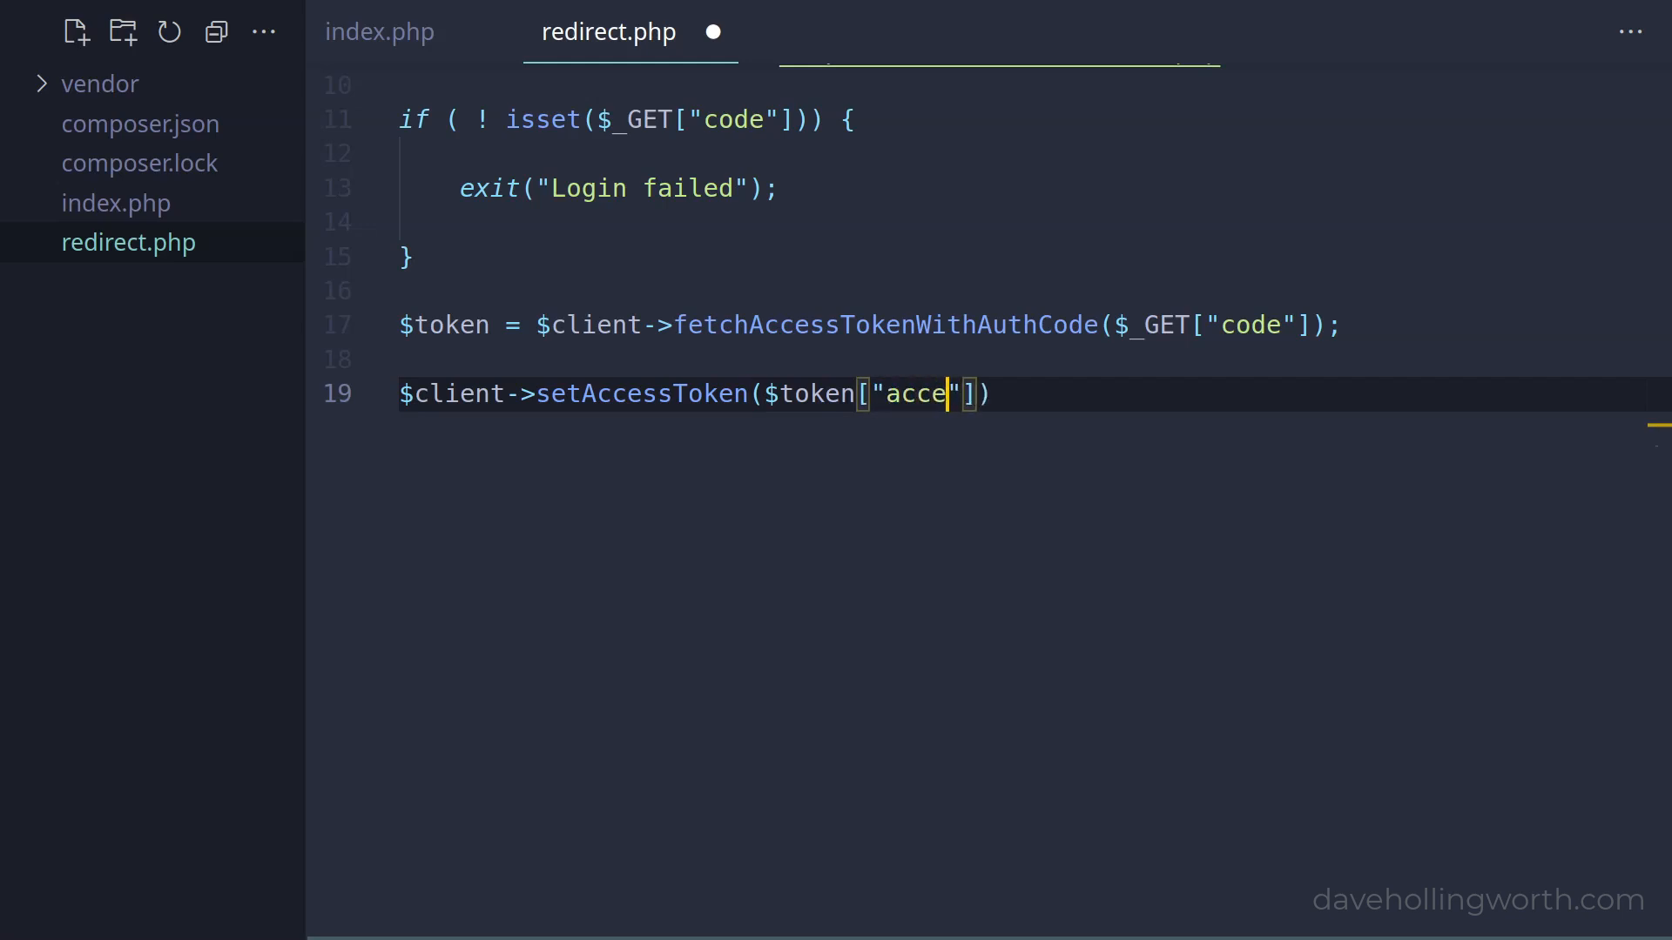
{"action": "type", "text": "ss_token"}
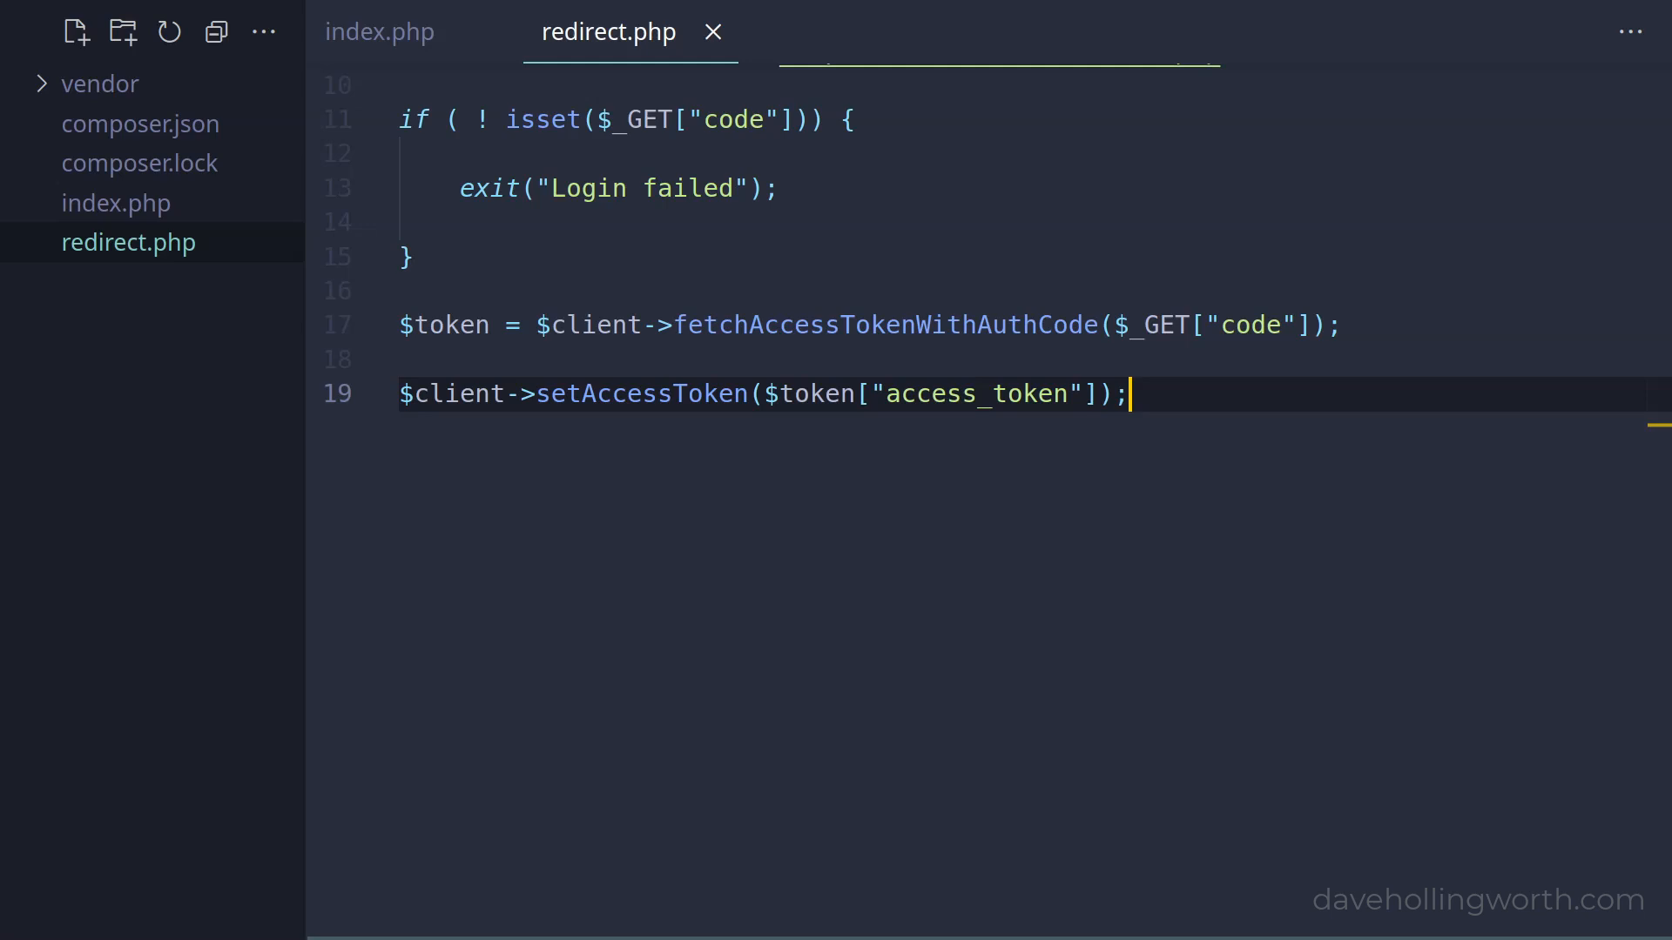
{"action": "type", "text": "$oauth = n"}
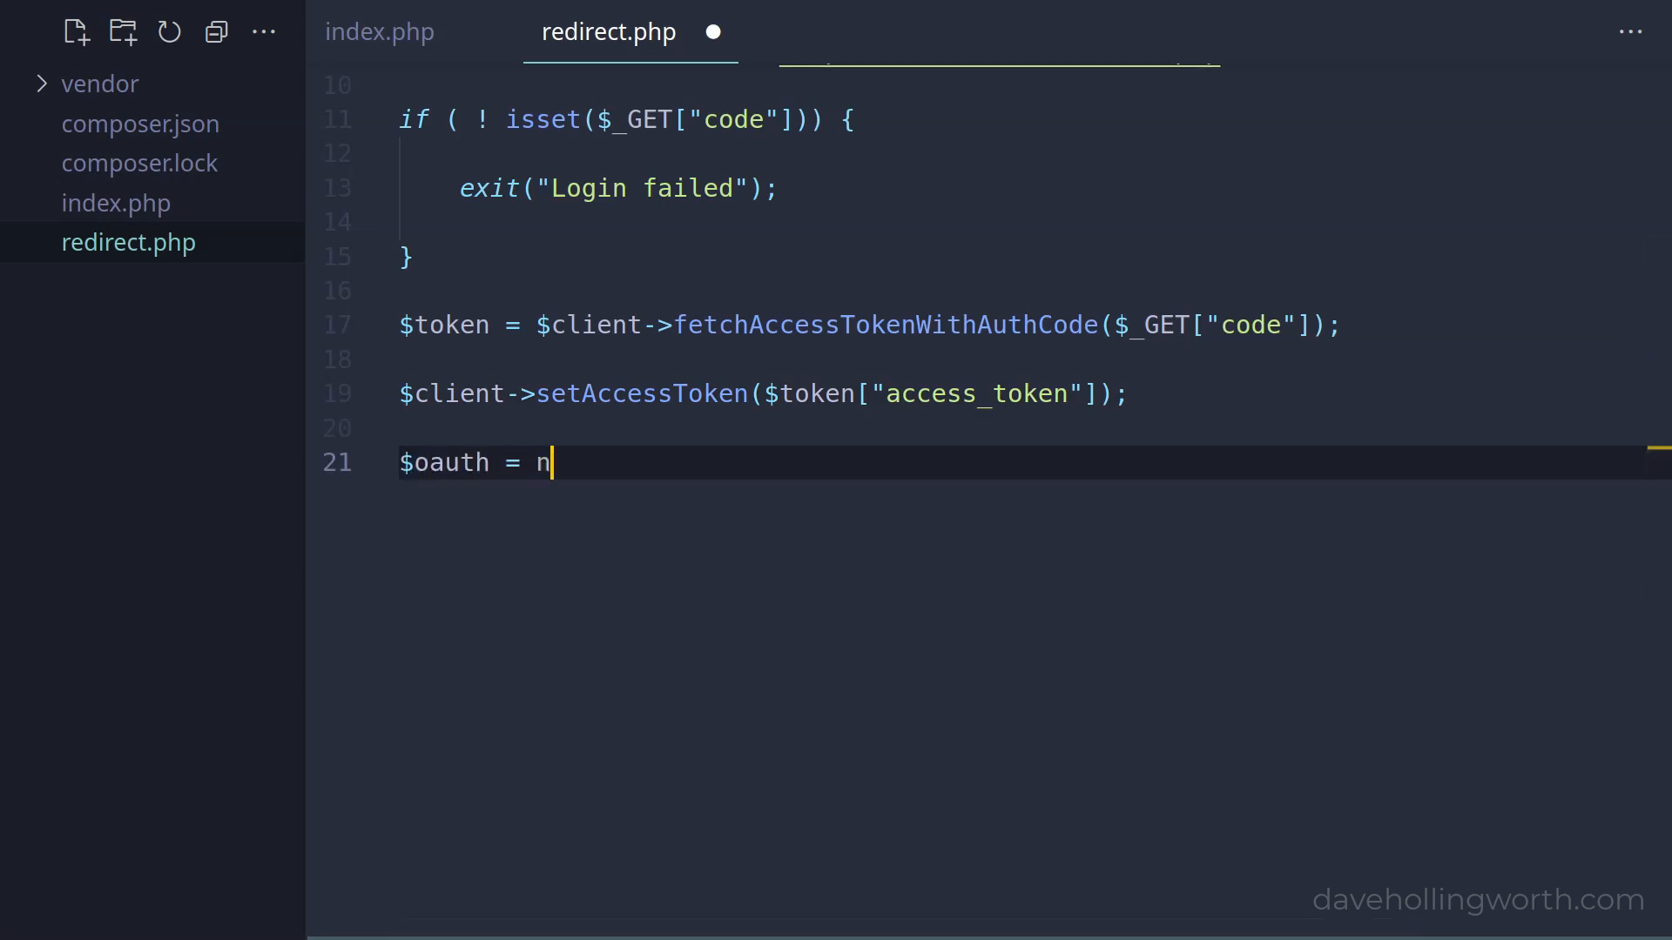
Create $oauth as new Google\Service\Oauth2($client) and fetch $userinfo via $oauth->userinfo->get()
{"action": "type", "text": "ew Google\\Service\\"}
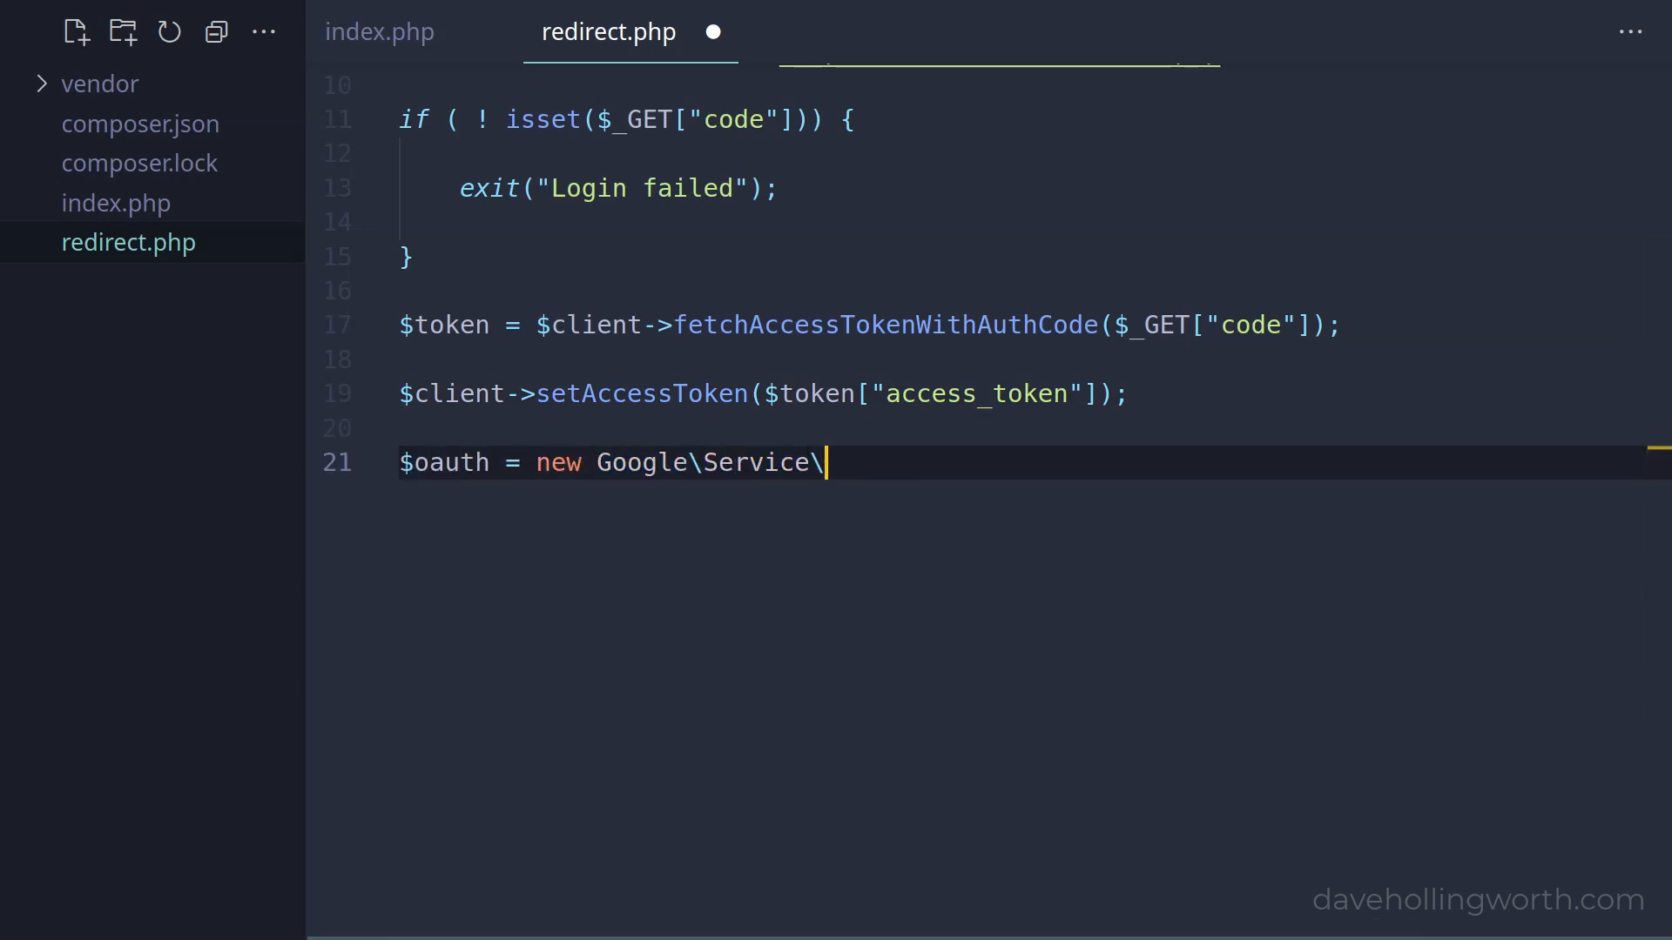
{"action": "type", "text": "Oauth2($client);"}
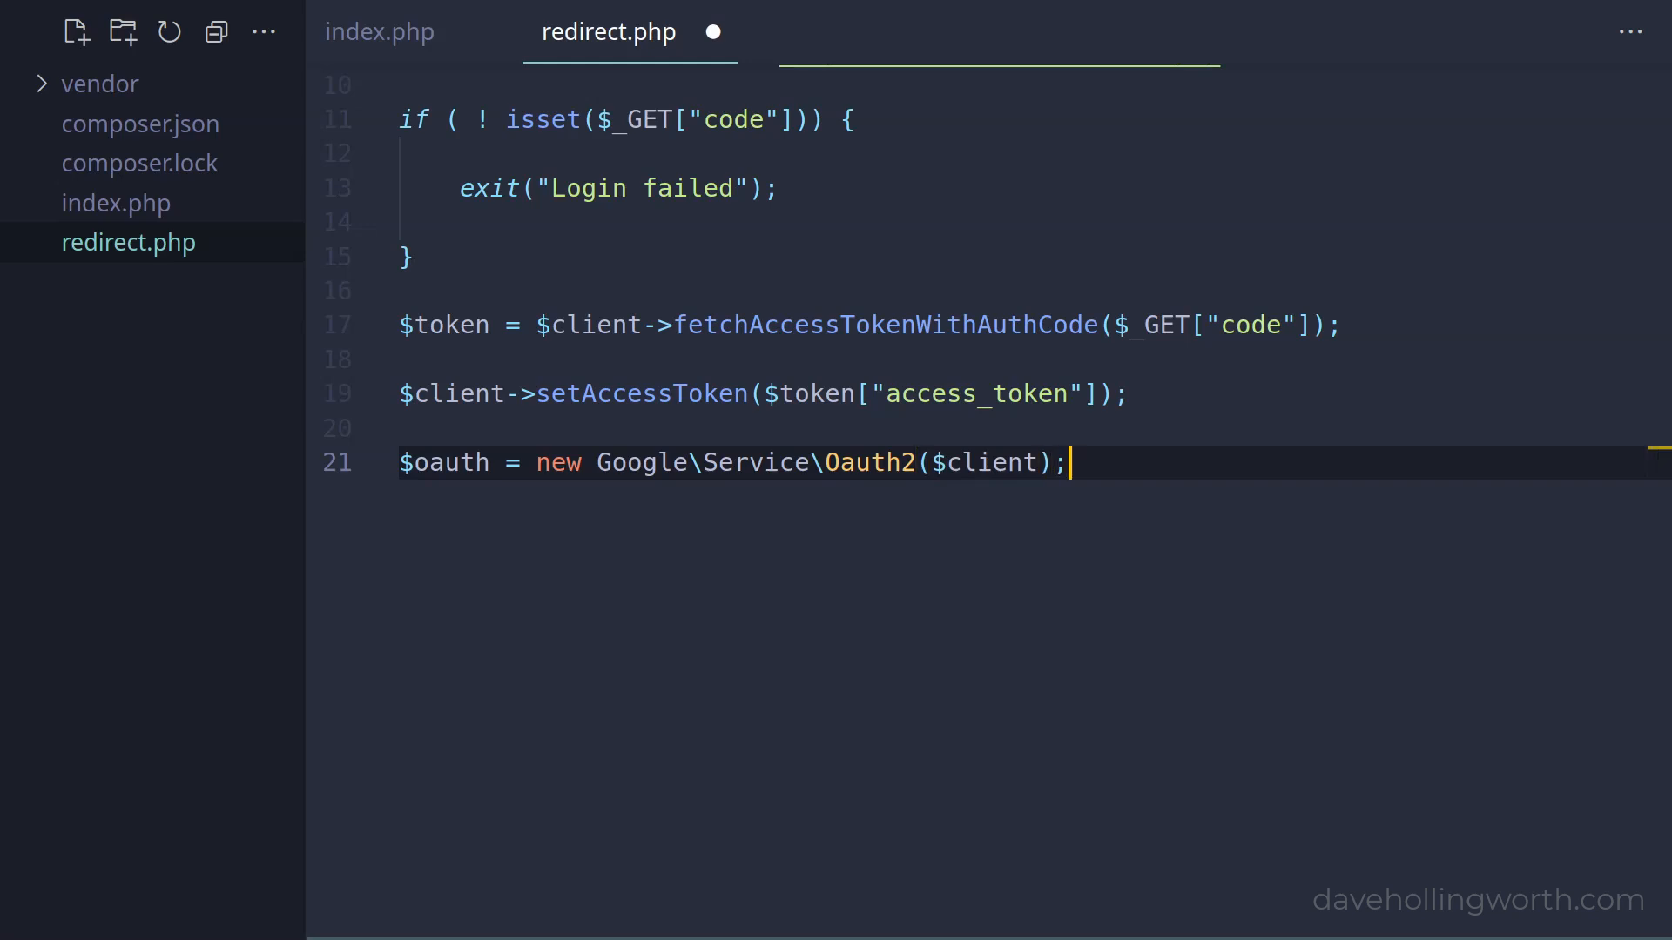
{"action": "type", "text": "$userinfo ="}
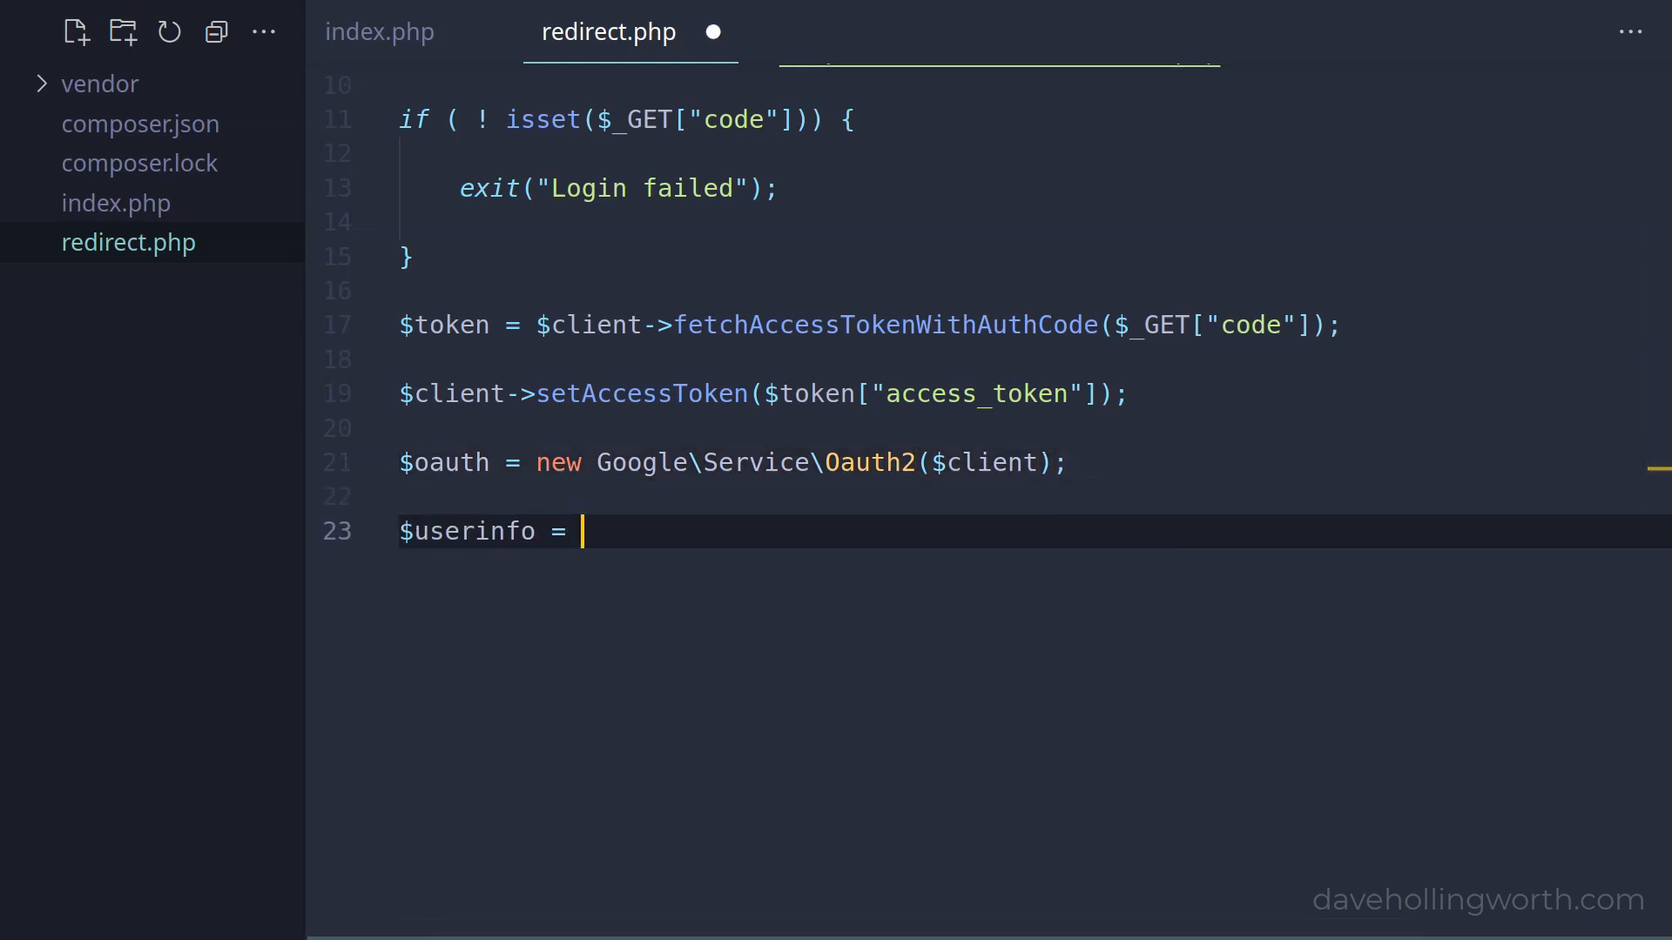
{"action": "type", "text": "$oauth->userinfo->get();"}
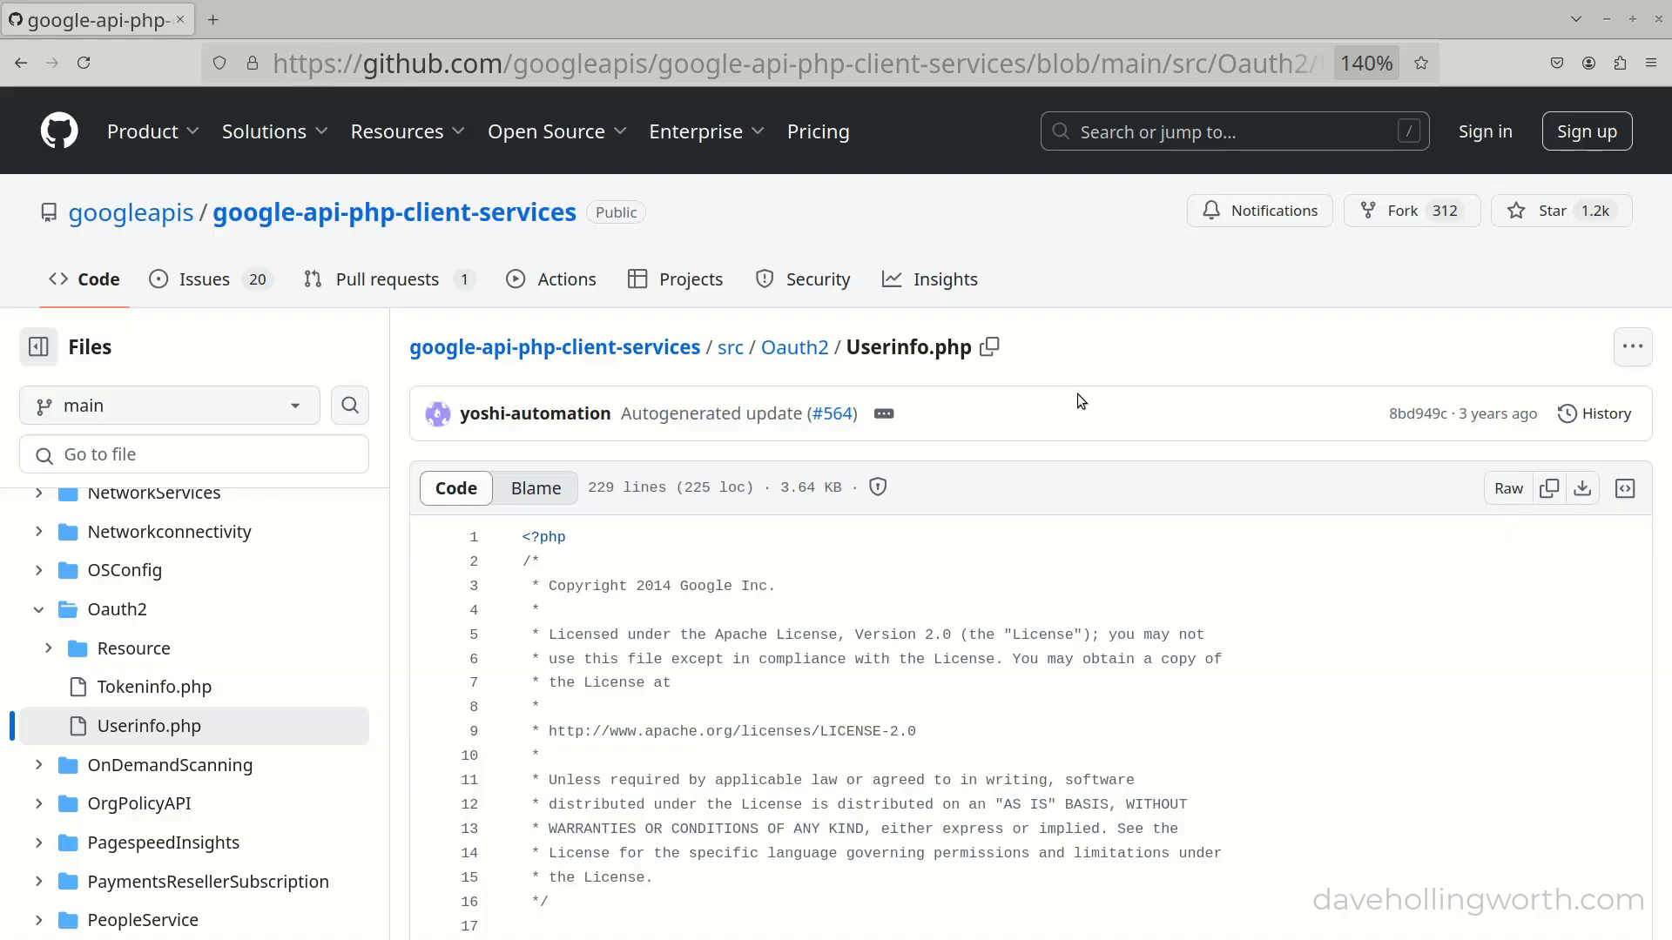
var_dump the user's email, familyName, givenName and name from $userinfo
{"action": "scroll", "scroll_direction": "down", "scroll_amount": 3}
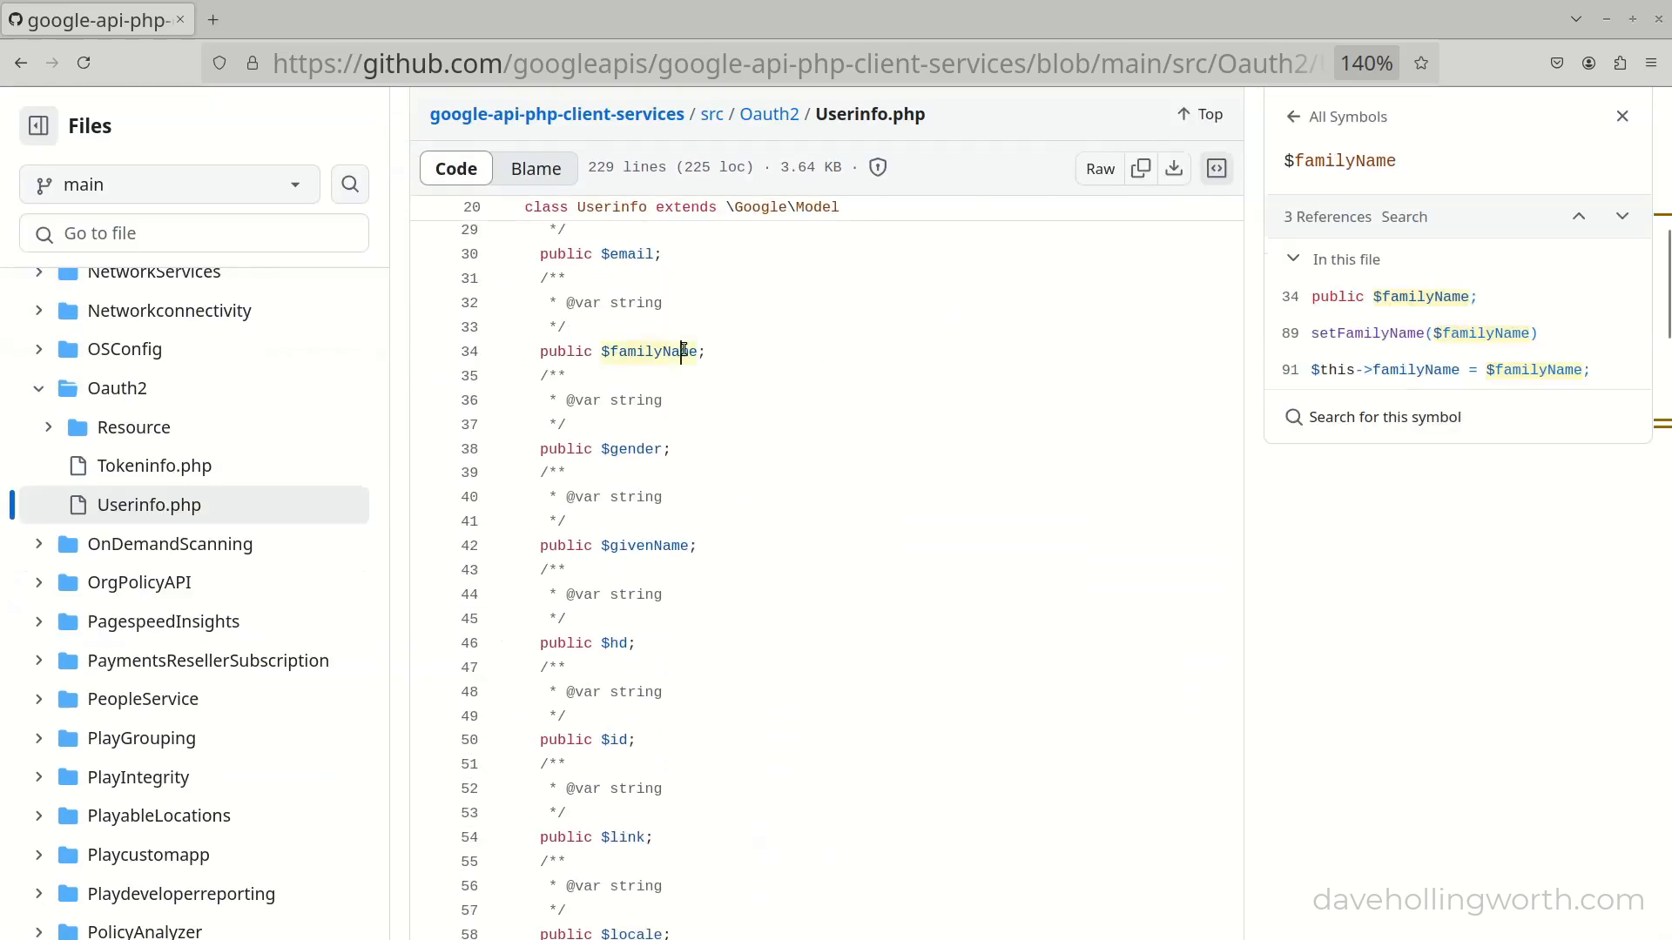
{"action": "double_click", "coordinate": [644, 545]}
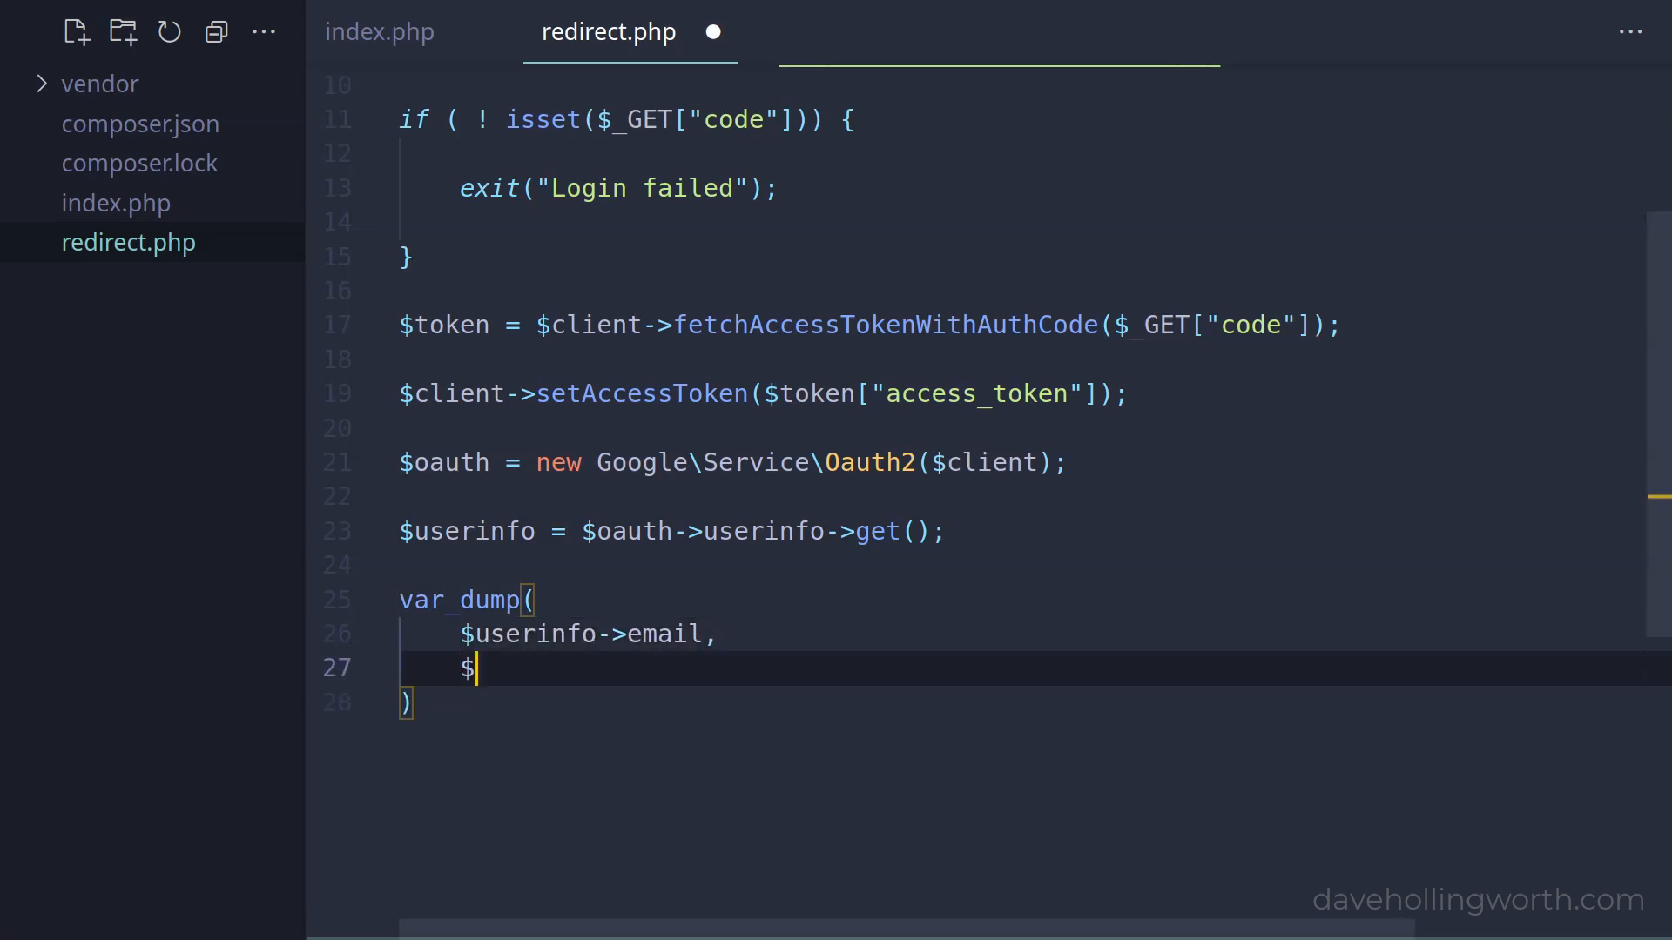
{"action": "type", "text": "userinfo->familyName,"}
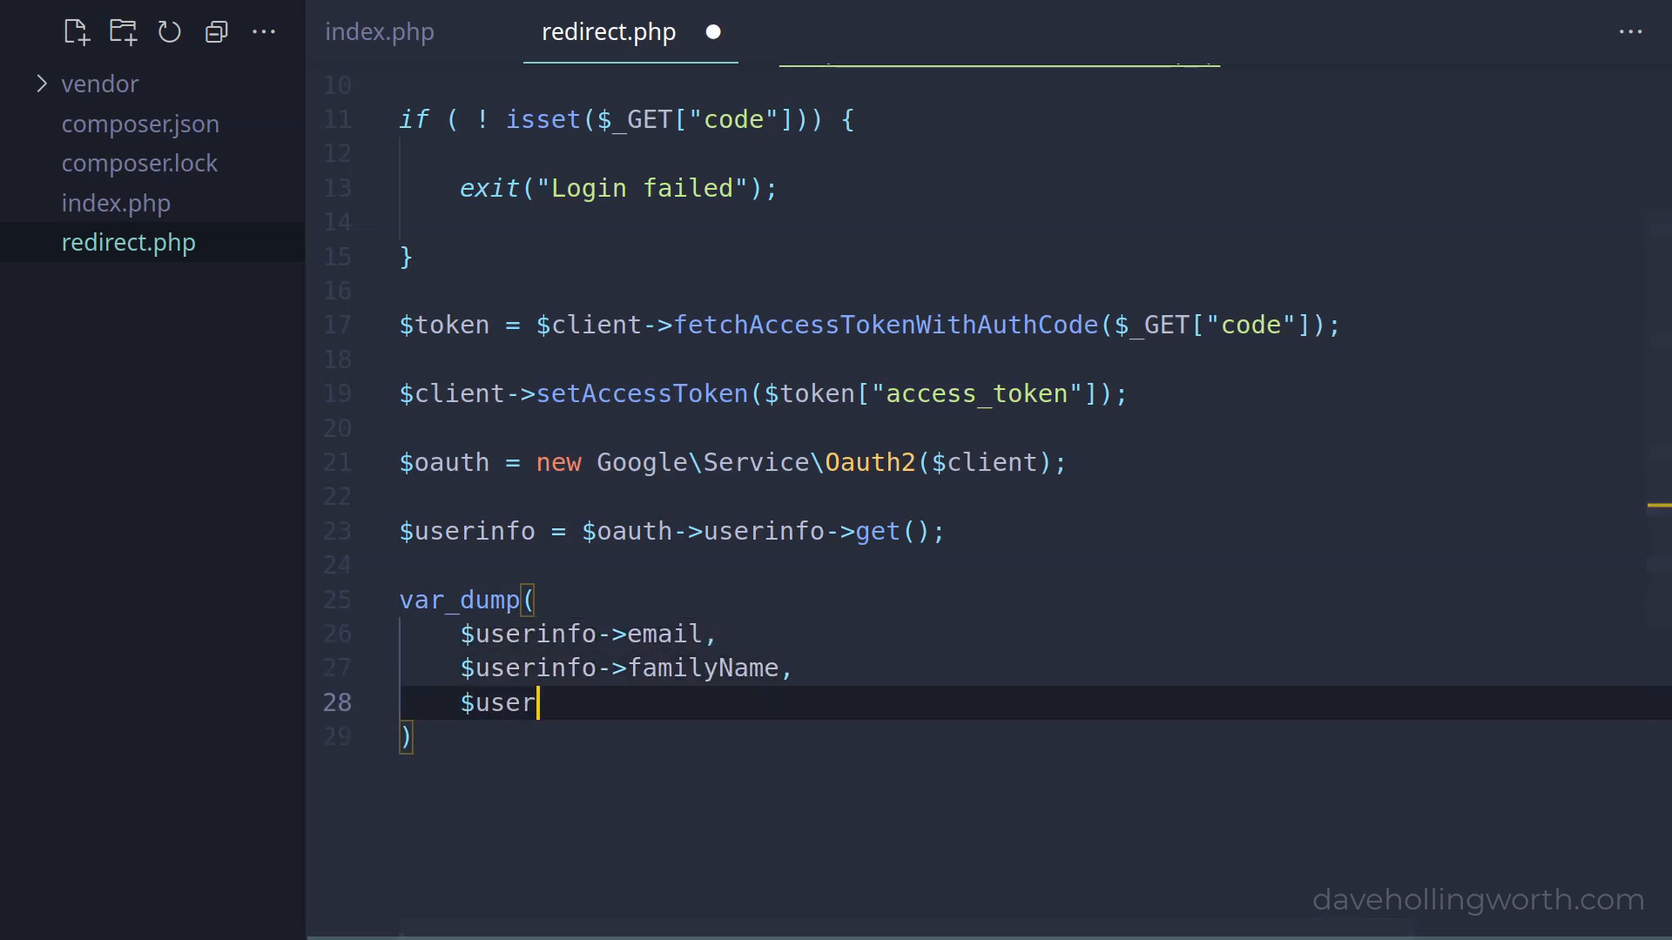
{"action": "type", "text": "info->givenName,"}
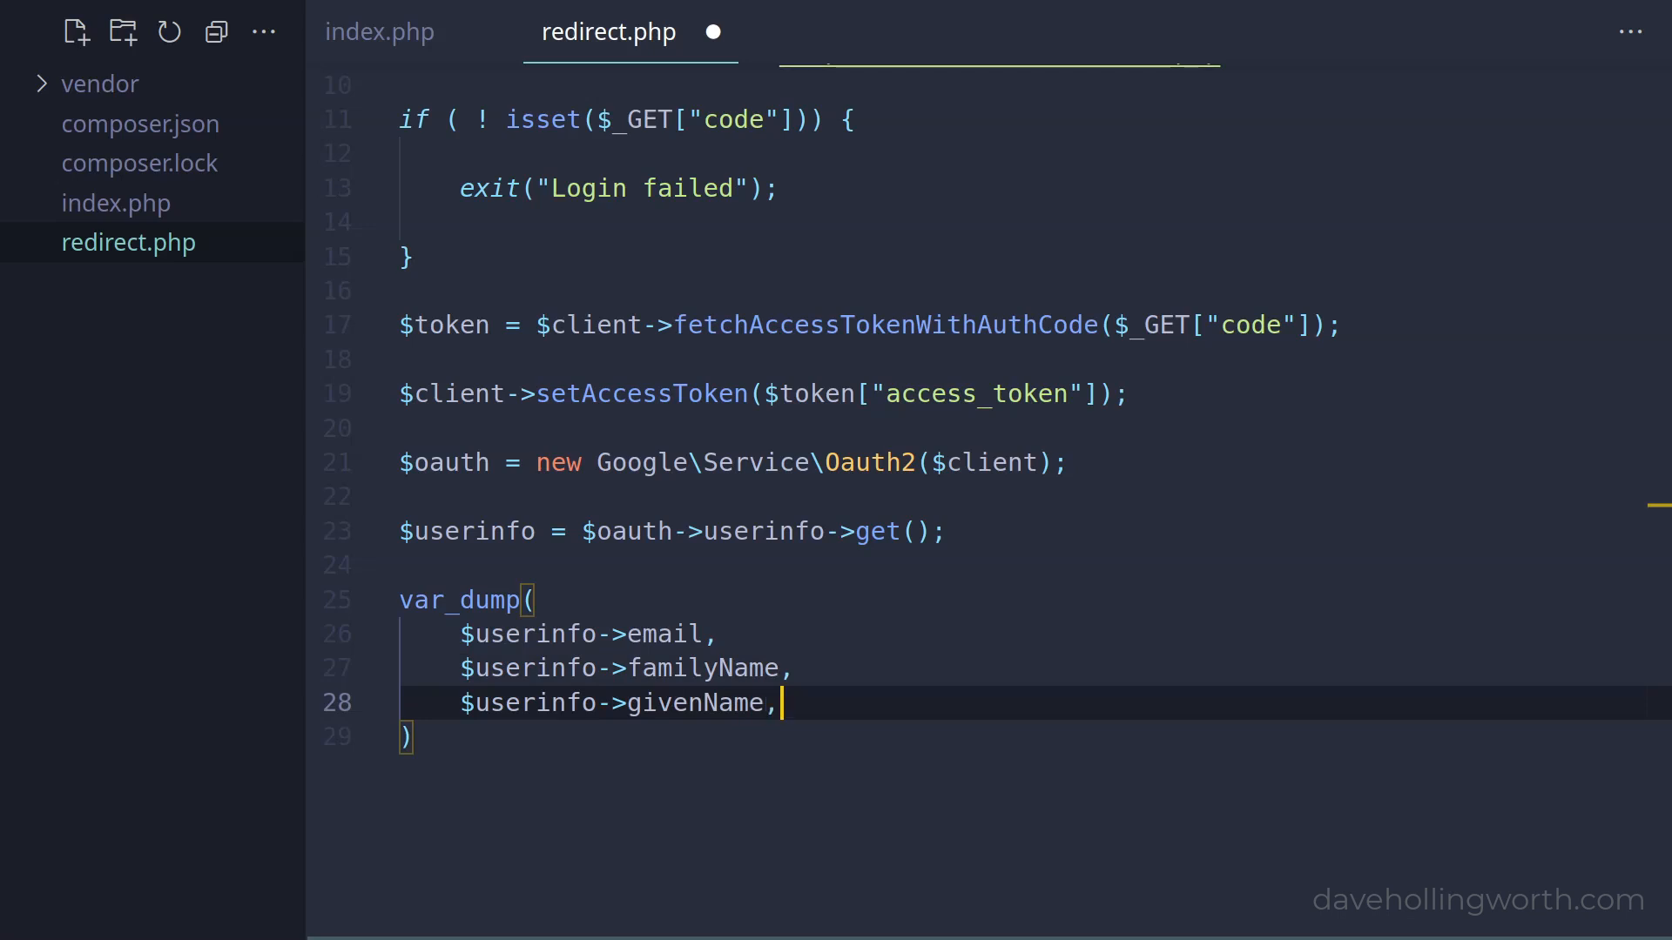
{"action": "type", "text": "$userinfo->name"}
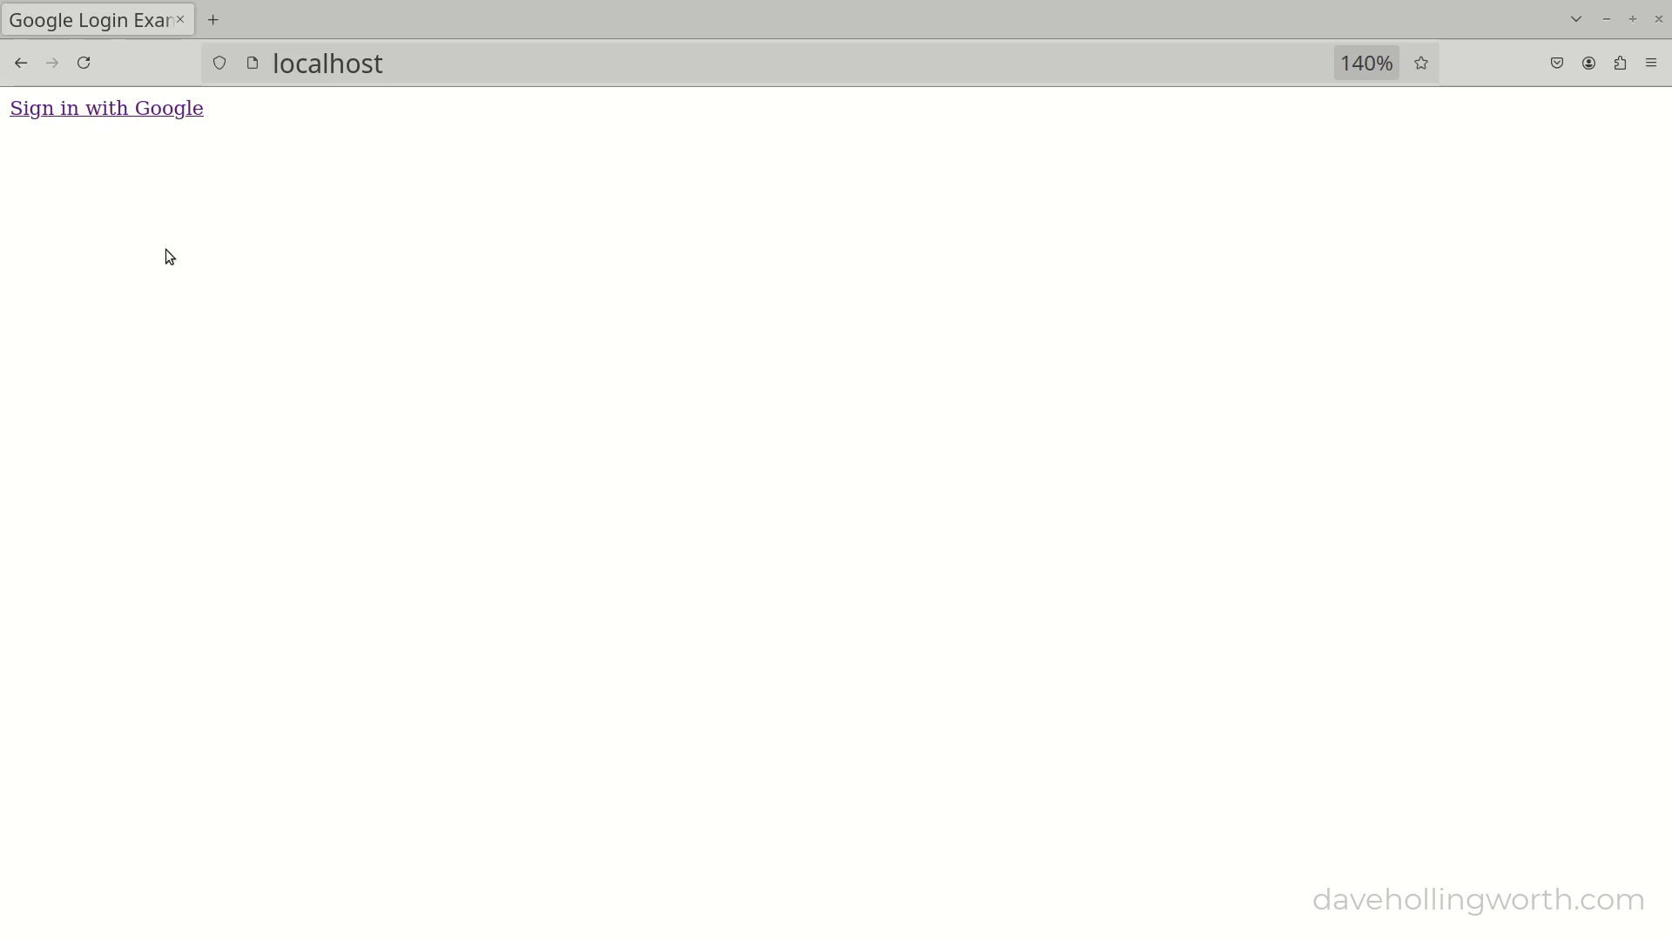
{"action": "left_click", "coordinate": [106, 108]}
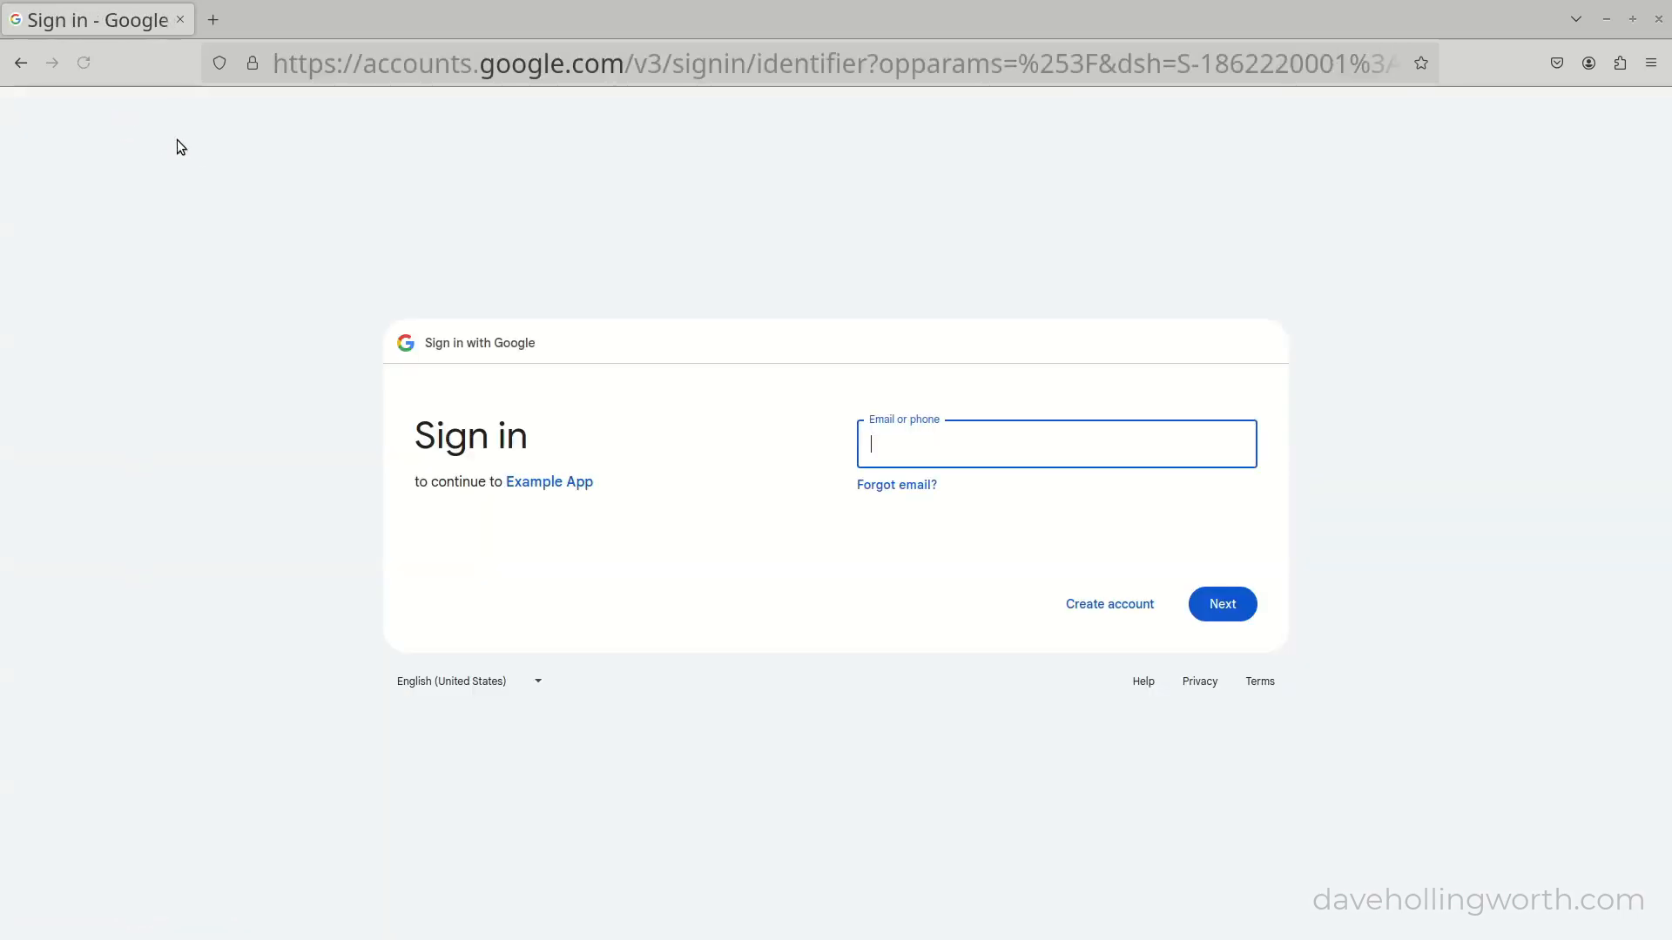
{"action": "type", "text": "example@email.com"}
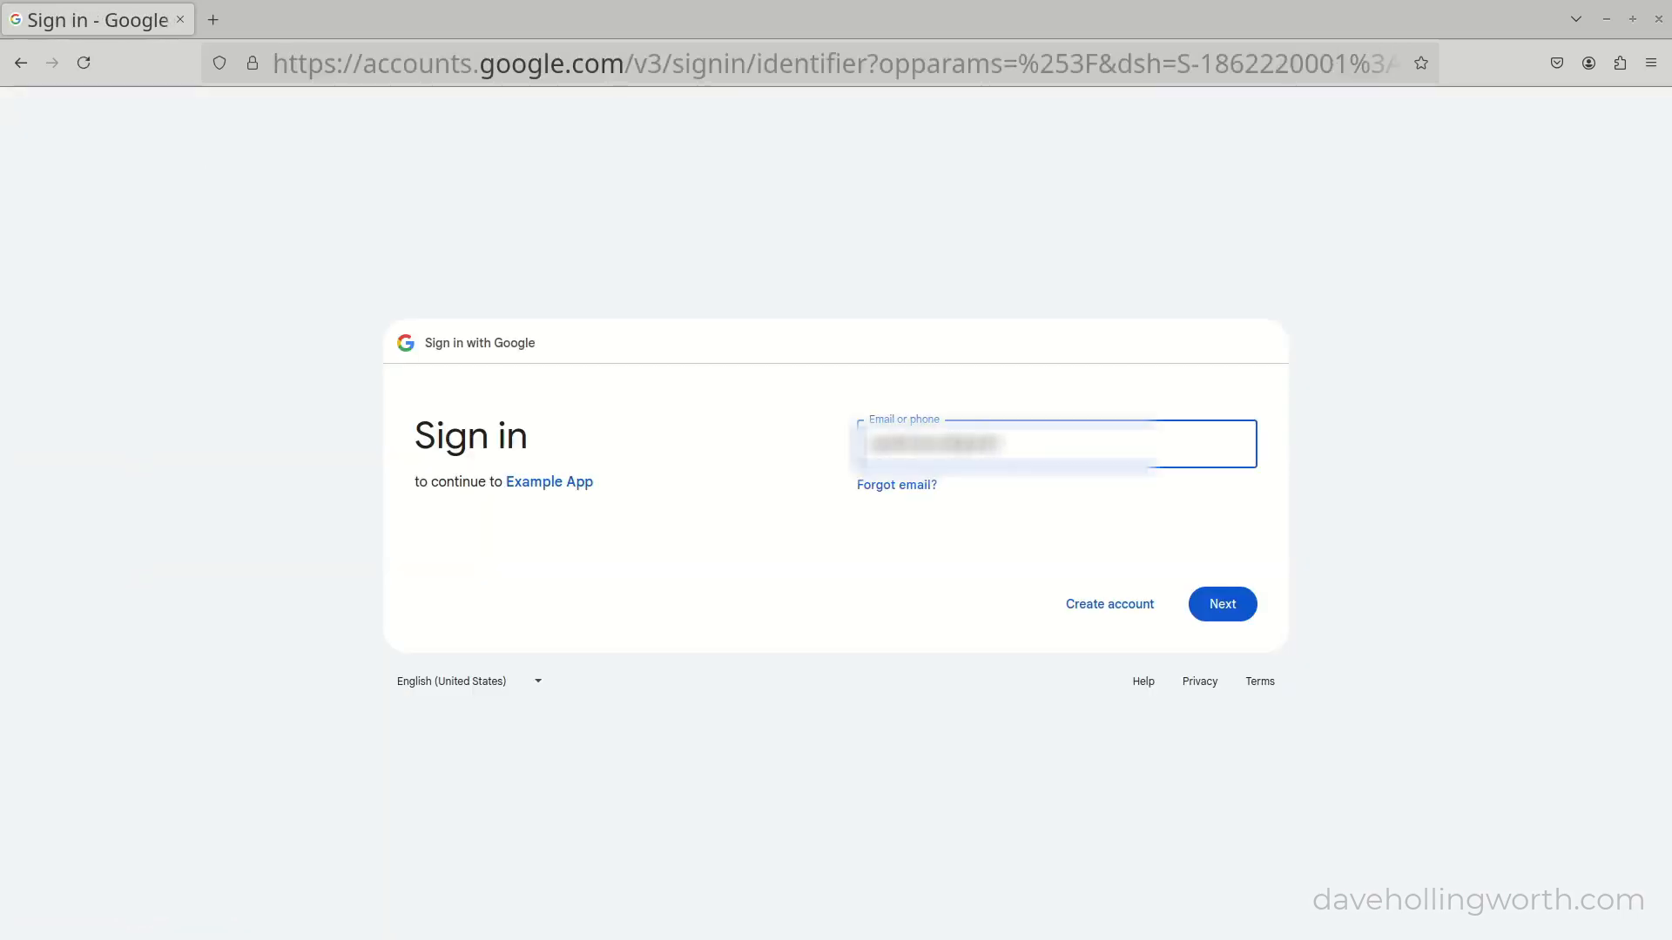
{"action": "left_click", "coordinate": [1221, 604]}
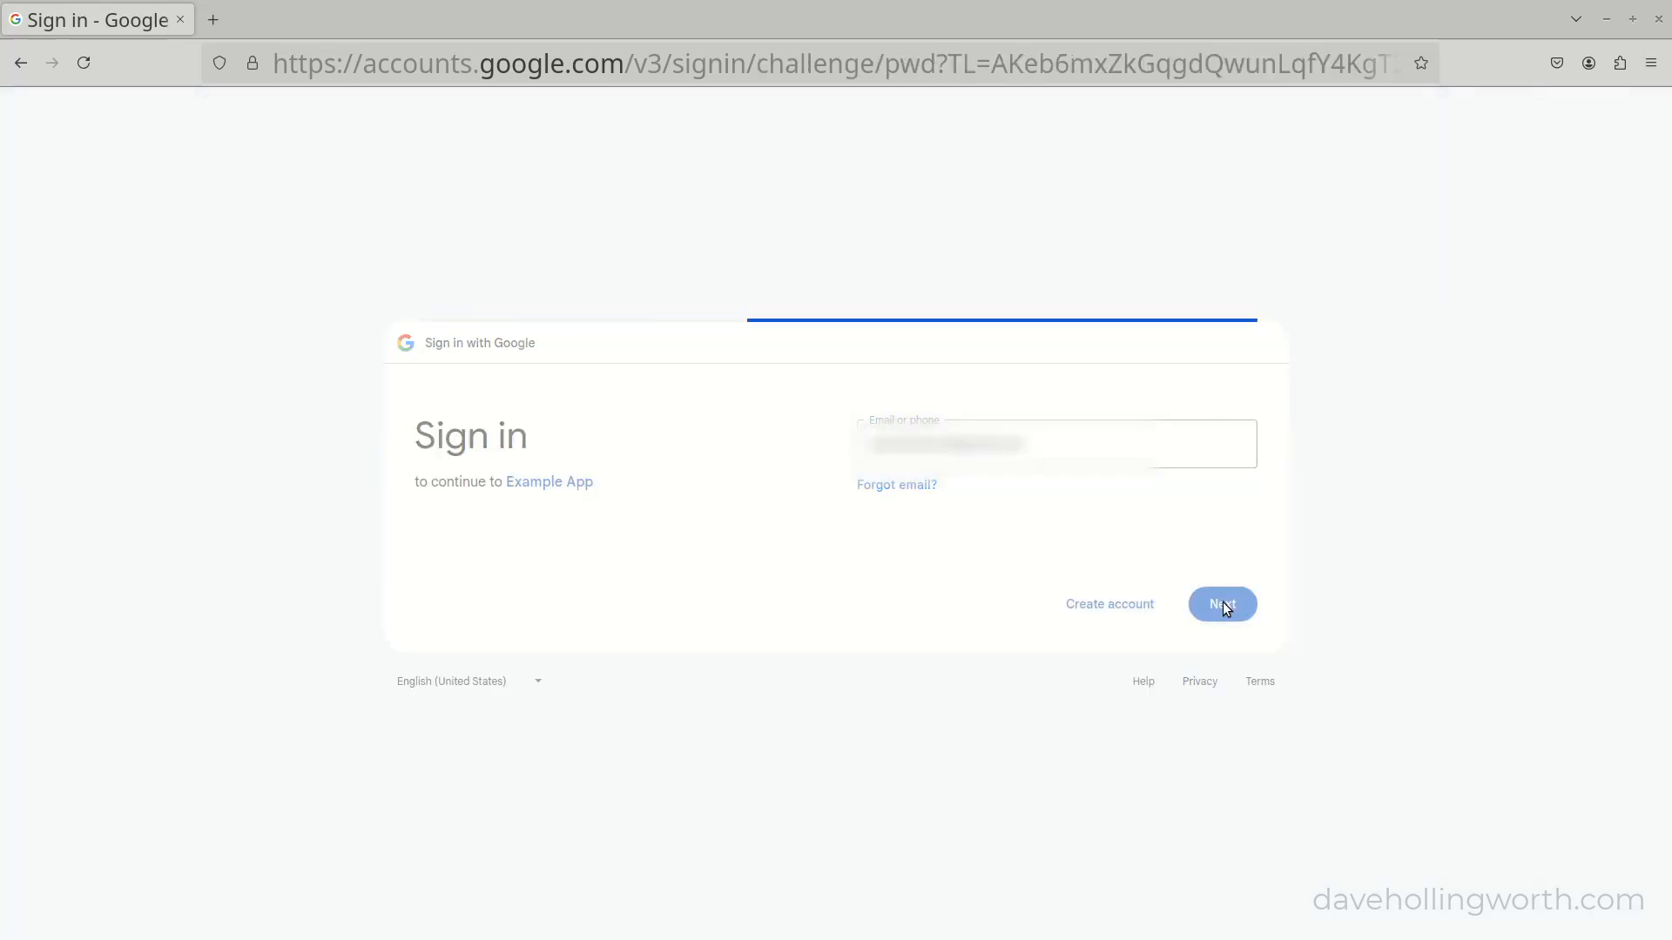
{"action": "left_click", "coordinate": [1222, 604]}
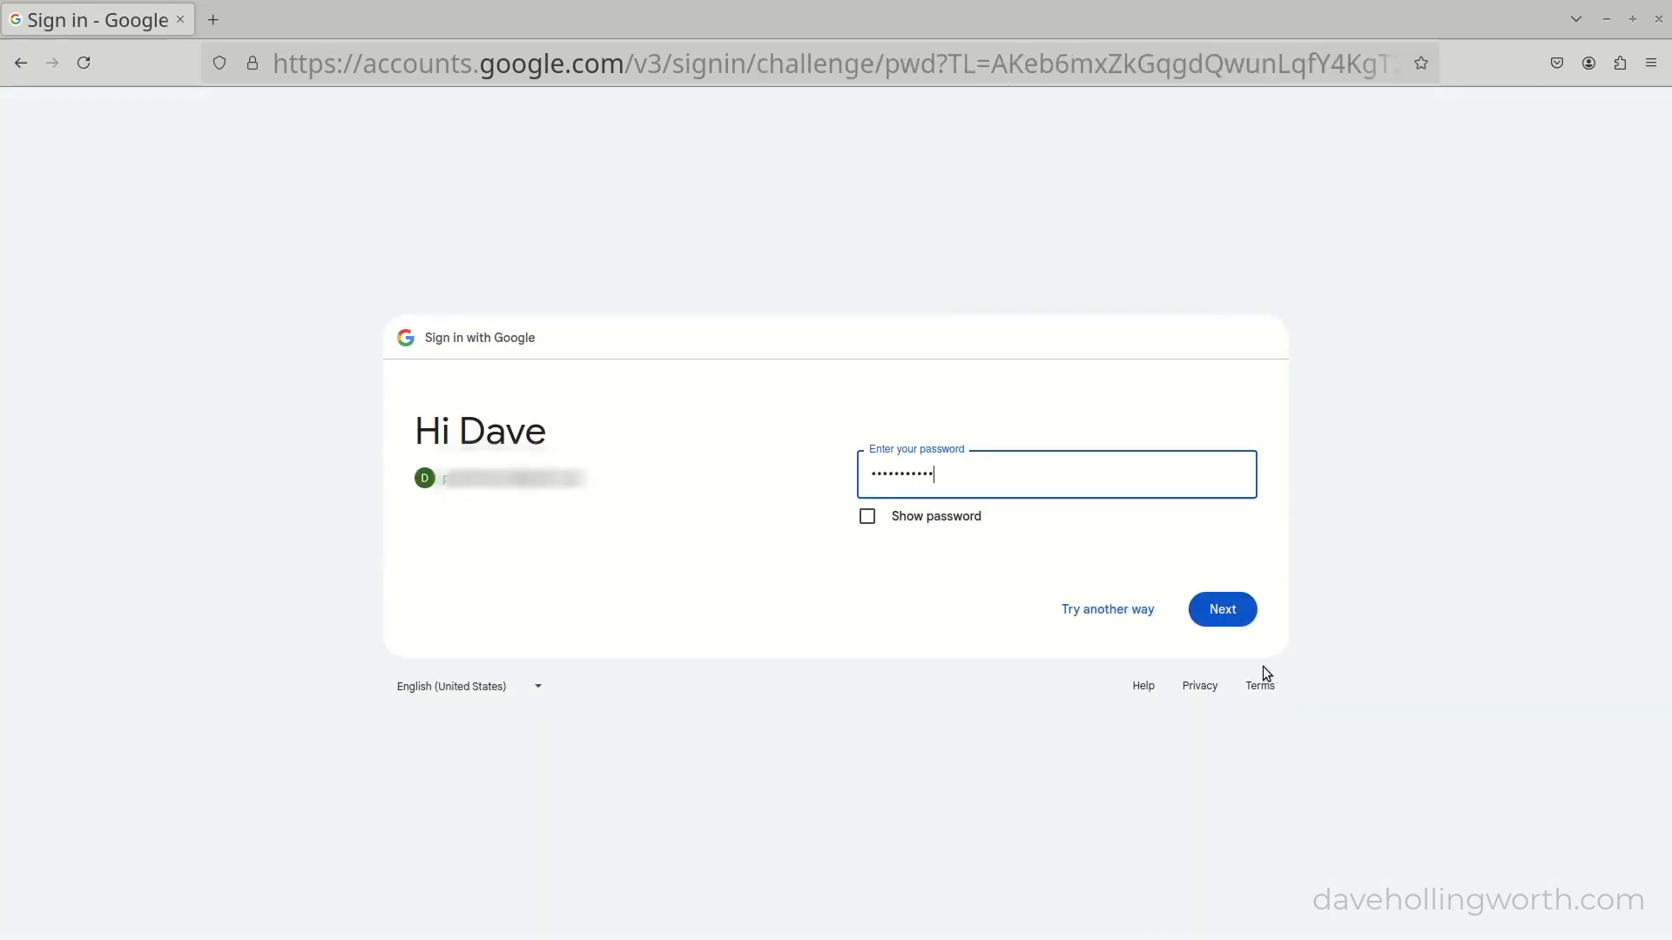
{"action": "left_click", "coordinate": [1220, 609]}
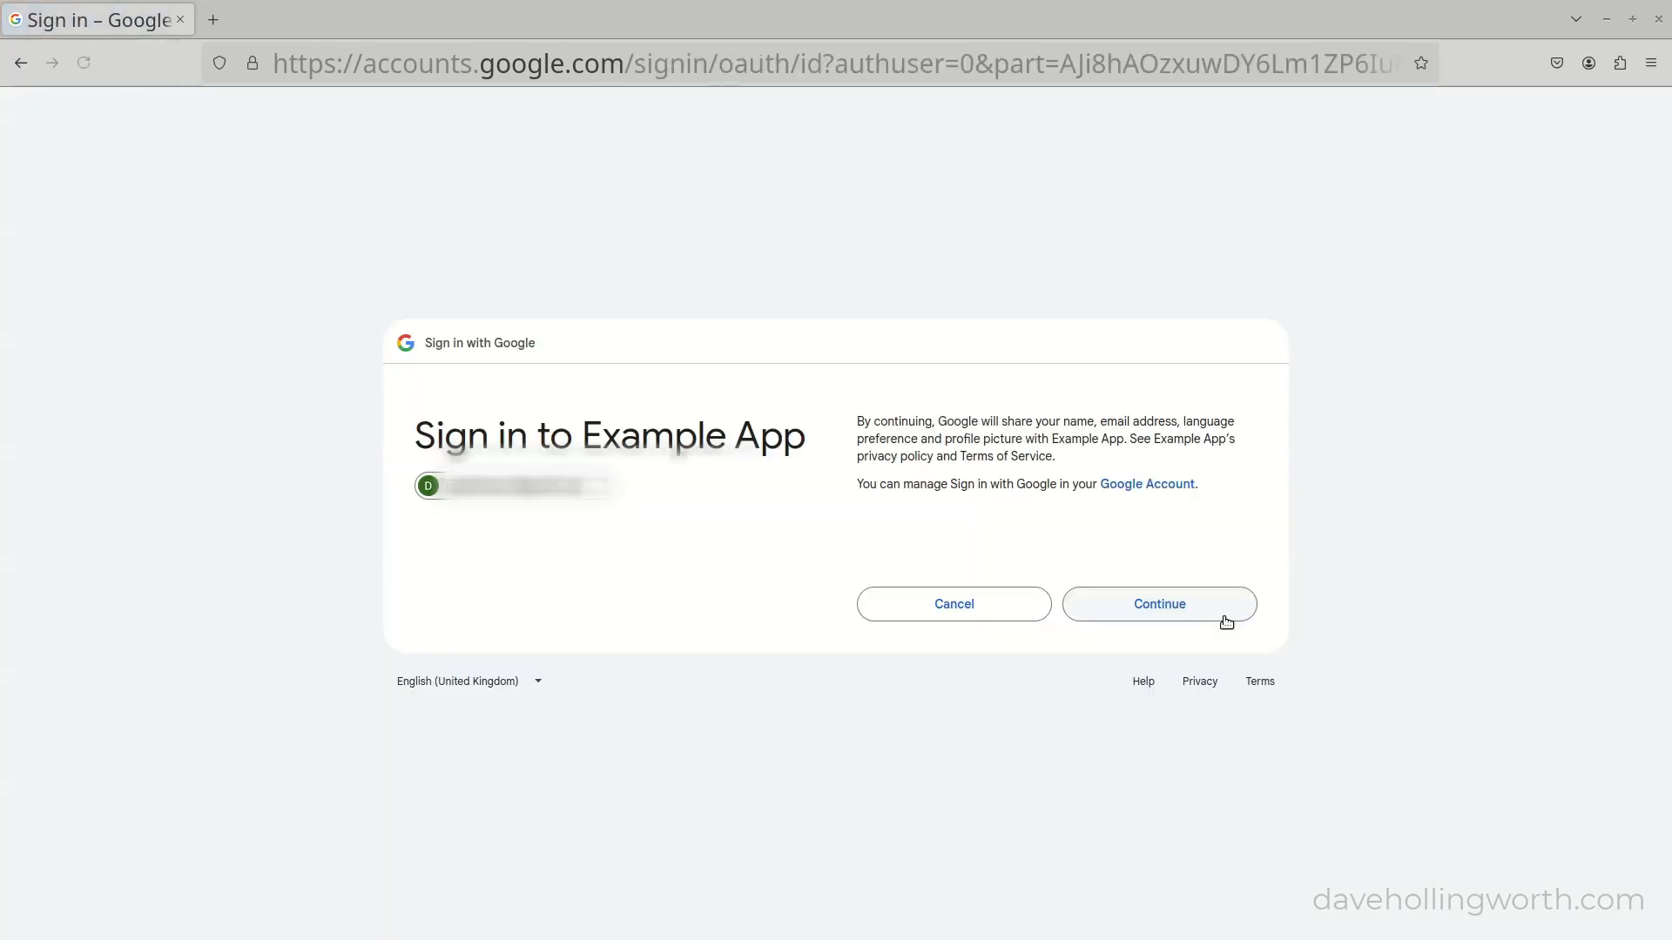
Agree to share name and email with Example App and view redirect.php dumping the user details
{"action": "left_click", "coordinate": [1158, 605]}
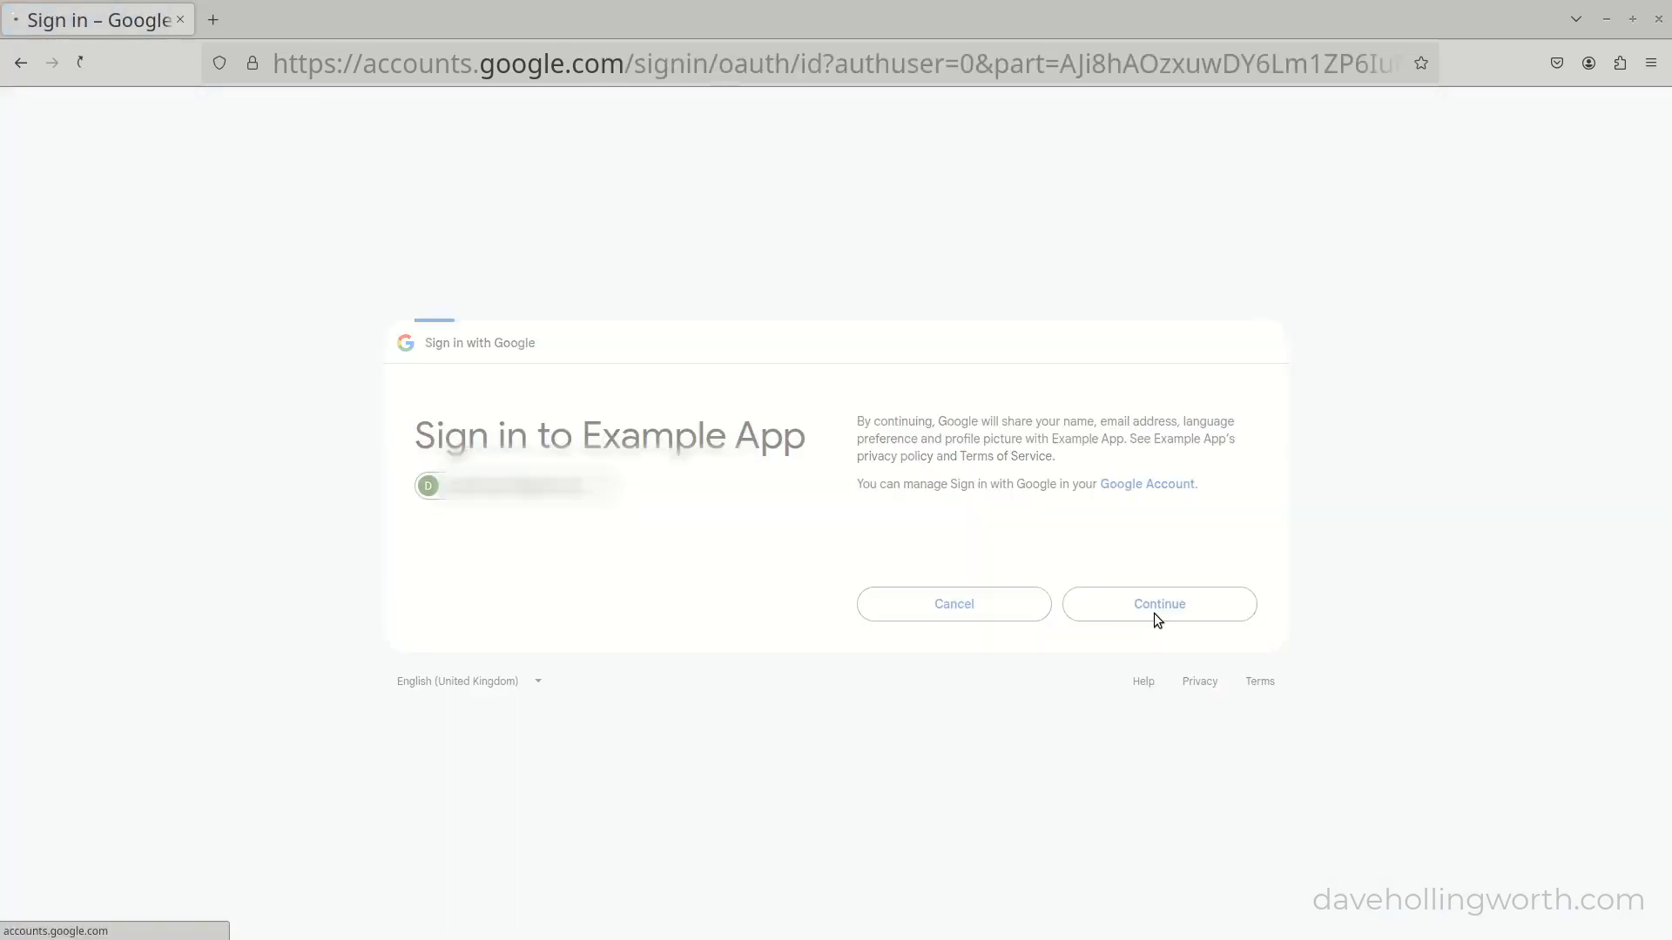
{"action": "left_click", "coordinate": [1158, 604]}
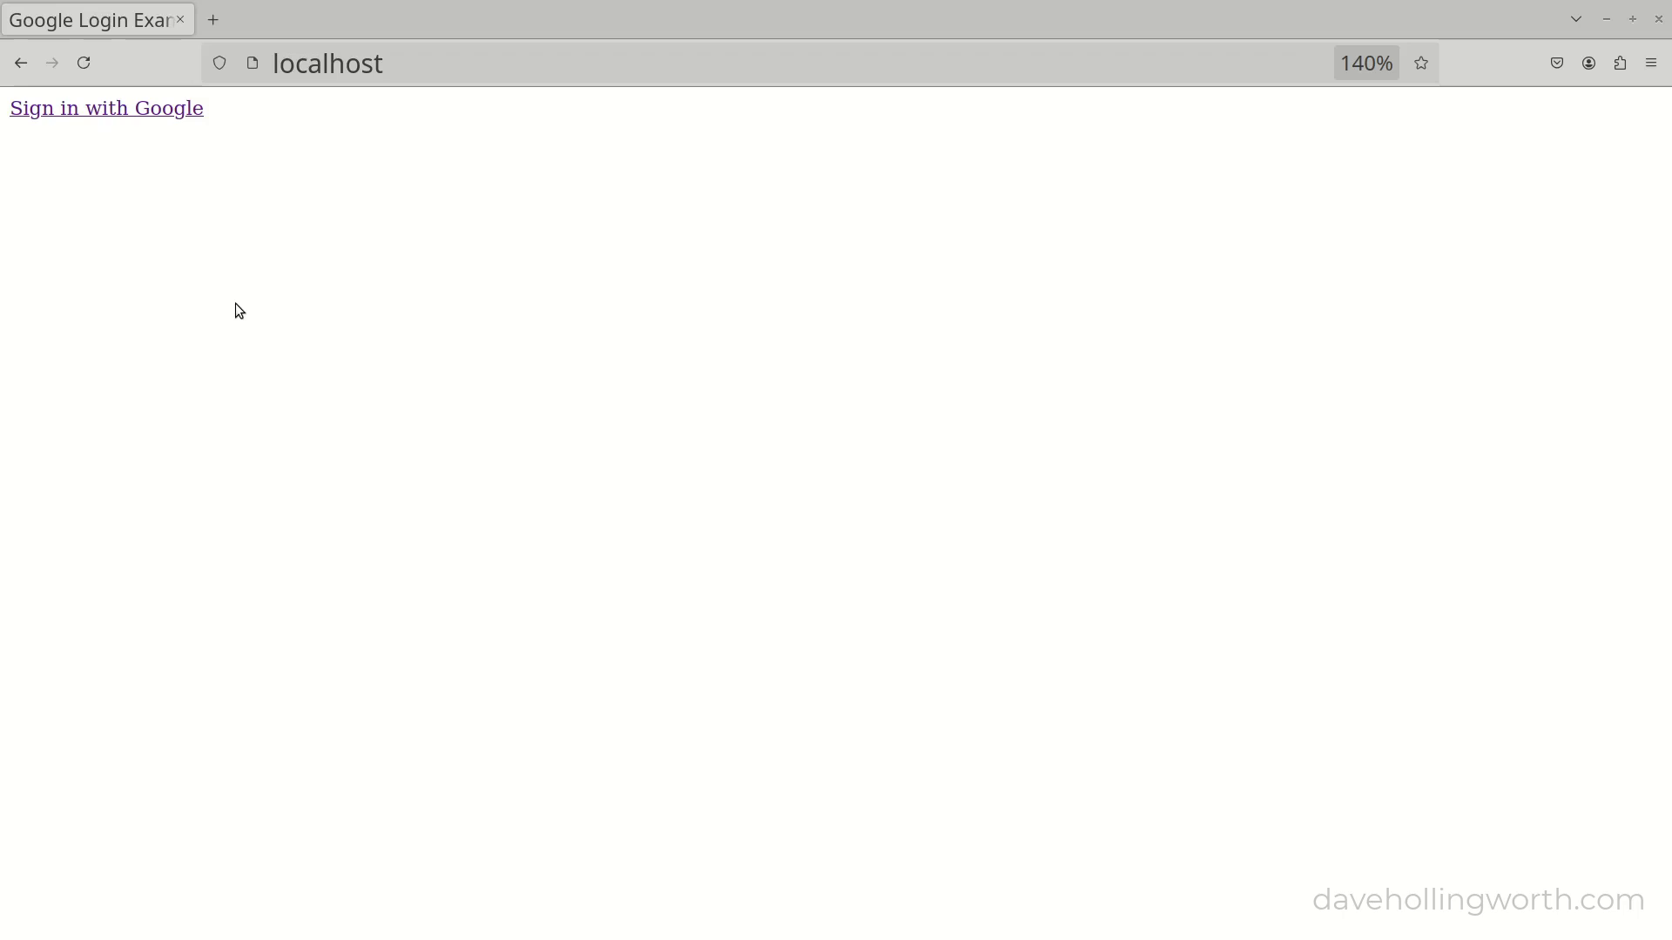
{"action": "mouse_move", "coordinate": [117, 132]}
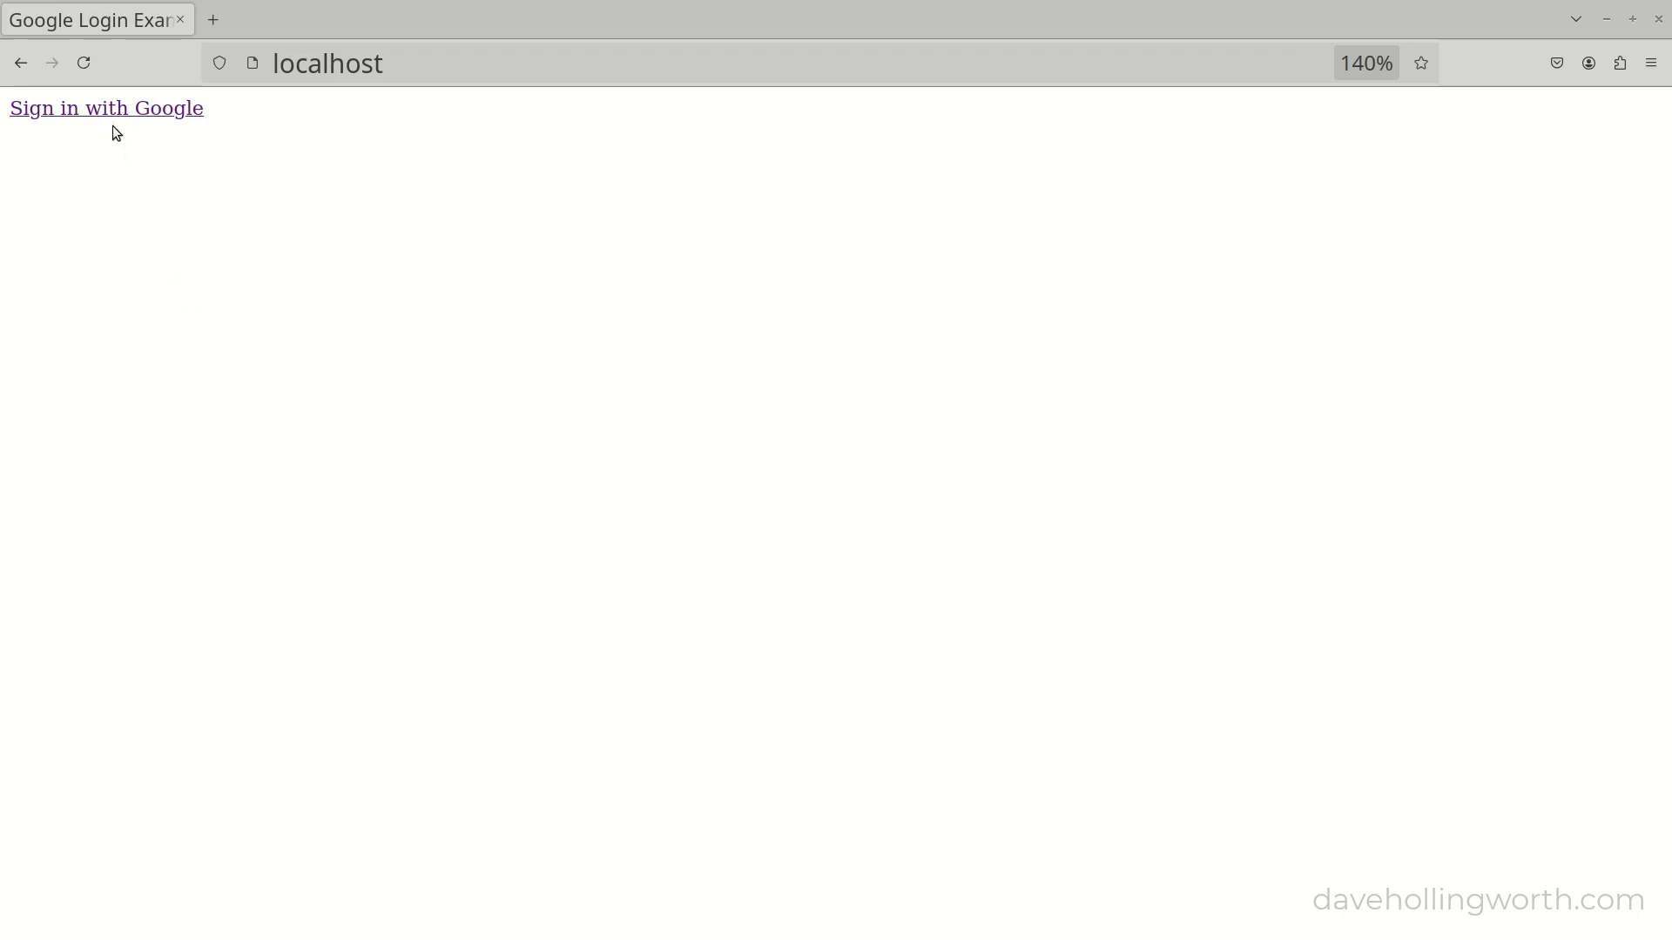
{"action": "left_click", "coordinate": [107, 107]}
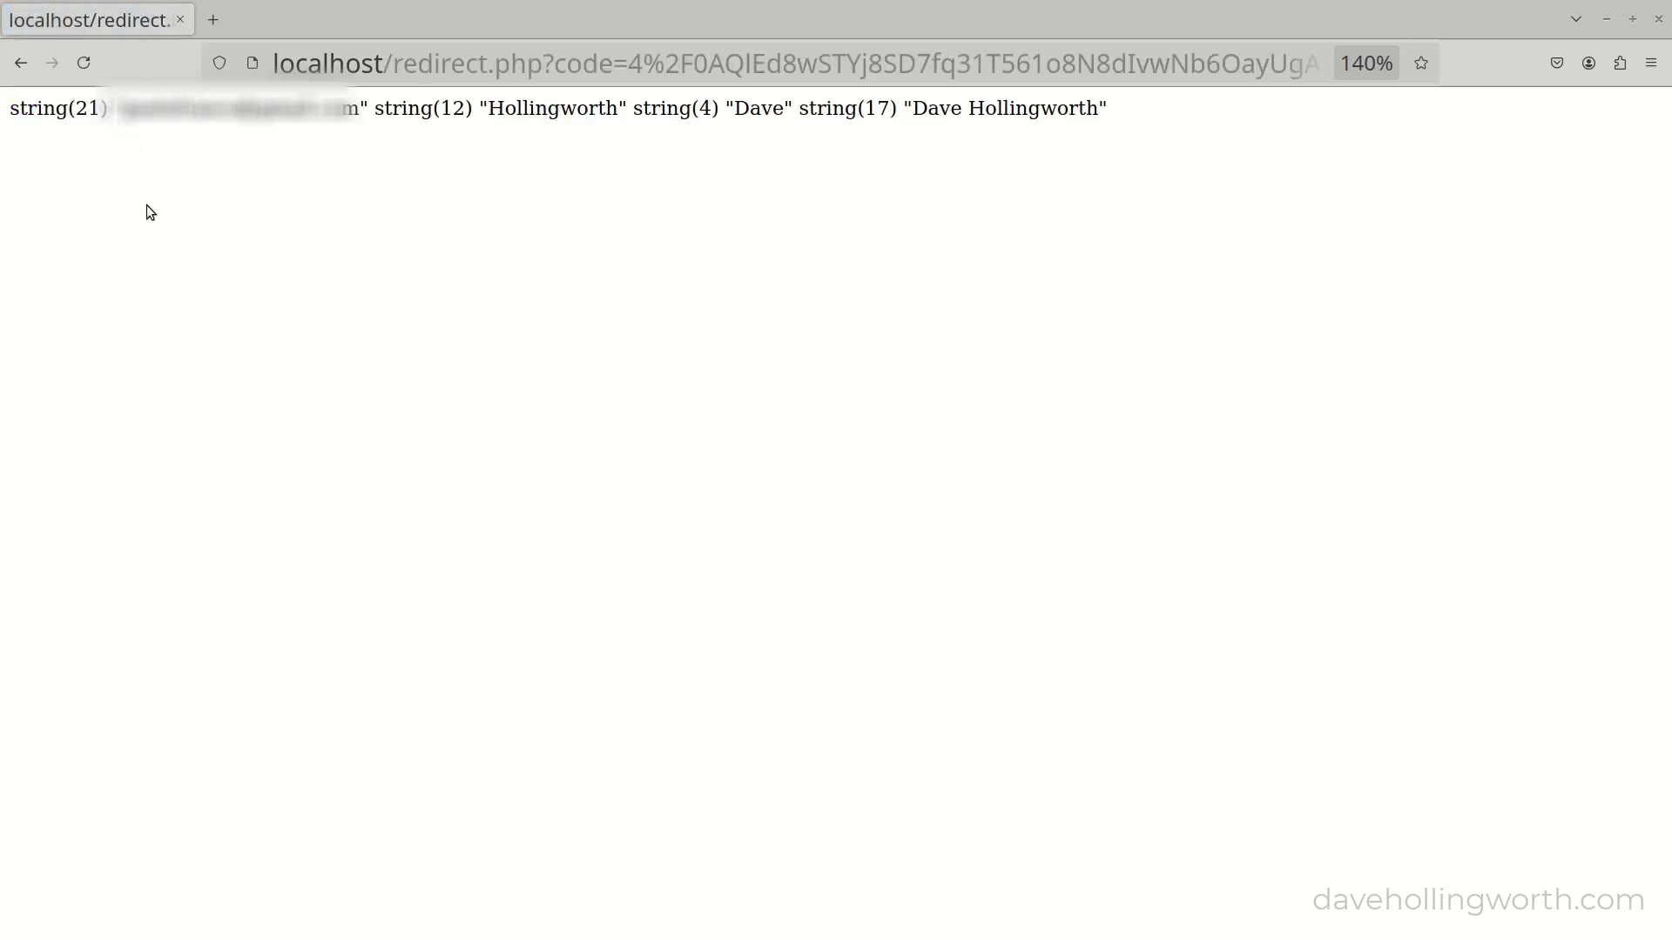
{"action": "mouse_move", "coordinate": [158, 228]}
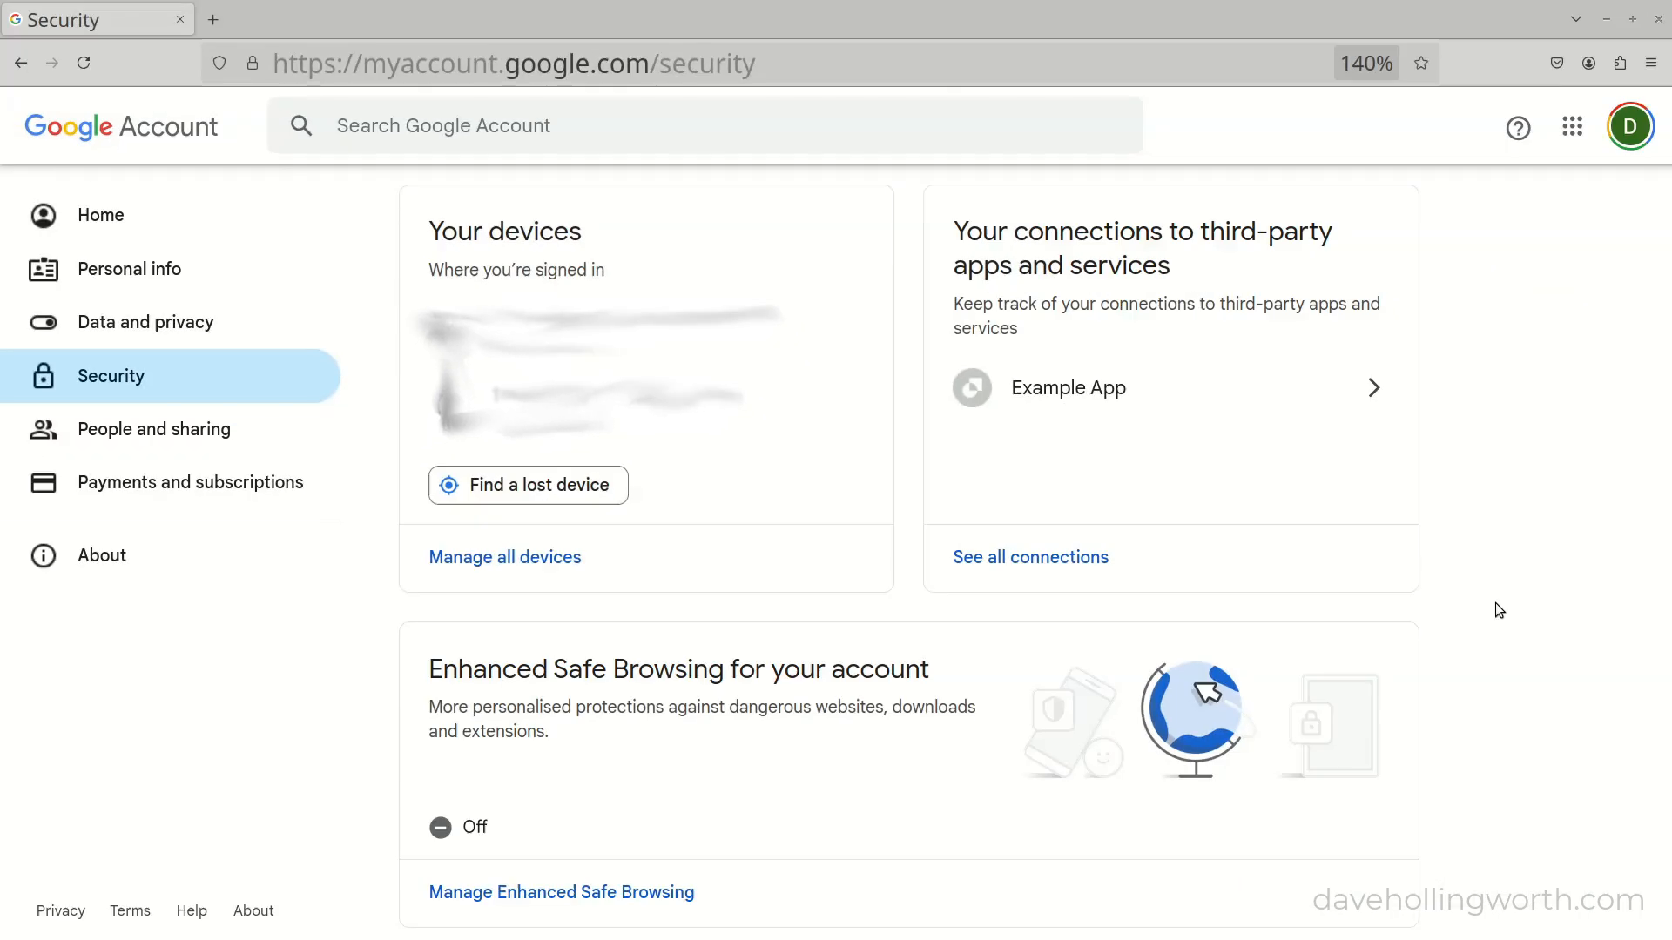
Delete all Example App connections from the Google Account and confirm
{"action": "left_click", "coordinate": [1067, 387]}
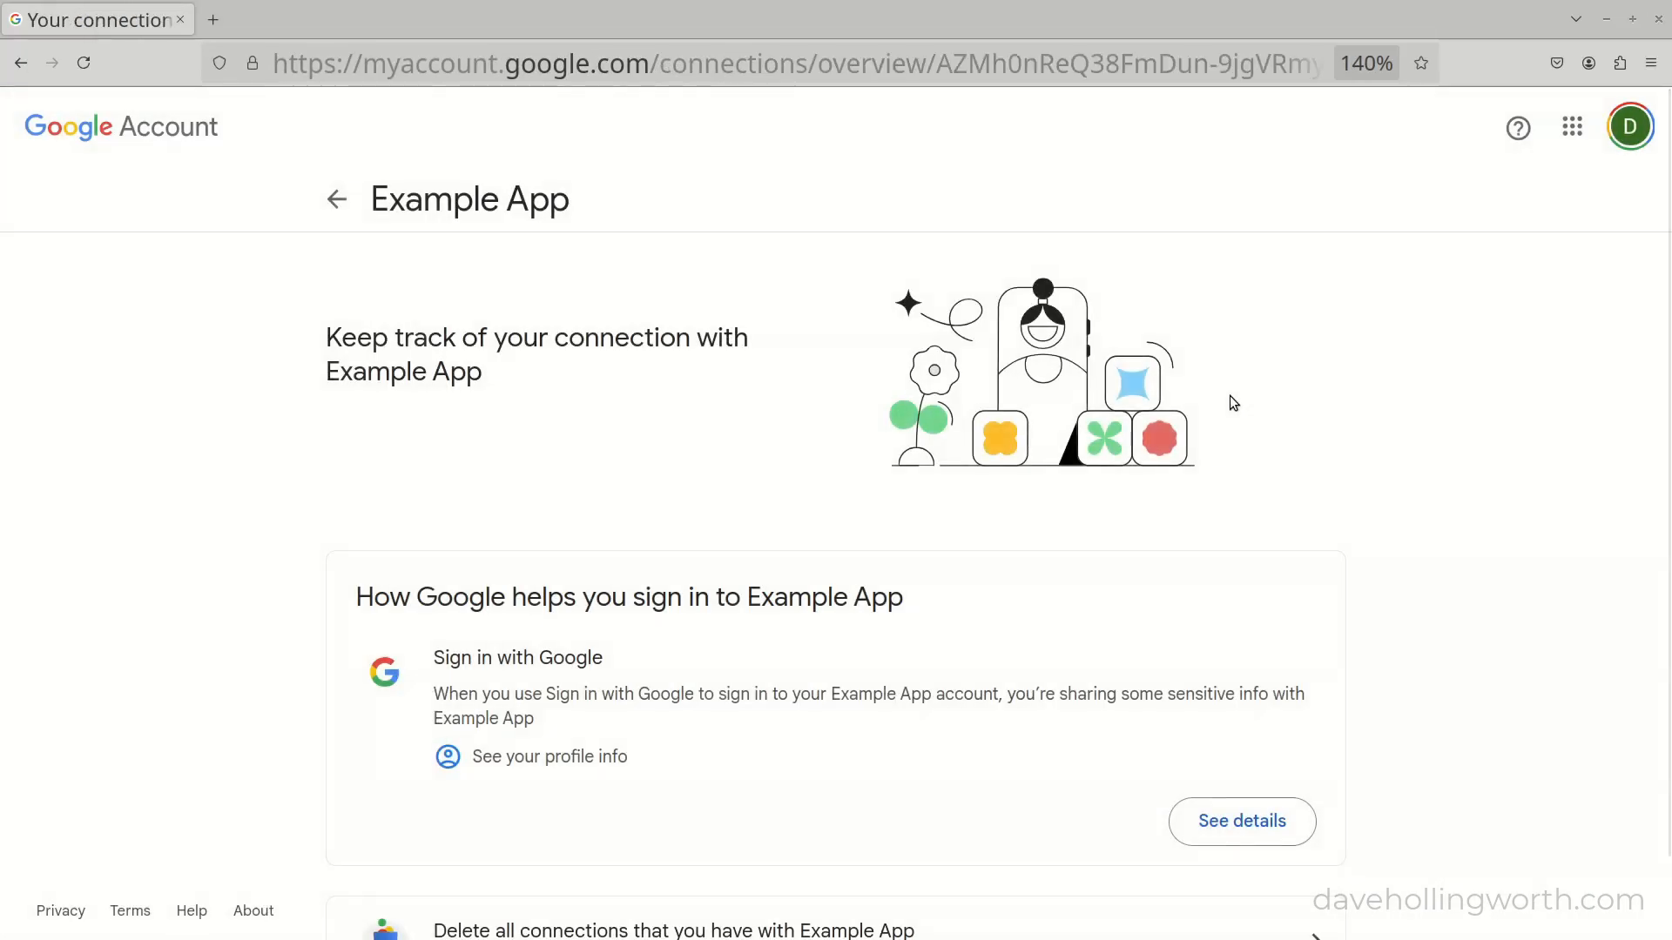
{"action": "scroll", "scroll_direction": "down", "scroll_amount": 3}
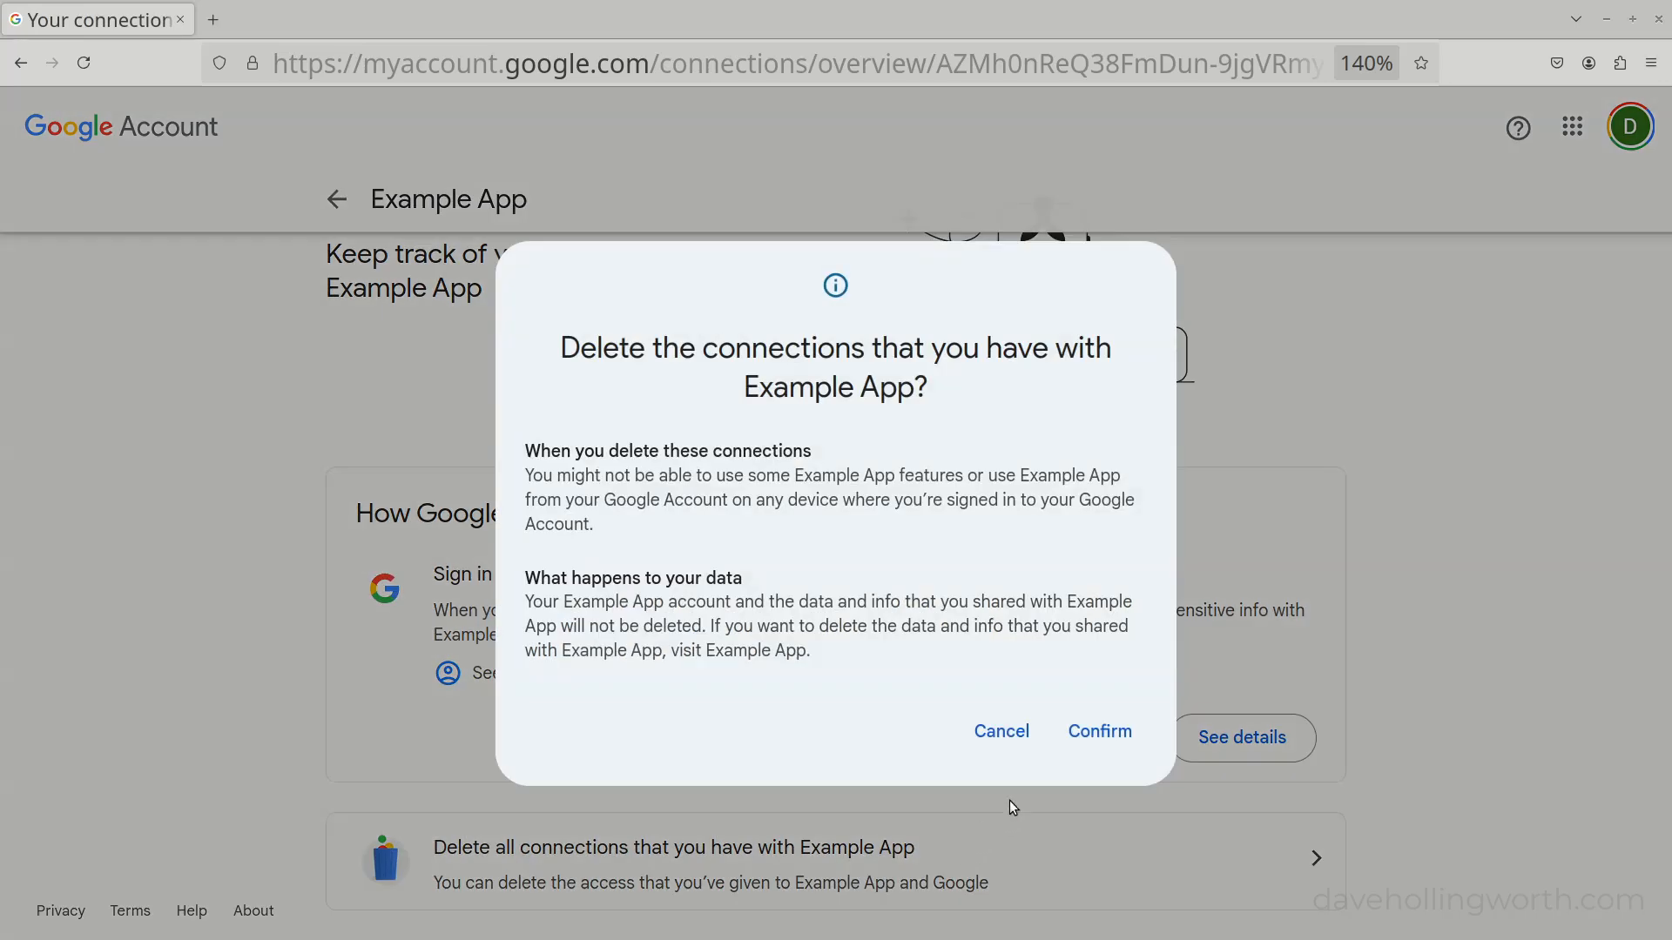
{"action": "left_click", "coordinate": [1099, 731]}
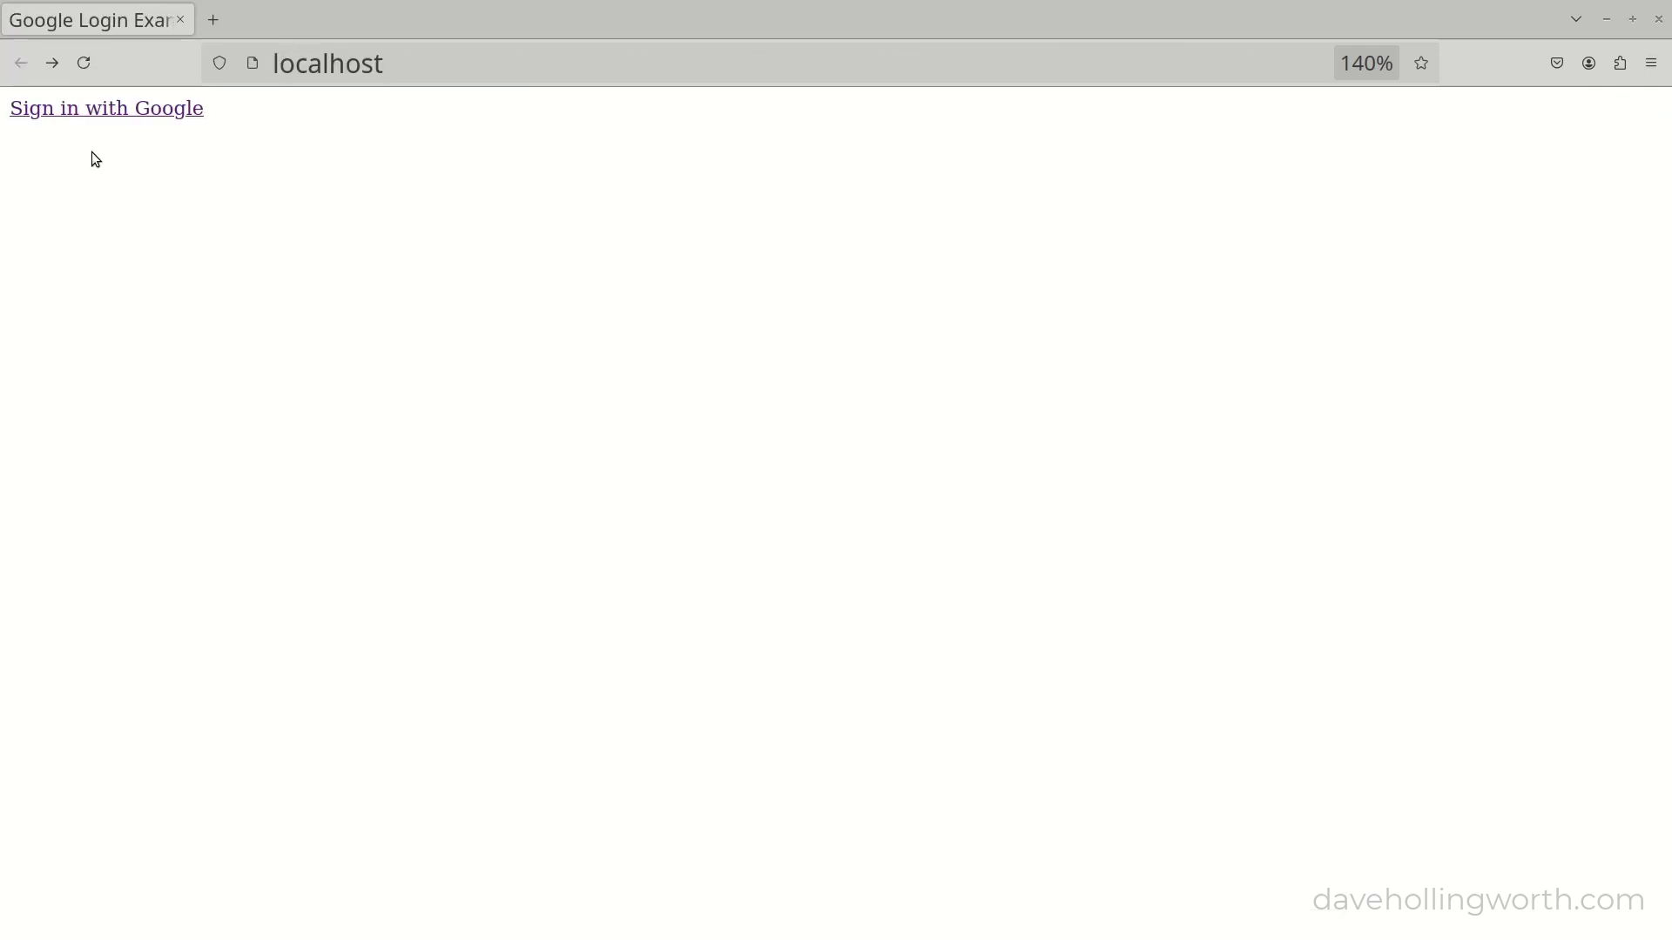
{"action": "mouse_move", "coordinate": [106, 108]}
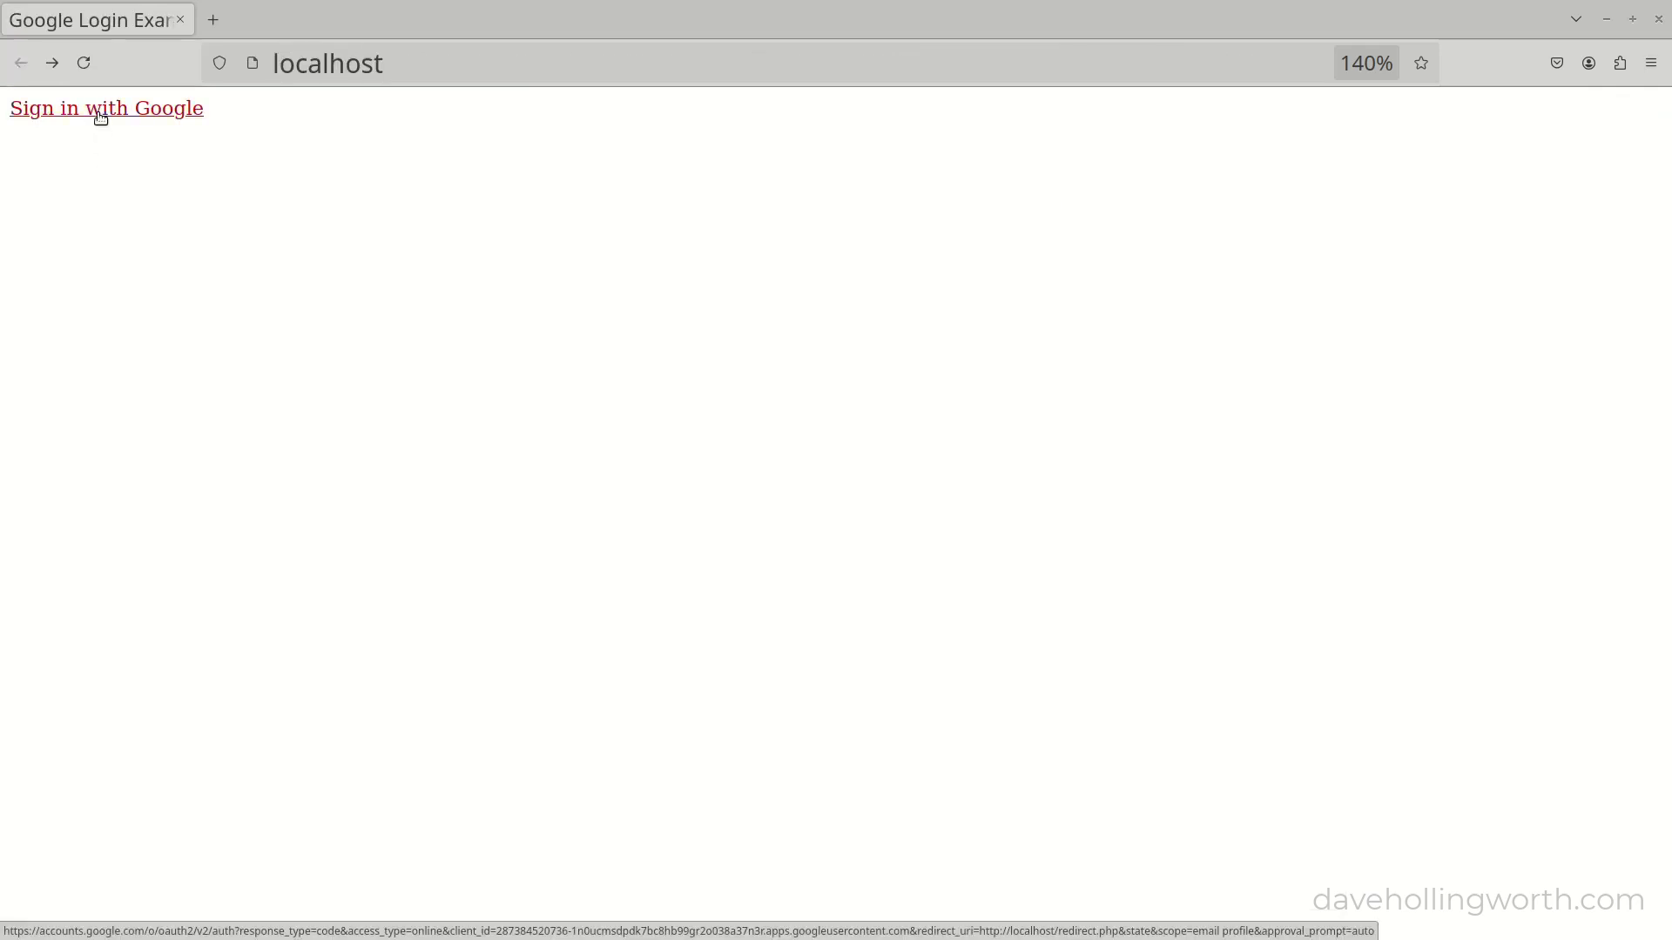
Sign in with Google again from localhost, which now asks for the account email
{"action": "left_click", "coordinate": [106, 108]}
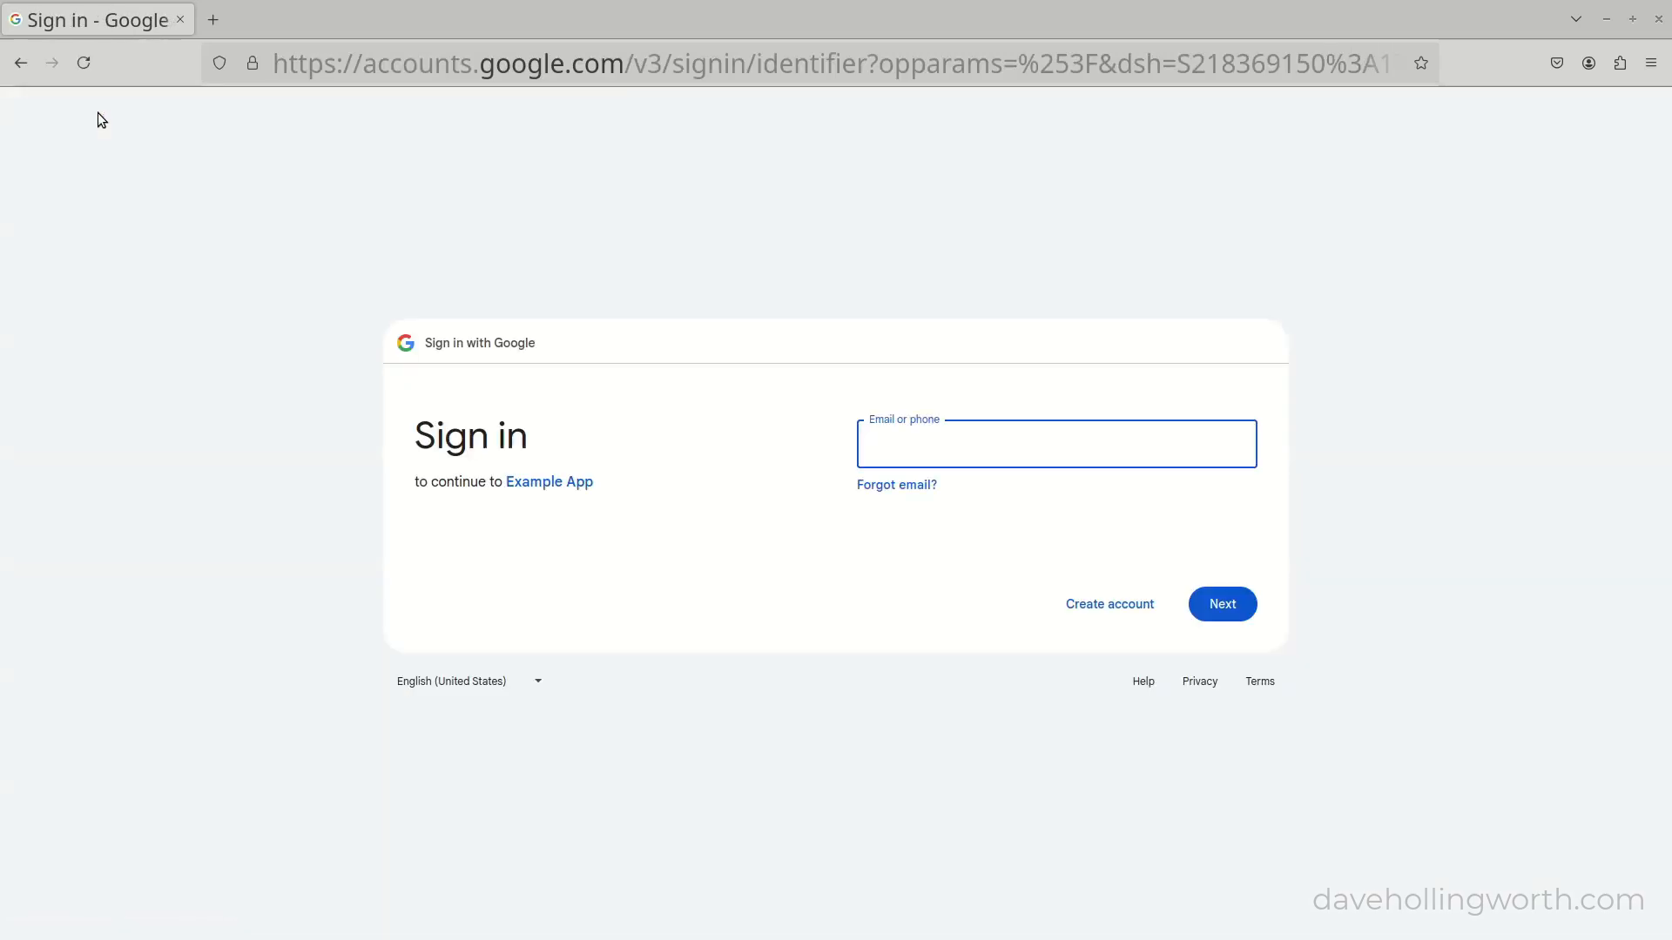
{"action": "left_click", "coordinate": [1055, 444]}
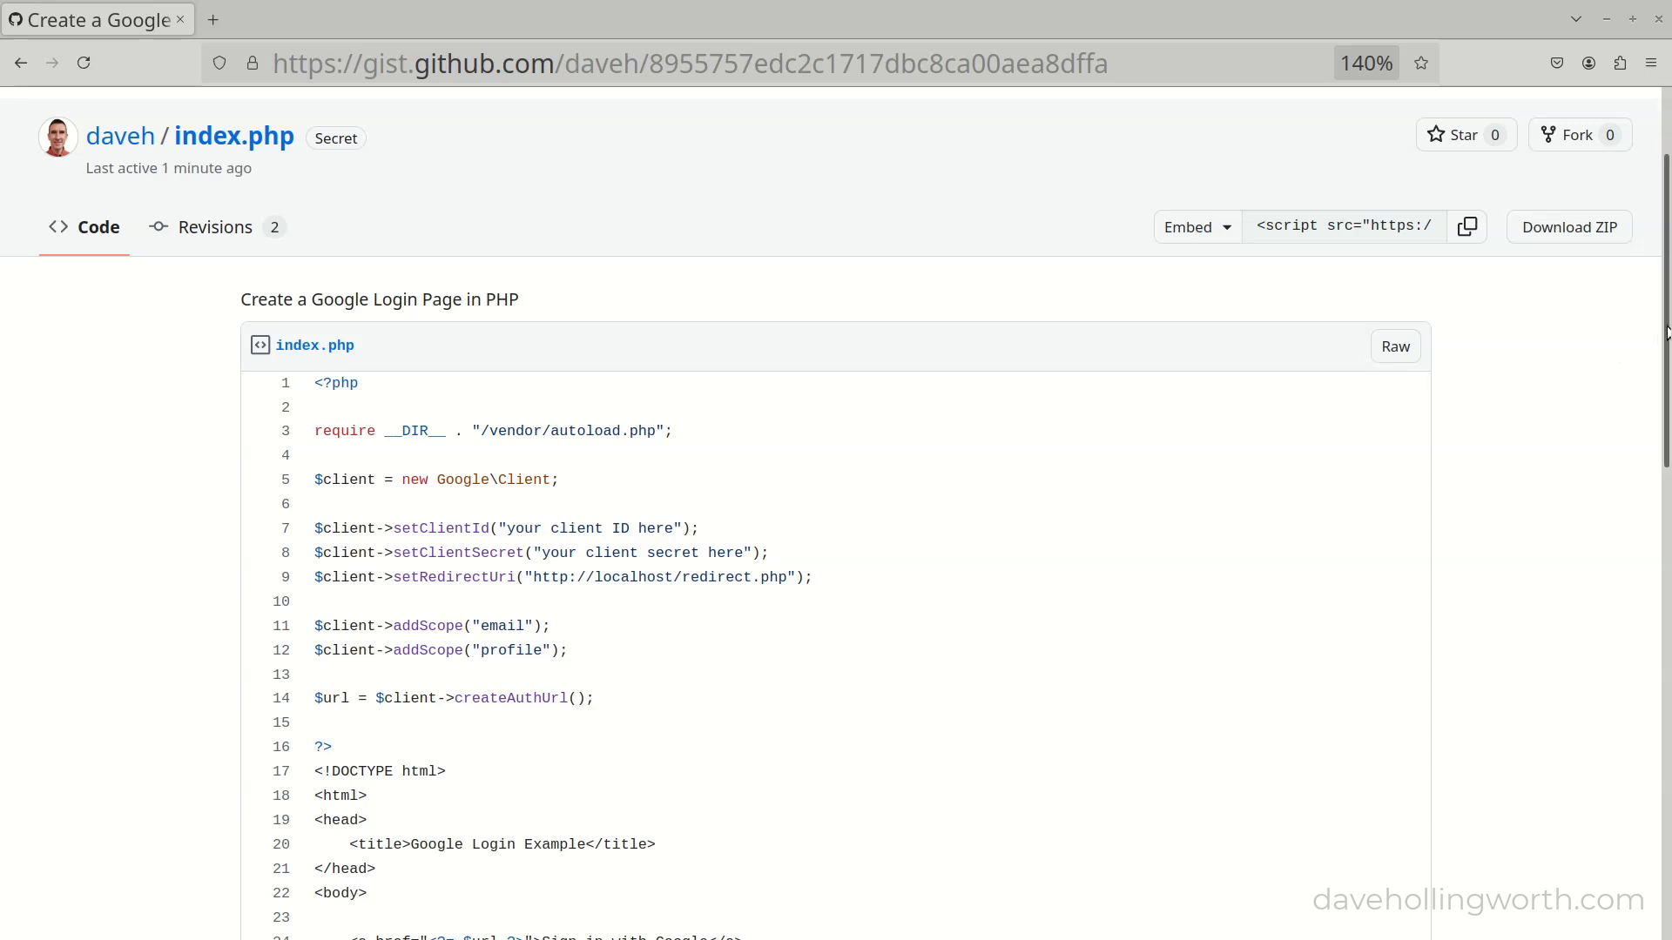
{"action": "scroll", "scroll_direction": "down", "scroll_amount": 3}
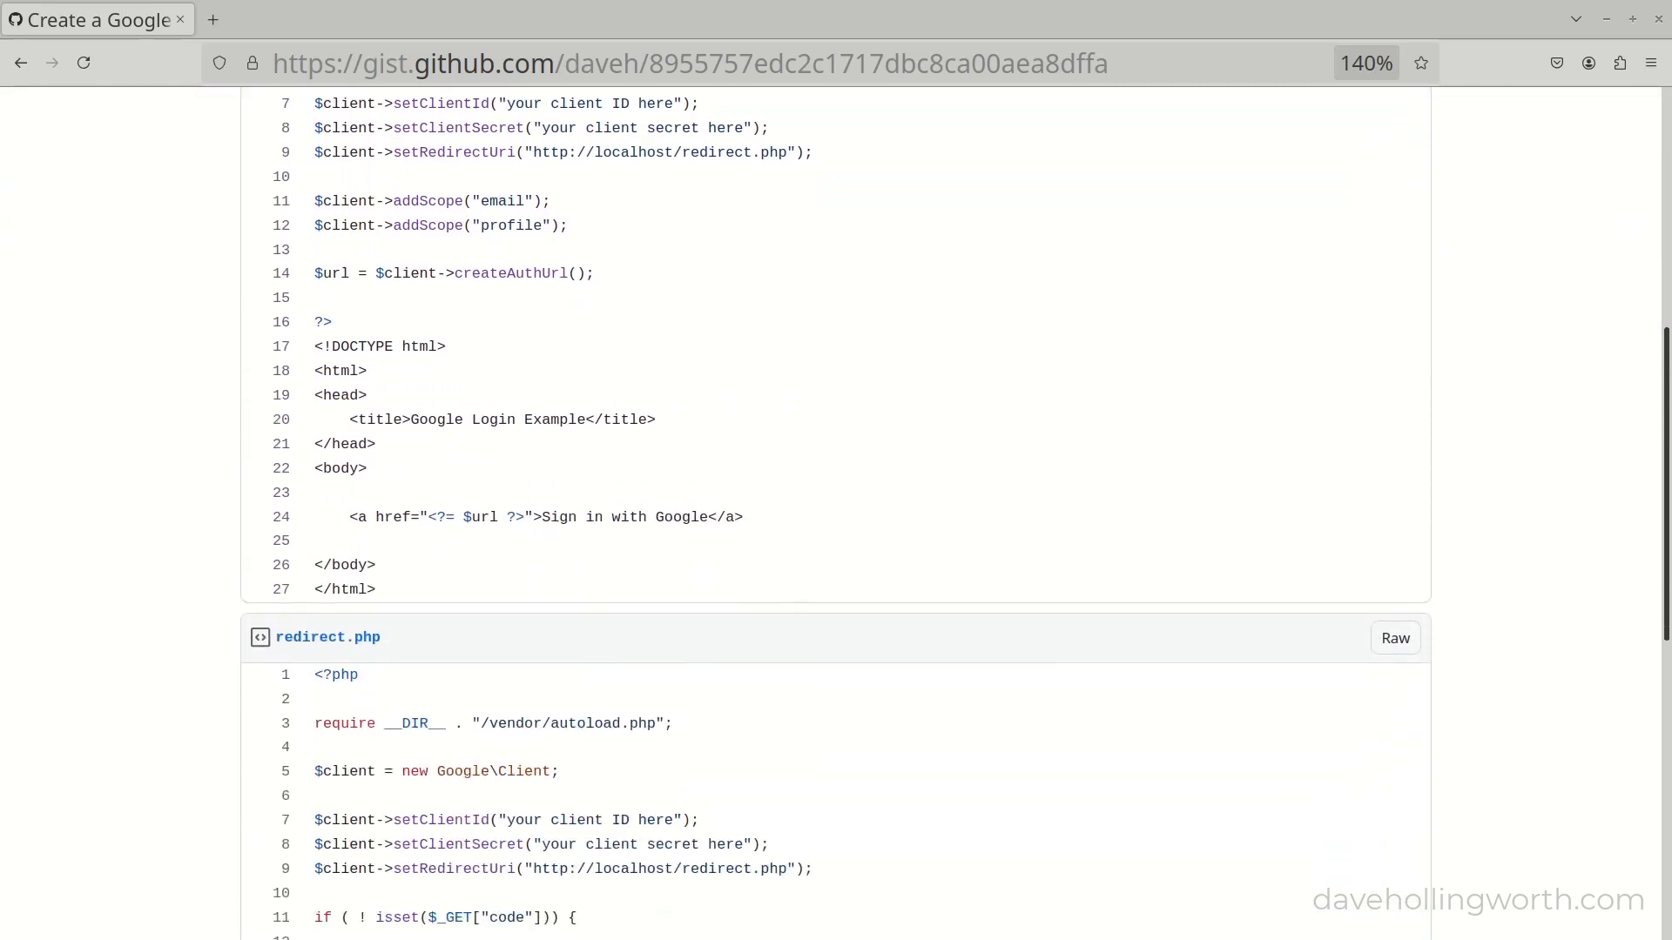
{"action": "scroll", "scroll_direction": "down", "scroll_amount": 3}
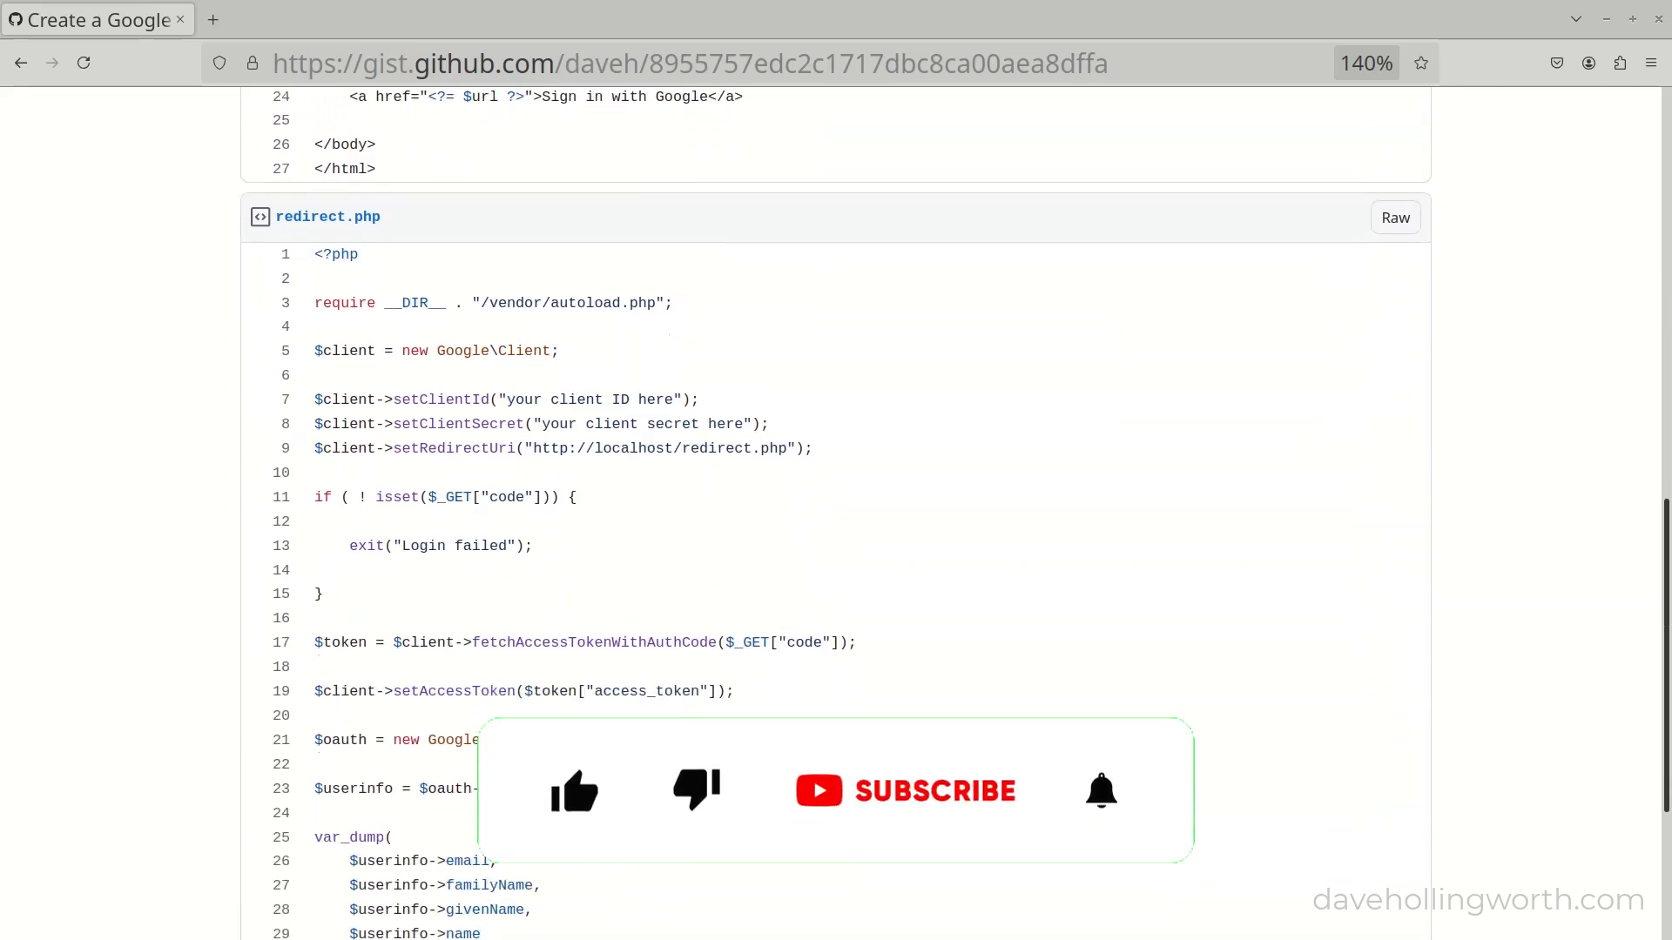
{"action": "scroll", "scroll_direction": "down", "scroll_amount": 3}
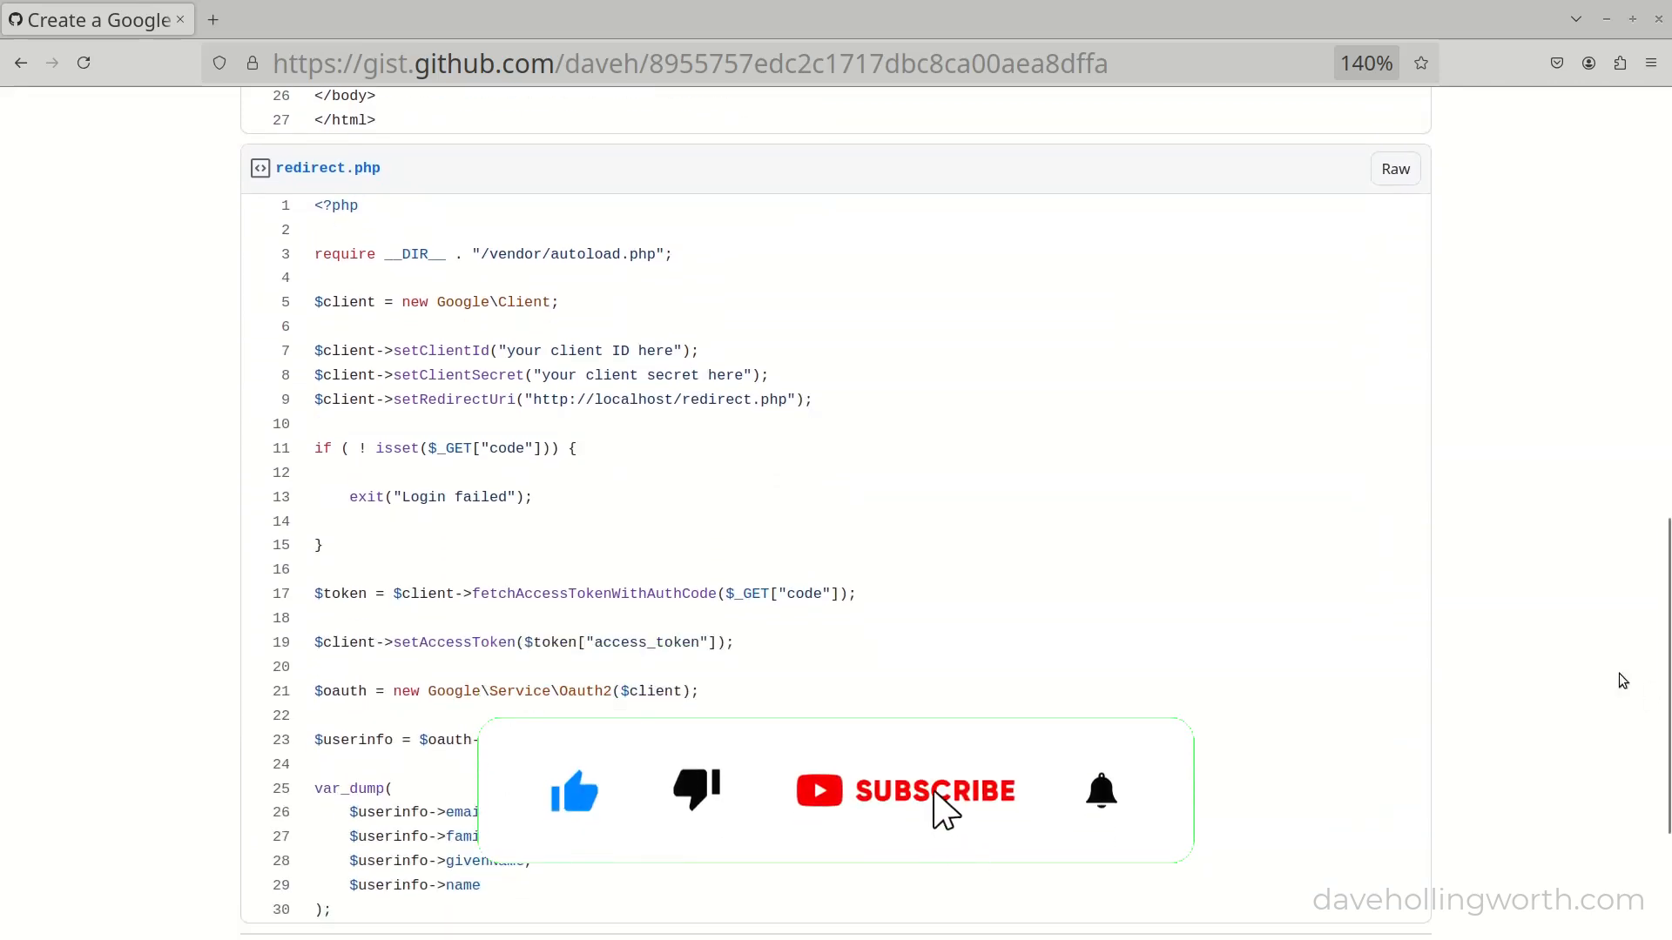